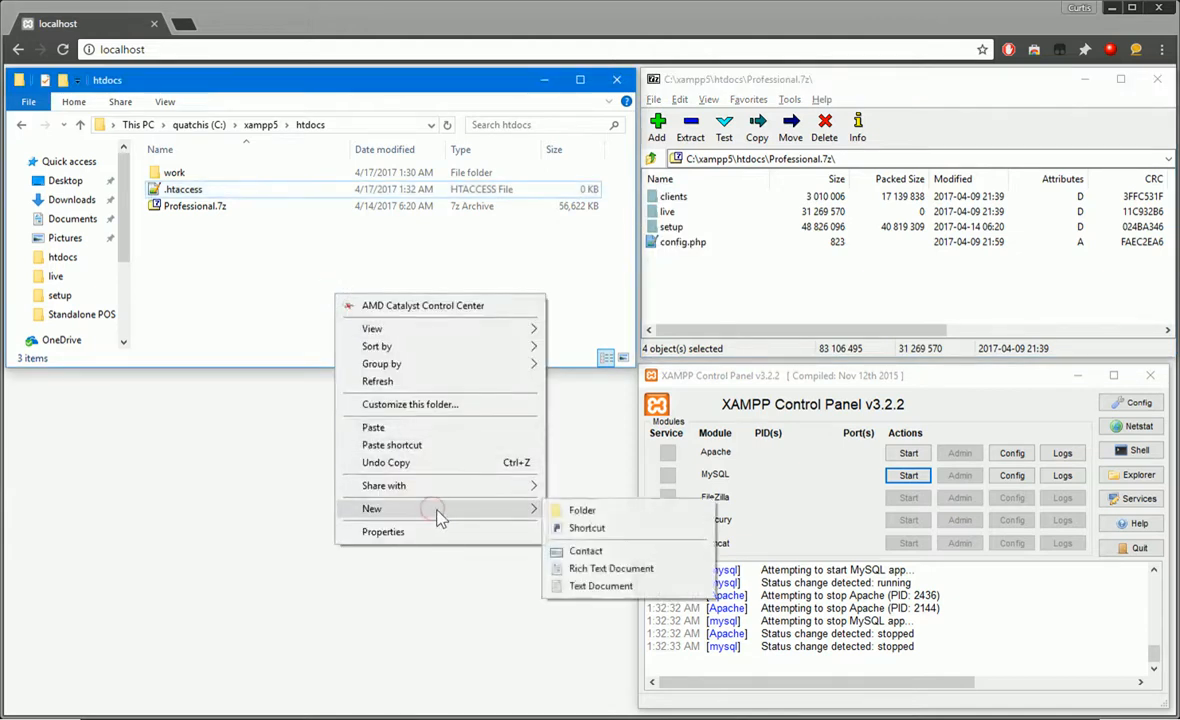
Step: Create a new POS folder in htdocs and go into it
{"action": "left_click", "coordinate": [582, 510]}
{"action": "type", "text": "POS"}
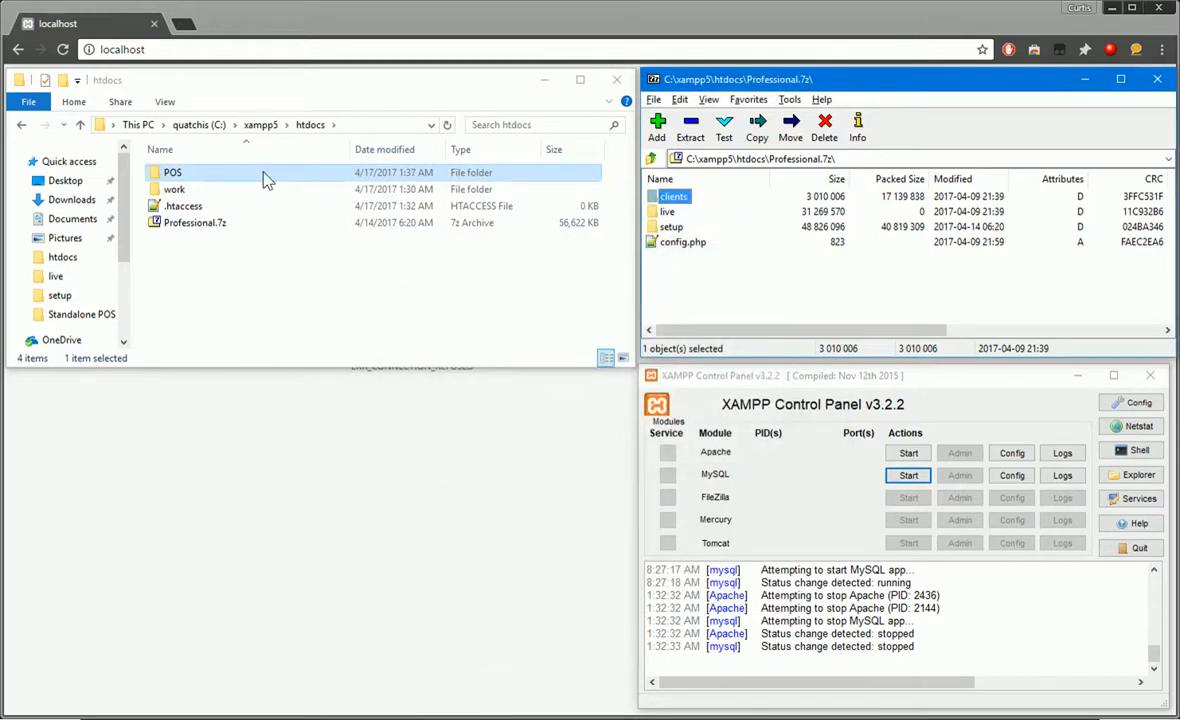
{"action": "double_click", "coordinate": [172, 172]}
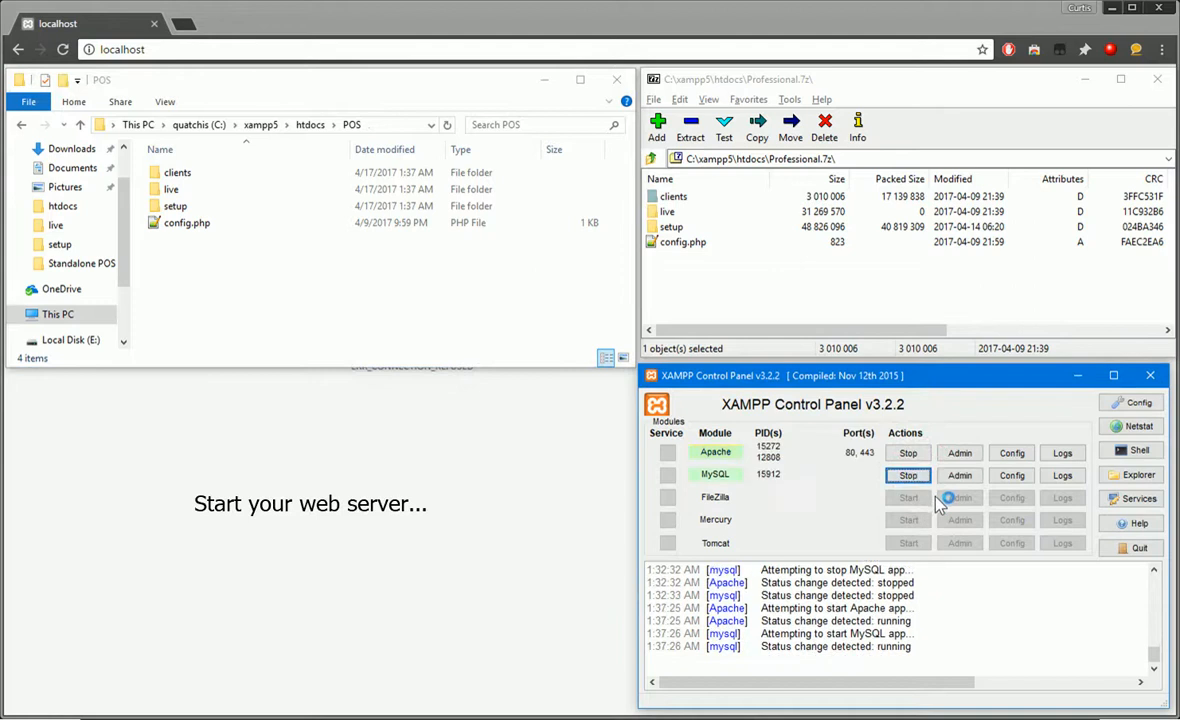
Step: Put the XAMPP panel away with servers running and move the POS folder window lower
{"action": "left_click", "coordinate": [1078, 376]}
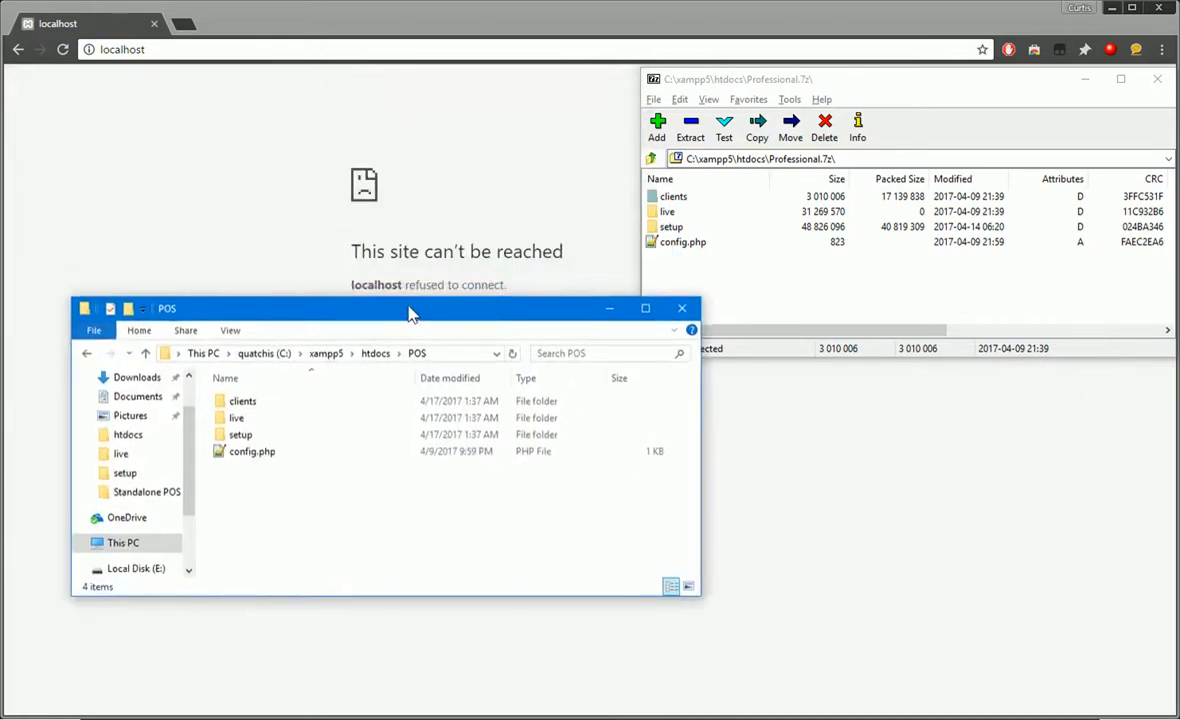
{"action": "left_click_drag", "start_coordinate": [410, 308], "coordinate": [400, 364]}
{"action": "type", "text": "/POS/"}
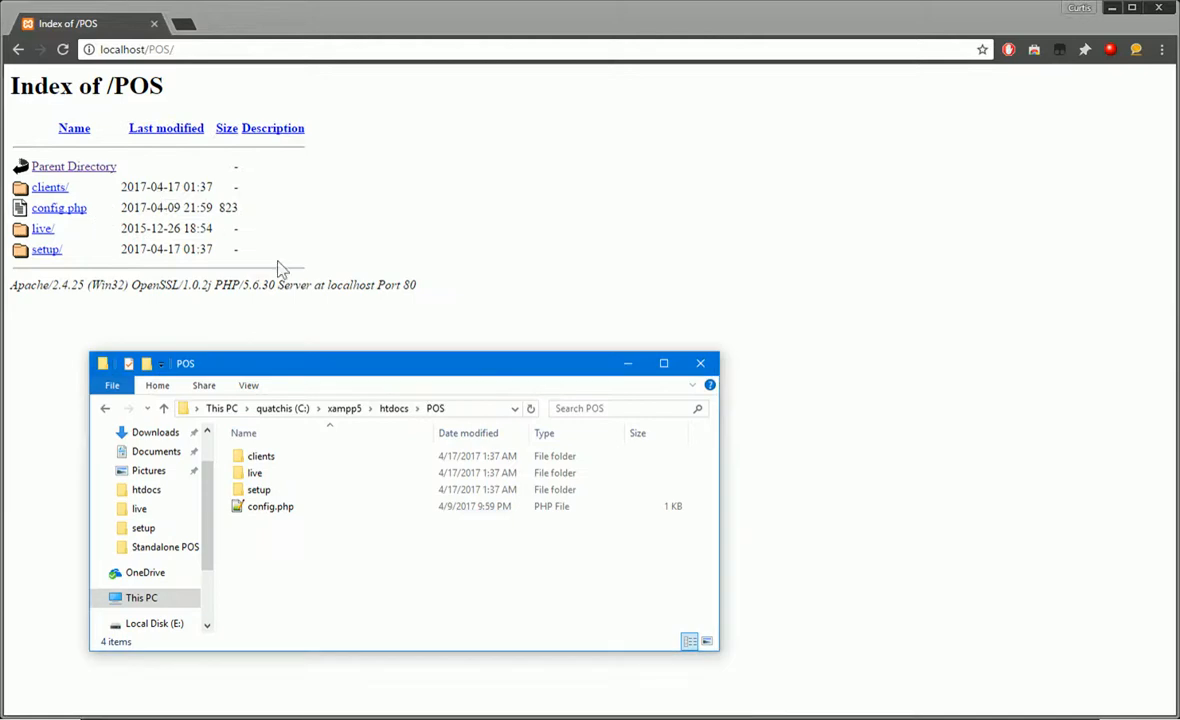
Step: Edit config.php so the database name reads newPOS, then start a new browser tab
{"action": "double_click", "coordinate": [270, 504]}
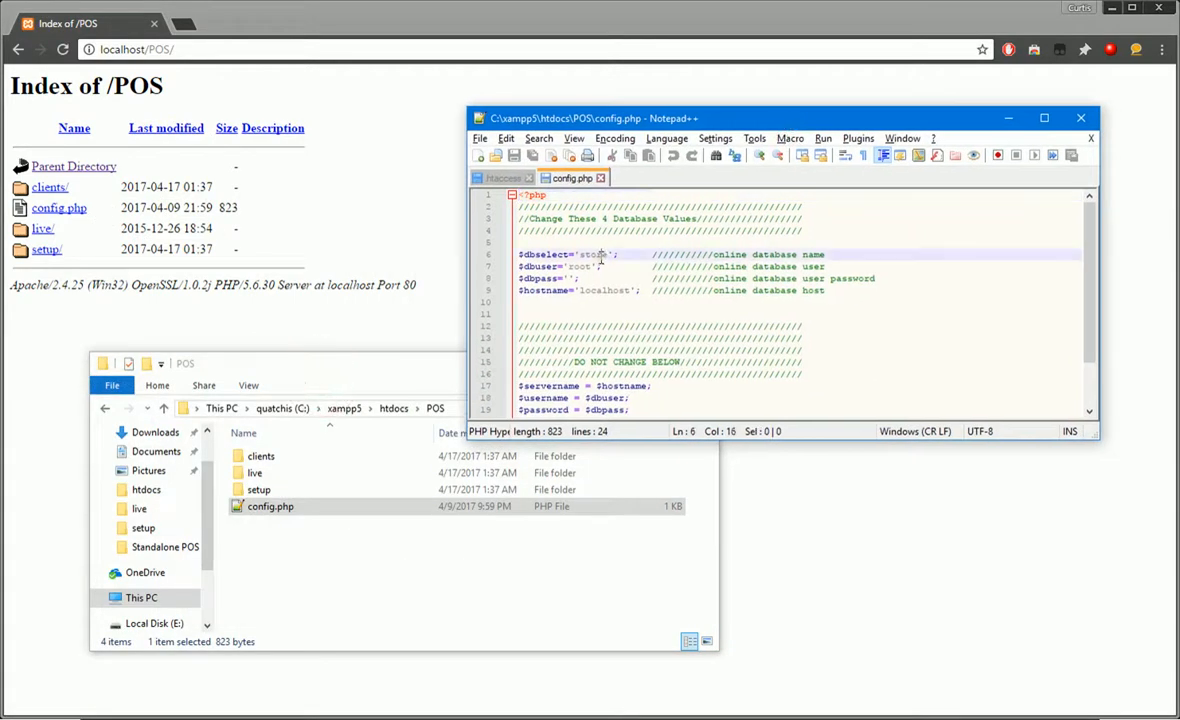
{"action": "type", "text": "newPOS"}
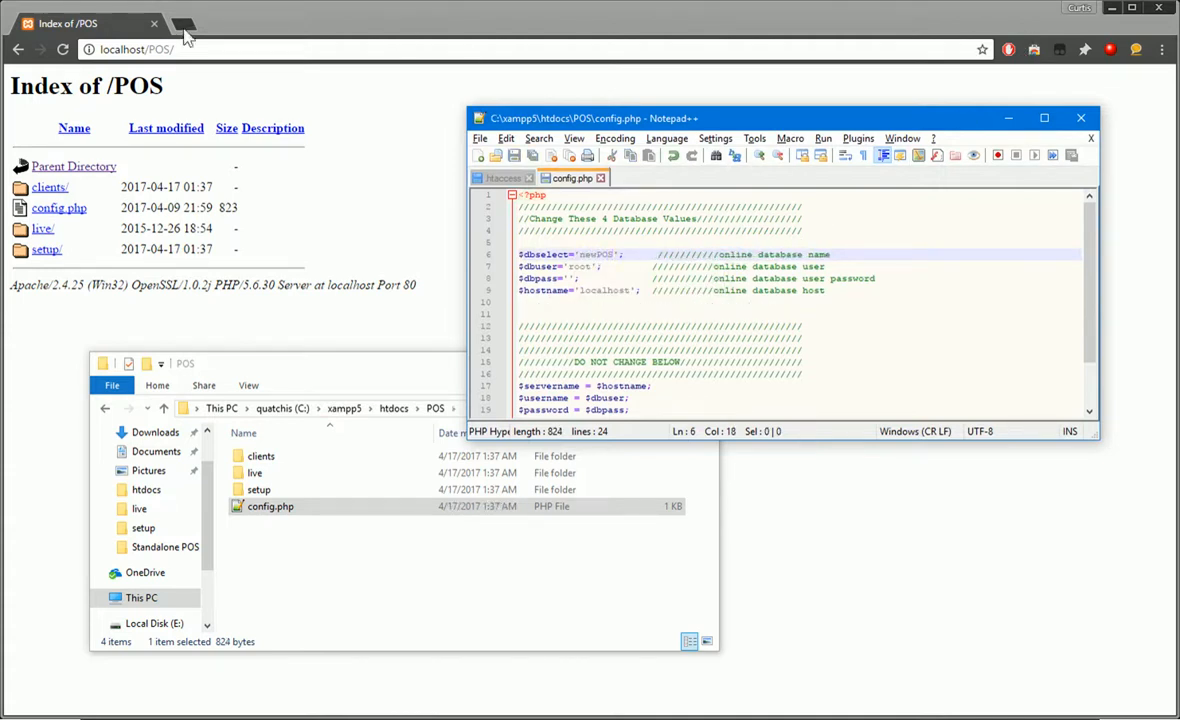
{"action": "left_click", "coordinate": [180, 24]}
{"action": "type", "text": "localhost/phpmyadmin"}
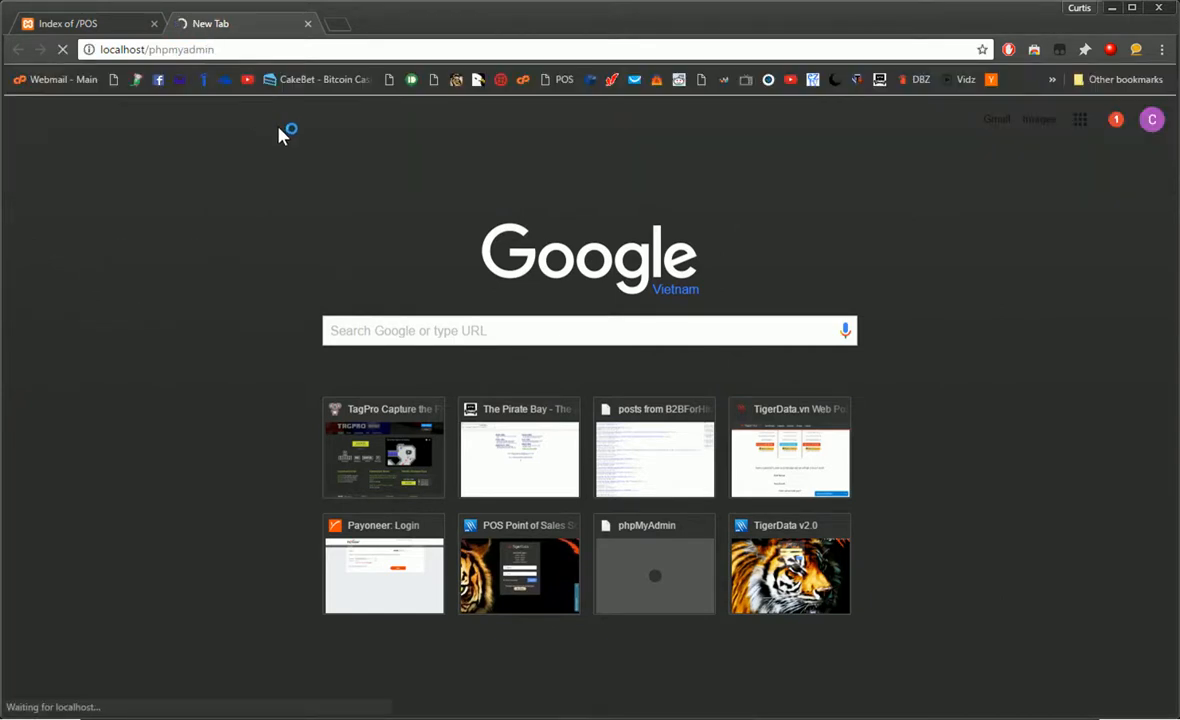
Step: Create the empty newPOS database in phpMyAdmin and return to the POS index tab
{"action": "left_click", "coordinate": [84, 24]}
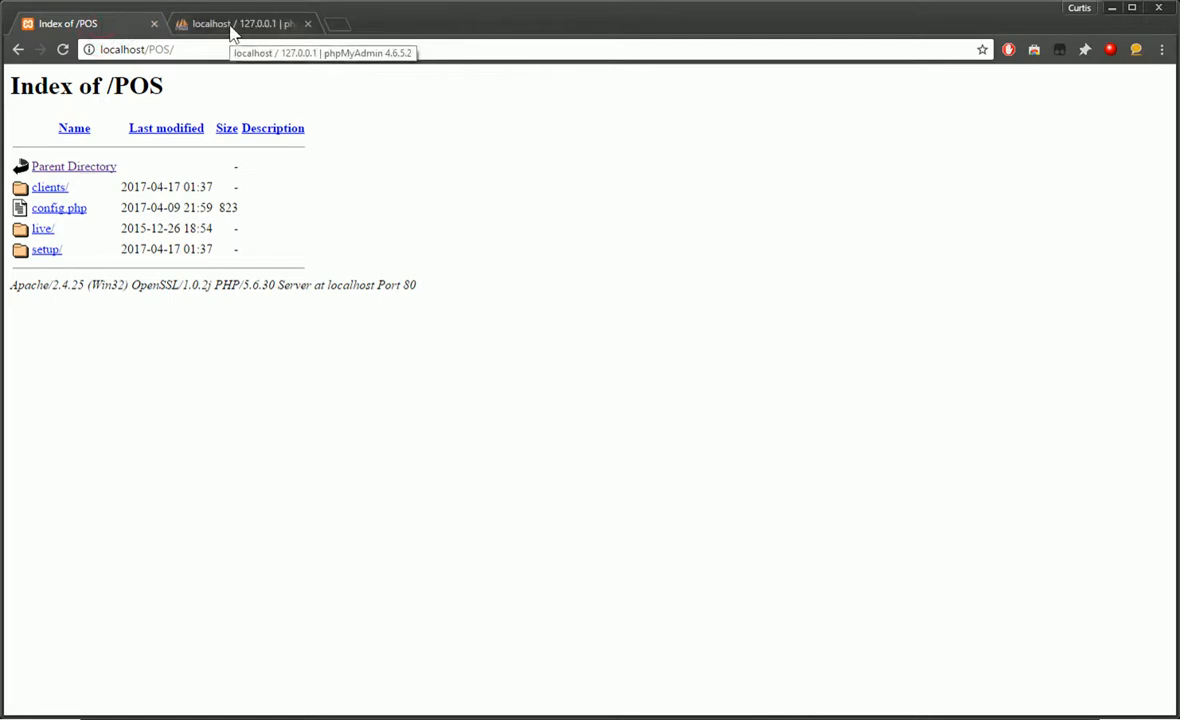
{"action": "left_click", "coordinate": [244, 24]}
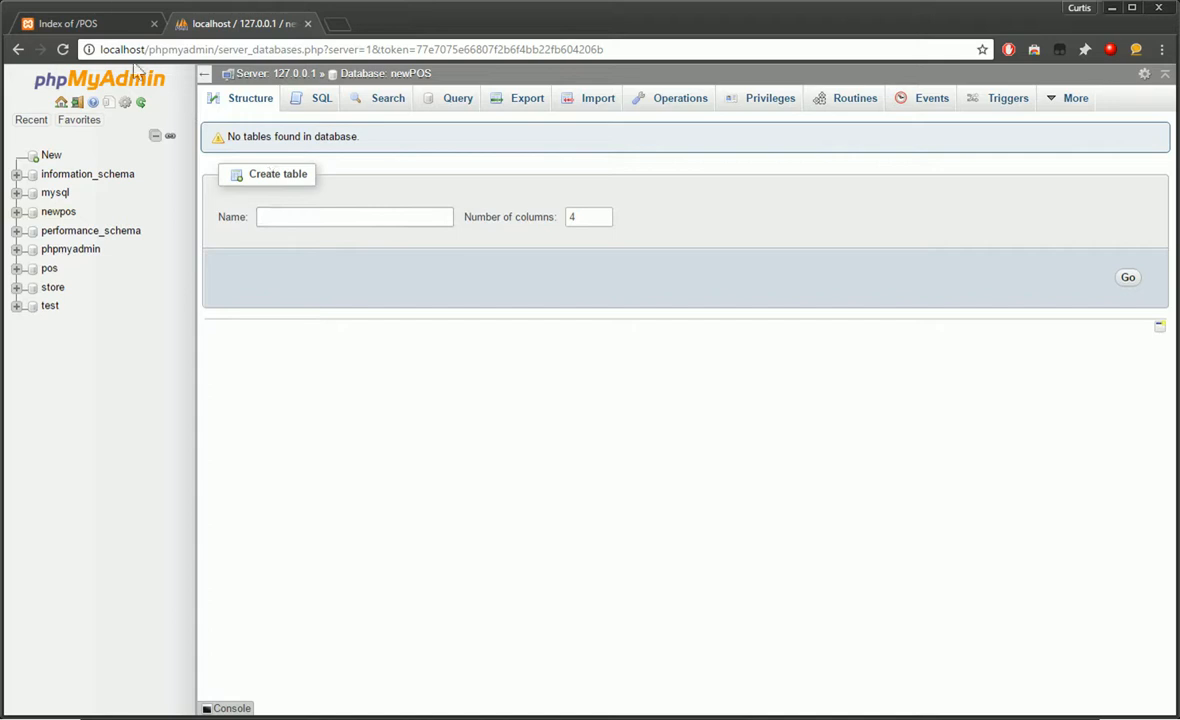
{"action": "left_click", "coordinate": [68, 24]}
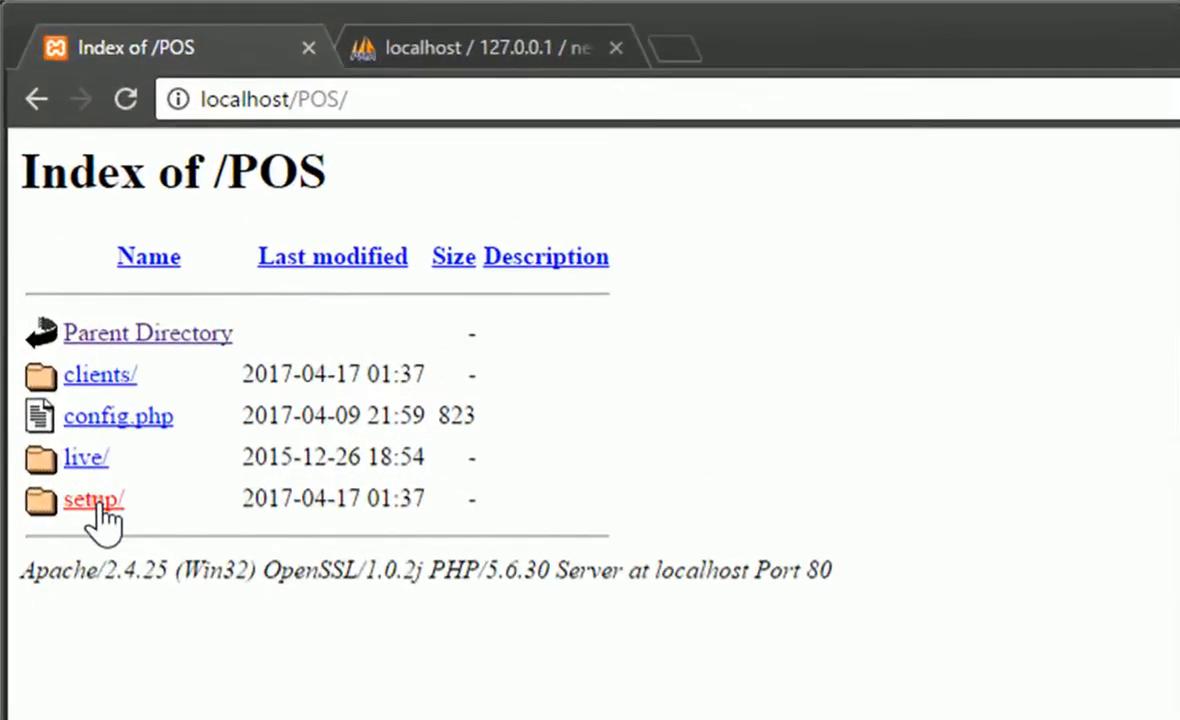
Step: Run the setup/ installer and confirm the new POS installation
{"action": "left_click", "coordinate": [94, 500]}
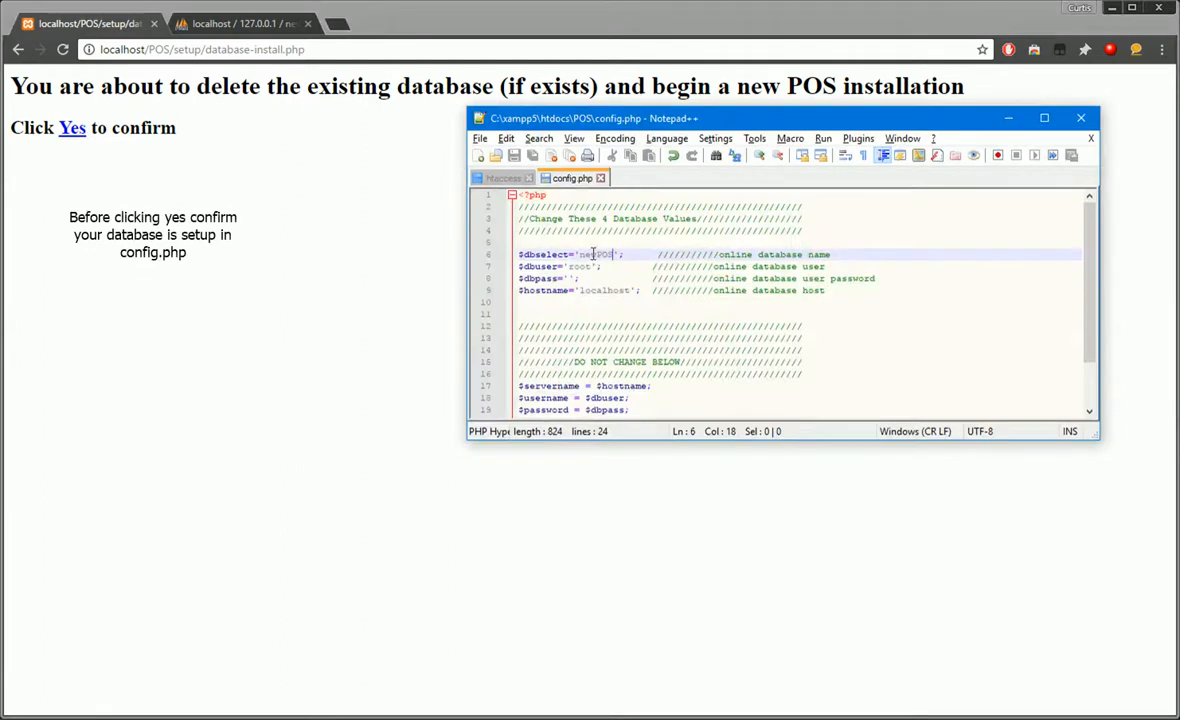
{"action": "left_click", "coordinate": [72, 128]}
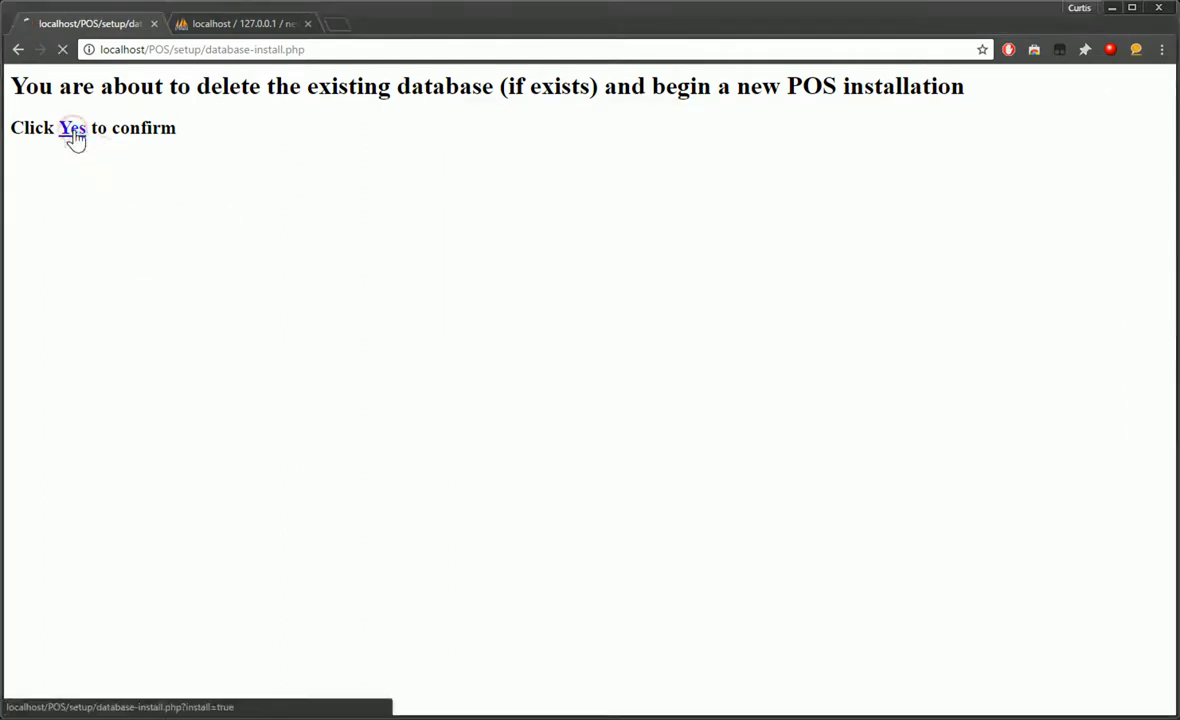
{"action": "left_click", "coordinate": [72, 128]}
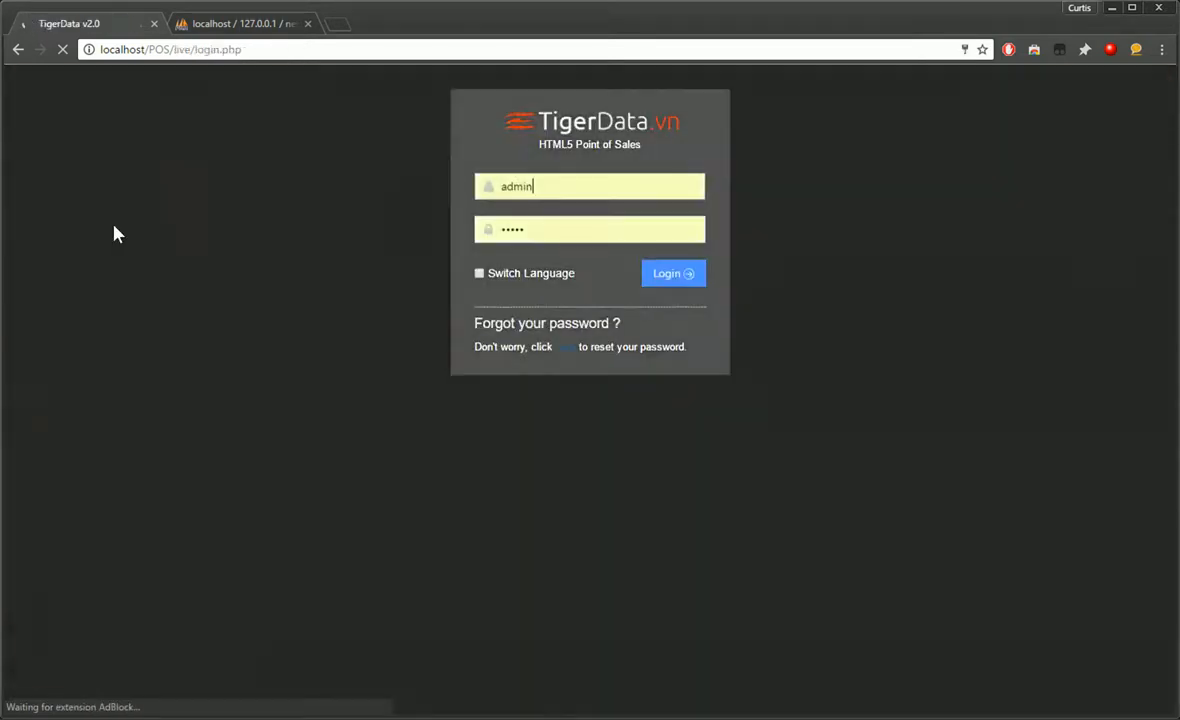
Step: Sign in as admin, skip the preload and go into Bar-Chair-1's order
{"action": "left_click", "coordinate": [672, 272]}
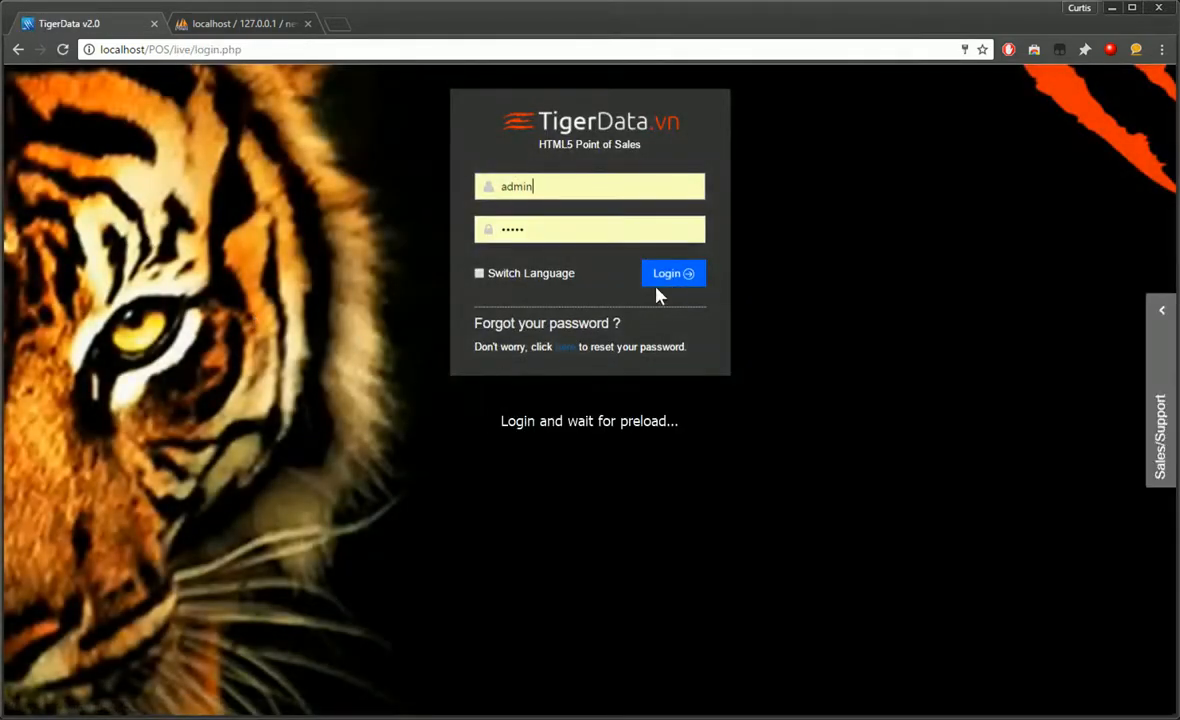
{"action": "left_click", "coordinate": [672, 272]}
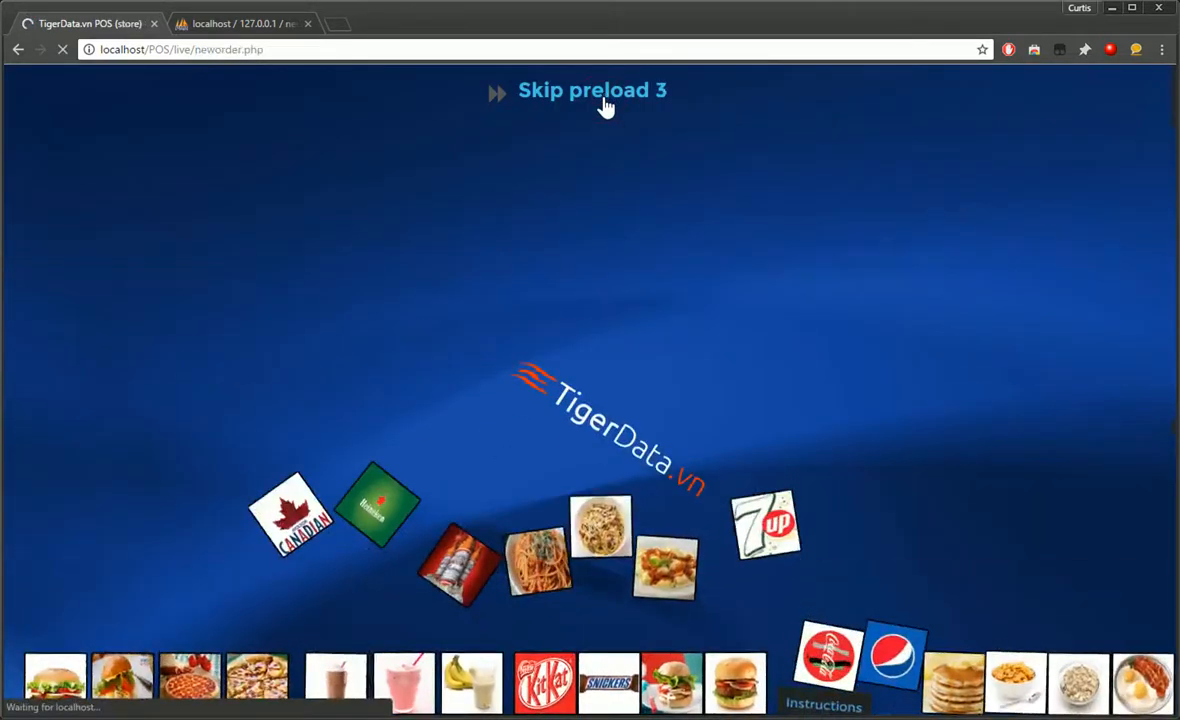
{"action": "left_click", "coordinate": [592, 90]}
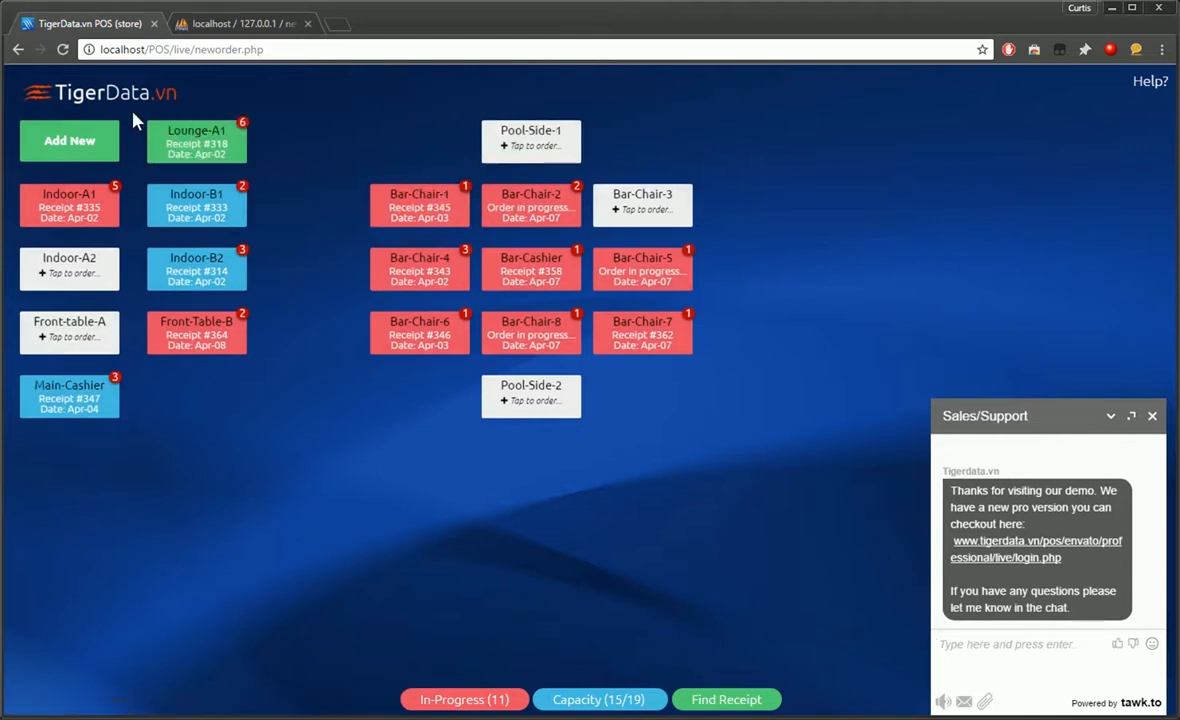
{"action": "mouse_move", "coordinate": [310, 342]}
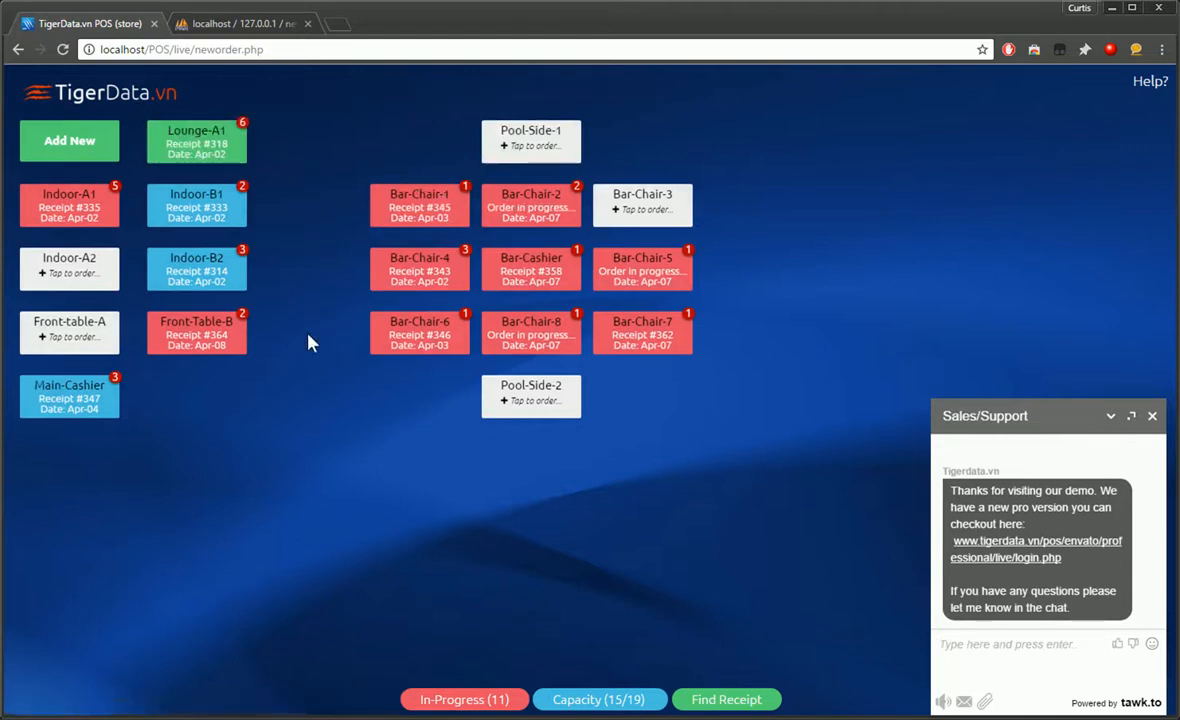
{"action": "mouse_move", "coordinate": [184, 412]}
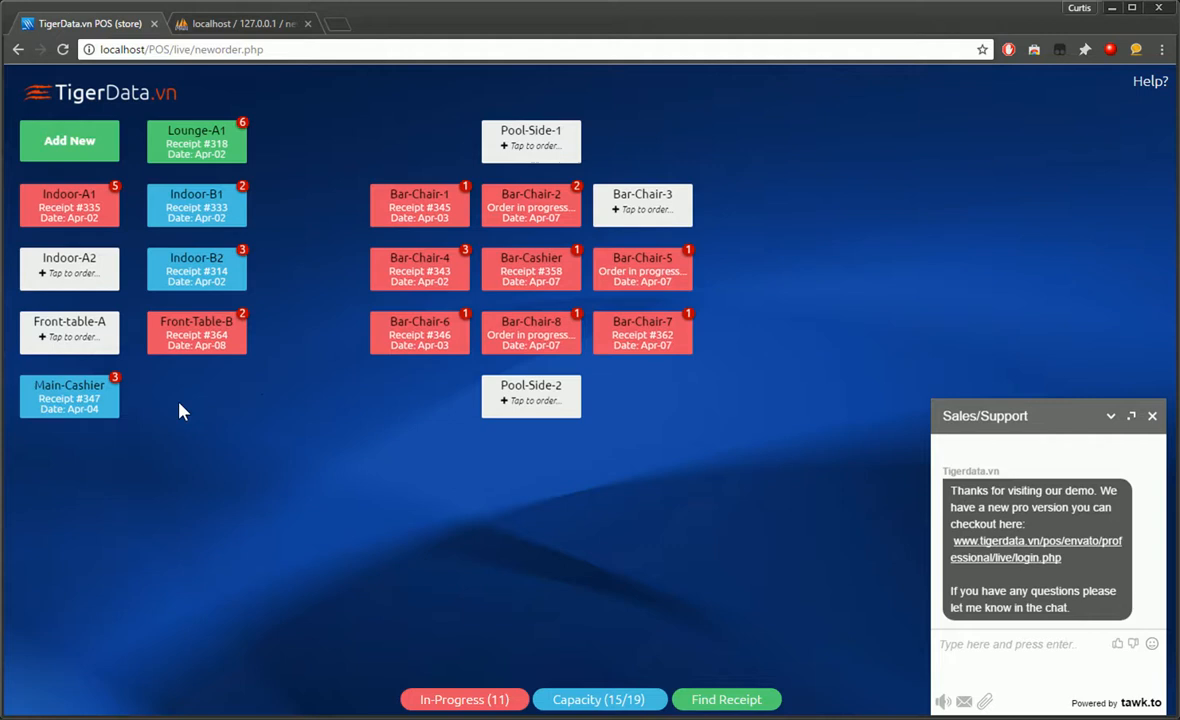
{"action": "mouse_move", "coordinate": [68, 268]}
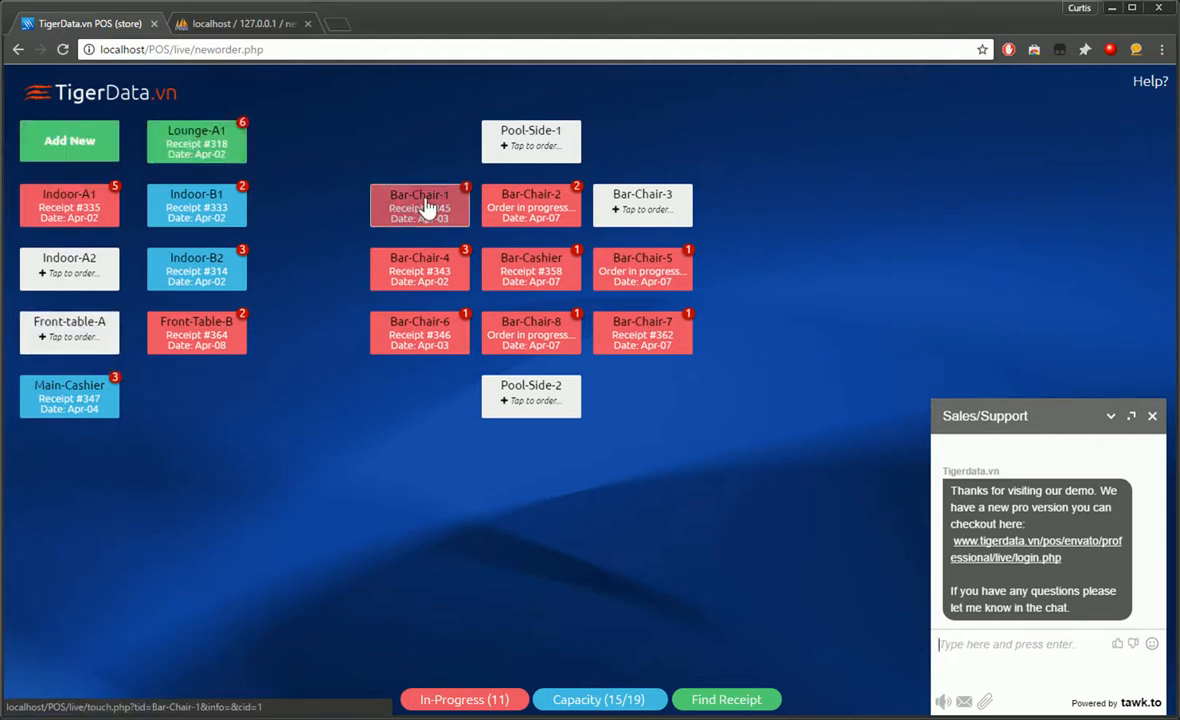
{"action": "left_click", "coordinate": [420, 204]}
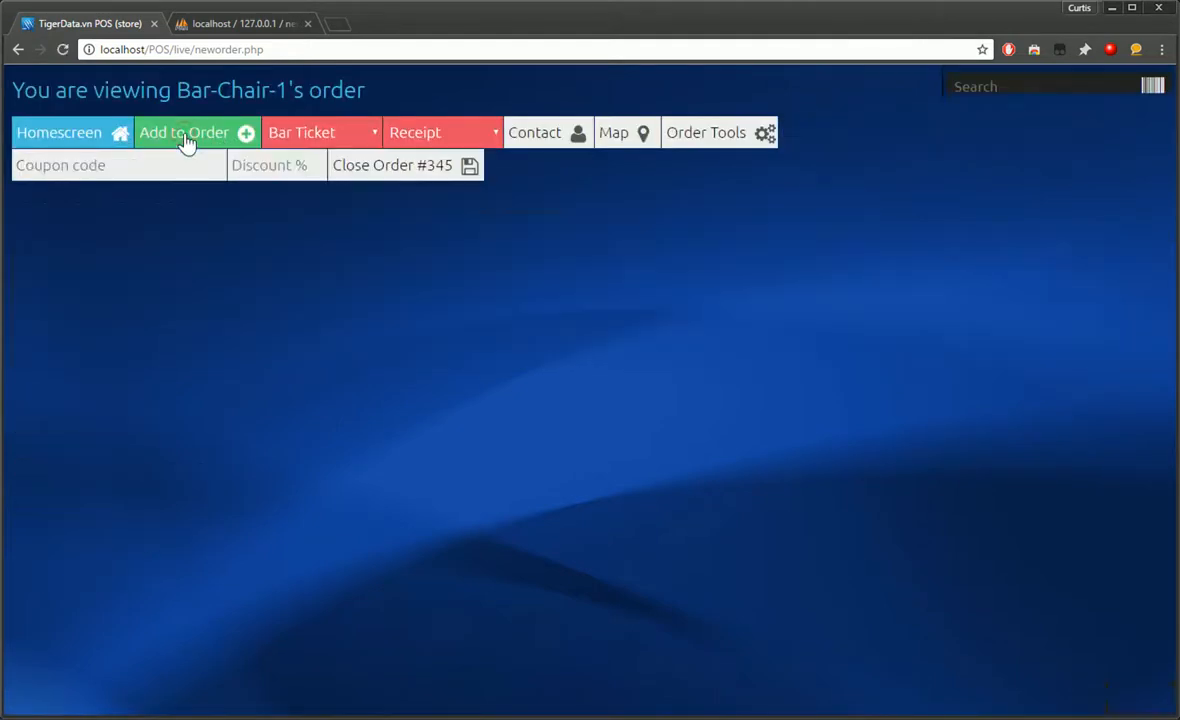
Step: Add to the order and close Chrome back to the desktop
{"action": "left_click", "coordinate": [184, 132]}
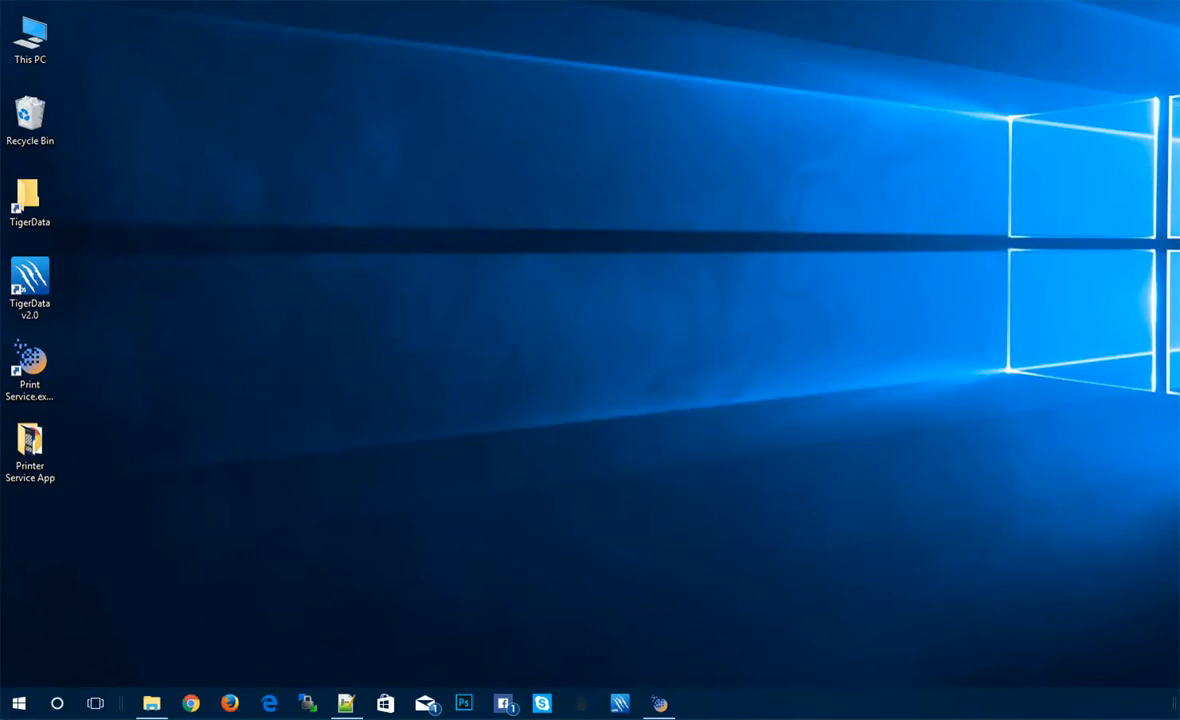
{"action": "mouse_move", "coordinate": [258, 682]}
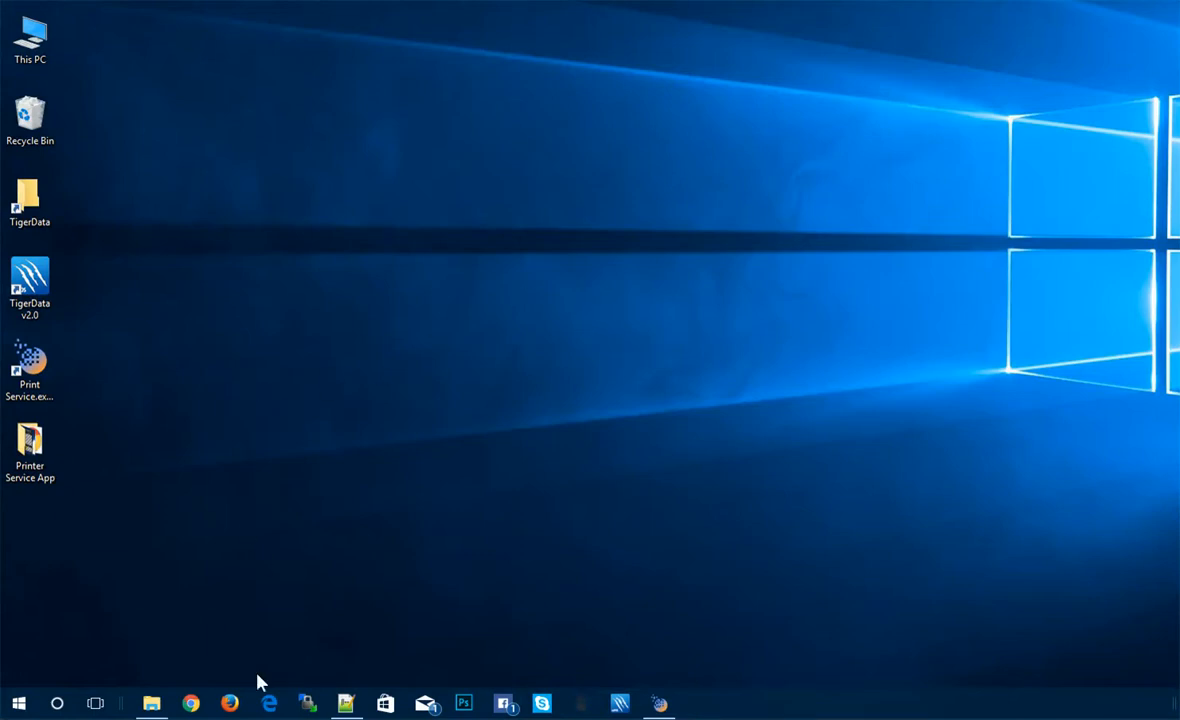
{"action": "mouse_move", "coordinate": [590, 248]}
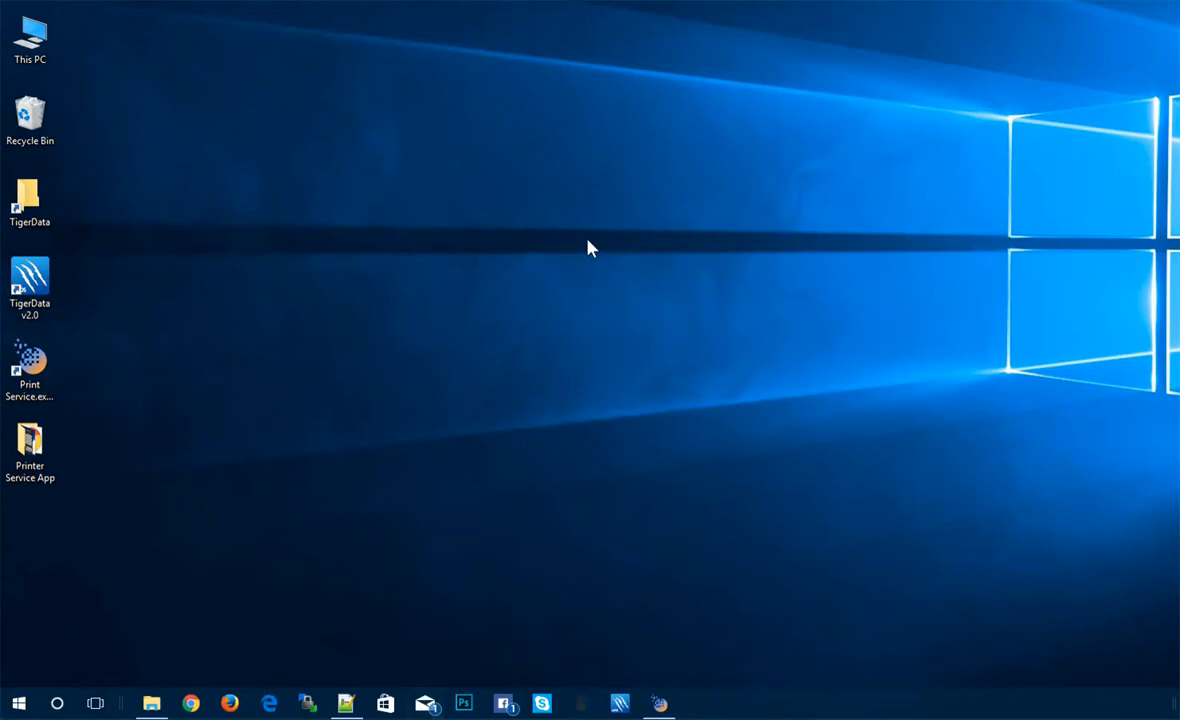
{"action": "mouse_move", "coordinate": [464, 250]}
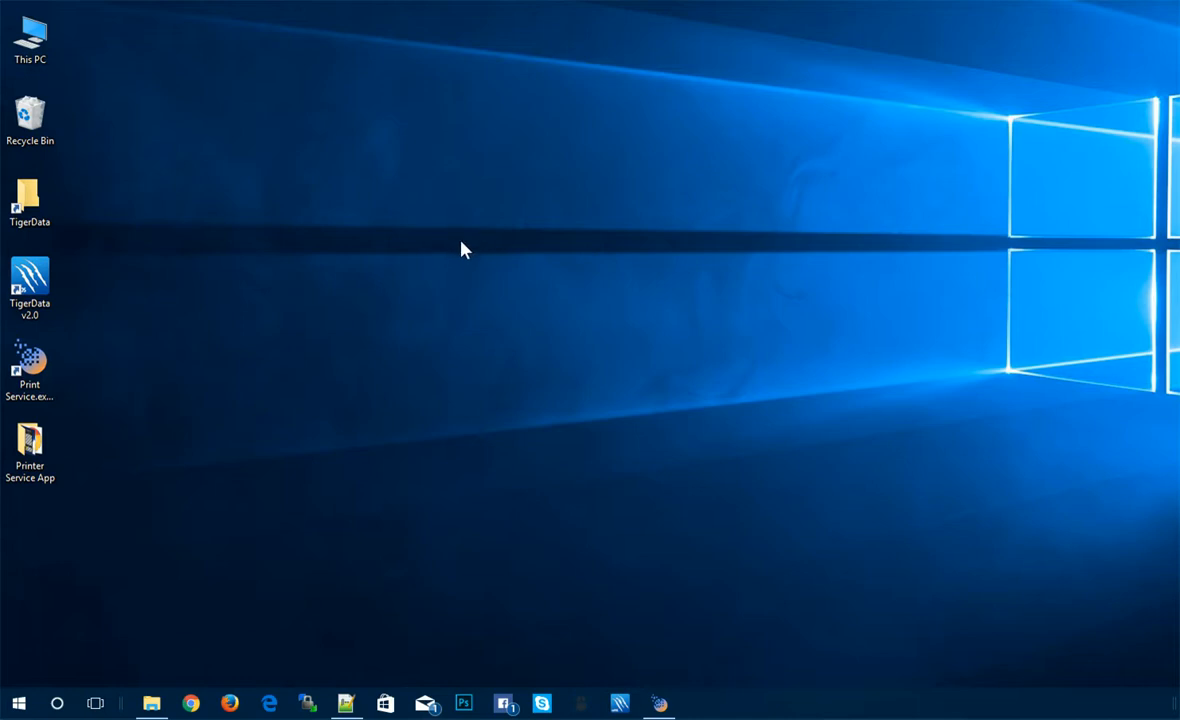
{"action": "mouse_move", "coordinate": [472, 250]}
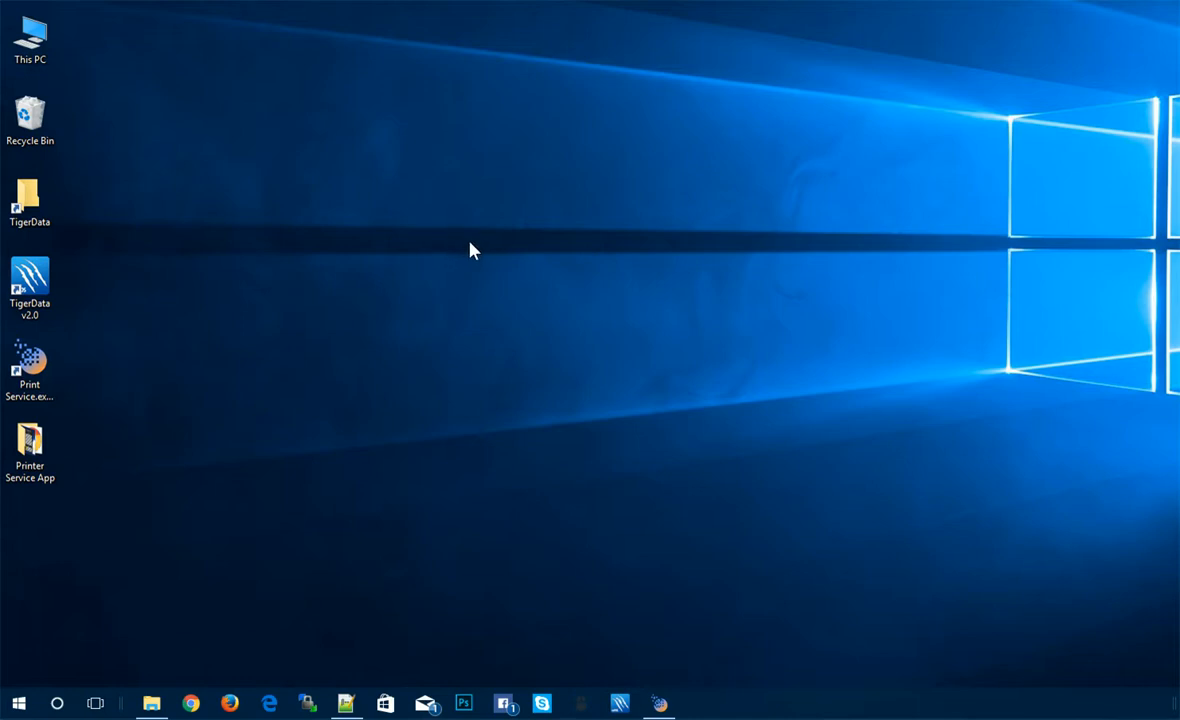
{"action": "mouse_move", "coordinate": [168, 294]}
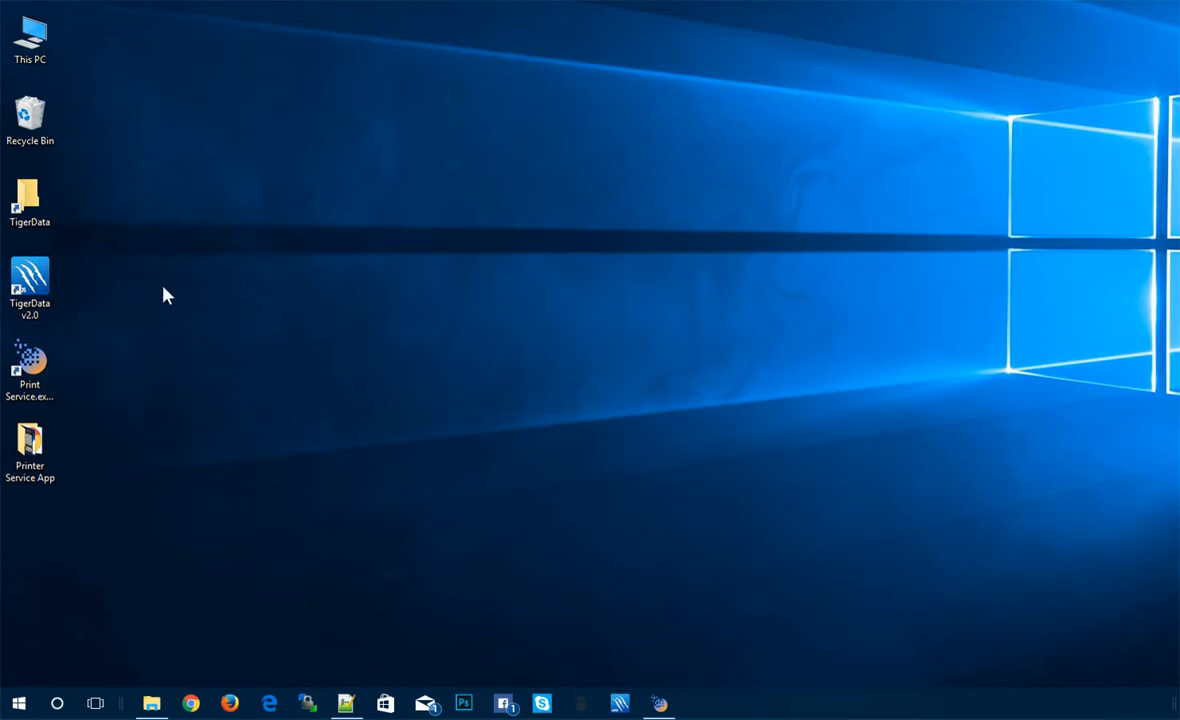
Step: Launch TigerData v2.0 from its desktop shortcut to the login page
{"action": "left_click", "coordinate": [30, 288]}
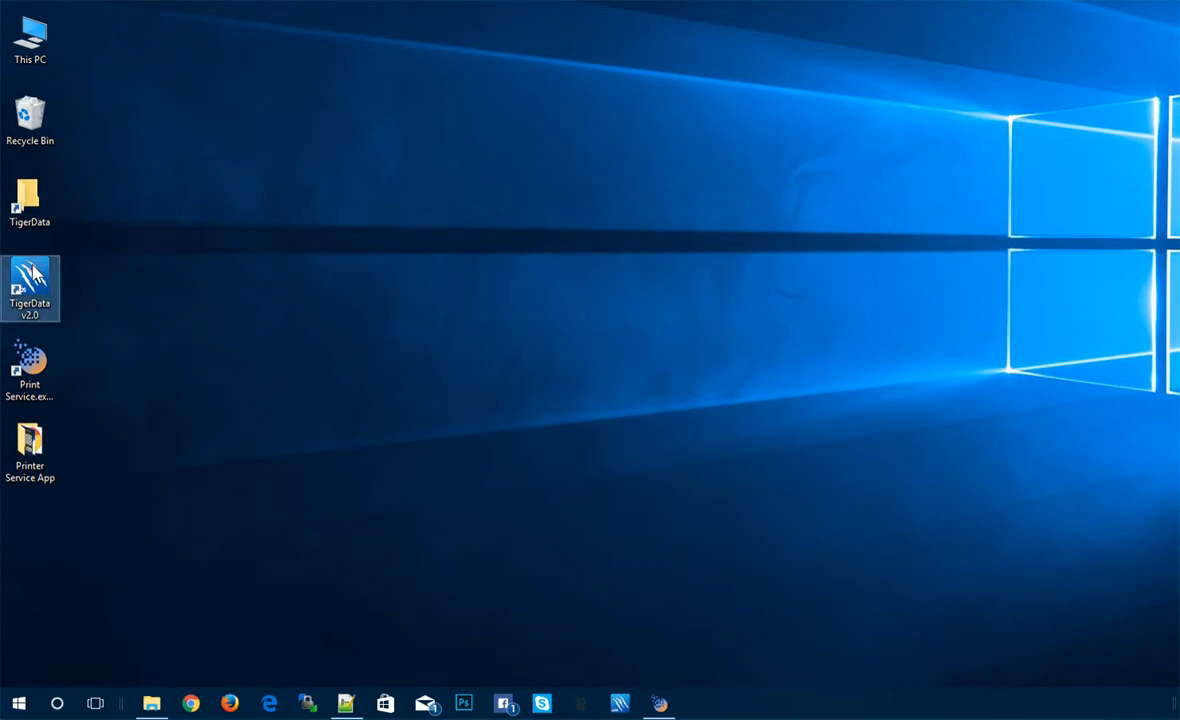
{"action": "double_click", "coordinate": [30, 288]}
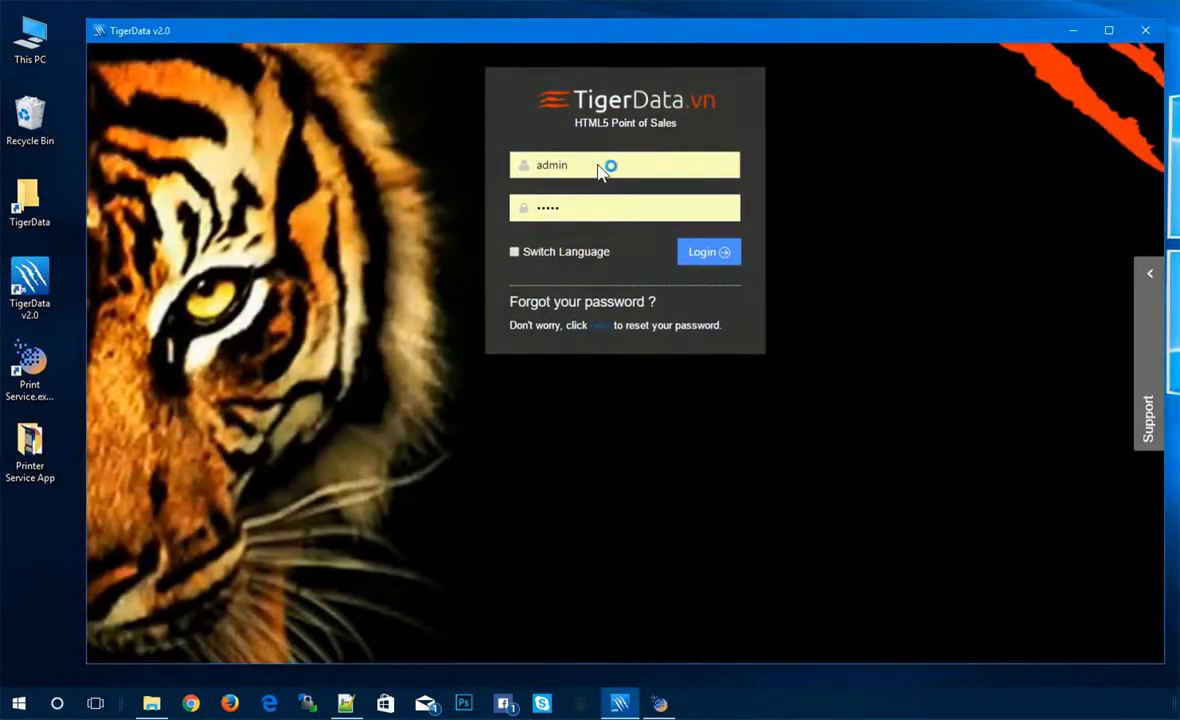
Step: Log in as admin and expand the Settings submenu in the sidebar
{"action": "left_click", "coordinate": [708, 252]}
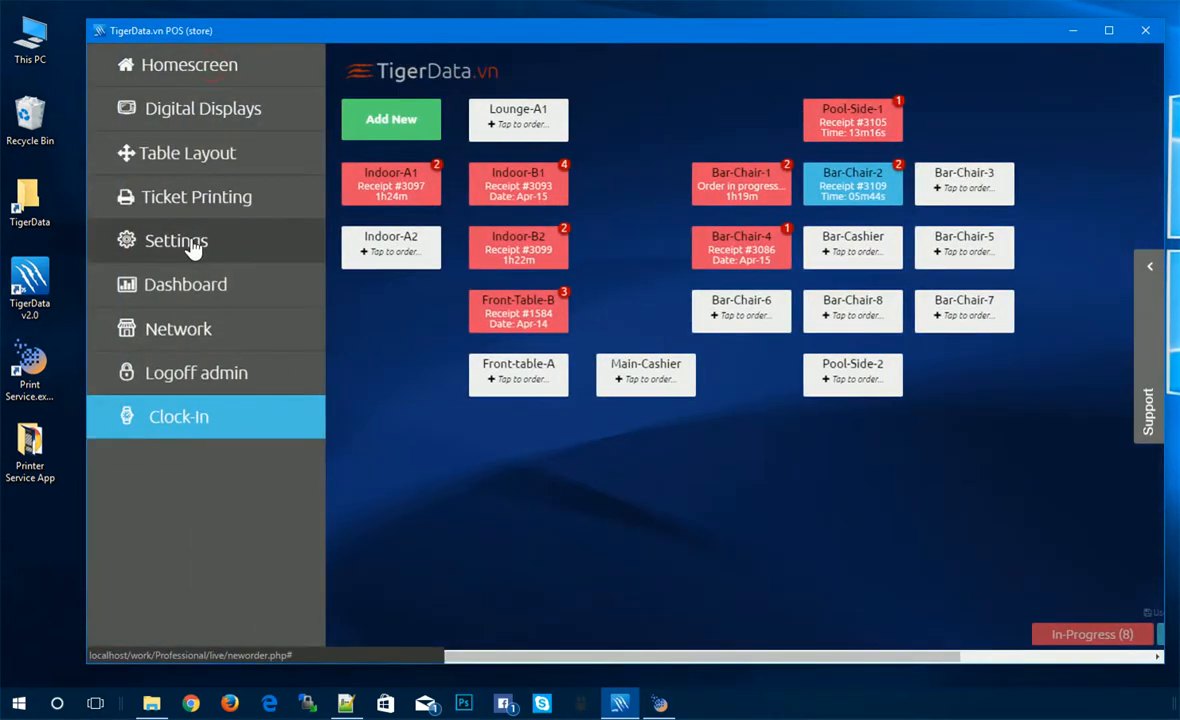
{"action": "left_click", "coordinate": [176, 240]}
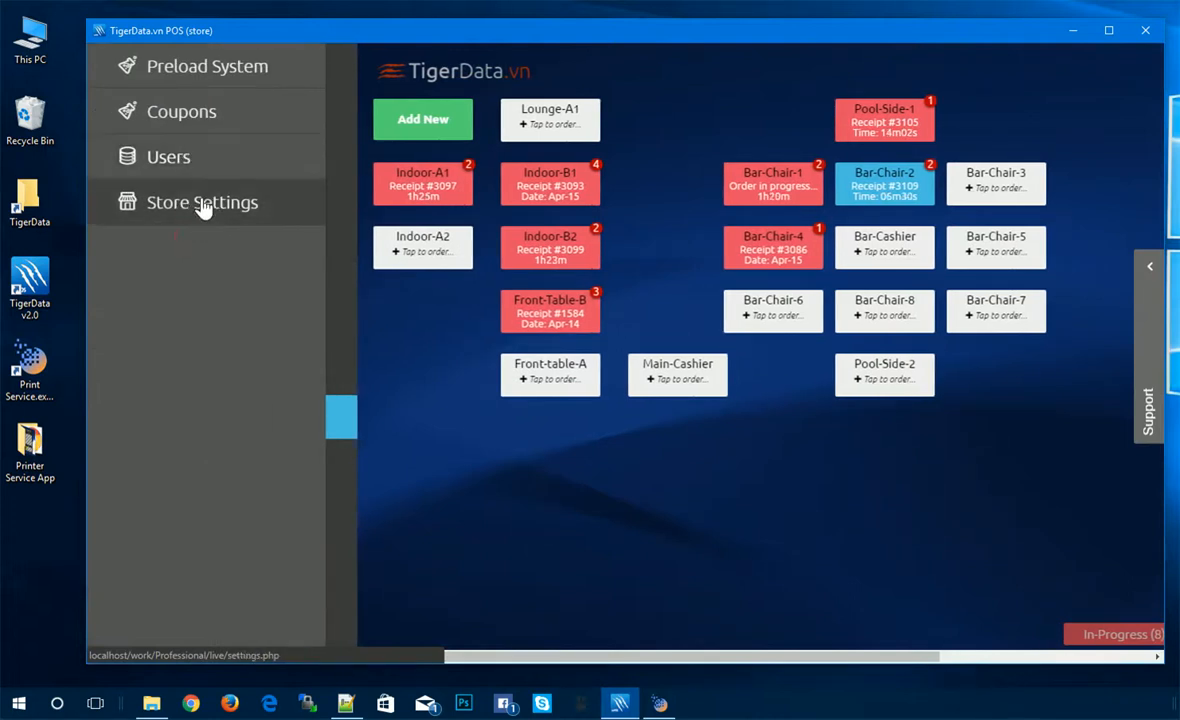
Step: Go into Store Settings and review the store details, tax, currency and printer names
{"action": "left_click", "coordinate": [202, 202]}
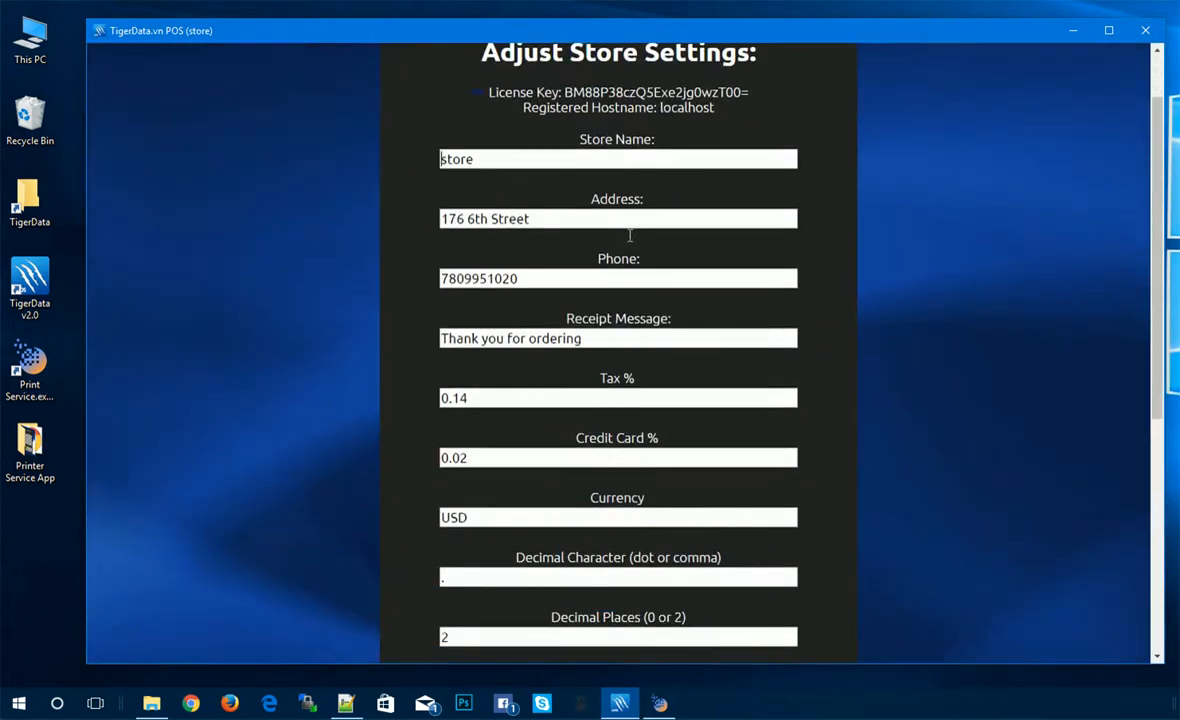
{"action": "scroll", "scroll_direction": "down", "scroll_amount": 3}
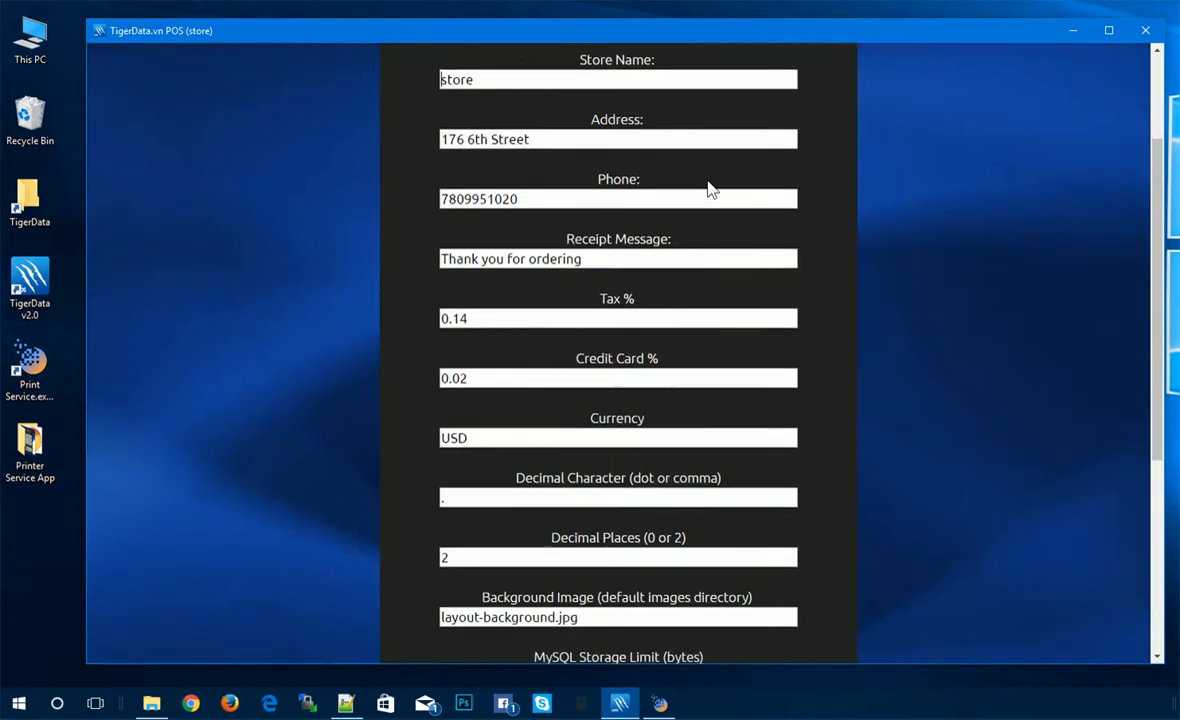
{"action": "scroll", "scroll_direction": "down", "scroll_amount": 3}
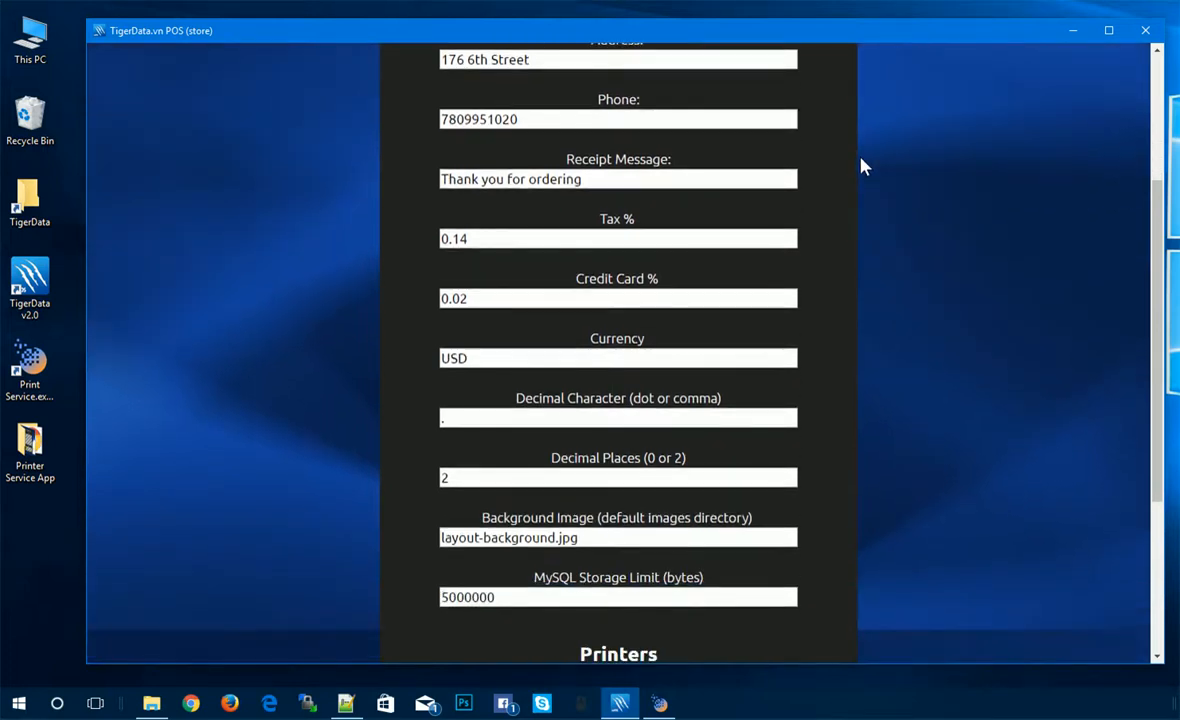
{"action": "scroll", "scroll_direction": "down", "scroll_amount": 3}
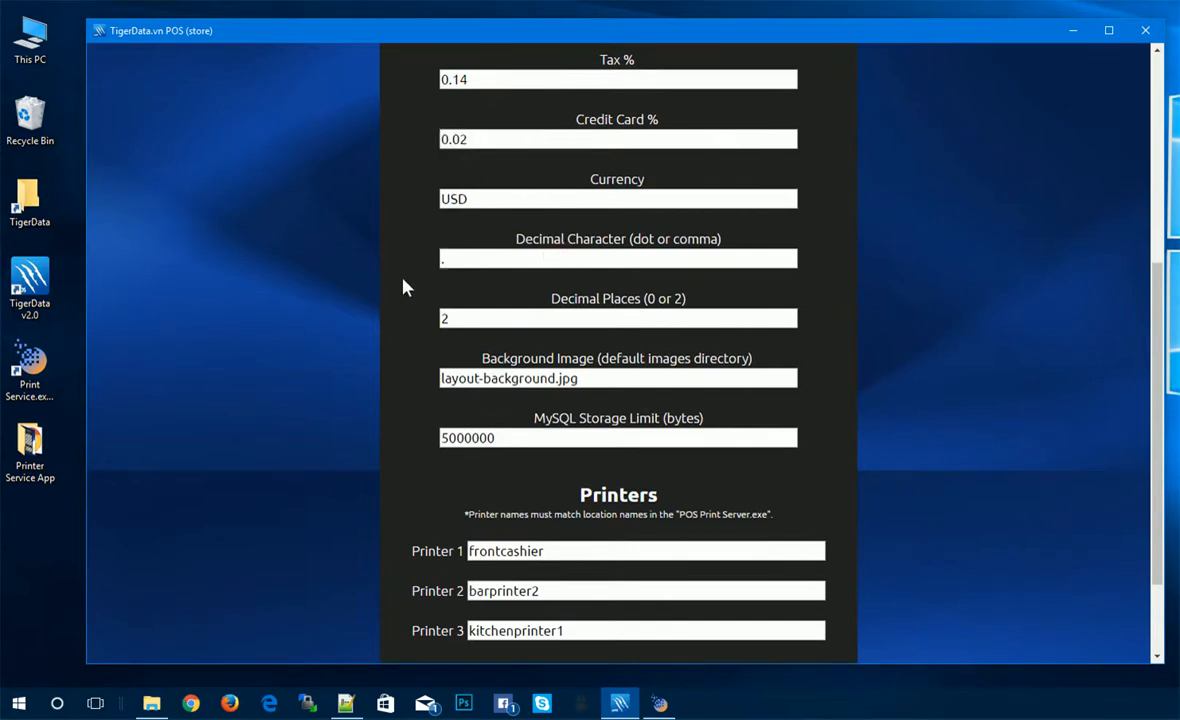
{"action": "scroll", "scroll_direction": "down", "scroll_amount": 3}
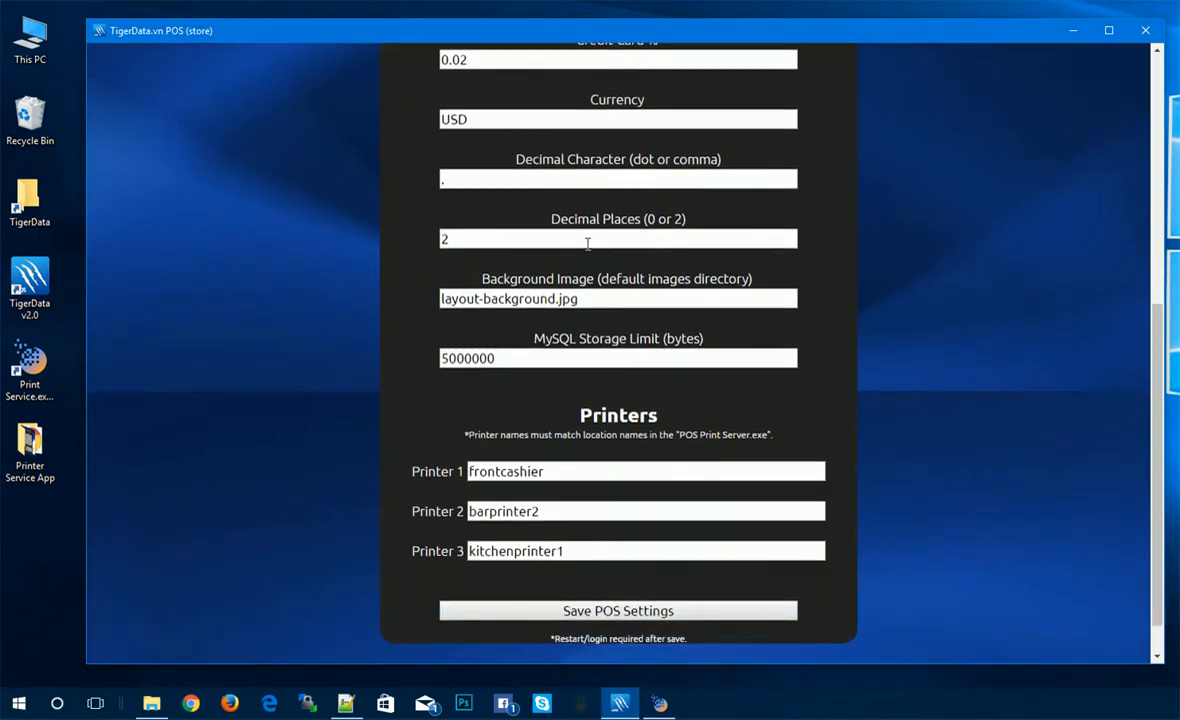
Step: Check the Decimal Places value and save the POS settings with printers frontcashier, barprinter2 and kitchenprinter1
{"action": "left_click", "coordinate": [616, 238]}
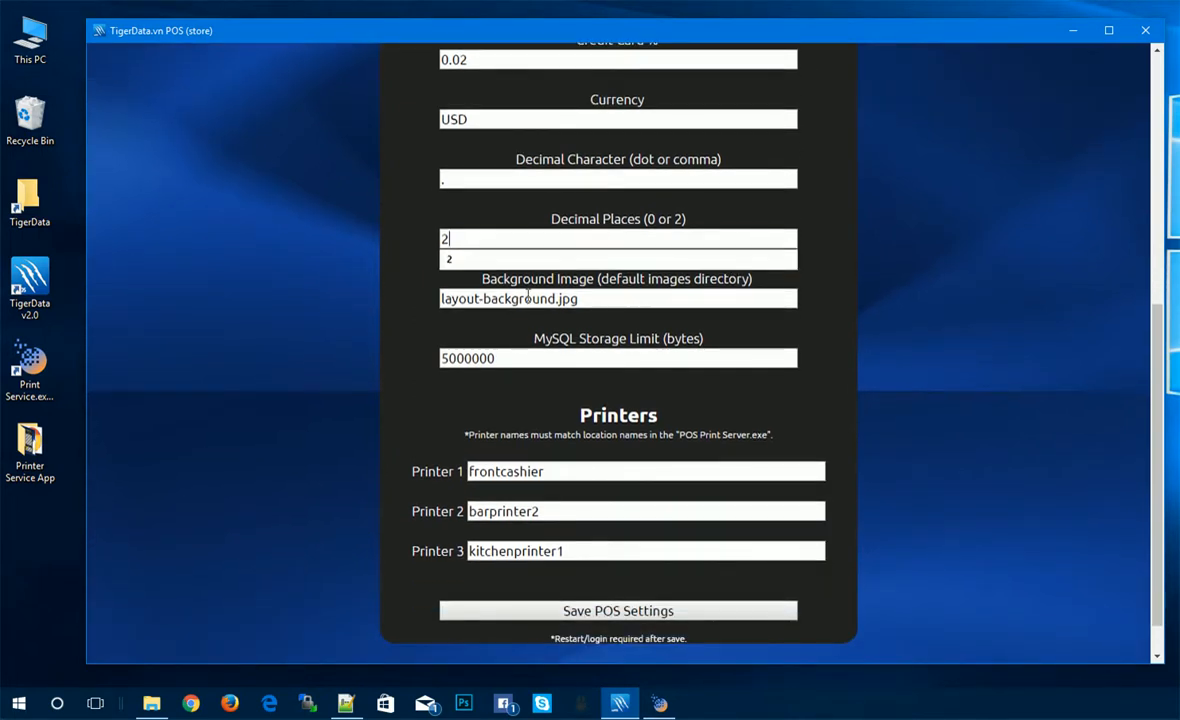
{"action": "double_click", "coordinate": [480, 298]}
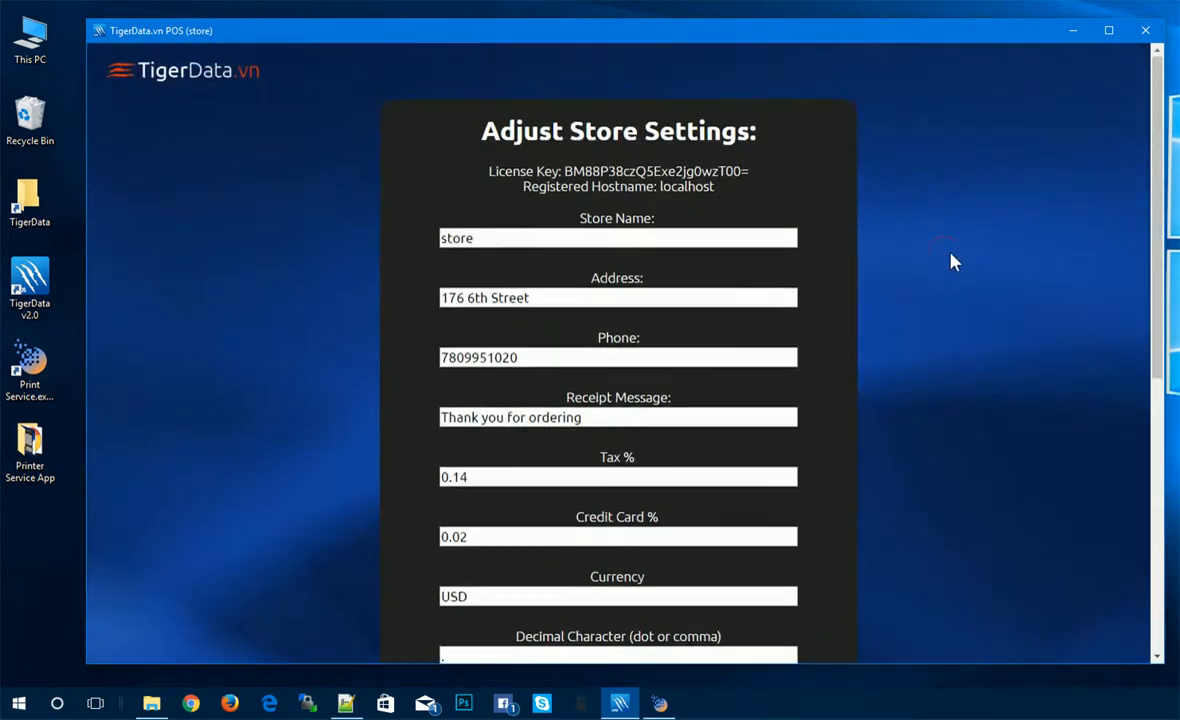
{"action": "scroll", "scroll_direction": "down", "scroll_amount": 3}
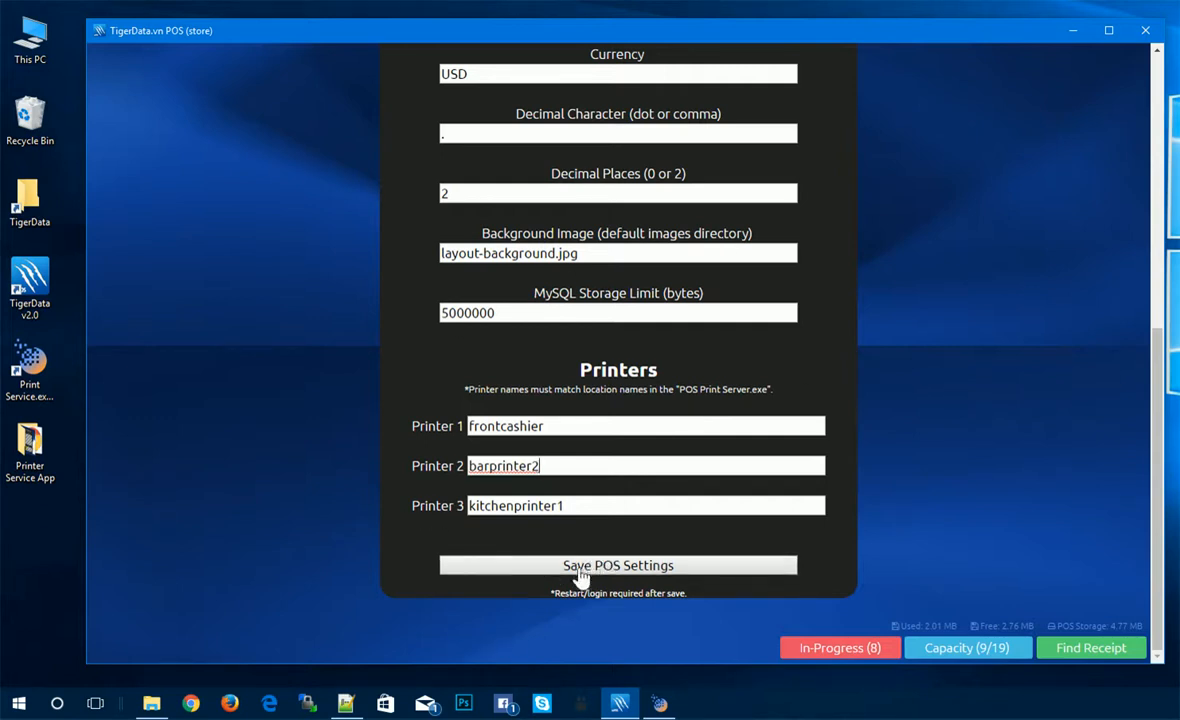
{"action": "left_click", "coordinate": [616, 564]}
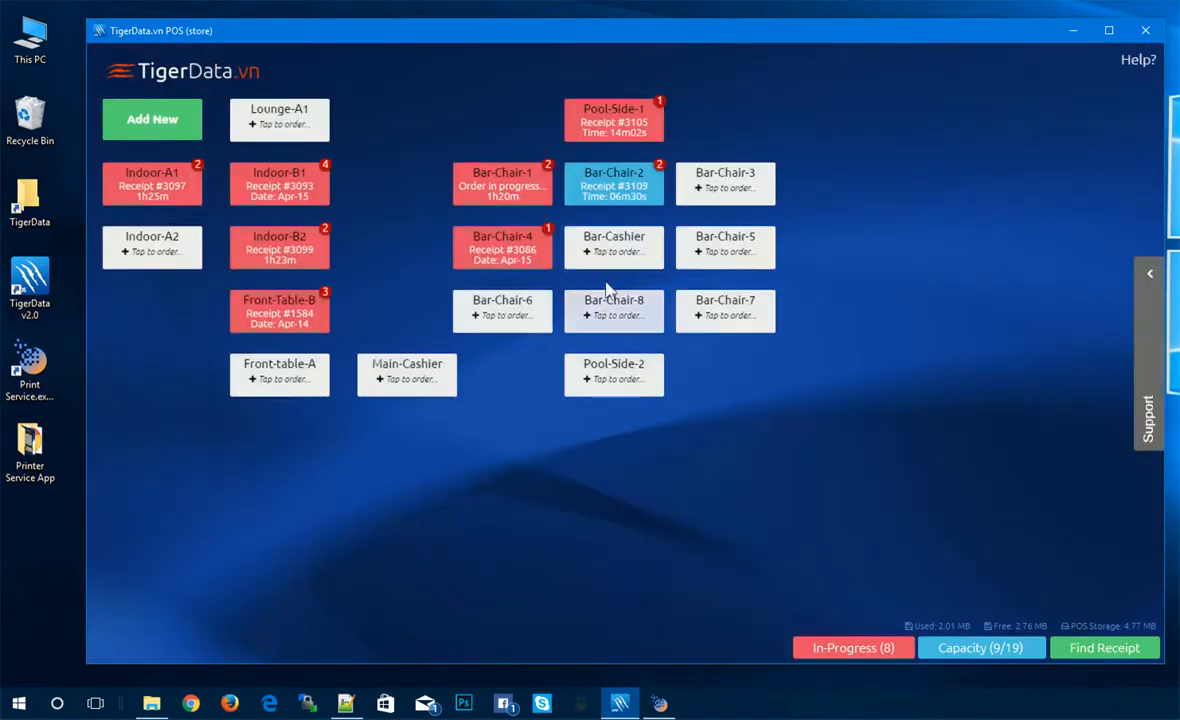
Step: Start Bar-Chair-6's order and show the Pasta category with Carbonara, Ravioli and Spaghetti
{"action": "left_click", "coordinate": [502, 312]}
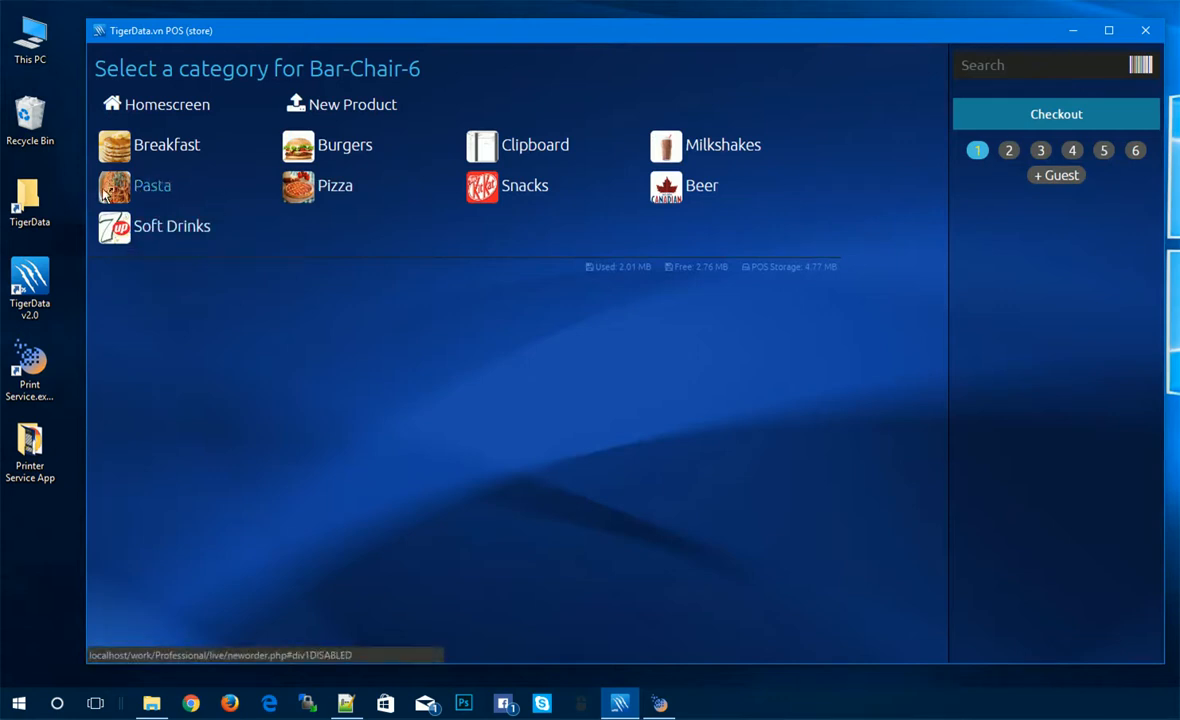
{"action": "left_click", "coordinate": [152, 184]}
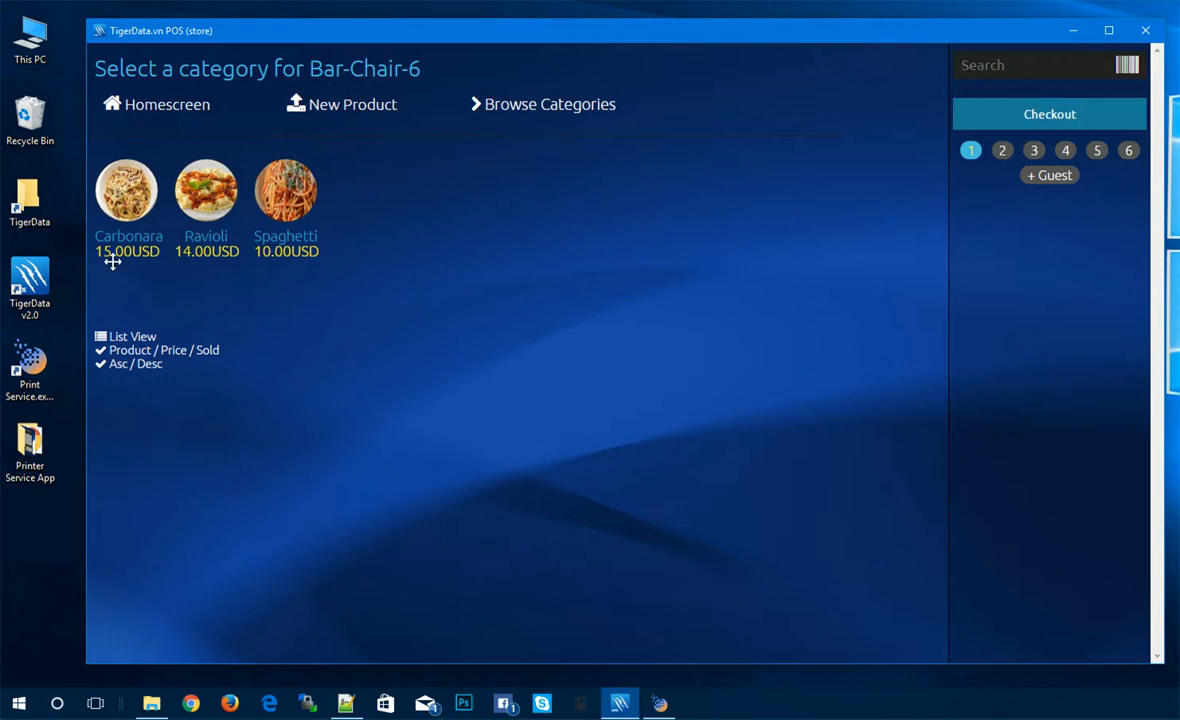
{"action": "mouse_move", "coordinate": [140, 260]}
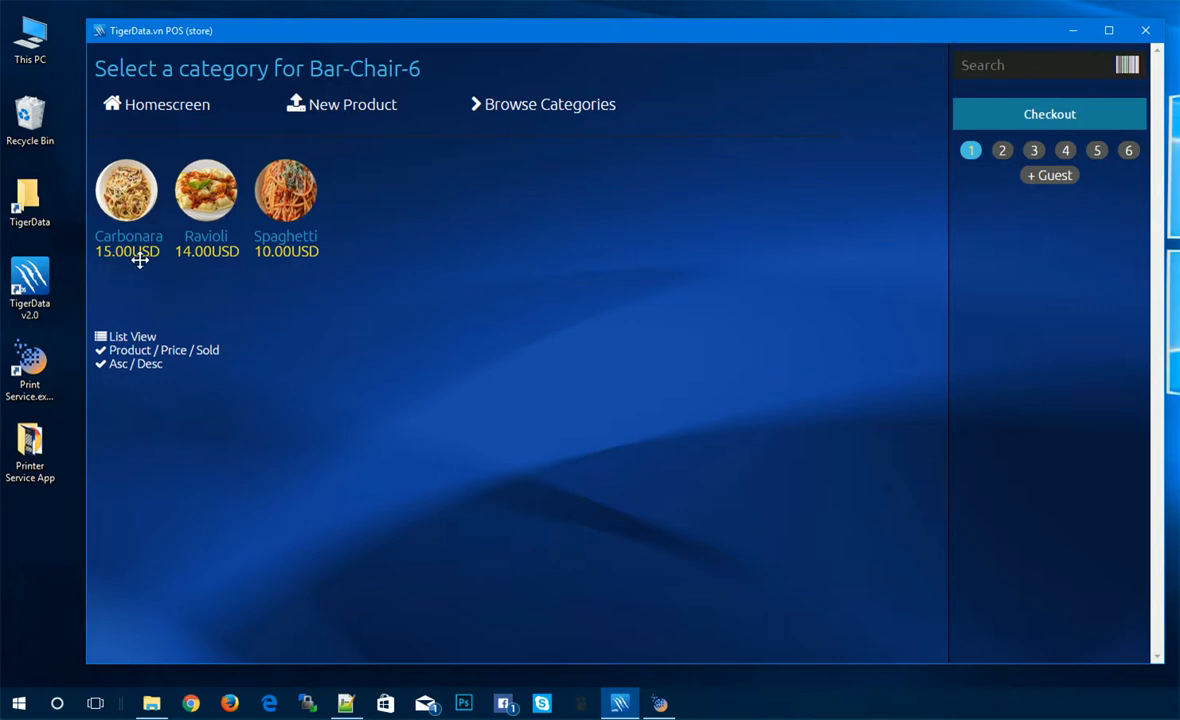
{"action": "mouse_move", "coordinate": [450, 280]}
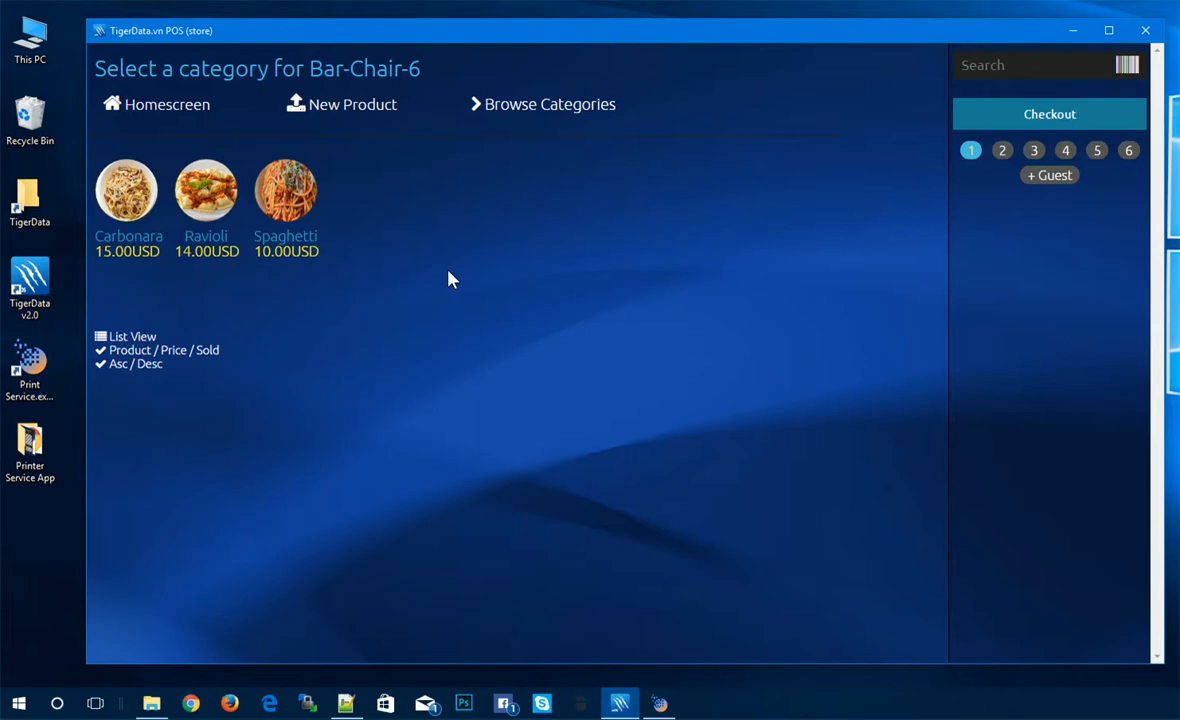
{"action": "mouse_move", "coordinate": [136, 112]}
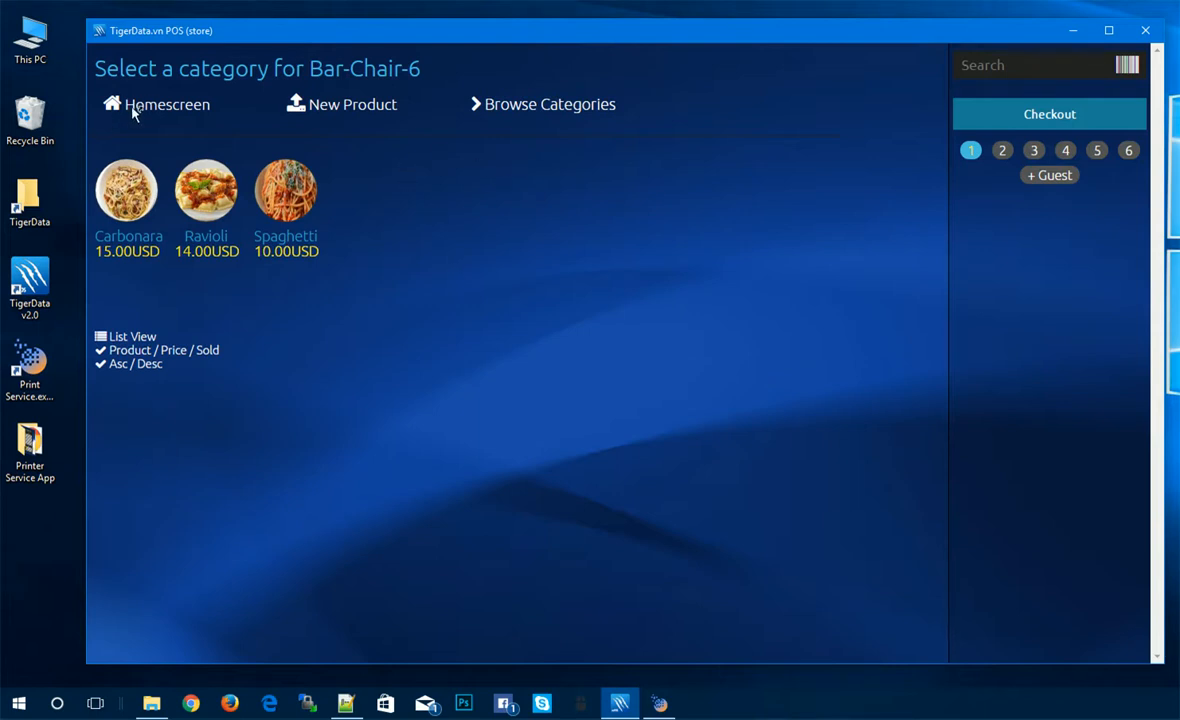
{"action": "mouse_move", "coordinate": [740, 80]}
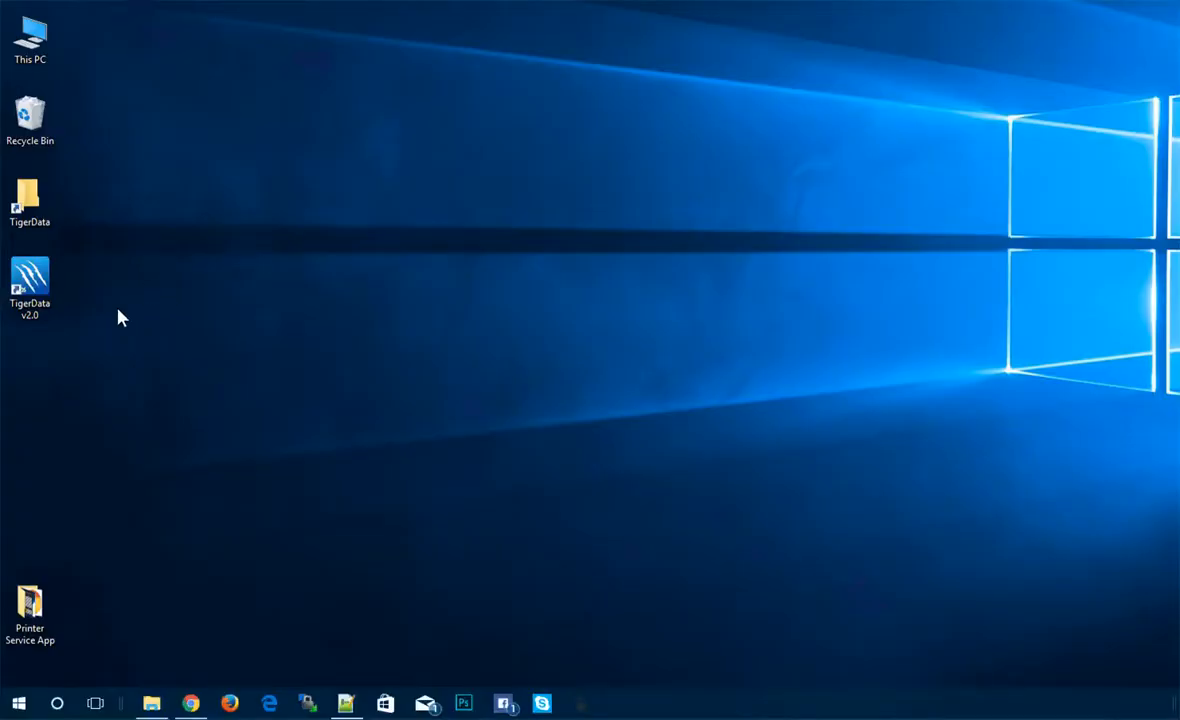
{"action": "mouse_move", "coordinate": [176, 516]}
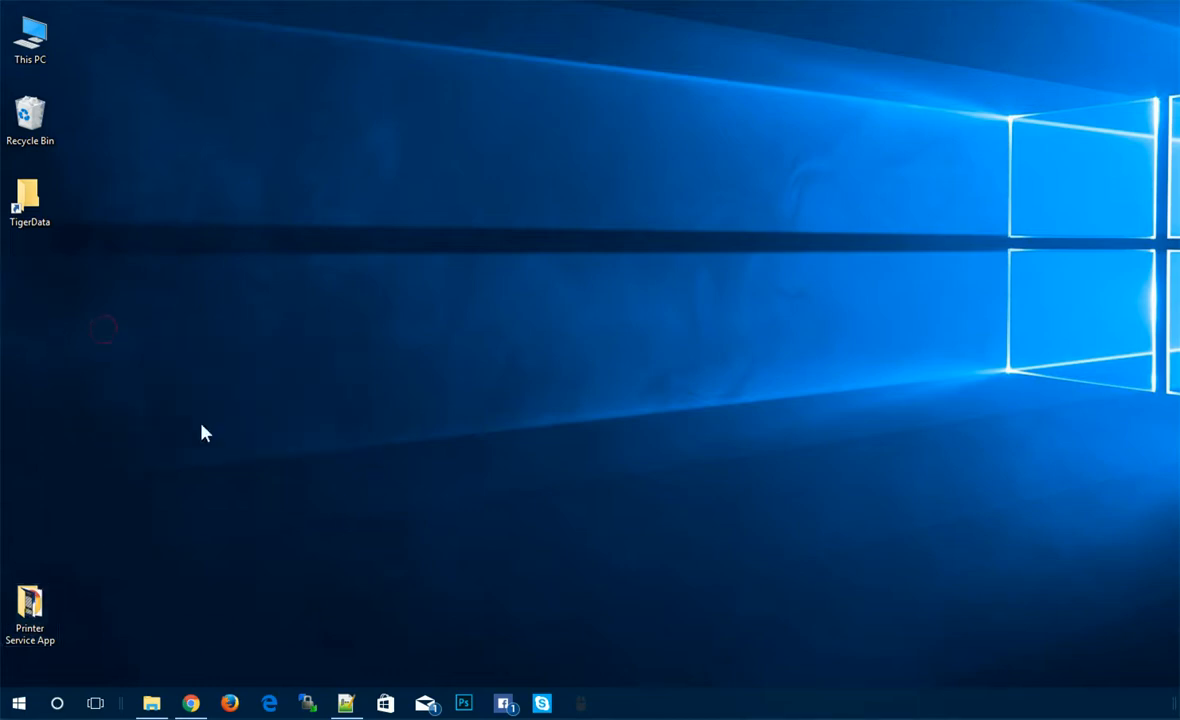
Step: Bring up the TigerData login page in Chrome and shrink the browser window
{"action": "left_click", "coordinate": [190, 704]}
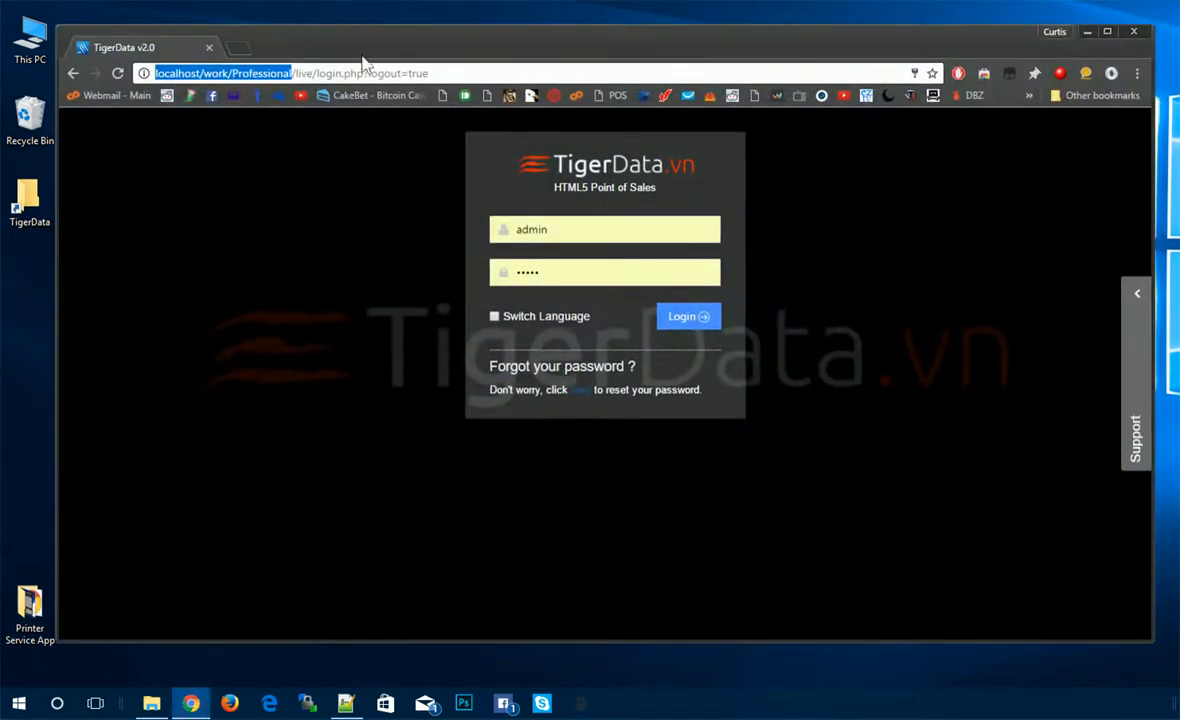
{"action": "left_click", "coordinate": [448, 72]}
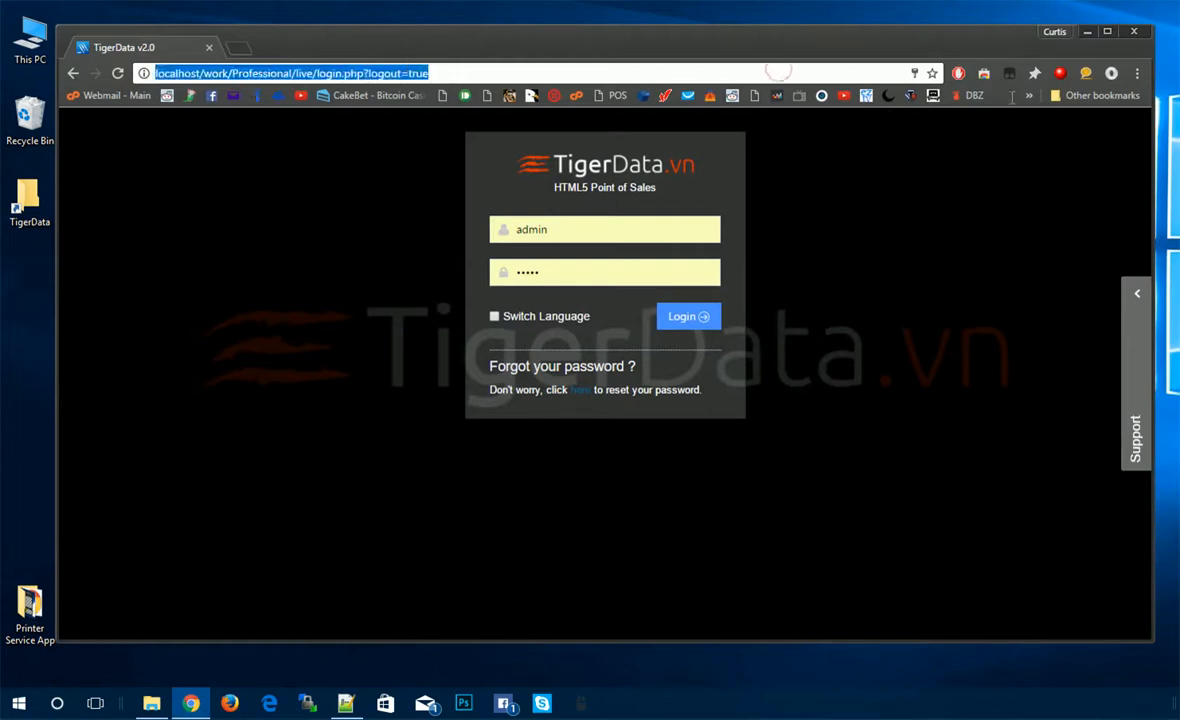
{"action": "left_click", "coordinate": [1136, 72]}
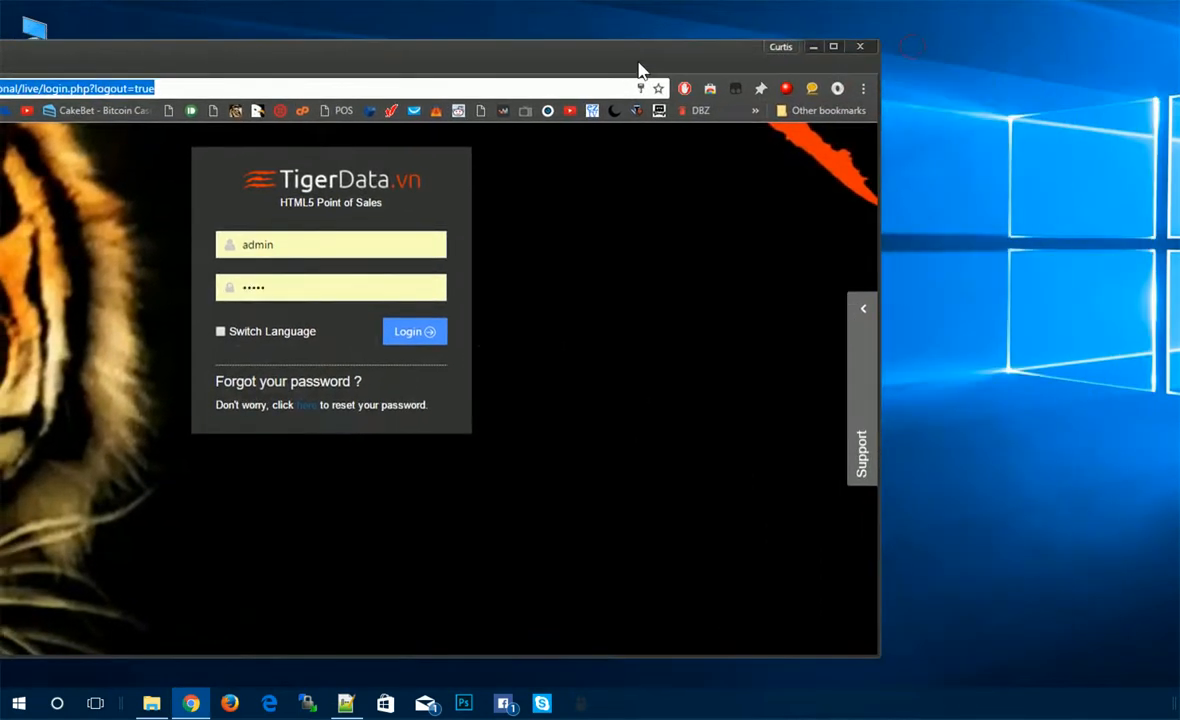
Step: Add the TigerData v2.0 page to the desktop as a shortcut that opens as its own window
{"action": "left_click", "coordinate": [864, 86]}
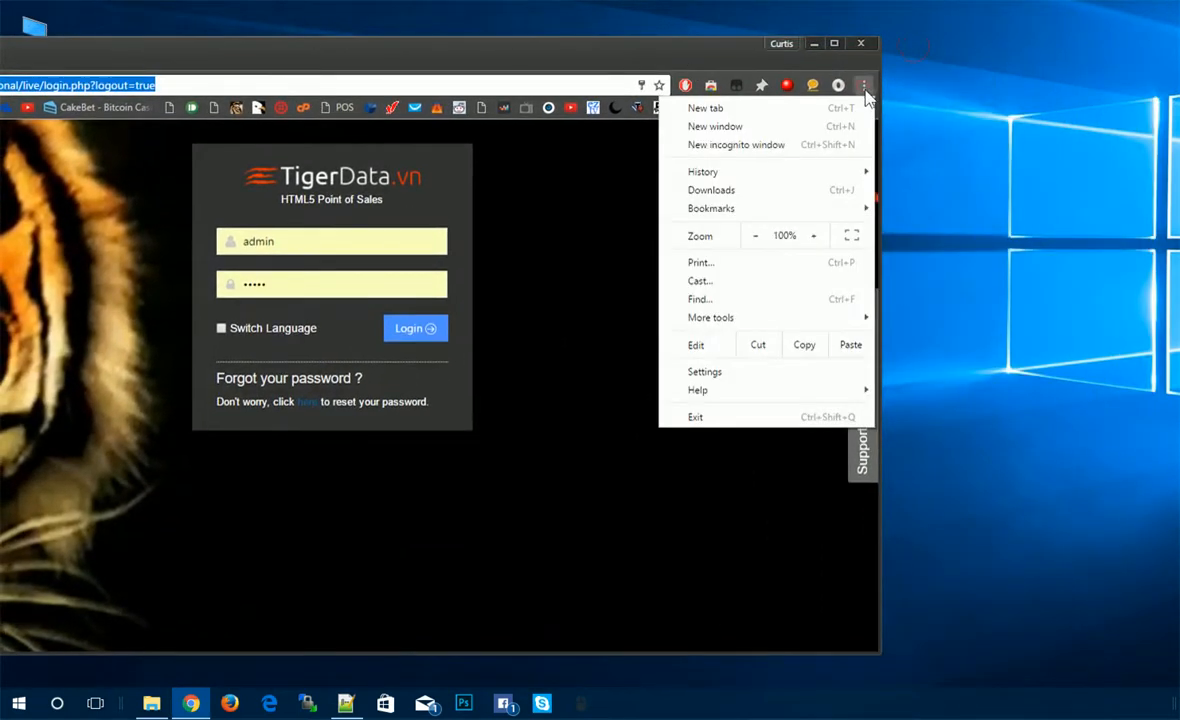
{"action": "mouse_move", "coordinate": [712, 316]}
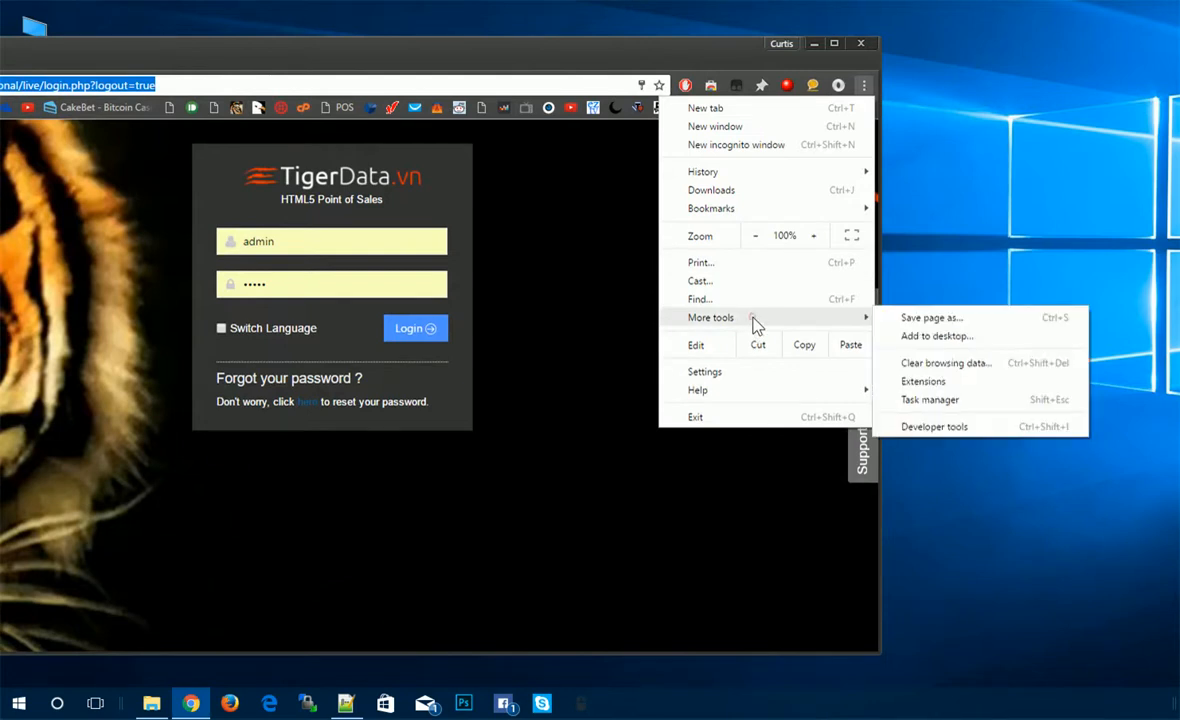
{"action": "left_click", "coordinate": [936, 336]}
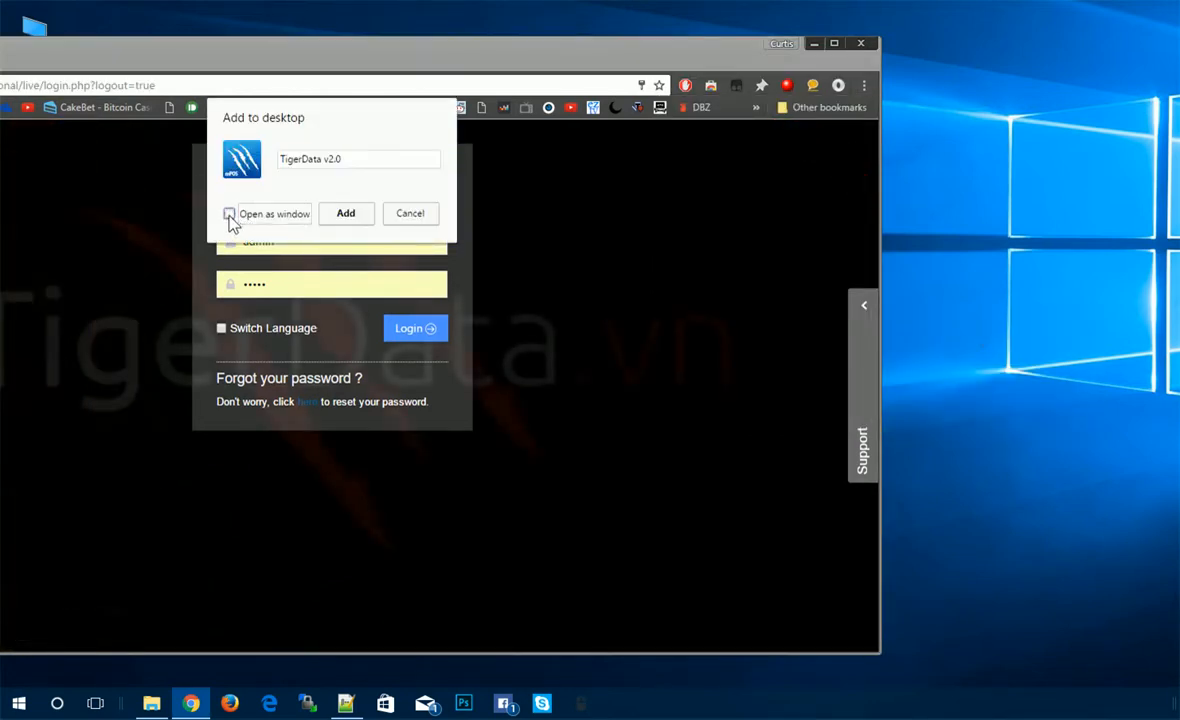
{"action": "left_click", "coordinate": [228, 212]}
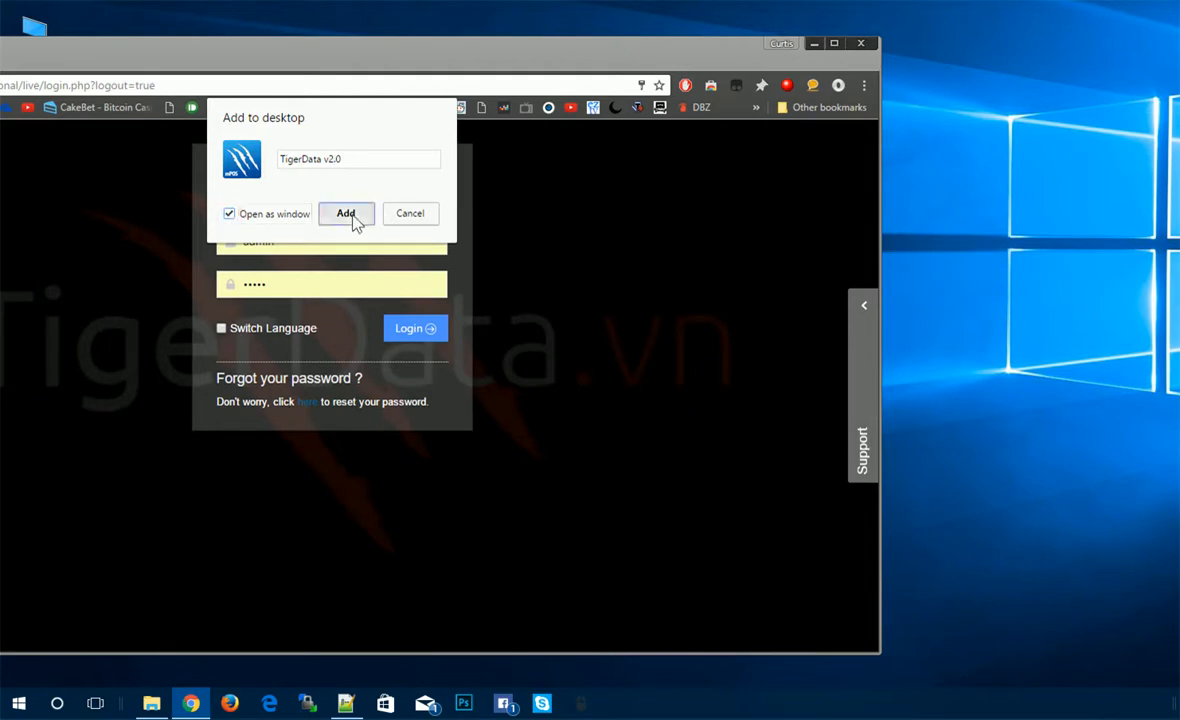
{"action": "left_click", "coordinate": [344, 212]}
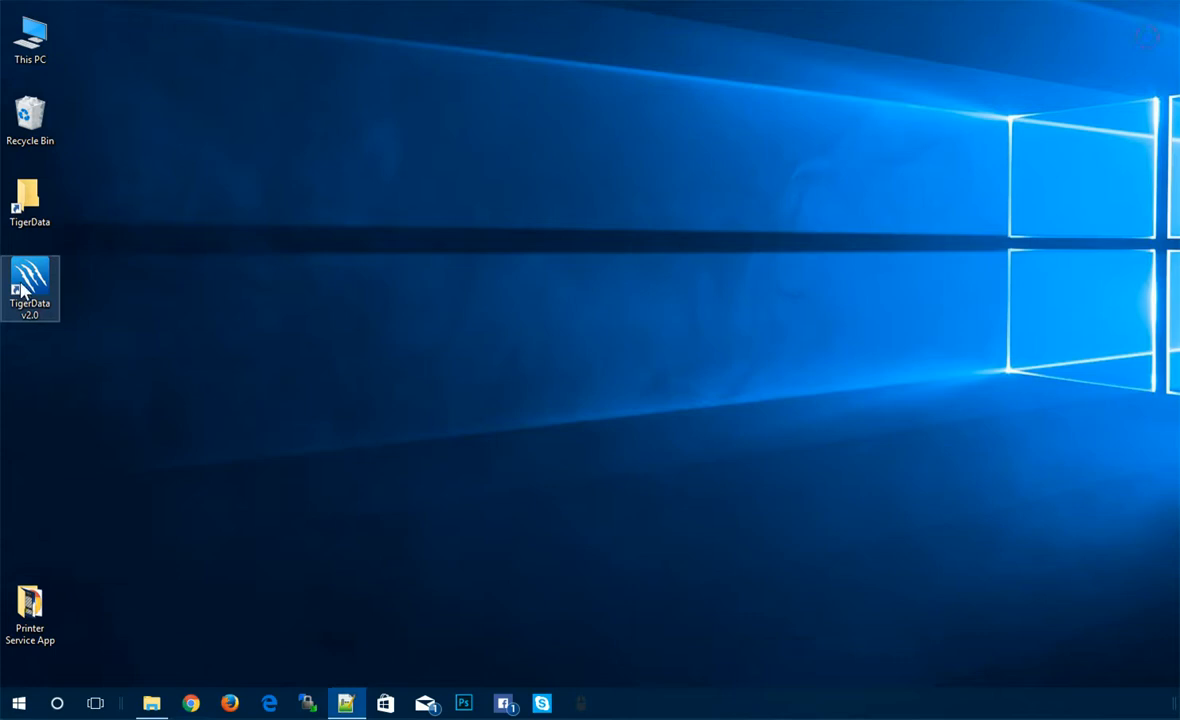
{"action": "right_click", "coordinate": [30, 288]}
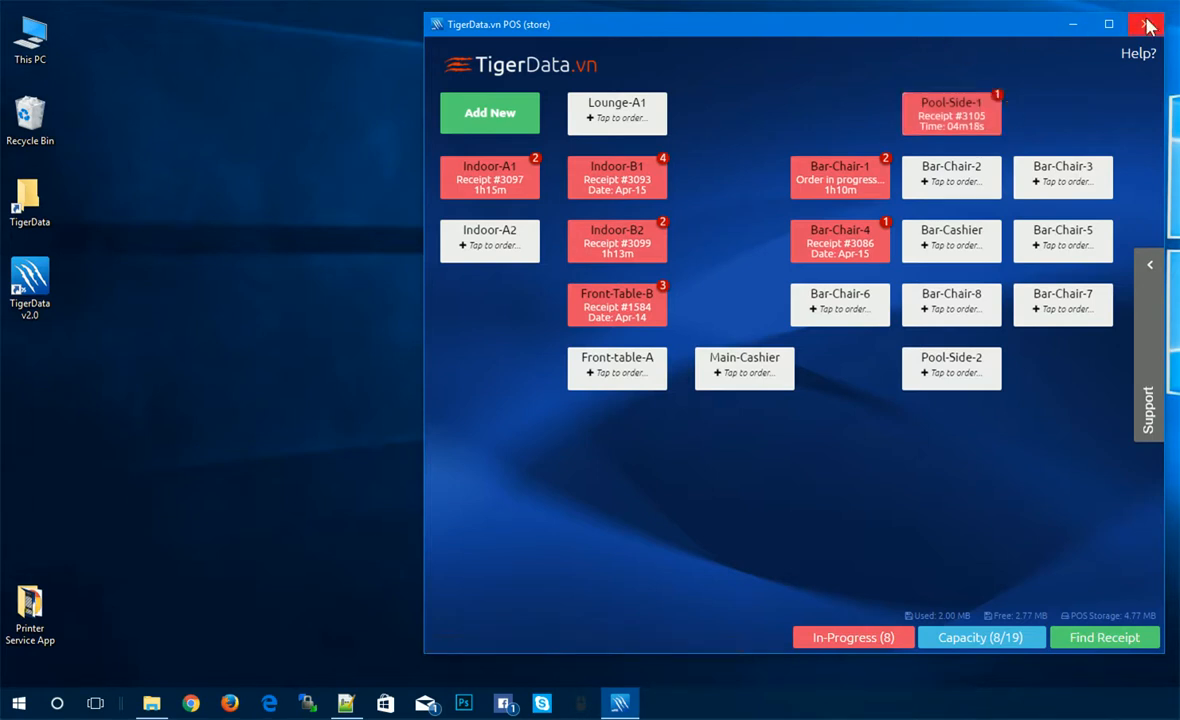
{"action": "left_click", "coordinate": [1146, 24]}
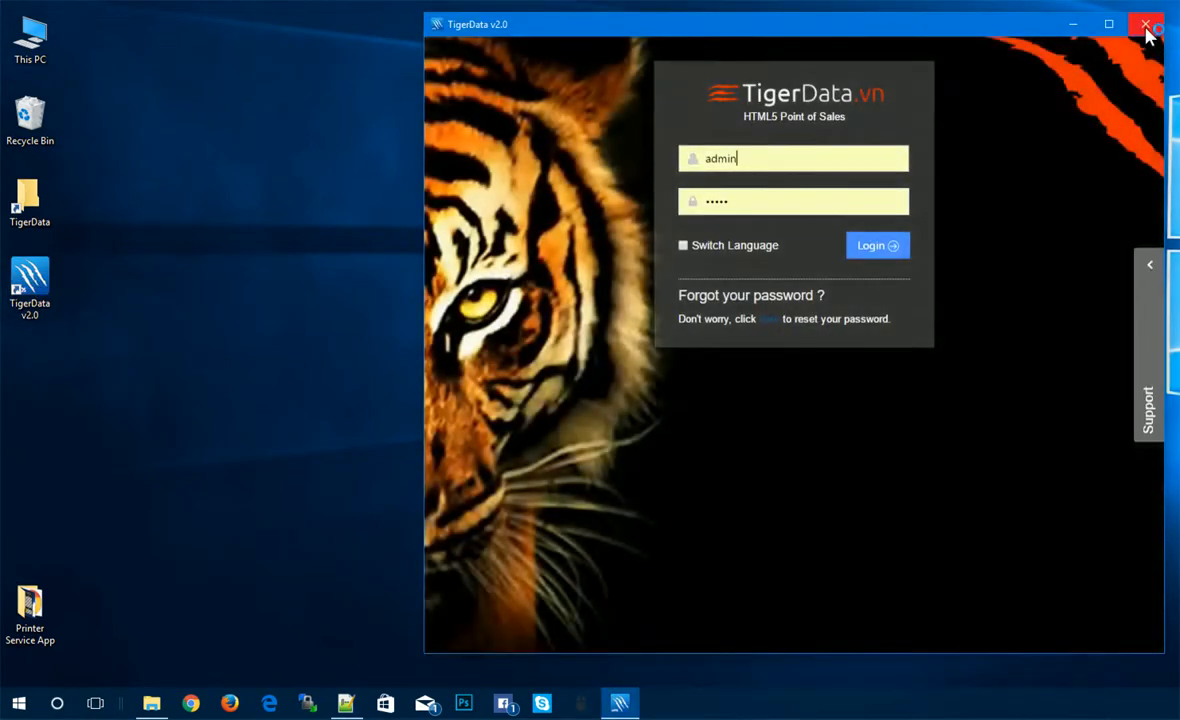
{"action": "left_click", "coordinate": [1146, 24]}
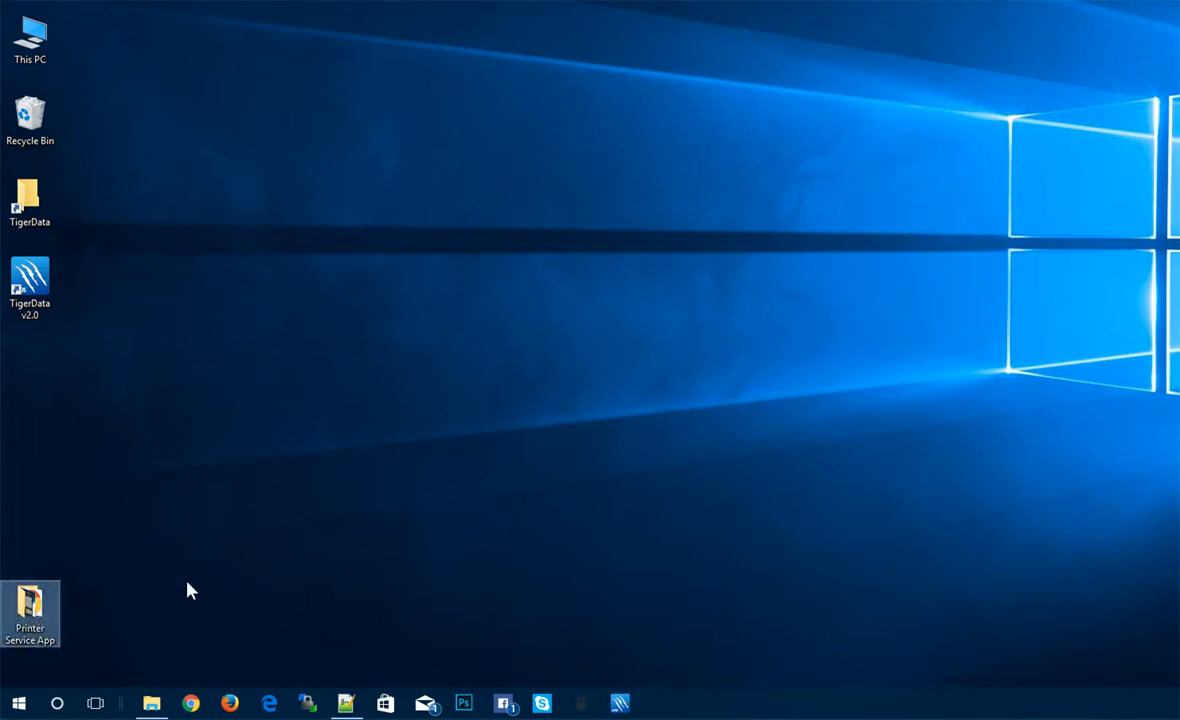
Step: Create a desktop shortcut to Print Service.exe from the Printer Service App folder and launch it
{"action": "double_click", "coordinate": [30, 612]}
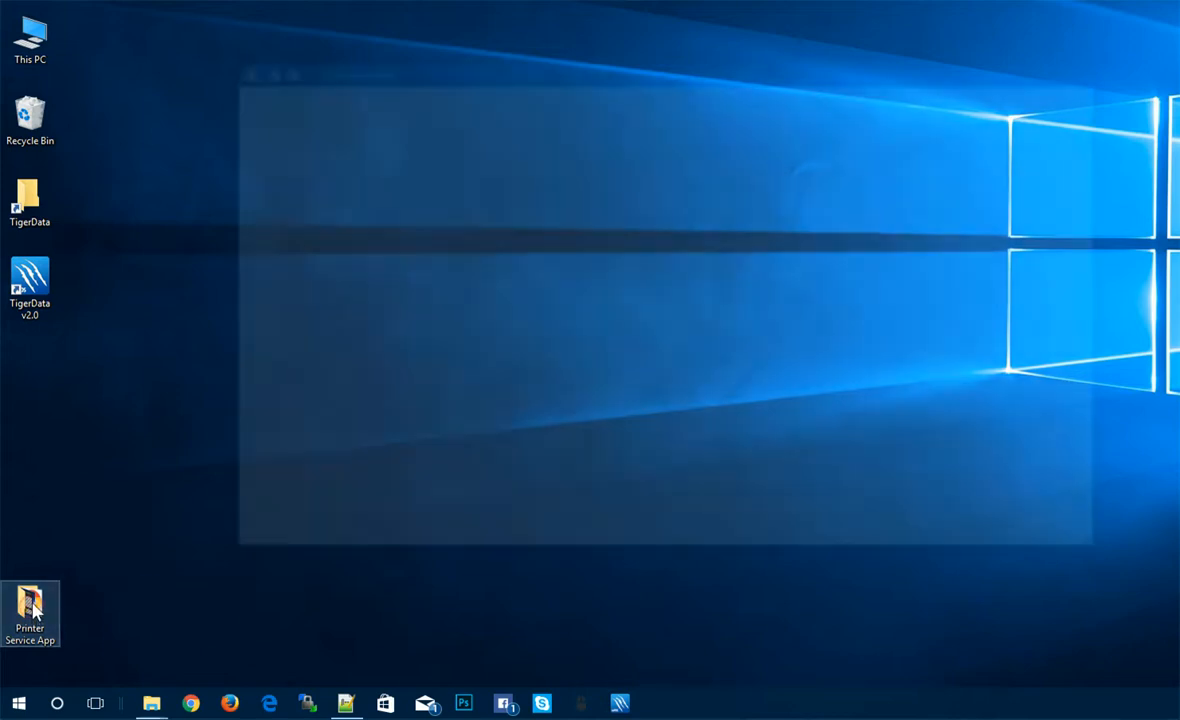
{"action": "double_click", "coordinate": [30, 614]}
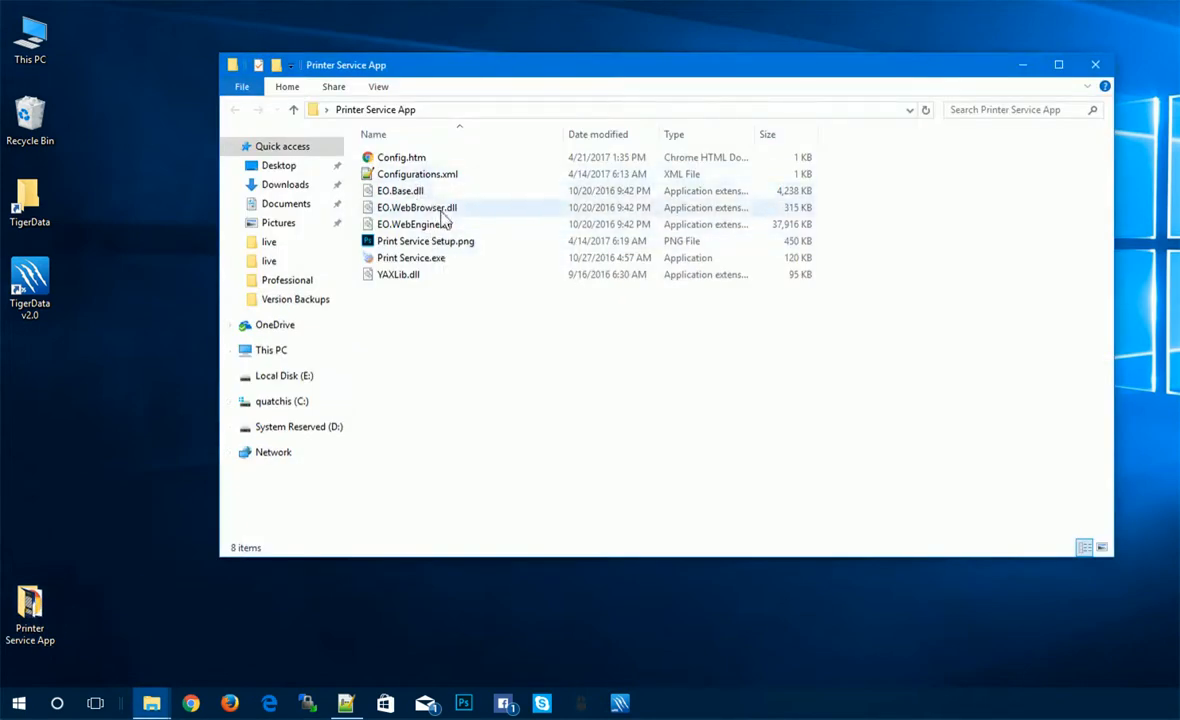
{"action": "left_click", "coordinate": [410, 256]}
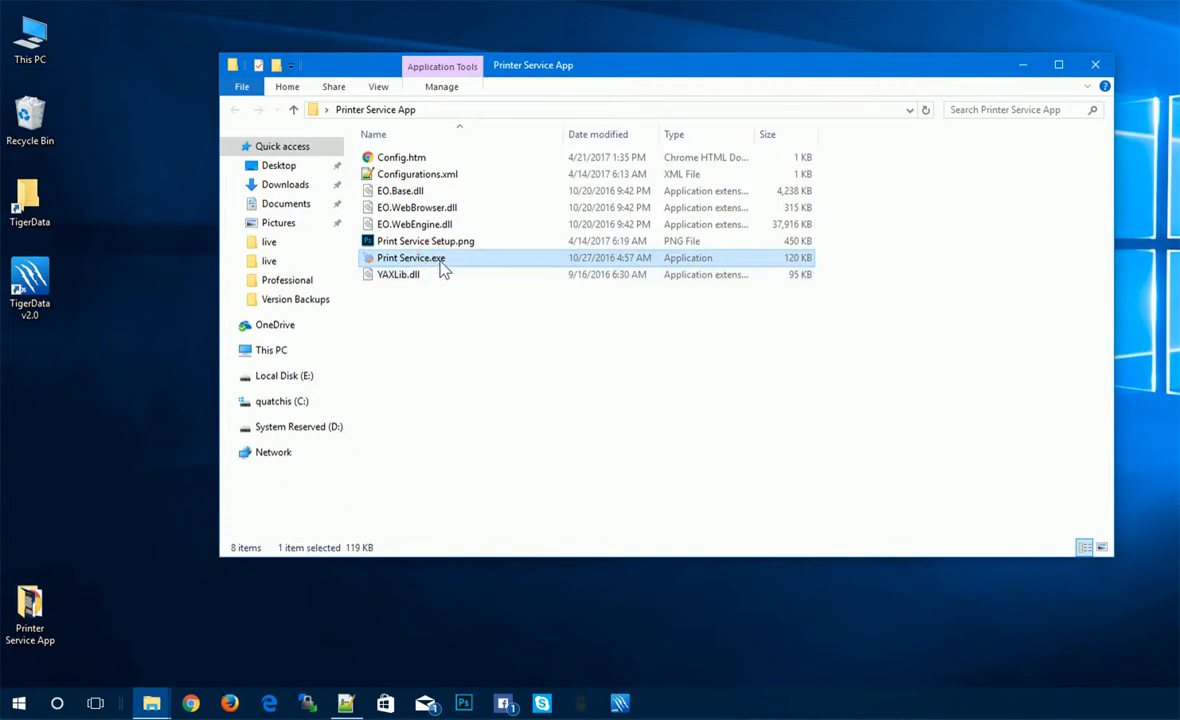
{"action": "left_click_drag", "start_coordinate": [410, 256], "coordinate": [44, 360]}
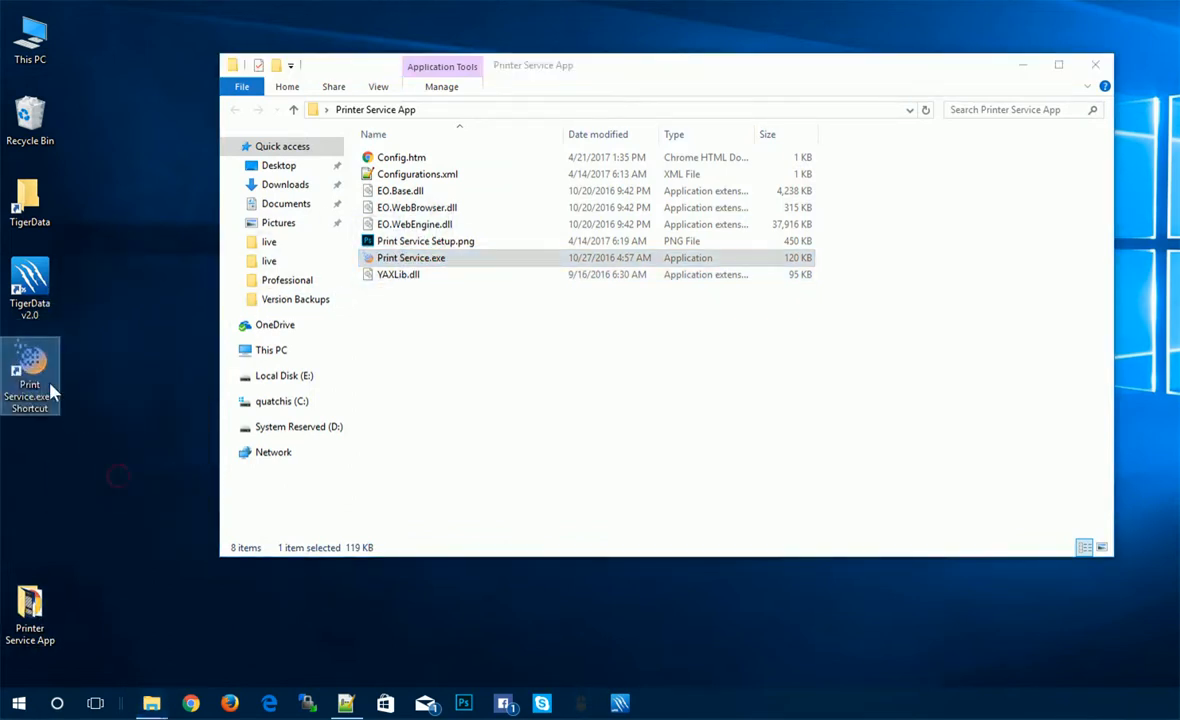
{"action": "mouse_move", "coordinate": [30, 376]}
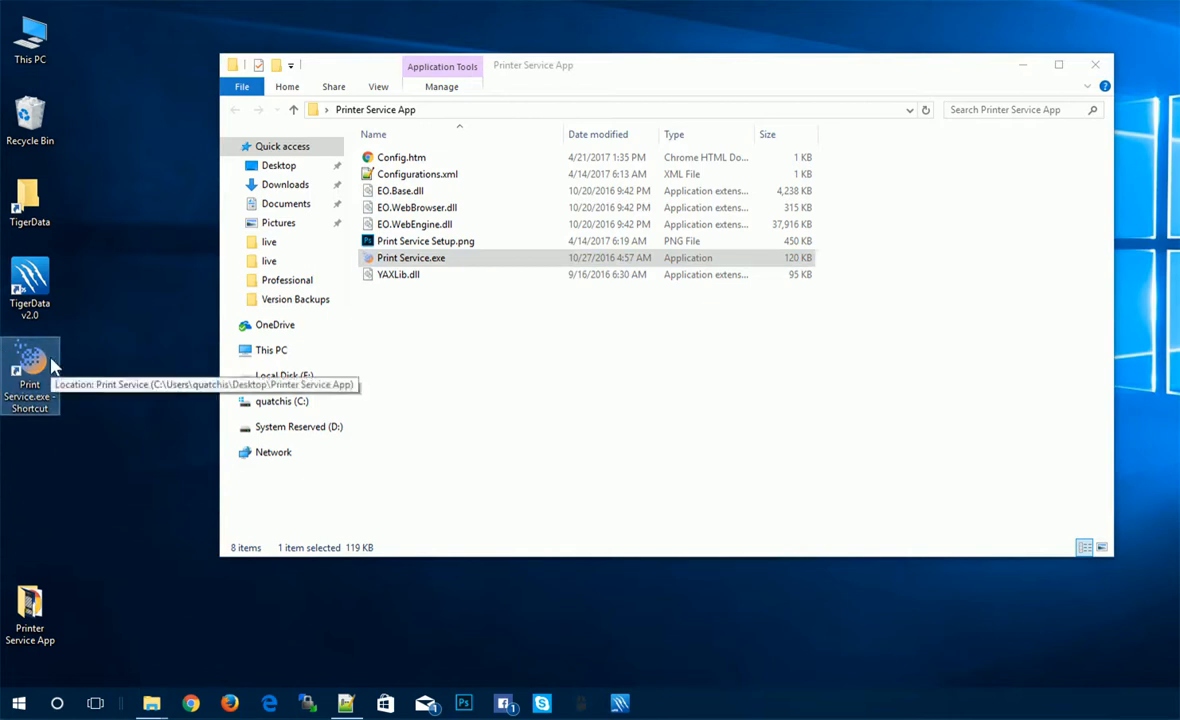
{"action": "mouse_move", "coordinate": [536, 240]}
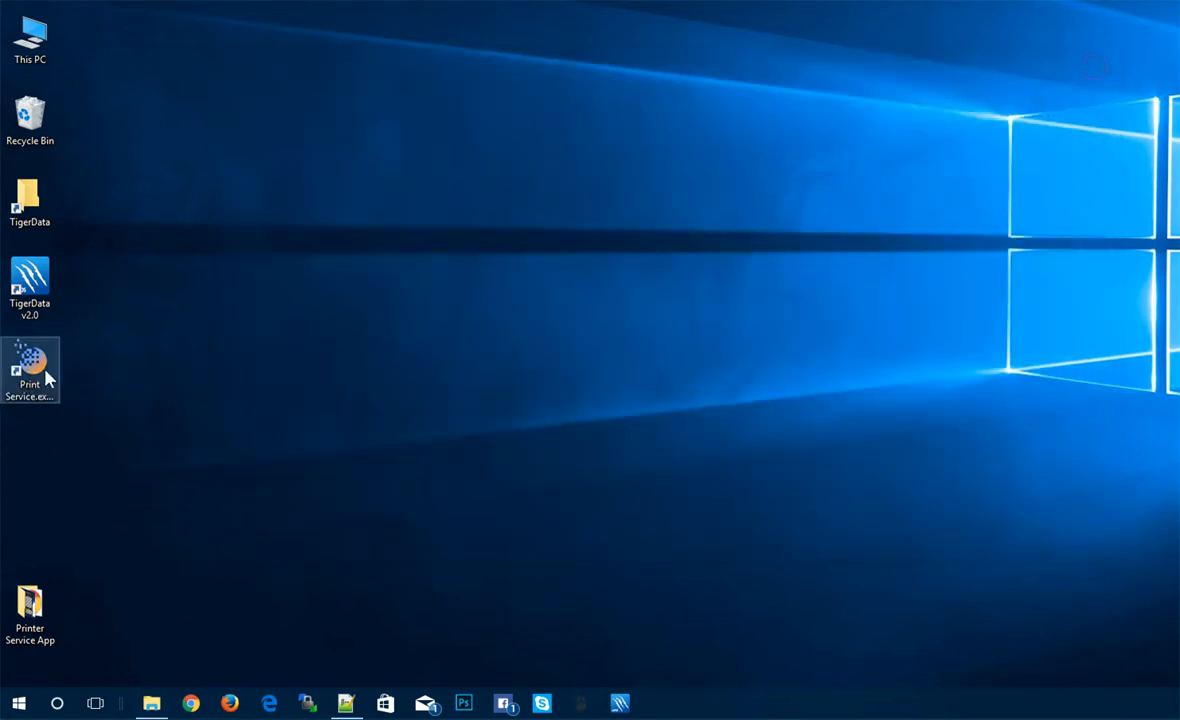
{"action": "double_click", "coordinate": [30, 370]}
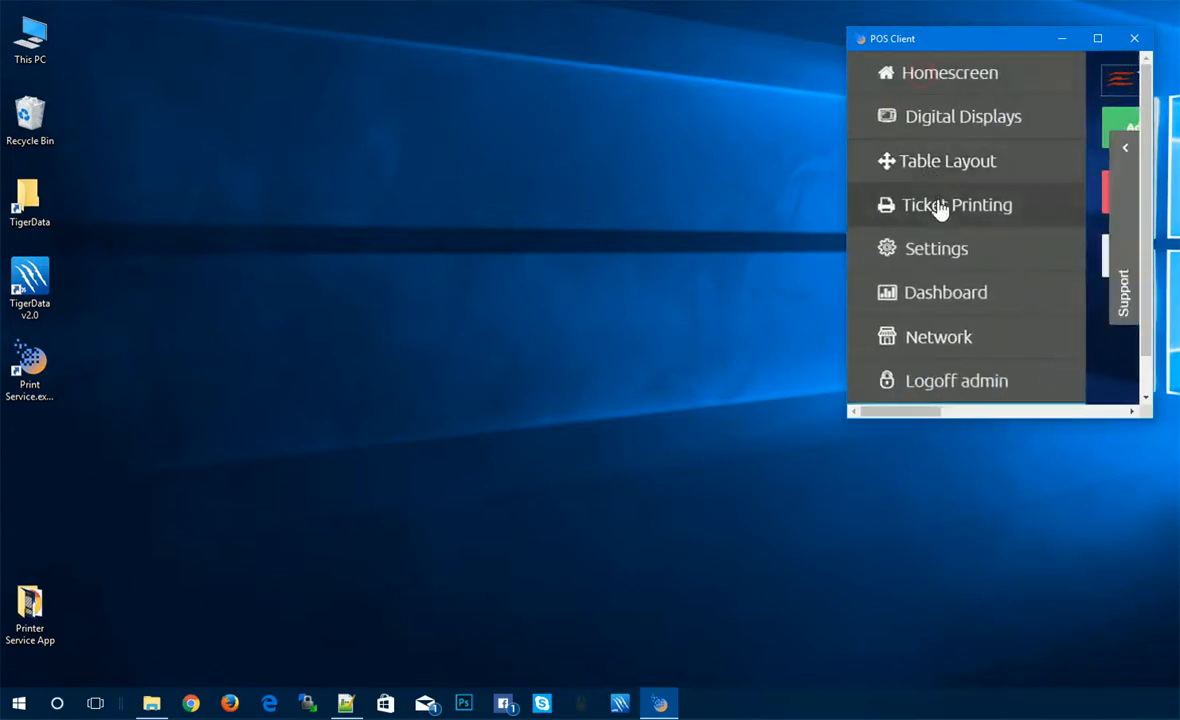
Step: Show the Ticket Printing settings listing barprinter2 and cashierprinter with their mapped printers
{"action": "left_click", "coordinate": [956, 204]}
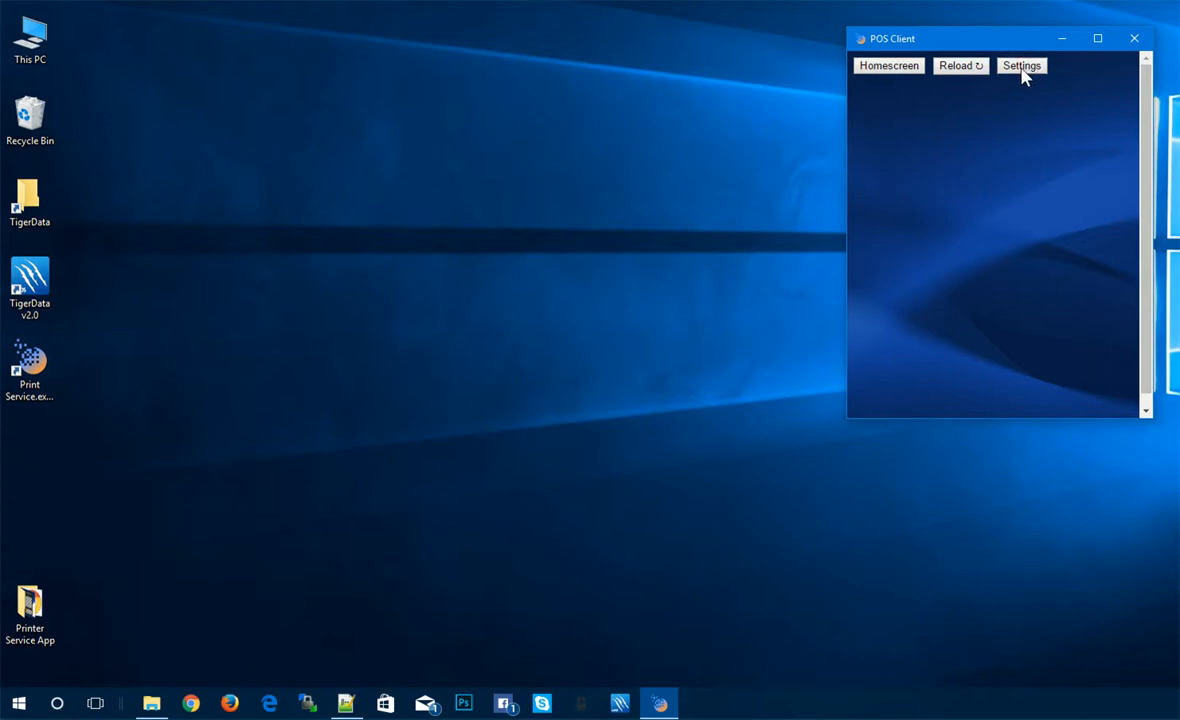
{"action": "left_click", "coordinate": [1020, 64]}
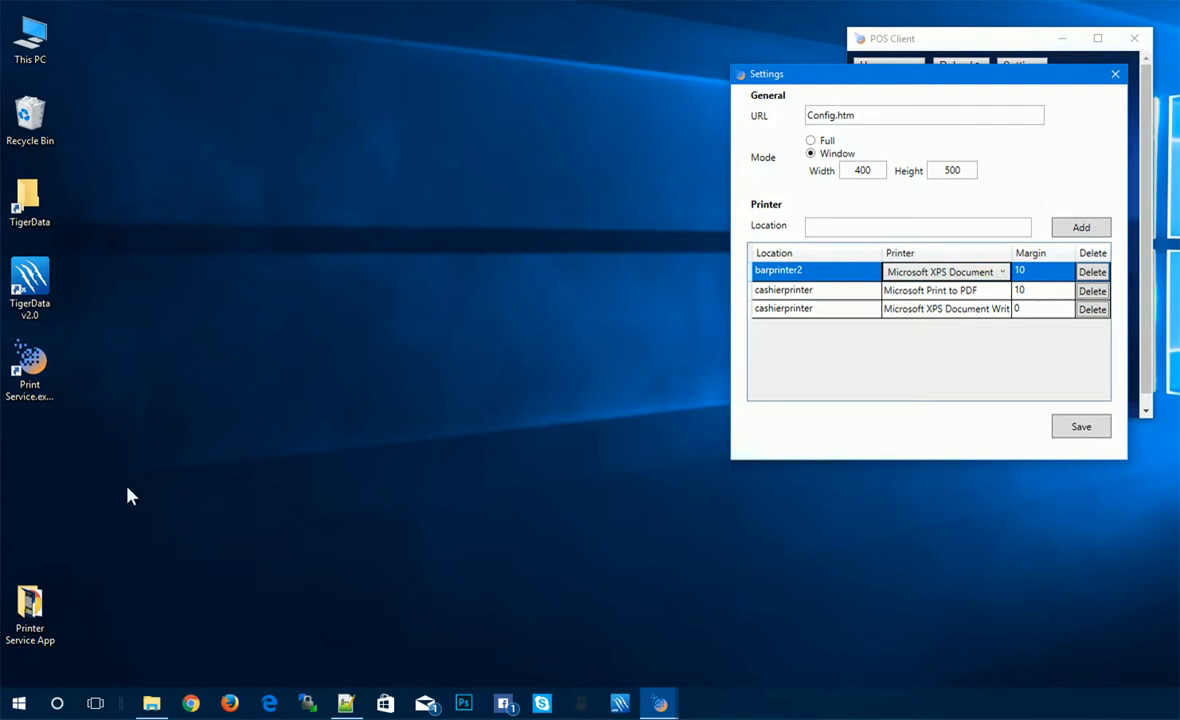
Step: Sign in to TigerData v2.0 and reach the store settings' Printer 1-3 name fields
{"action": "double_click", "coordinate": [28, 288]}
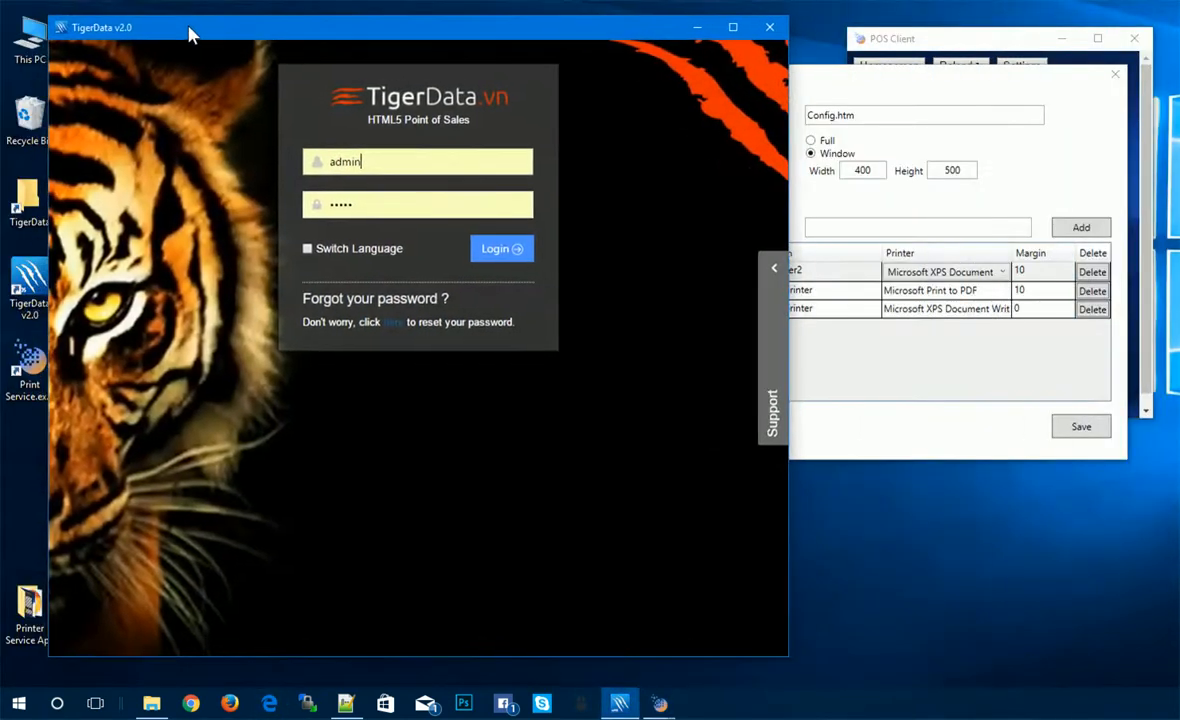
{"action": "left_click", "coordinate": [500, 248]}
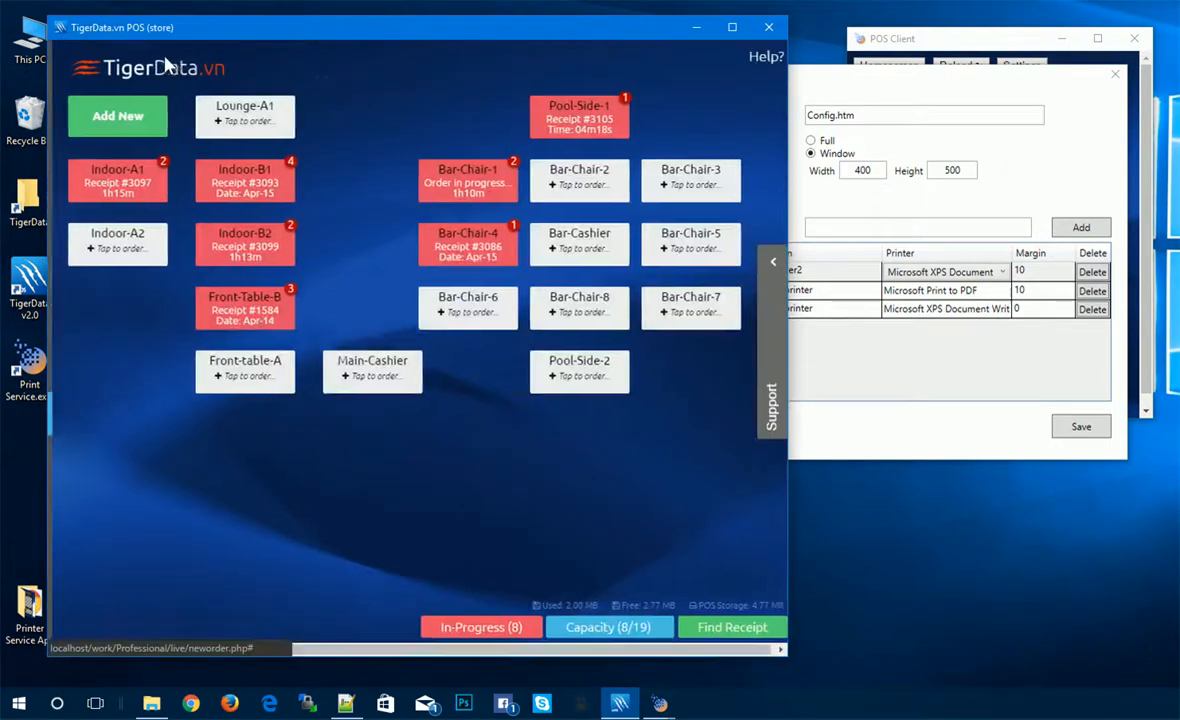
{"action": "left_click", "coordinate": [84, 68]}
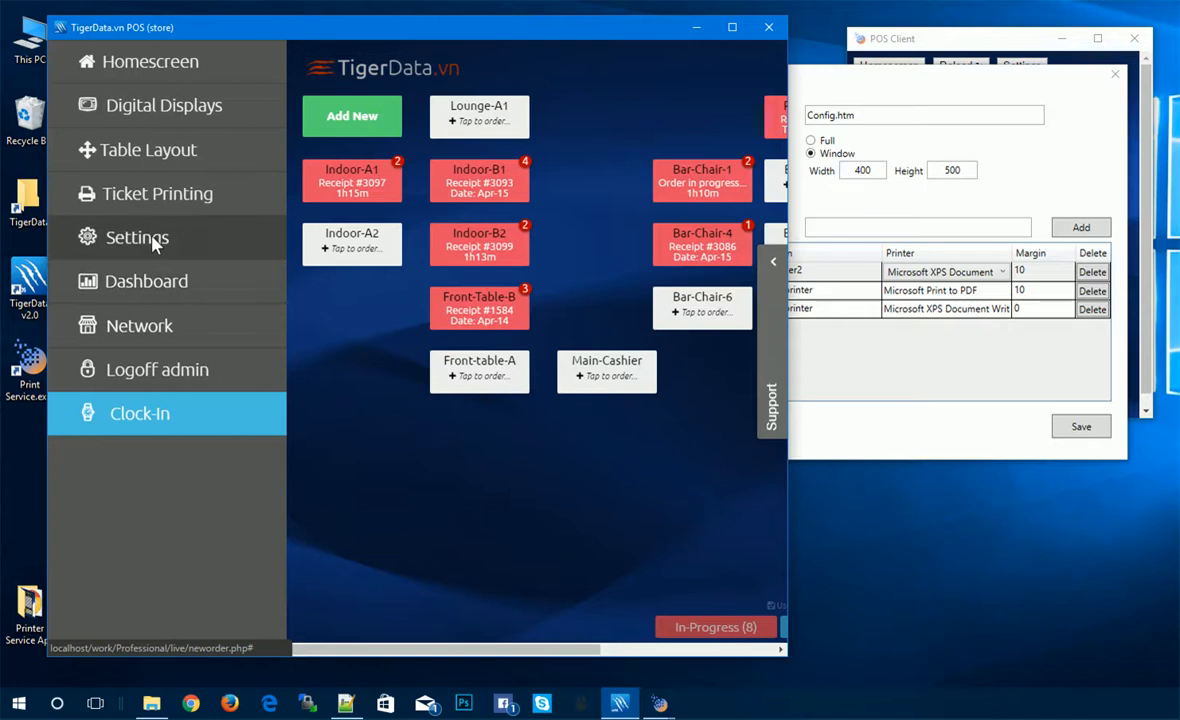
{"action": "left_click", "coordinate": [136, 236]}
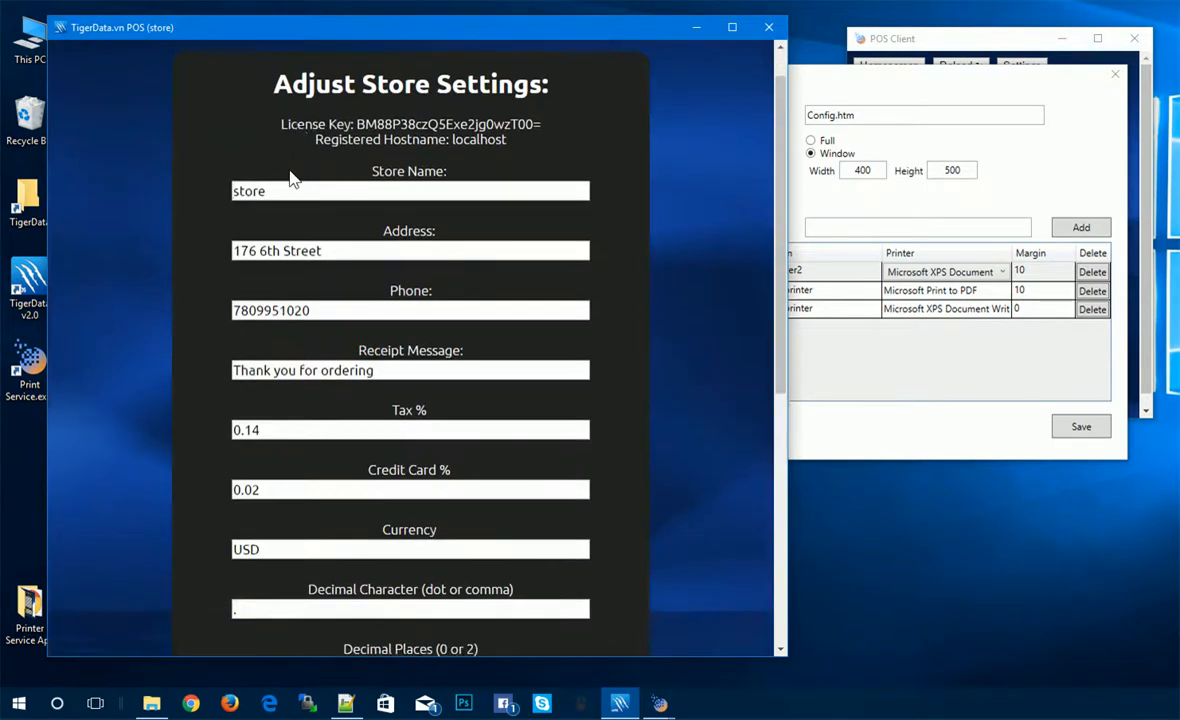
{"action": "scroll", "scroll_direction": "down", "scroll_amount": 3}
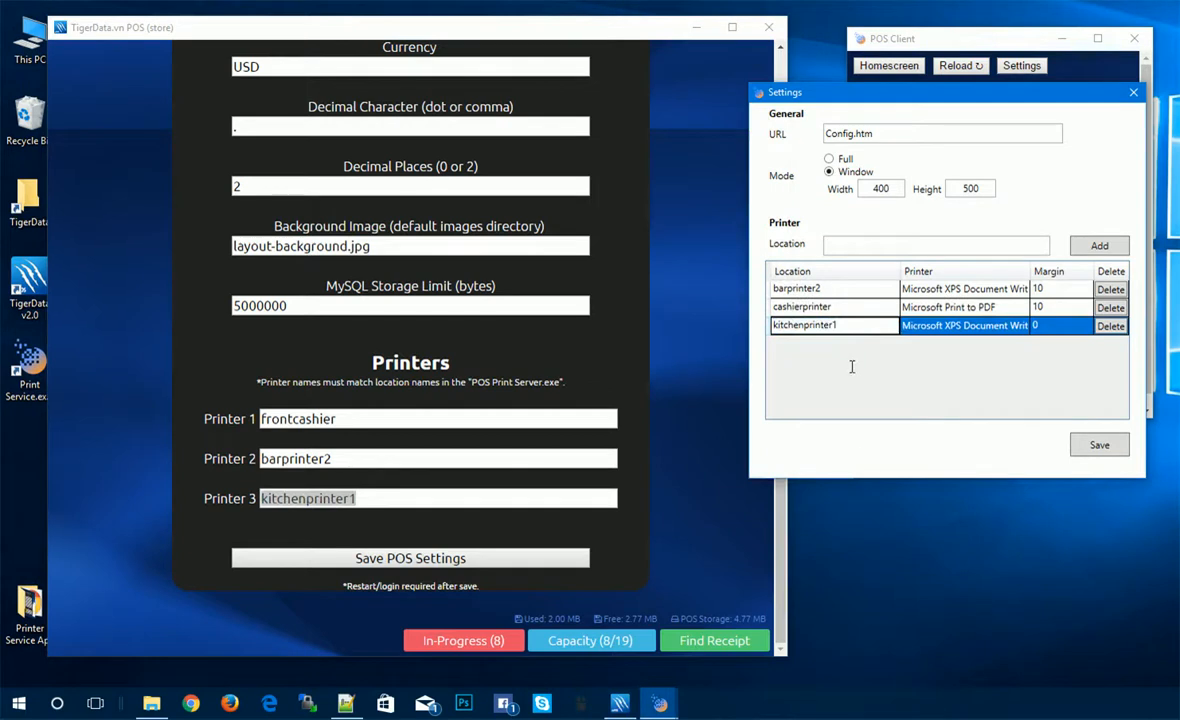
Step: Map kitchenprinter1 to Foxit Reader PDF Printer and keep Microsoft XPS Document Writer for barprinter2
{"action": "left_click", "coordinate": [964, 326]}
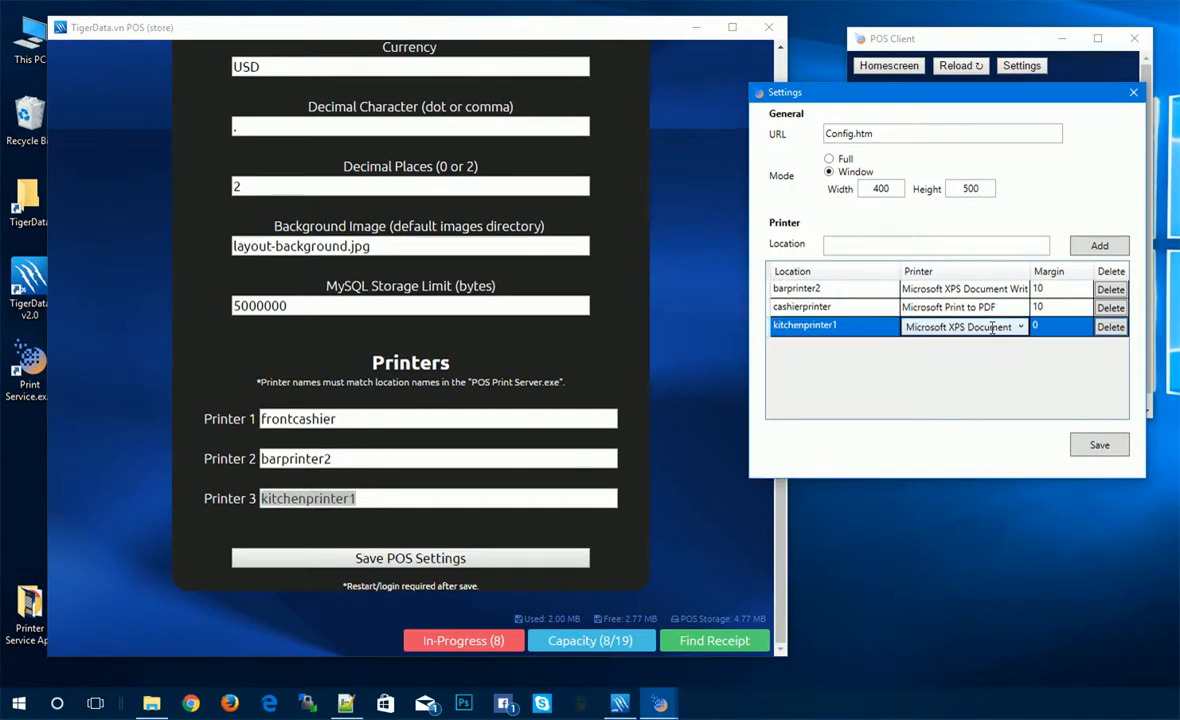
{"action": "left_click", "coordinate": [962, 326]}
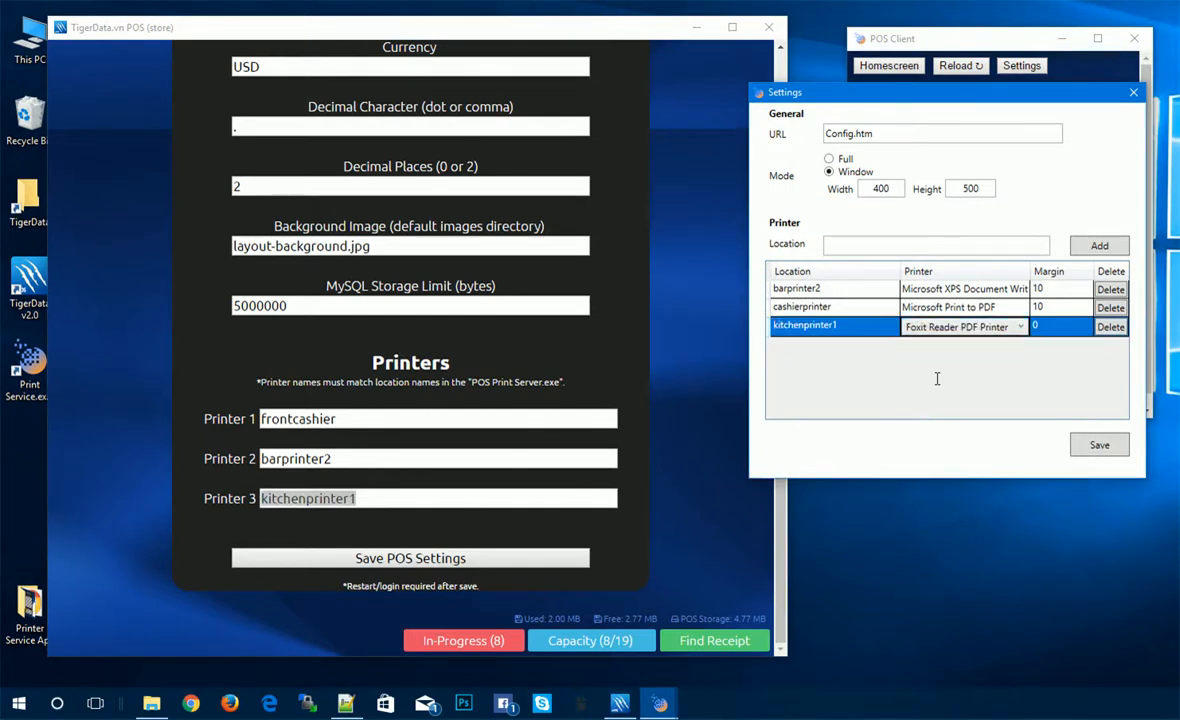
{"action": "left_click", "coordinate": [800, 308]}
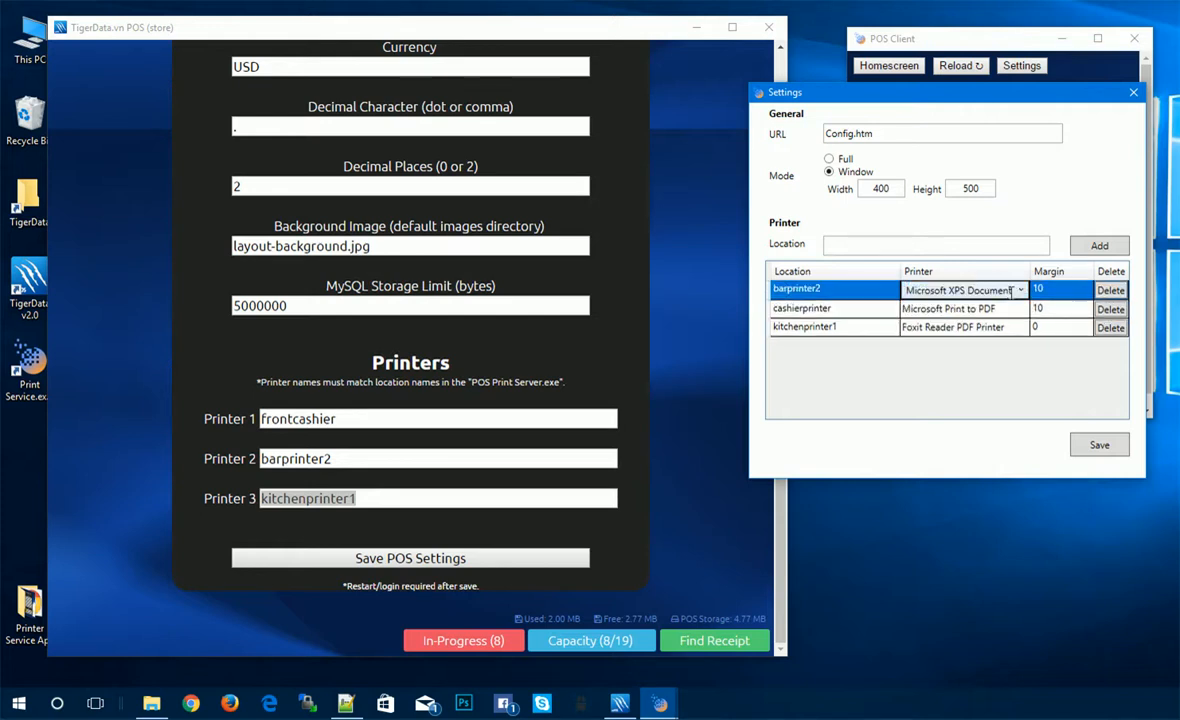
{"action": "left_click", "coordinate": [1018, 290]}
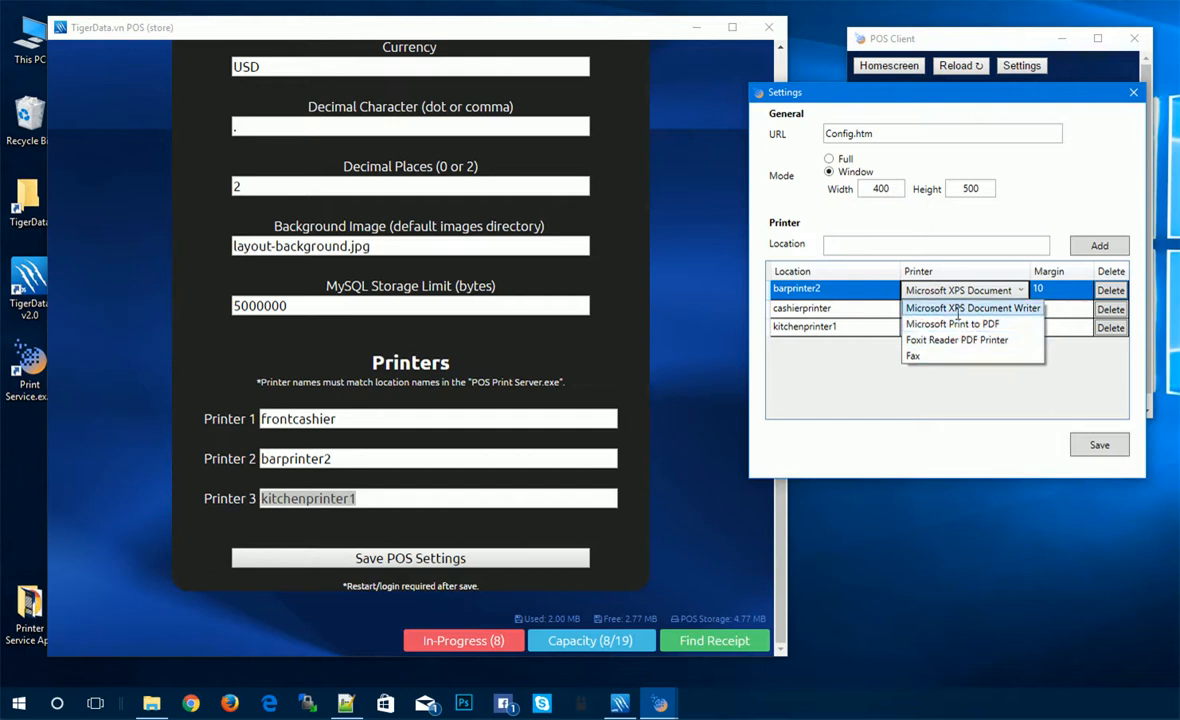
{"action": "left_click", "coordinate": [952, 324]}
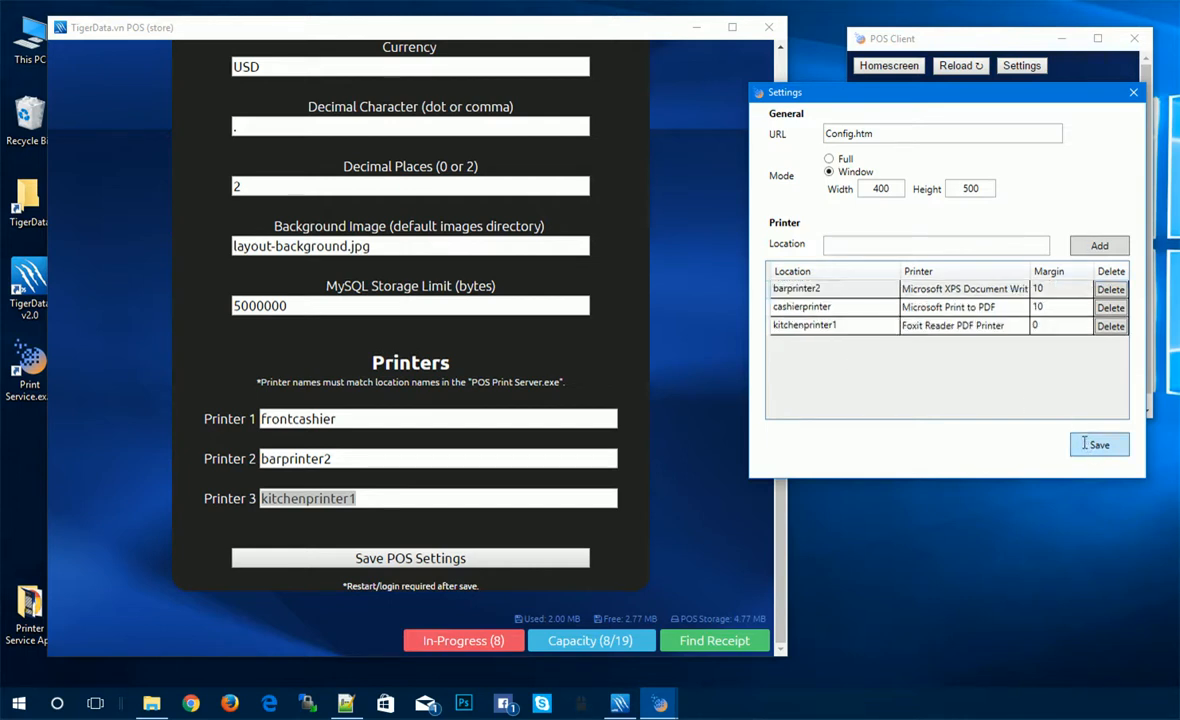
Step: Save the printer location settings and close the Settings window
{"action": "left_click", "coordinate": [1100, 444]}
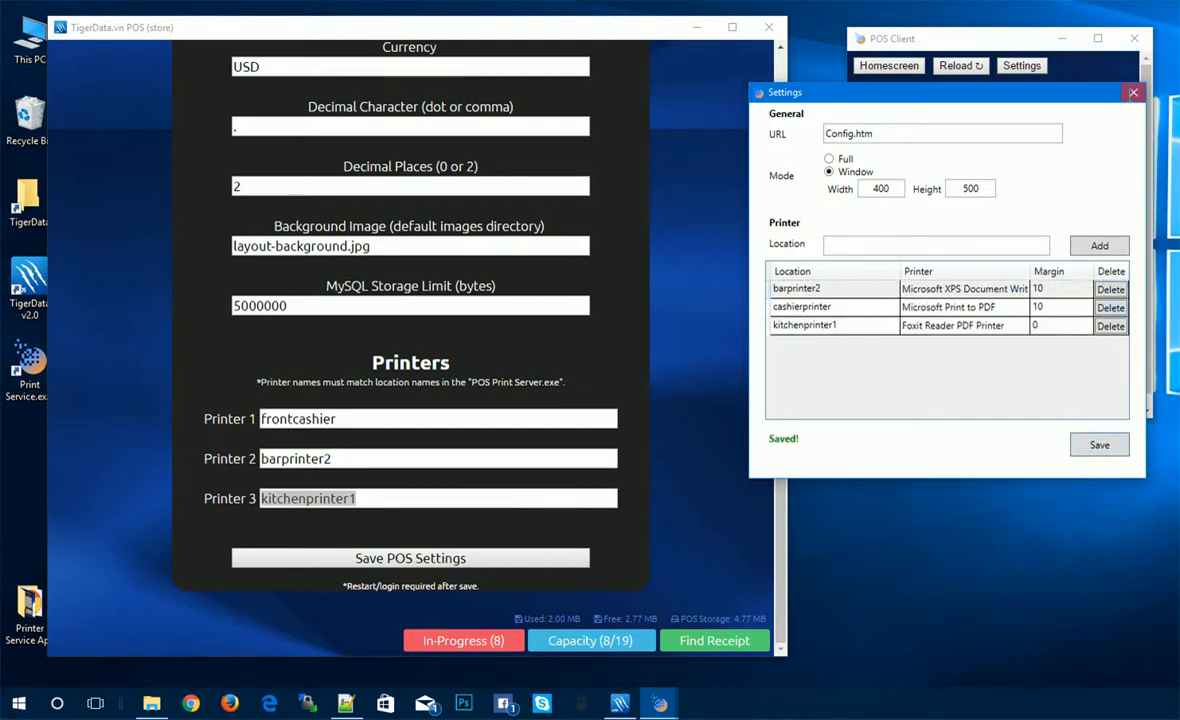
{"action": "left_click", "coordinate": [1132, 92]}
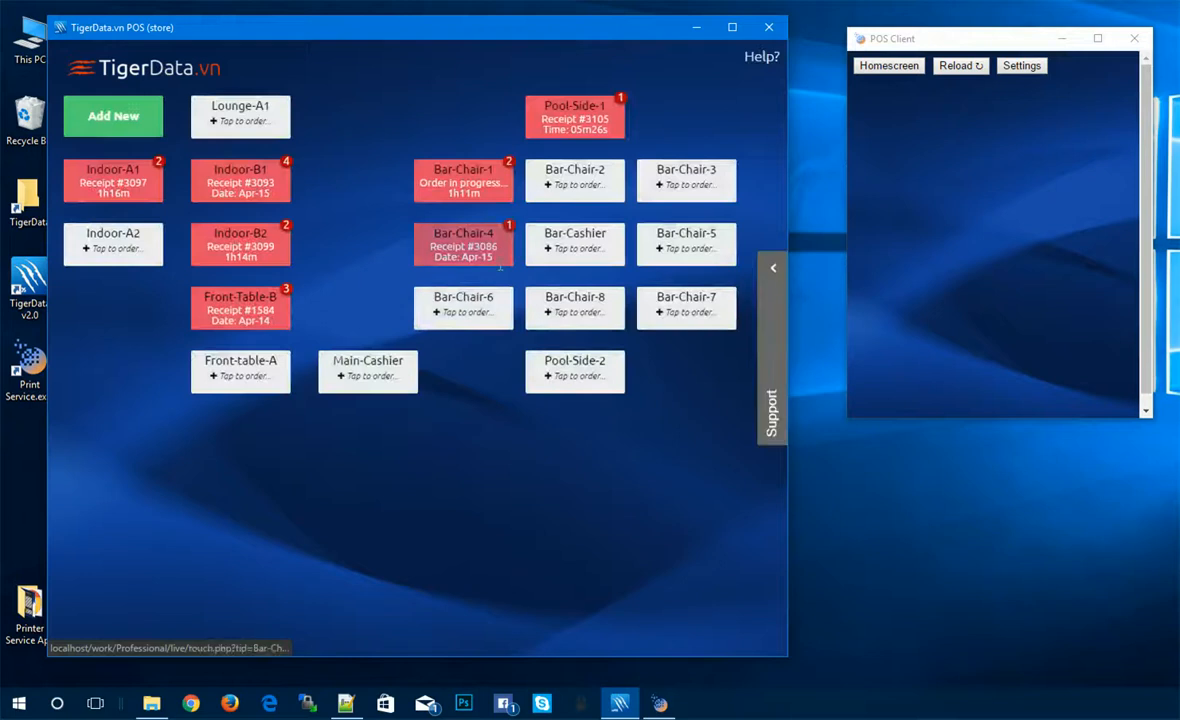
Step: Start Front-table-A's order and add Breakfast items such as Muesli Cereal and Oatmeal Cereal
{"action": "left_click", "coordinate": [240, 370]}
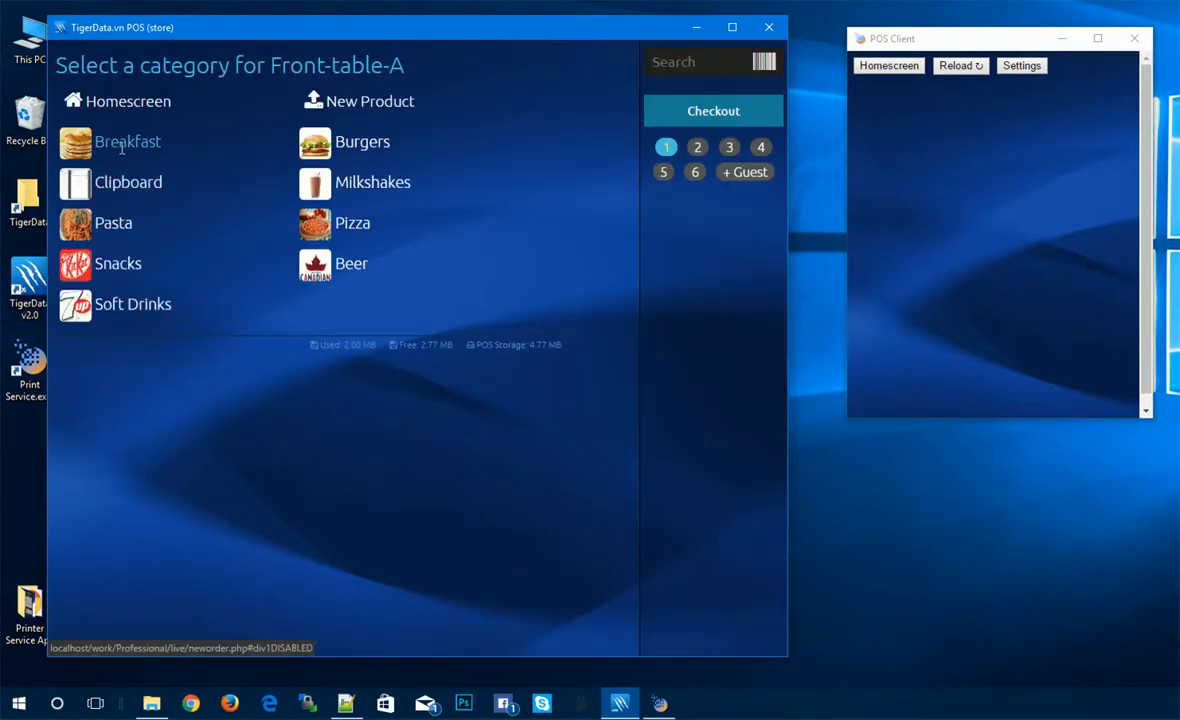
{"action": "left_click", "coordinate": [128, 140]}
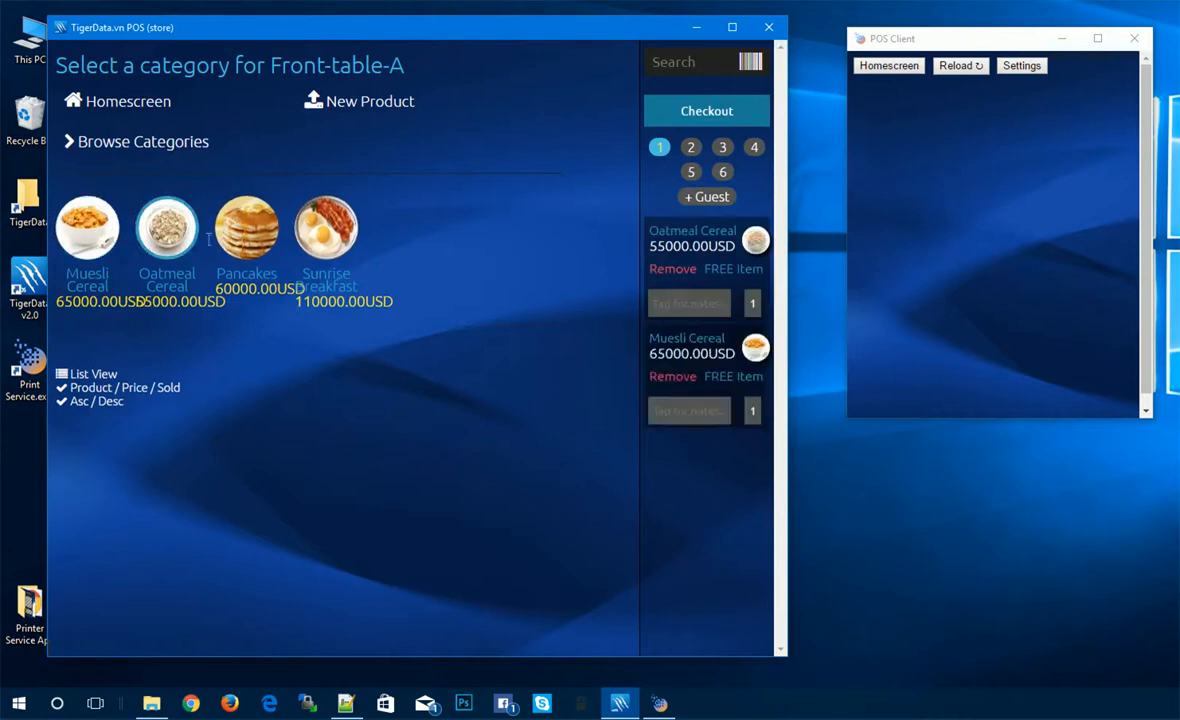
{"action": "left_click", "coordinate": [706, 112]}
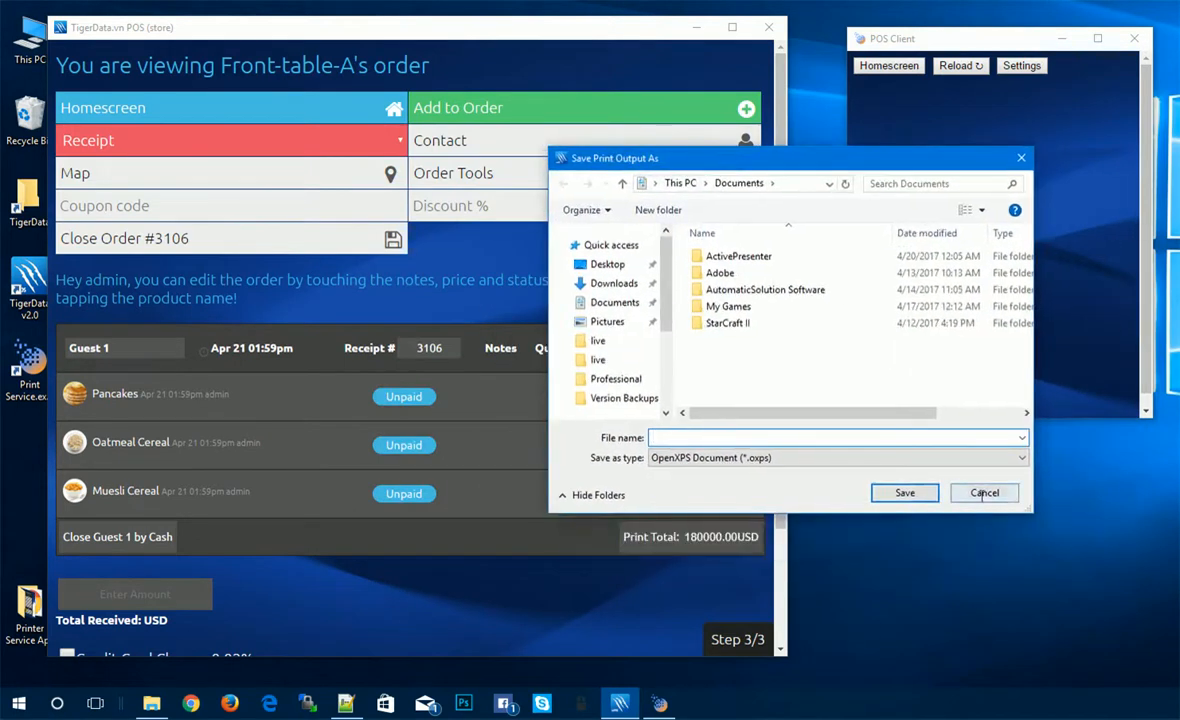
Step: Print Front-table-A's receipt to PDF, close order #3106 and return to the table overview
{"action": "left_click", "coordinate": [984, 492]}
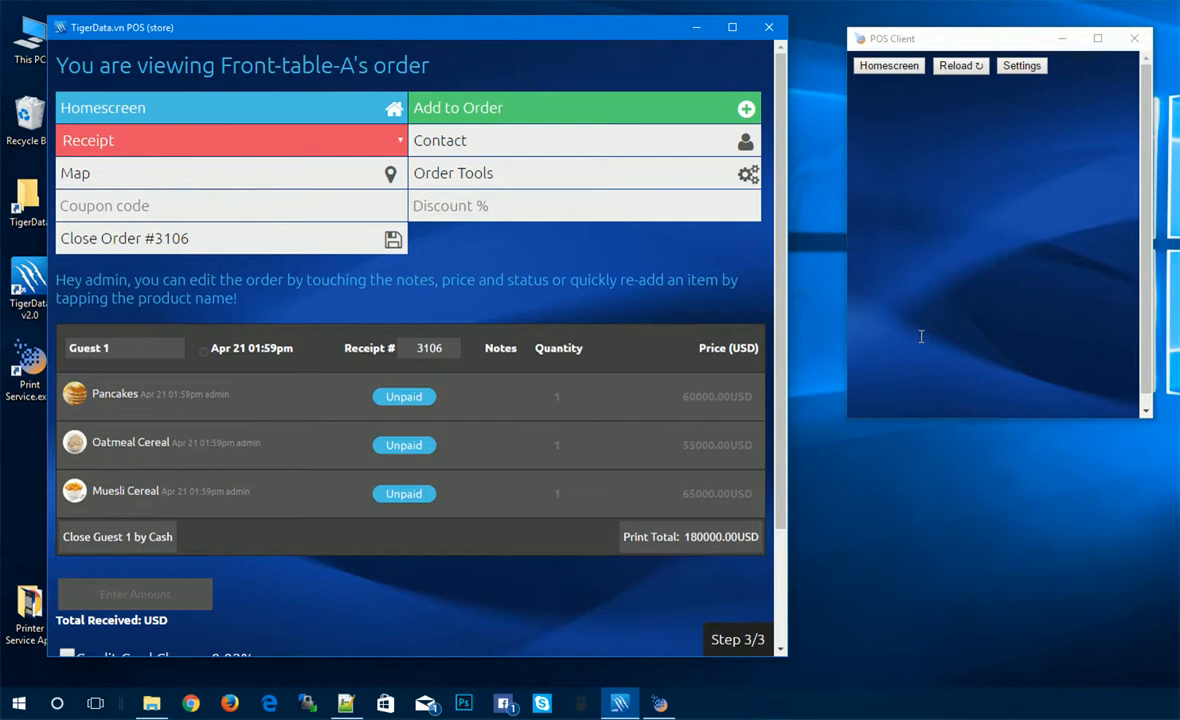
{"action": "mouse_move", "coordinate": [428, 312]}
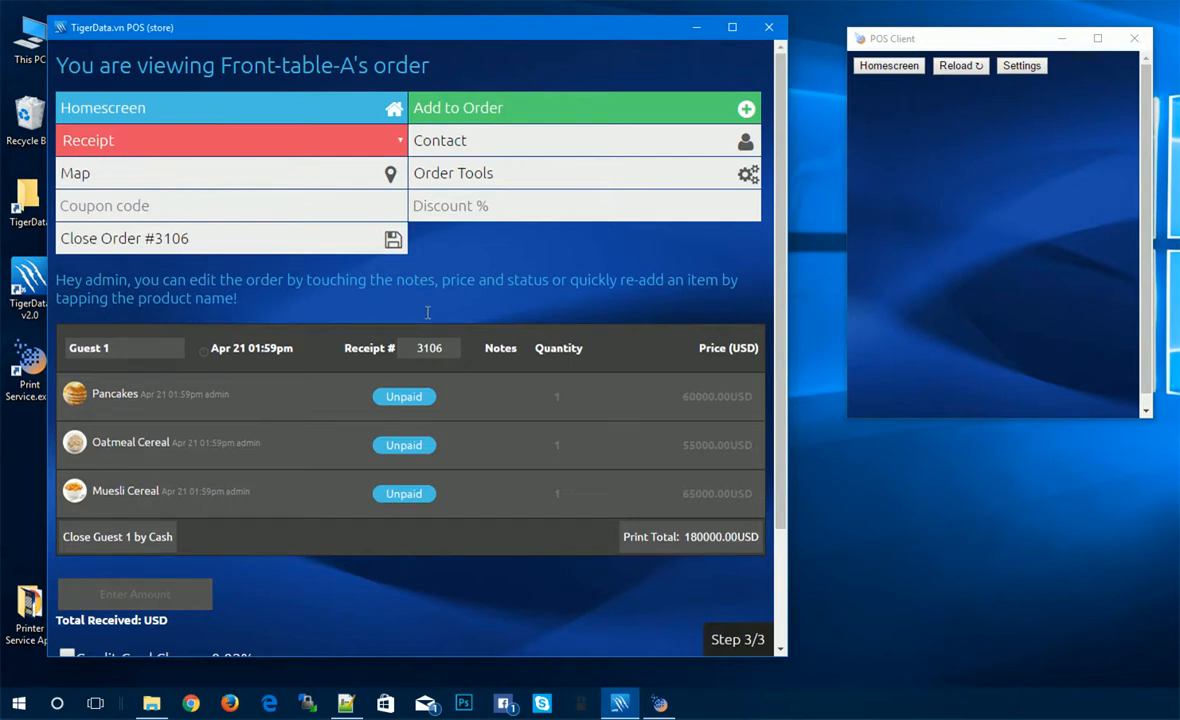
{"action": "left_click", "coordinate": [230, 140]}
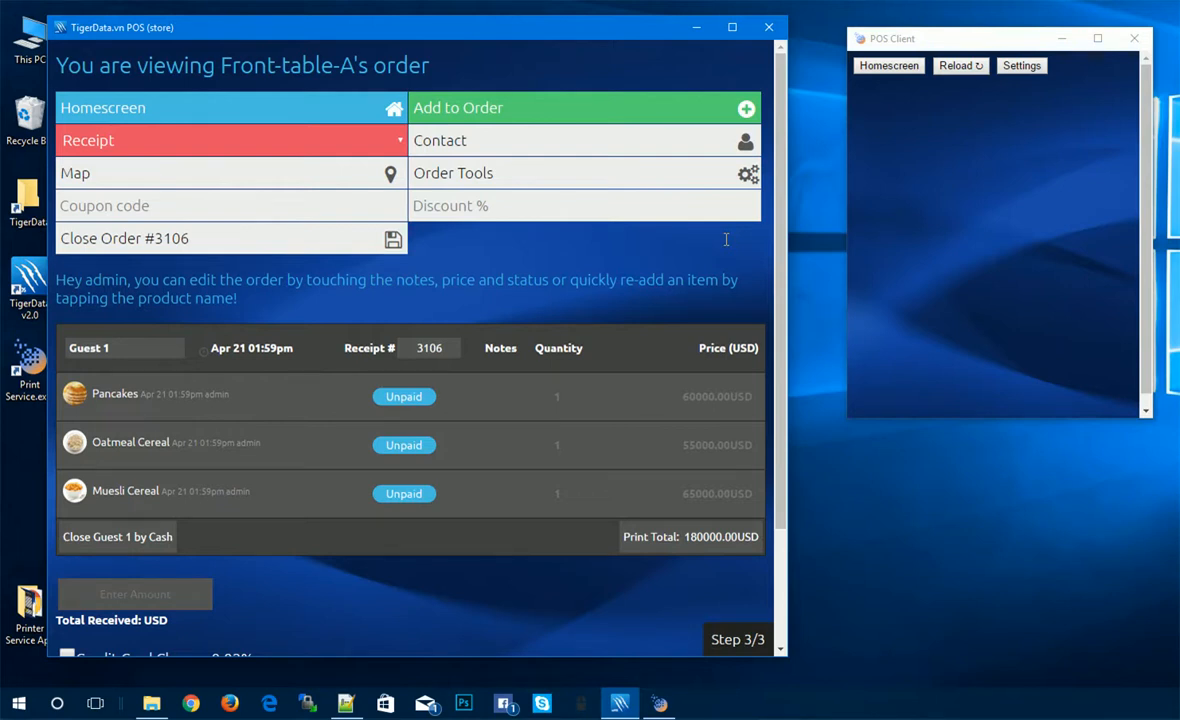
{"action": "left_click", "coordinate": [230, 140]}
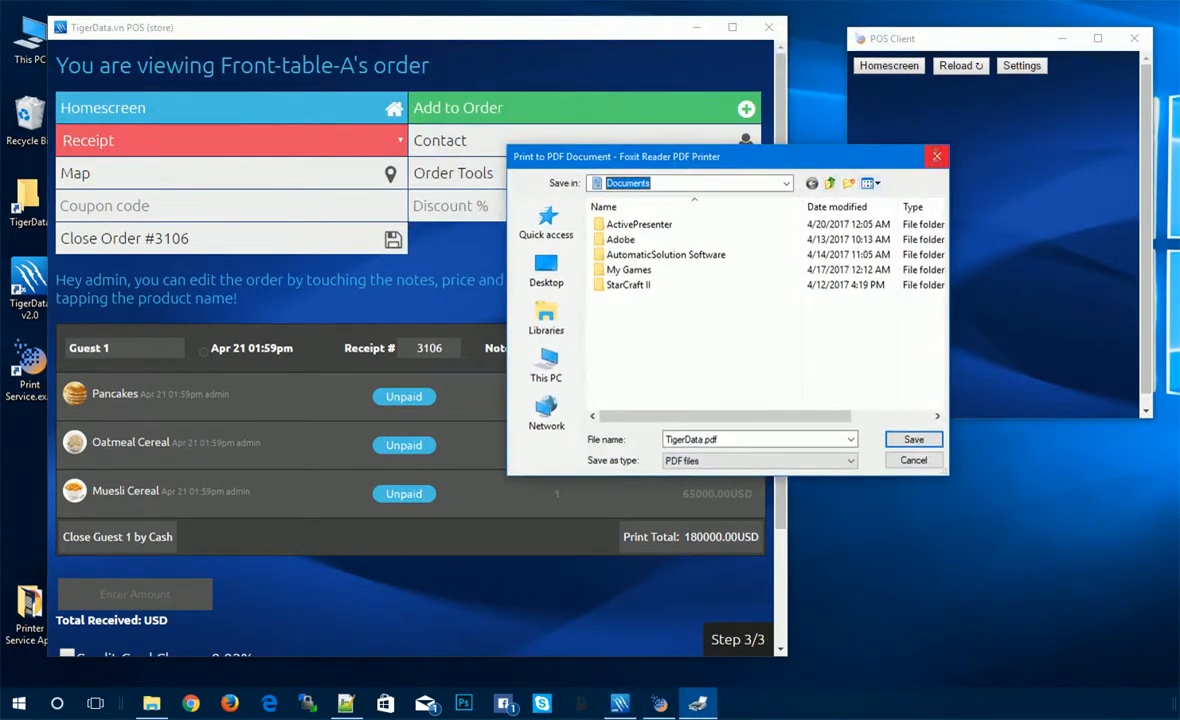
{"action": "left_click", "coordinate": [912, 440]}
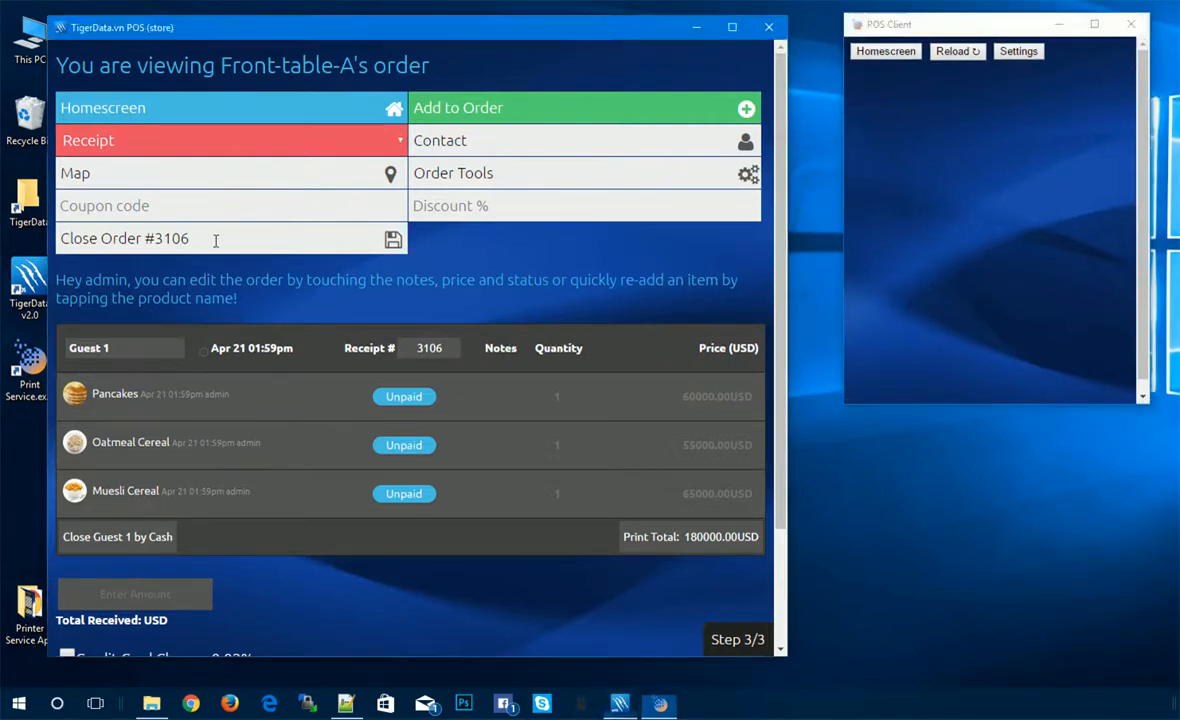
{"action": "left_click", "coordinate": [102, 108]}
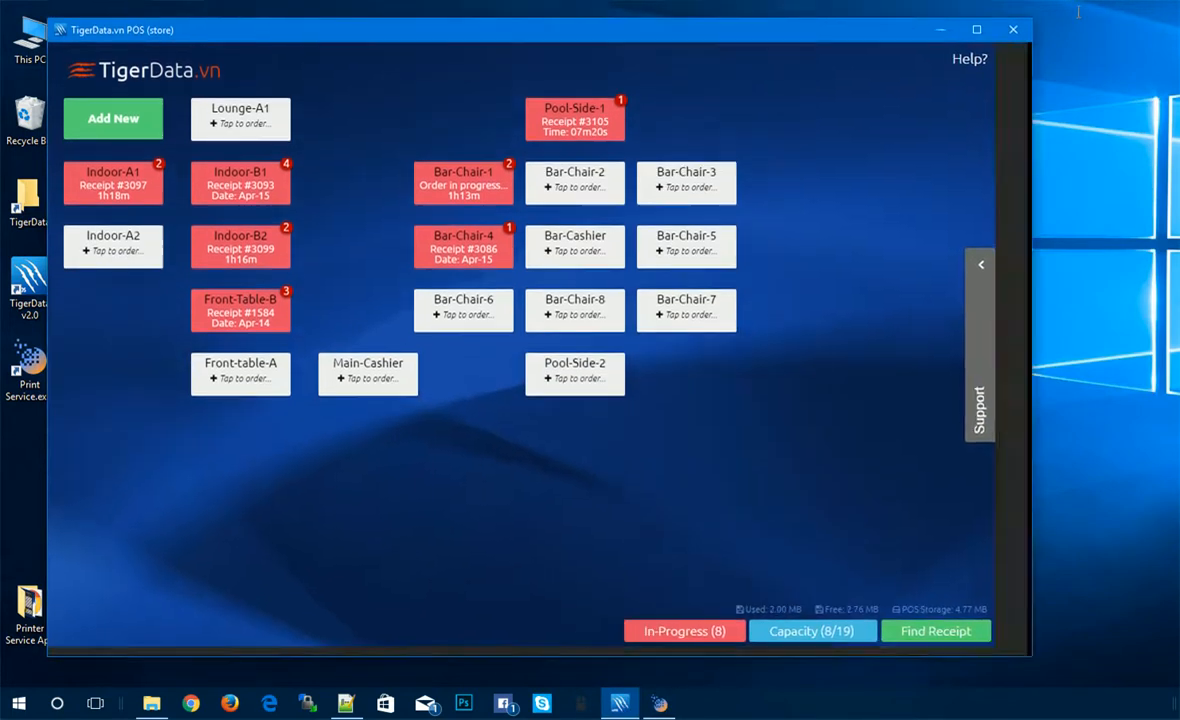
Step: Ring up Carbonara and Ravioli for Bar-Chair-2 and check out, leaving receipt #3109
{"action": "left_click", "coordinate": [574, 184]}
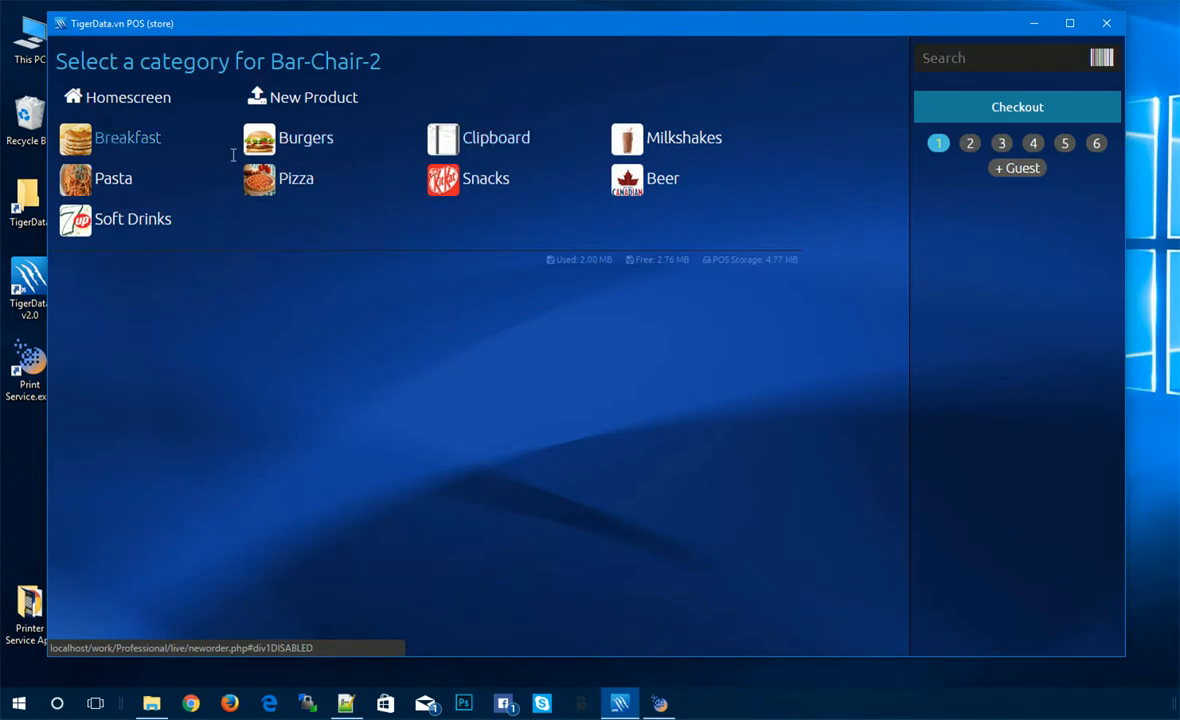
{"action": "left_click", "coordinate": [112, 178]}
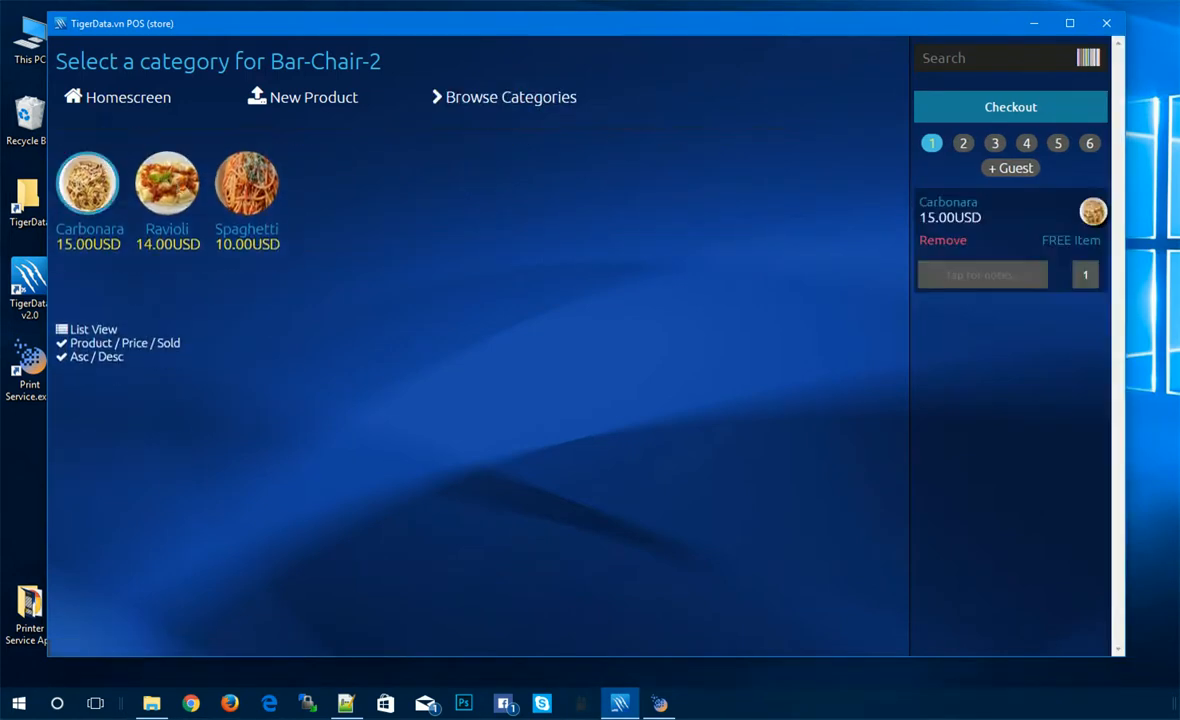
{"action": "left_click", "coordinate": [1010, 108]}
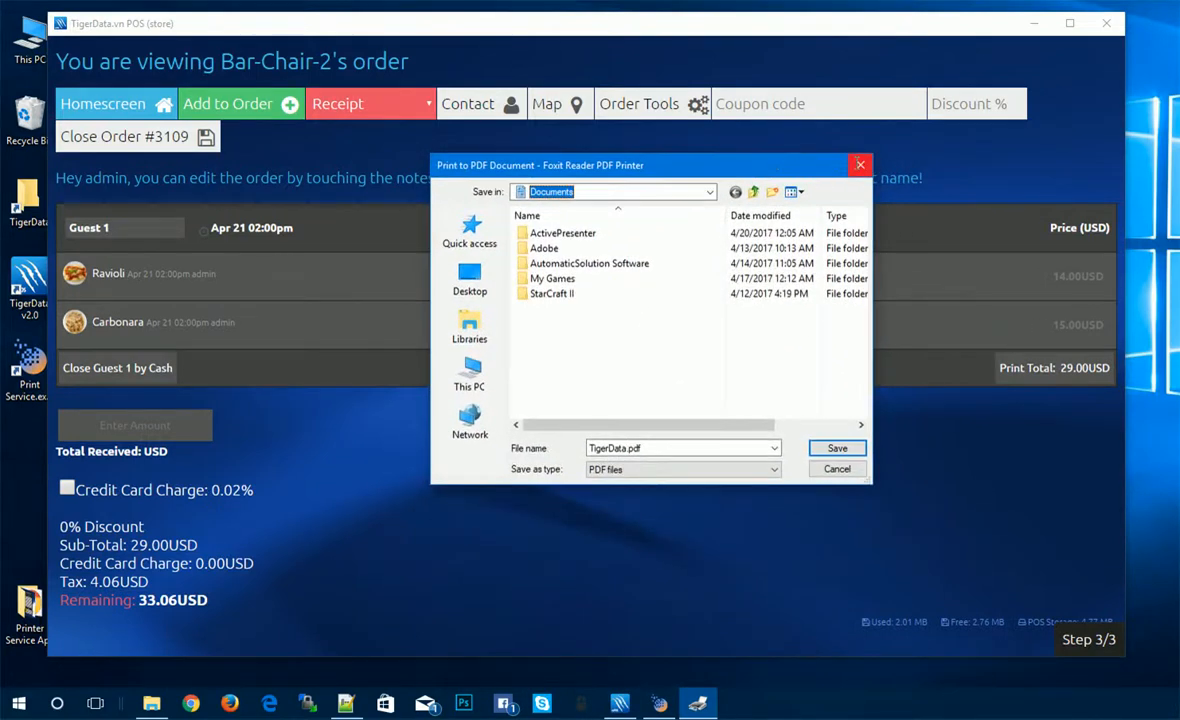
{"action": "mouse_move", "coordinate": [860, 164]}
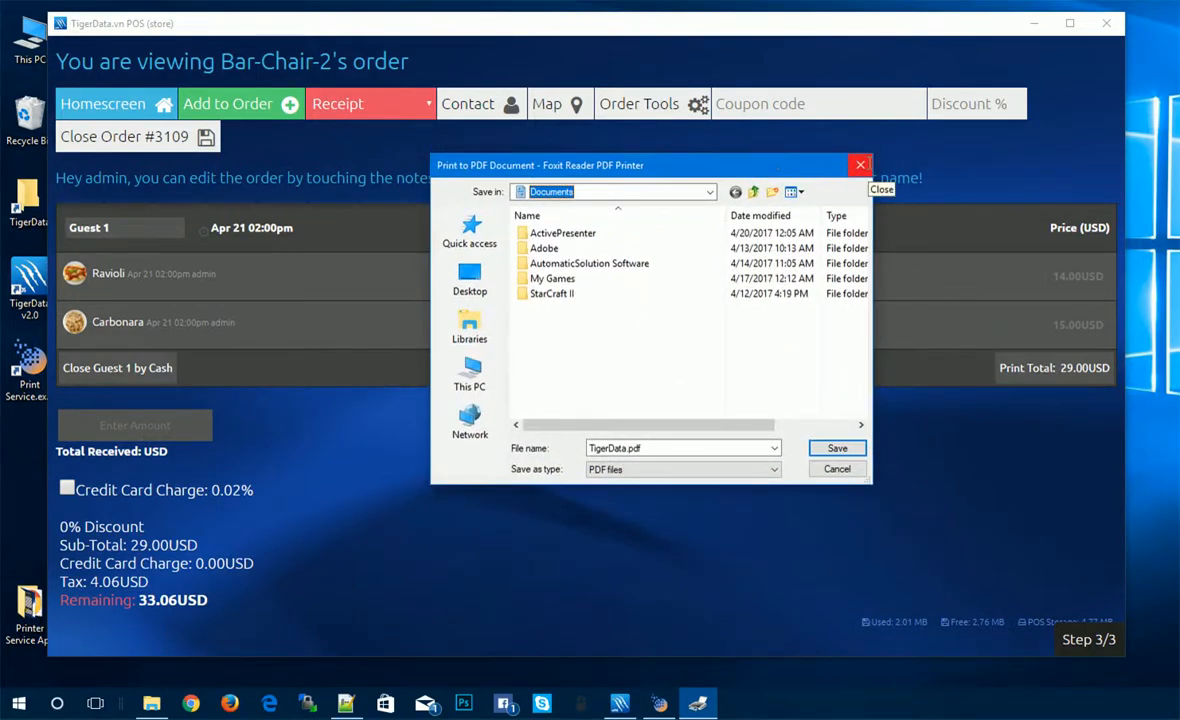
{"action": "left_click", "coordinate": [860, 164]}
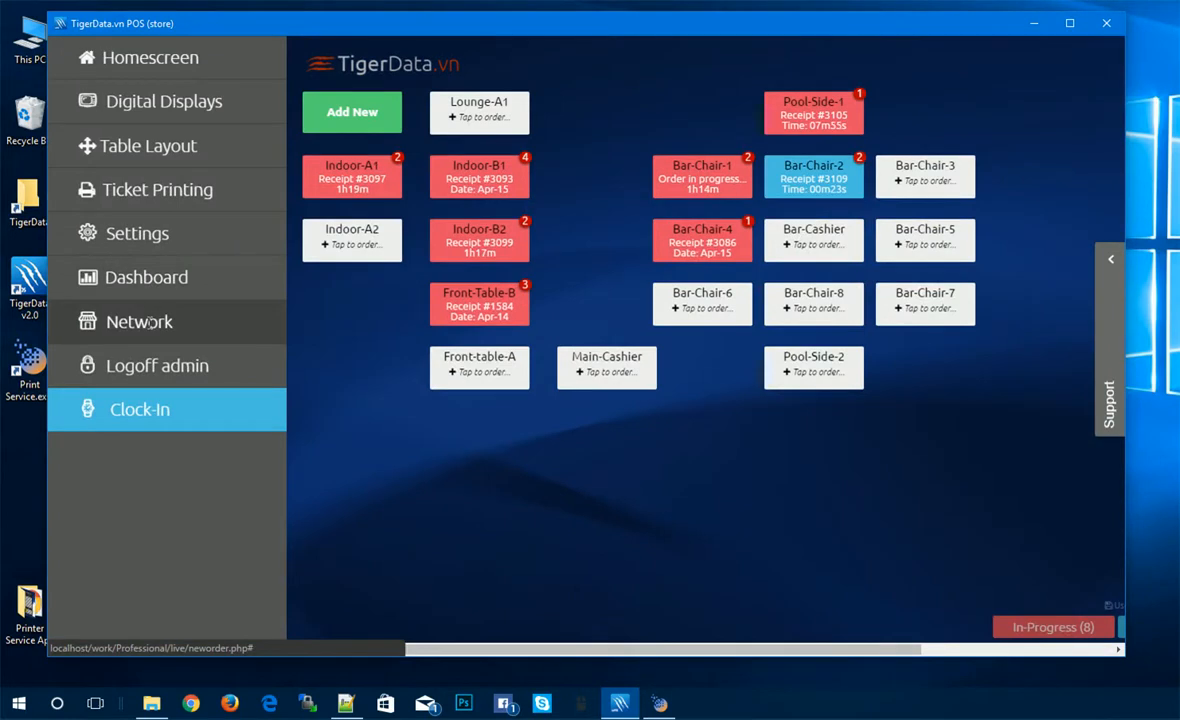
{"action": "mouse_move", "coordinate": [196, 232]}
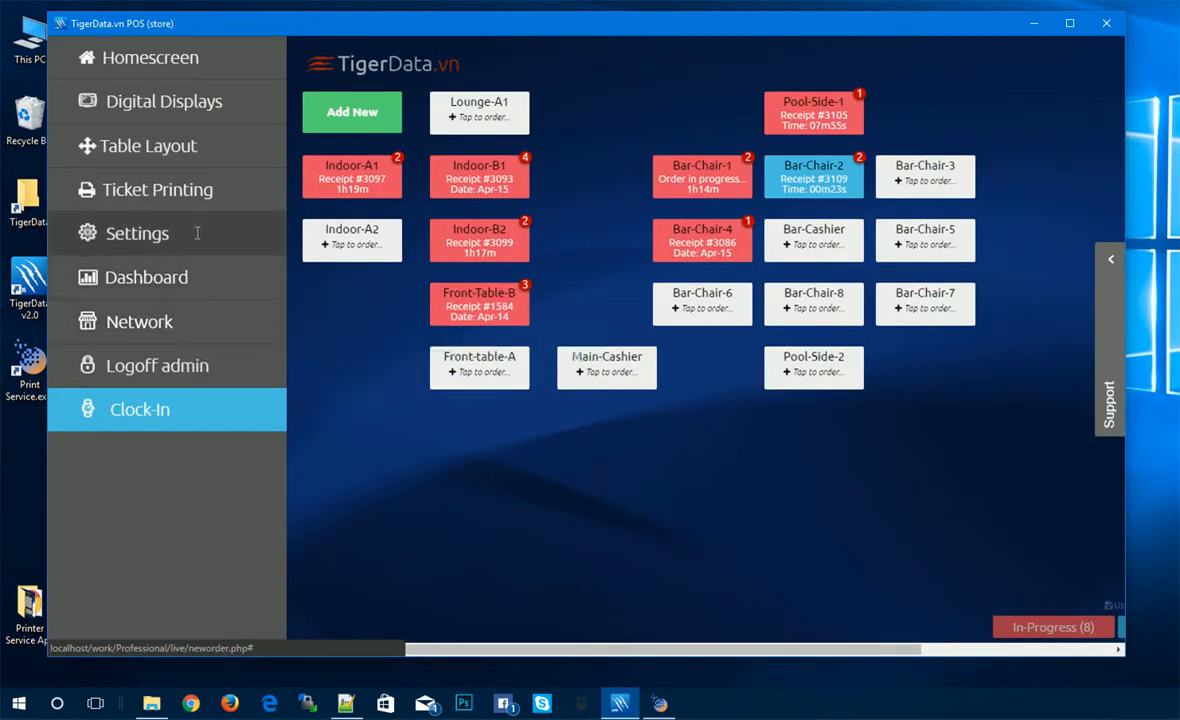
Step: Switch to the localhost live POS showing Table-A1 with receipt #1 and Table-A2
{"action": "left_click", "coordinate": [136, 232]}
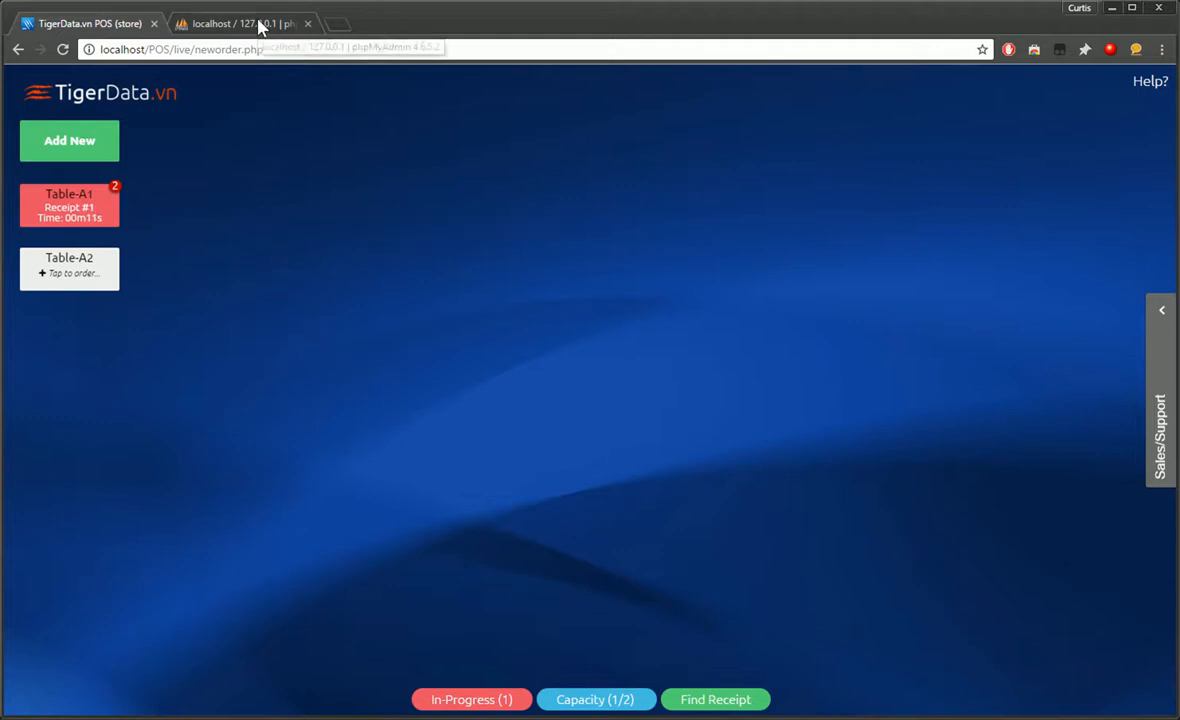
Step: Empty the newpos tables (starting with ddiv) in phpMyAdmin and confirm the clearing
{"action": "left_click", "coordinate": [240, 24]}
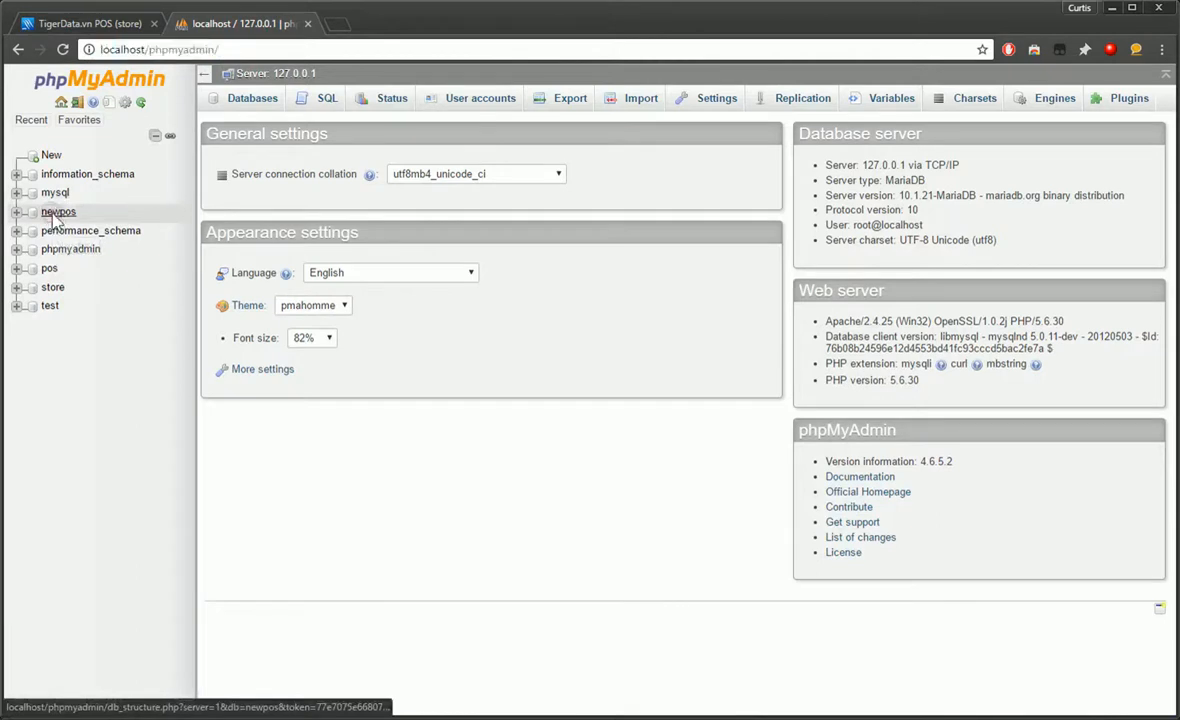
{"action": "left_click", "coordinate": [58, 212]}
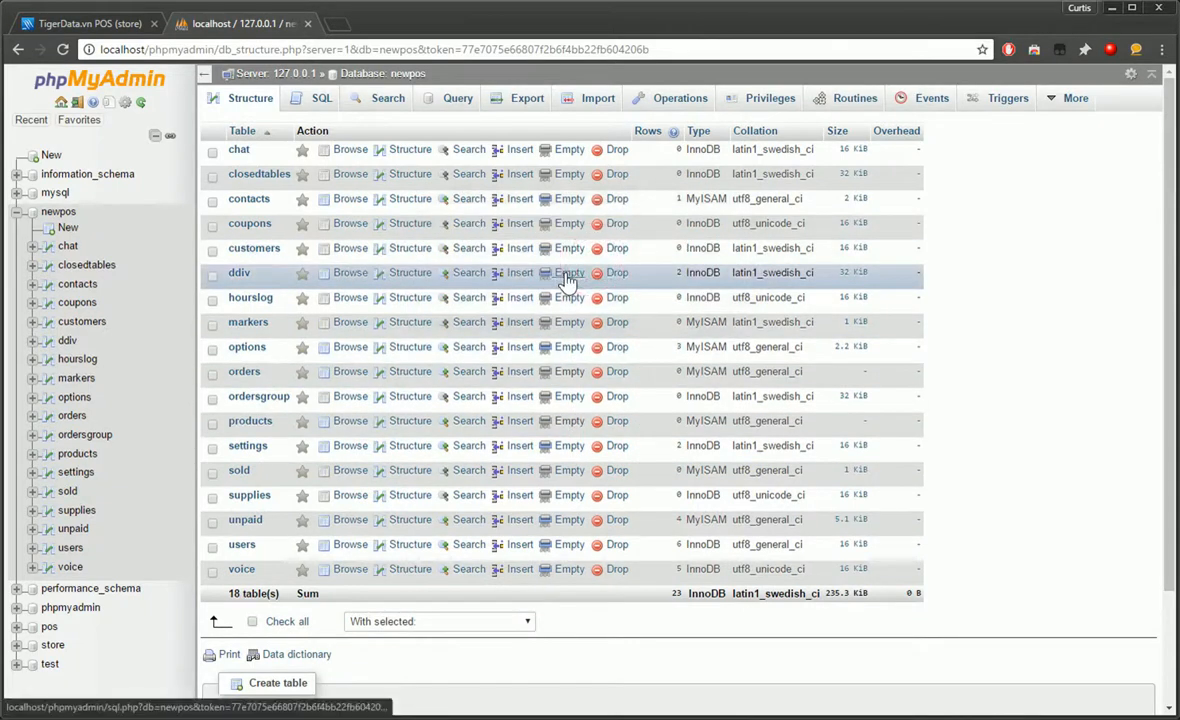
{"action": "left_click", "coordinate": [568, 272]}
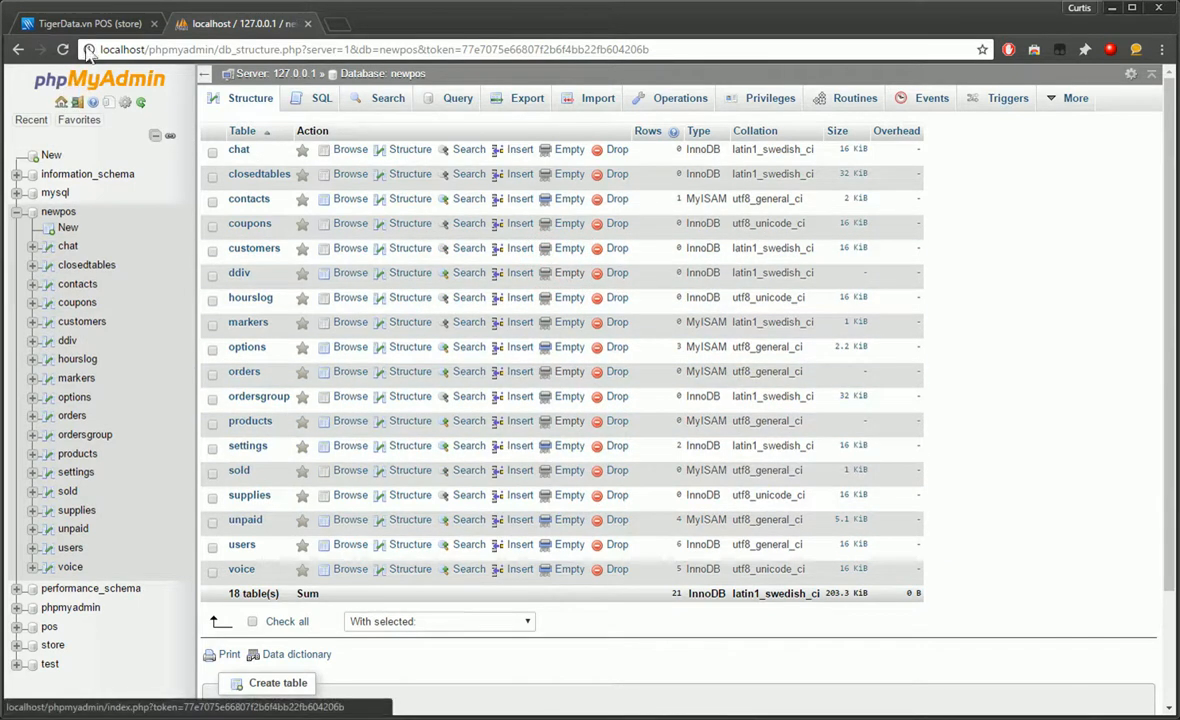
{"action": "left_click", "coordinate": [84, 24]}
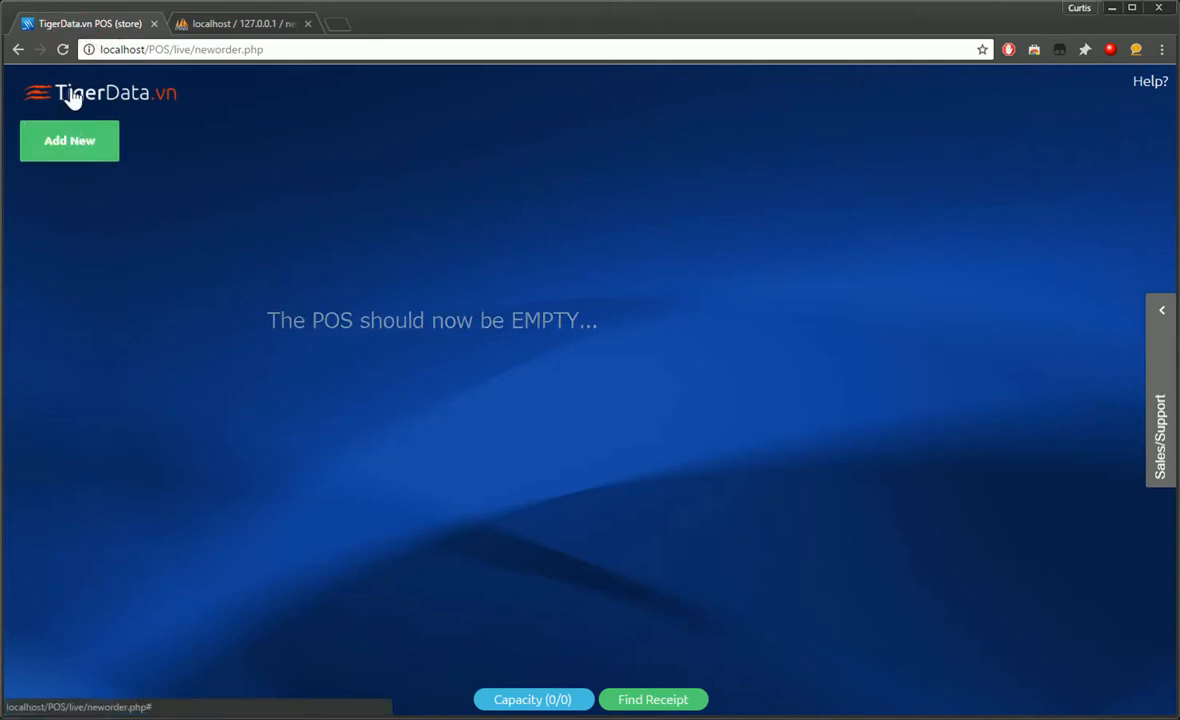
Step: Add Table-A1 via Add New on the empty homescreen, then start a new browser tab
{"action": "left_click", "coordinate": [68, 140]}
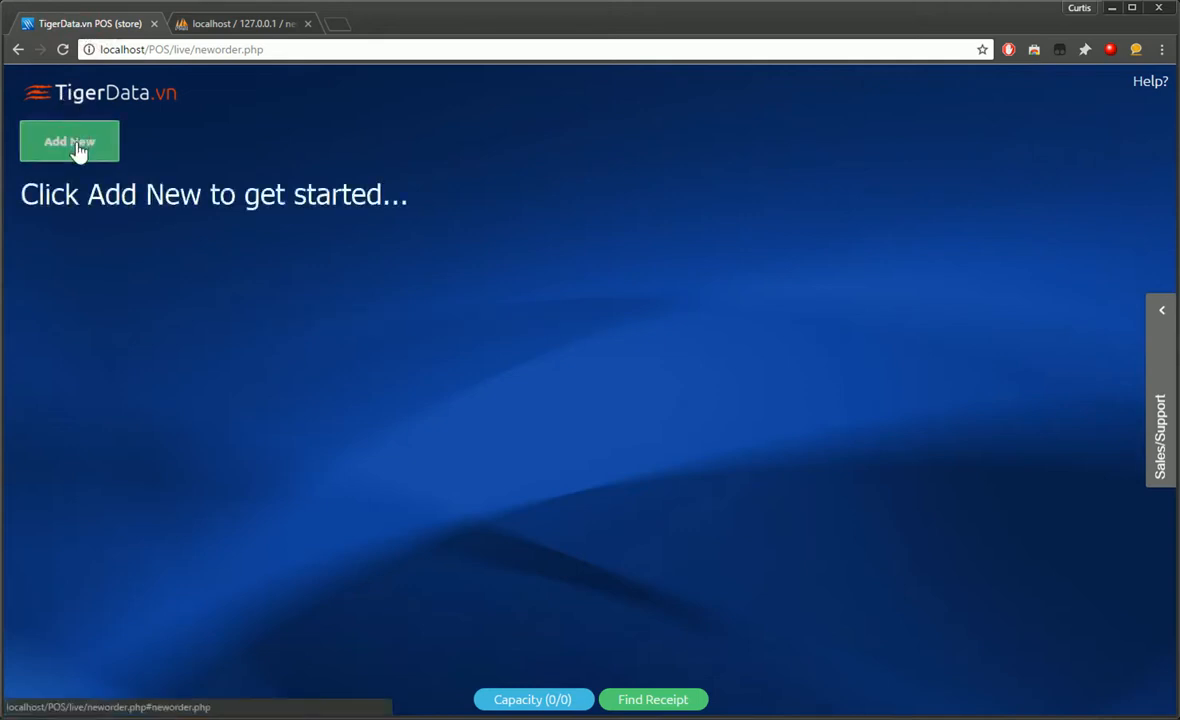
{"action": "left_click", "coordinate": [68, 140]}
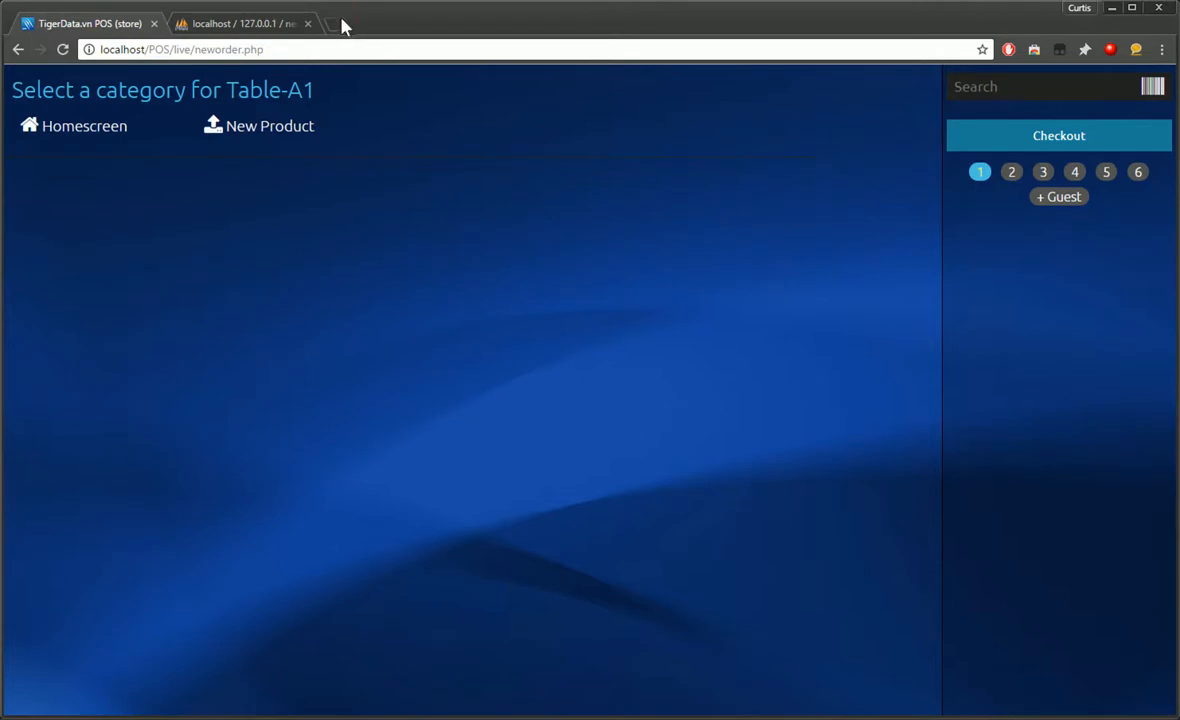
{"action": "left_click", "coordinate": [346, 24]}
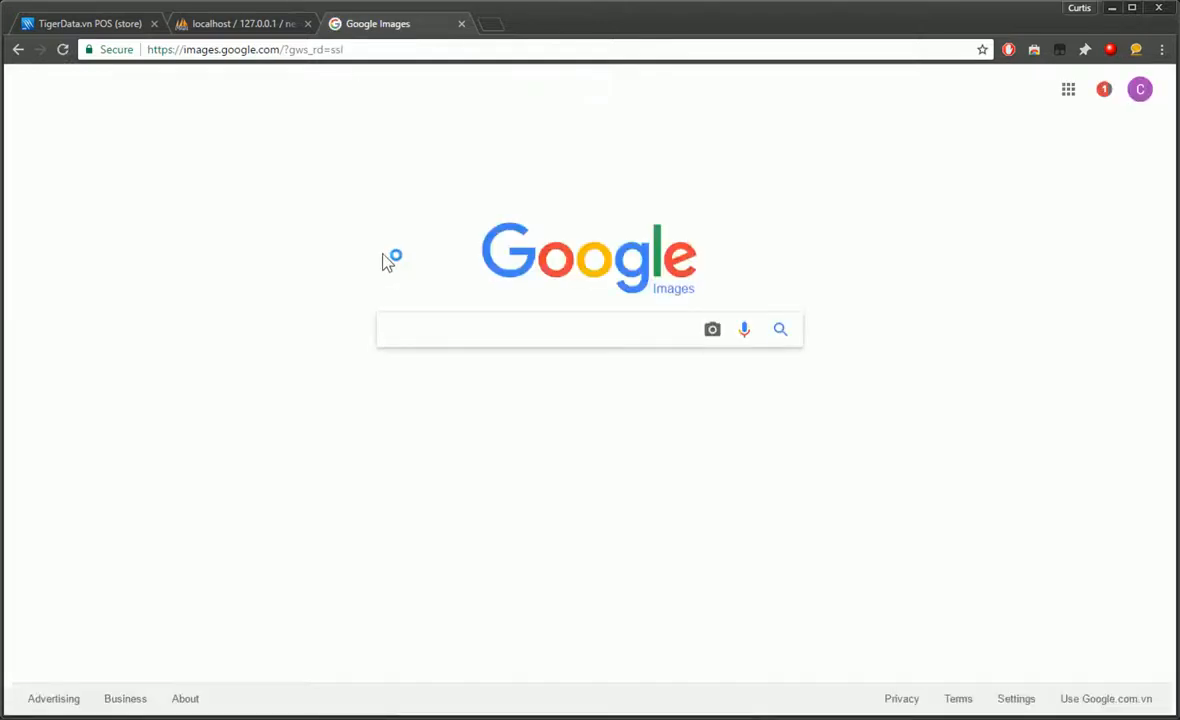
Step: Search Google Images for 'Hamburger' and copy a cheeseburger picture to the clipboard
{"action": "type", "text": "Hamburger"}
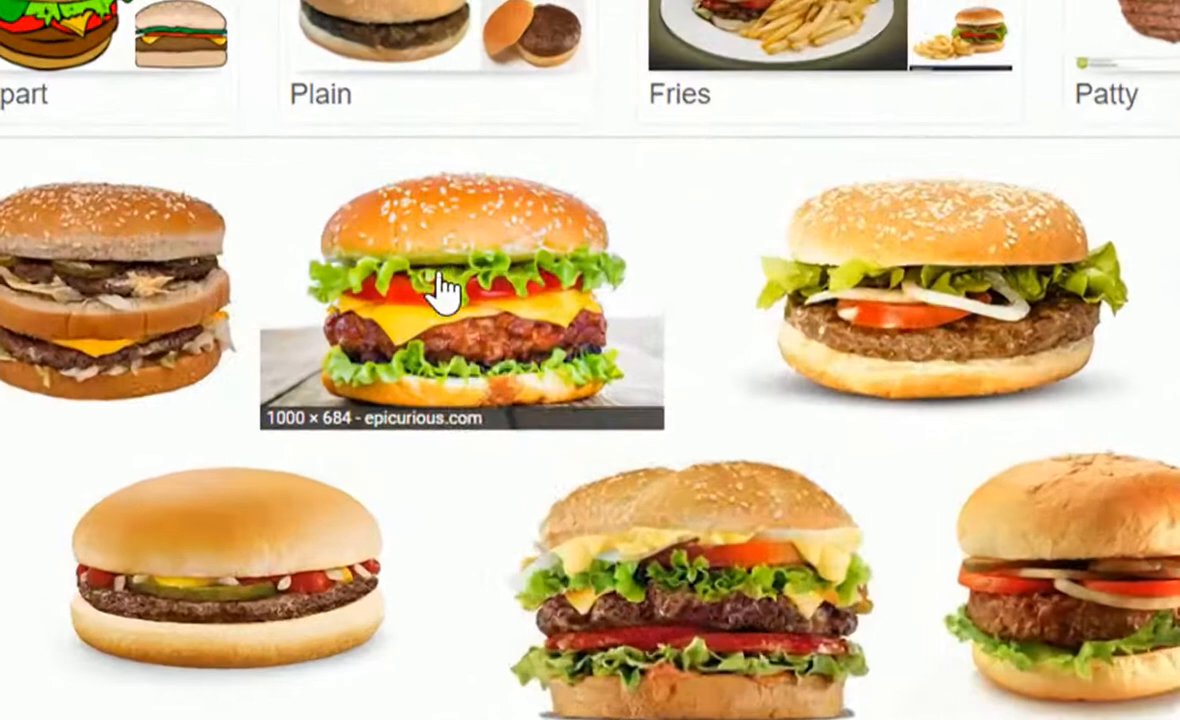
{"action": "right_click", "coordinate": [444, 290]}
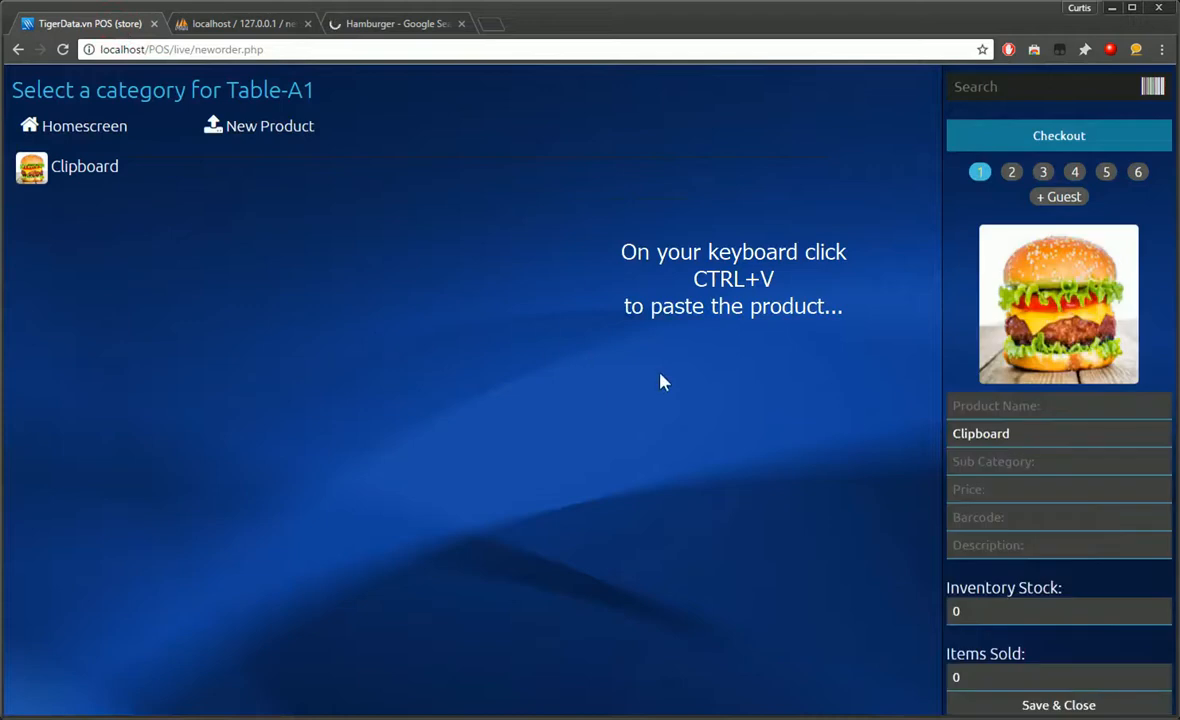
Step: Paste the burger picture as a new product named Hamburger, category Burgers, price 5.00, and save it
{"action": "key", "text": "ctrl+v"}
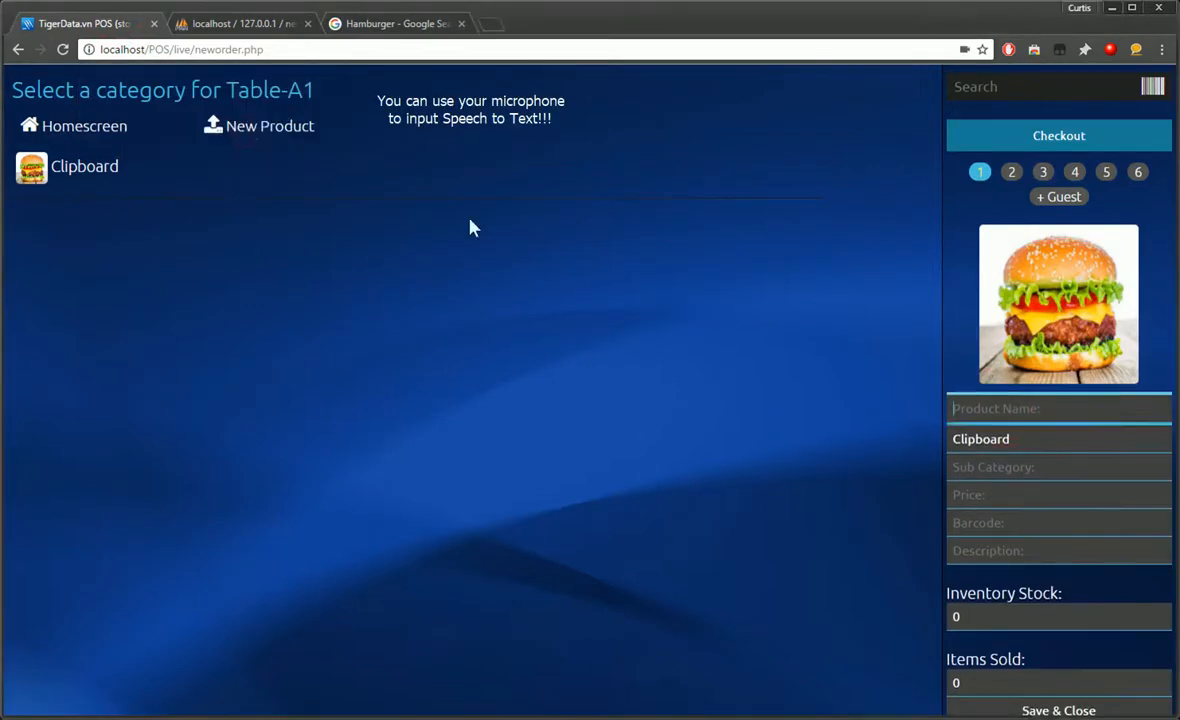
{"action": "type", "text": "Hamb"}
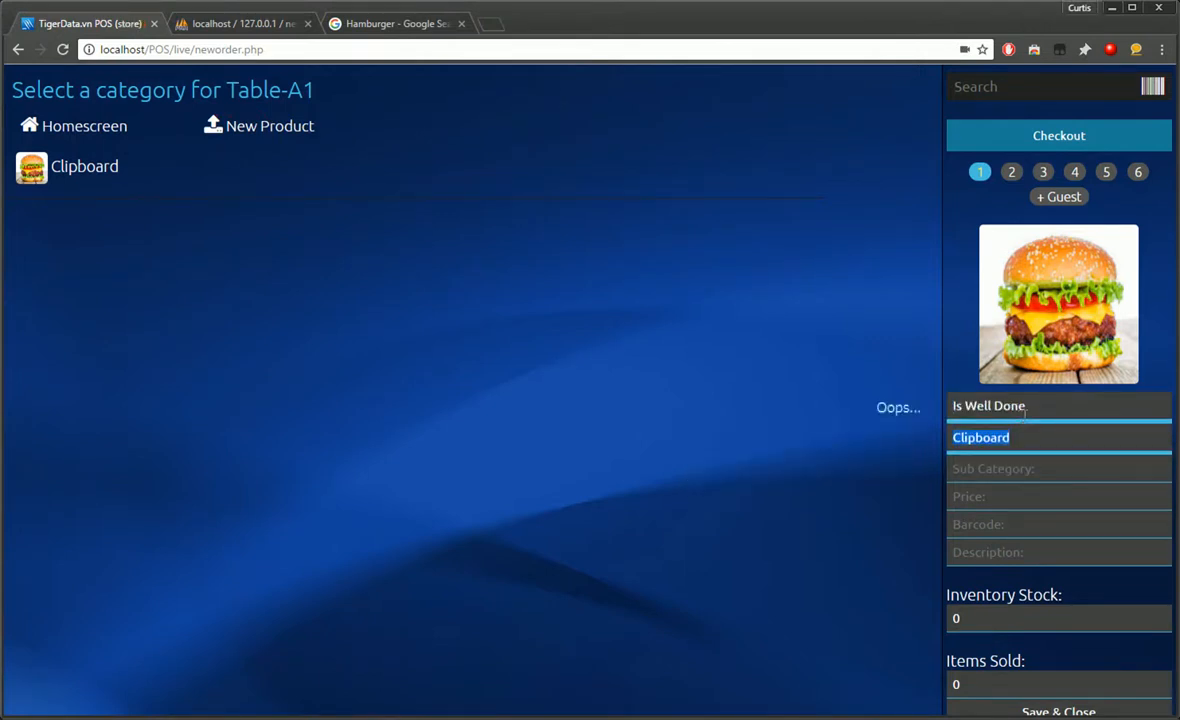
{"action": "type", "text": "Hamburger"}
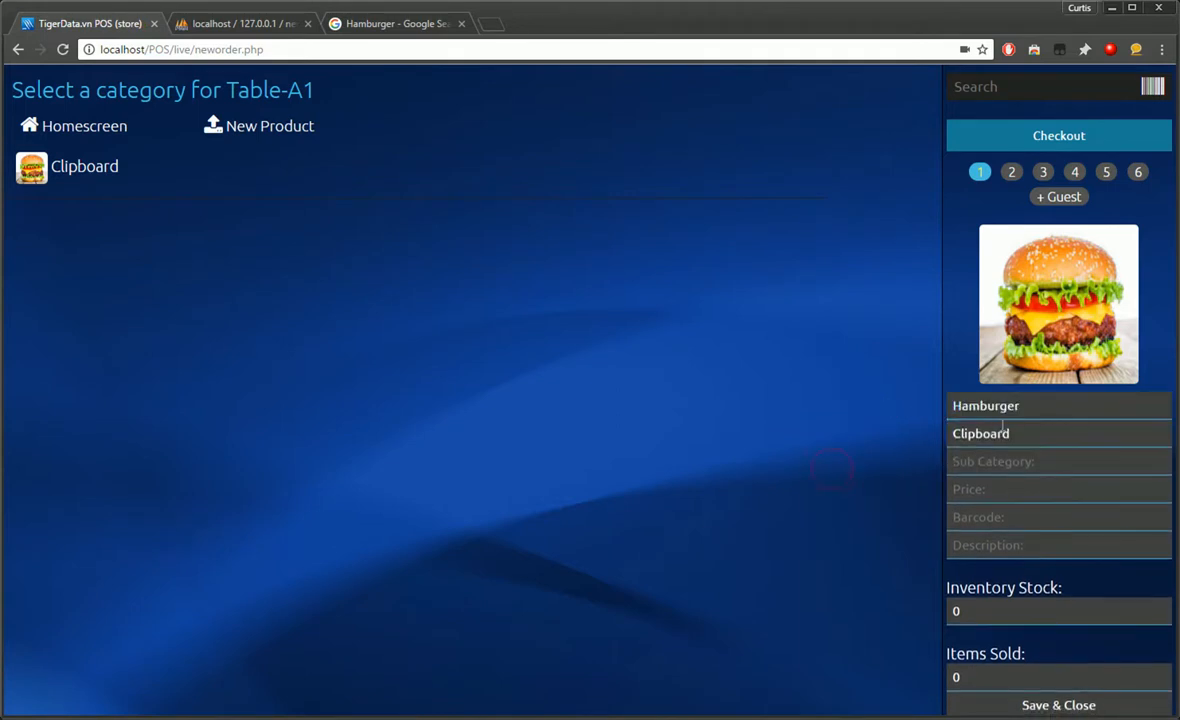
{"action": "type", "text": "Burge"}
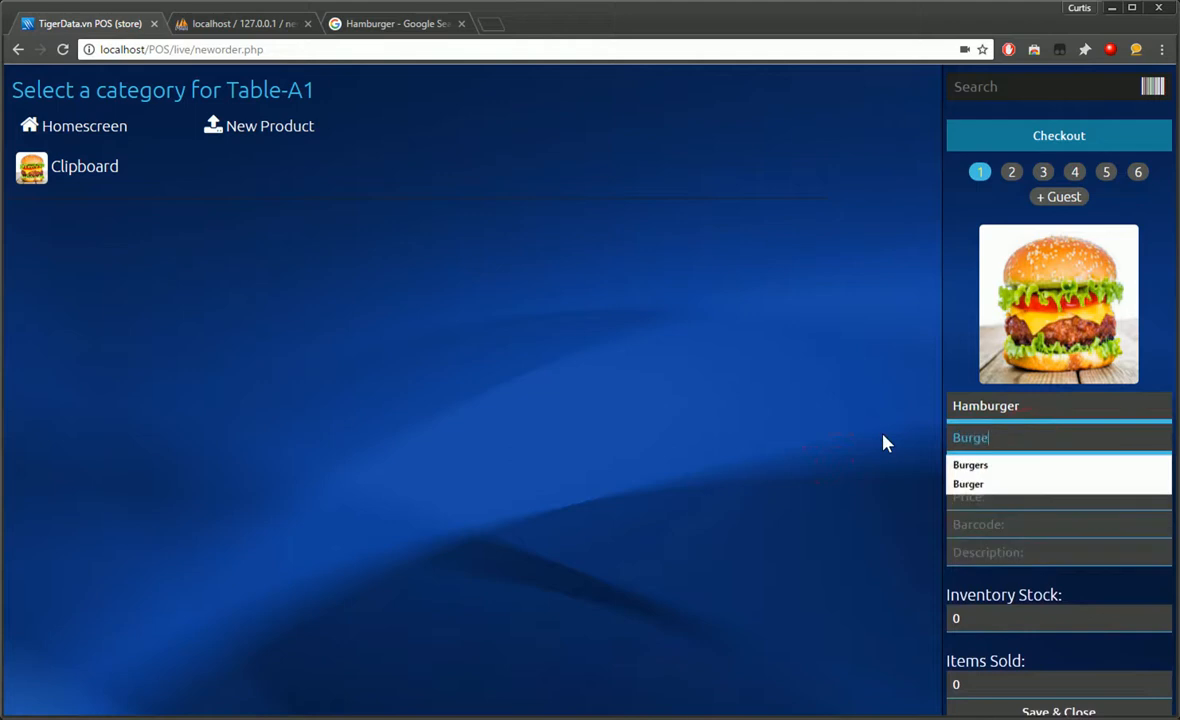
{"action": "left_click", "coordinate": [970, 464]}
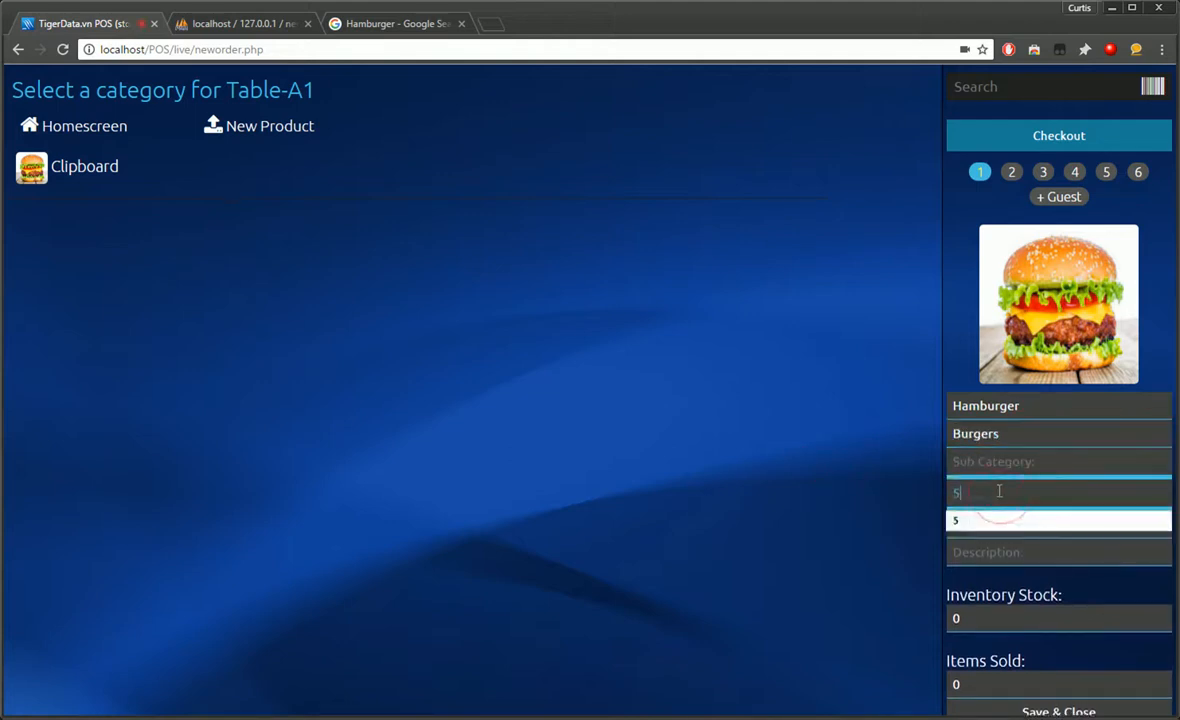
{"action": "type", "text": ".00"}
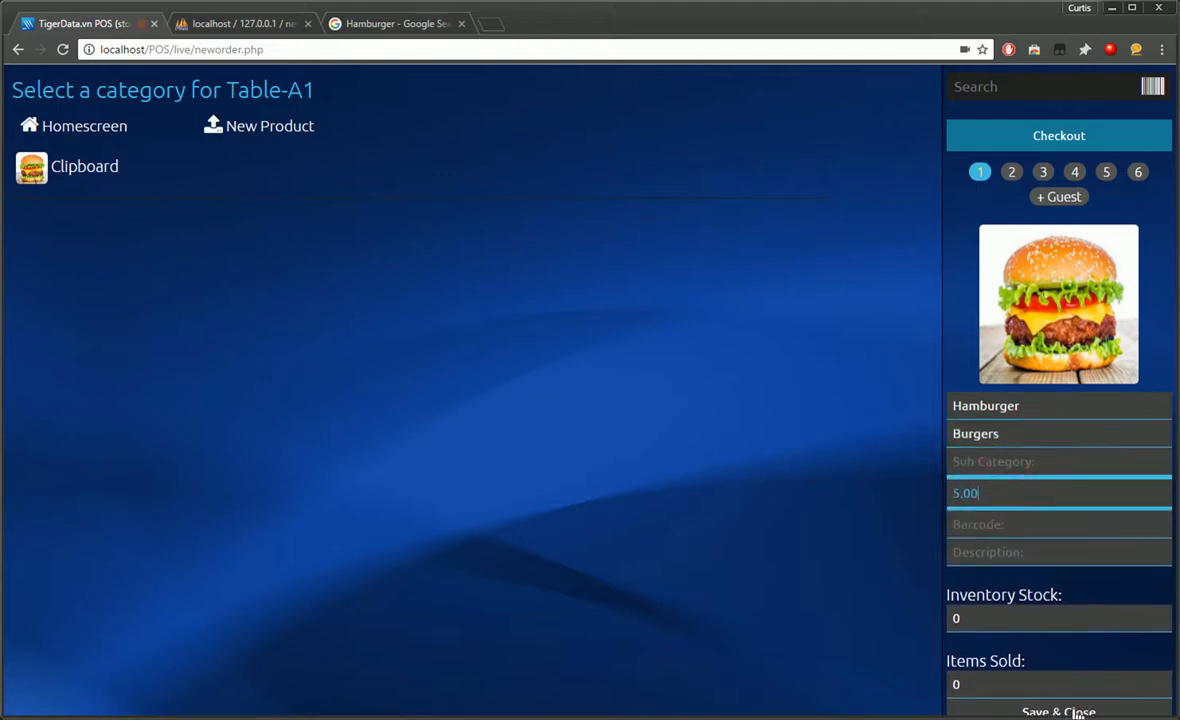
{"action": "left_click", "coordinate": [1058, 712]}
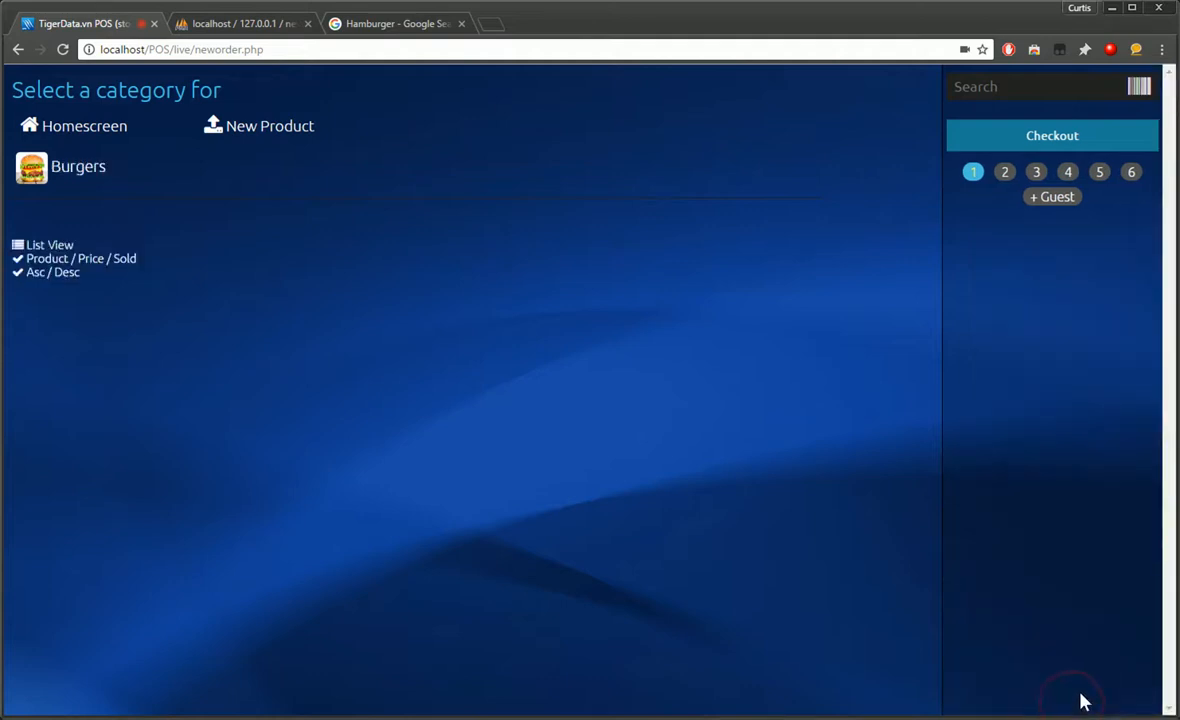
{"action": "mouse_move", "coordinate": [80, 168]}
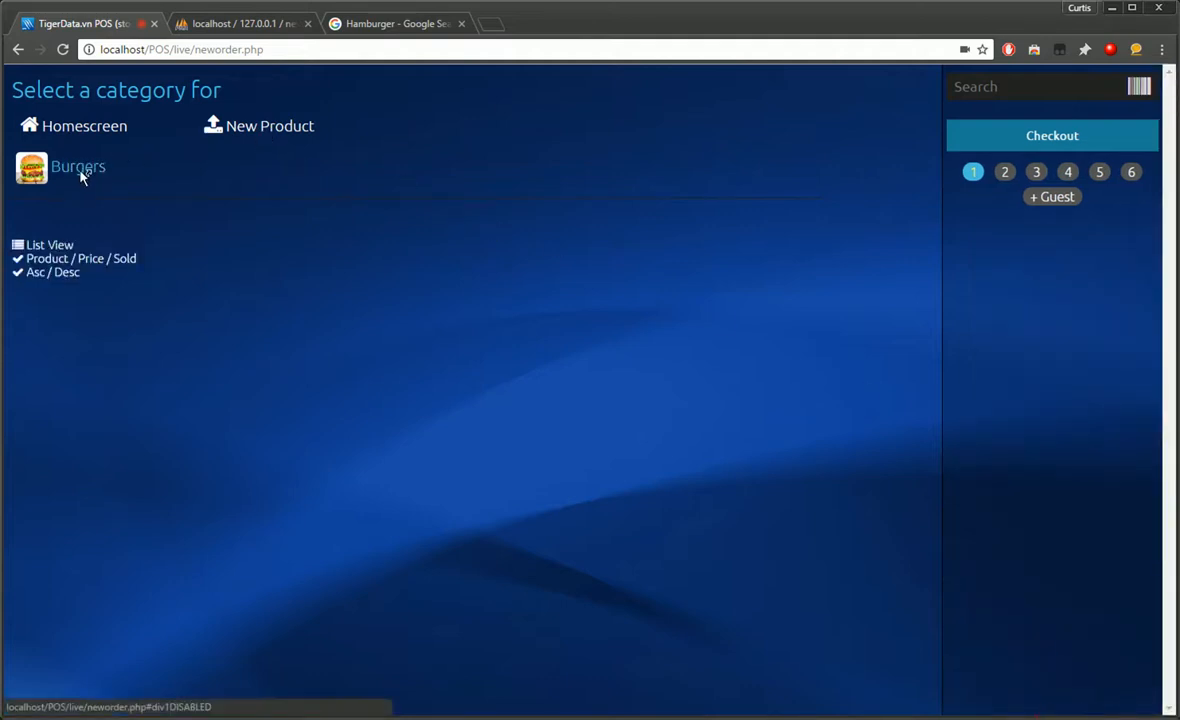
Step: Reopen the Hamburger product from the Burgers category for editing its upsell options
{"action": "left_click", "coordinate": [78, 168]}
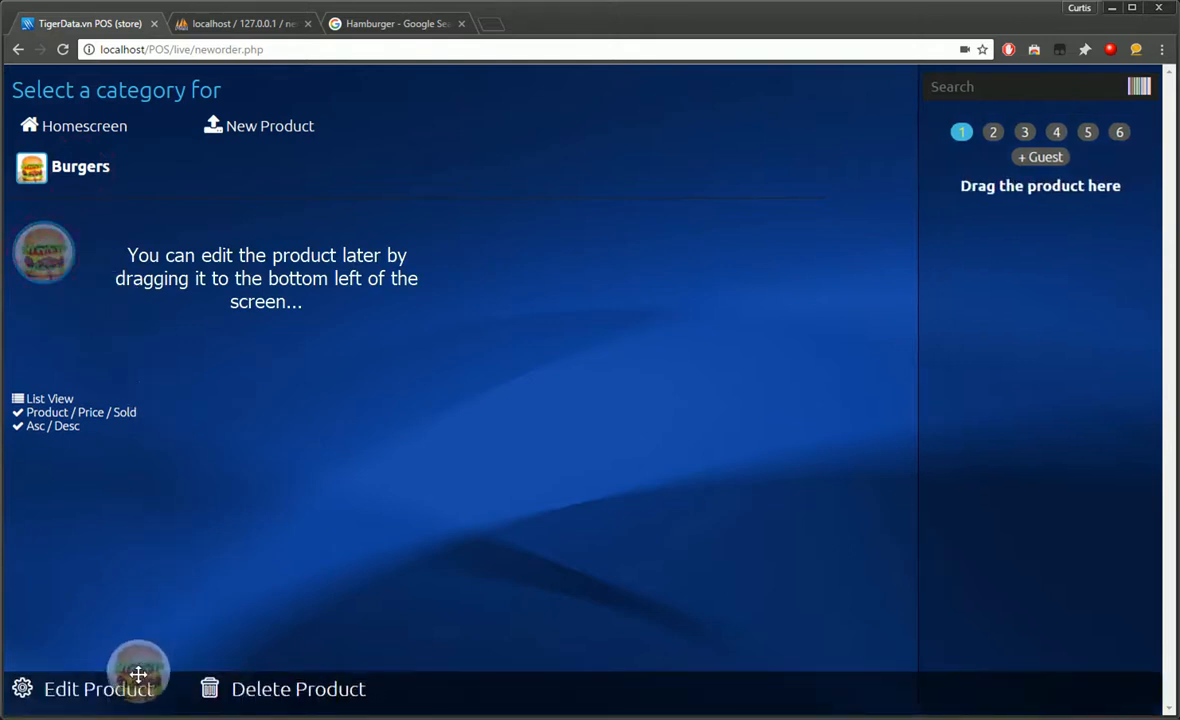
{"action": "left_click", "coordinate": [96, 688]}
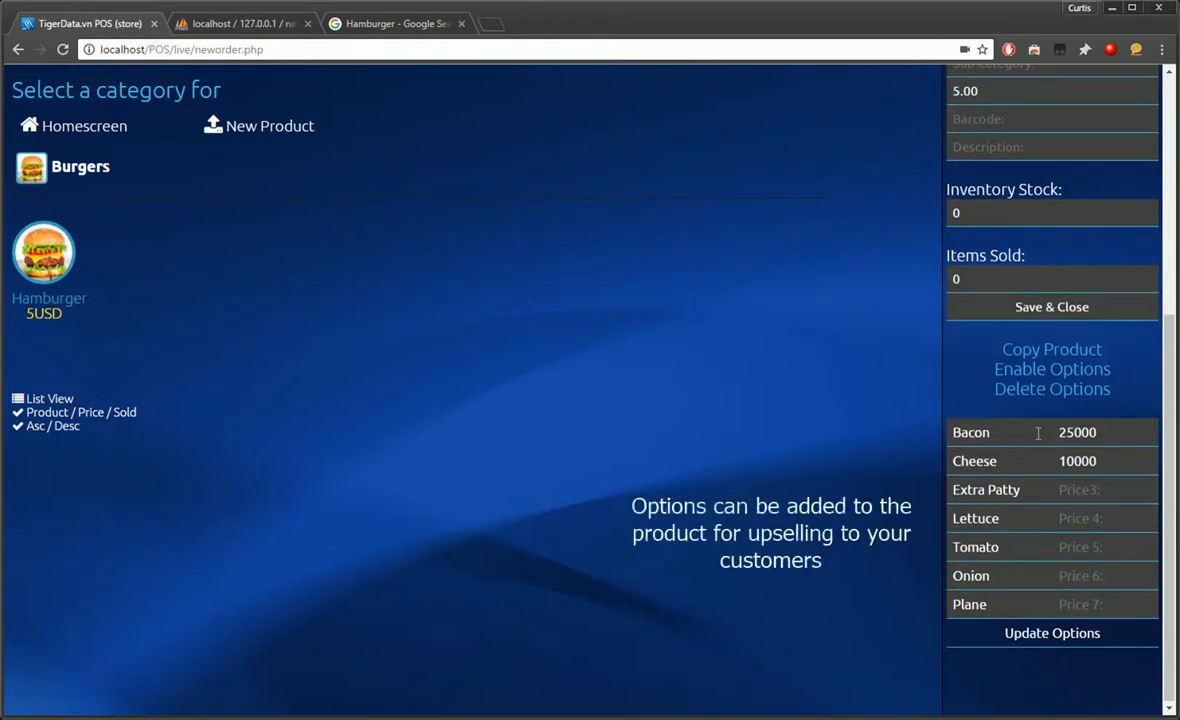
{"action": "mouse_move", "coordinate": [1052, 388]}
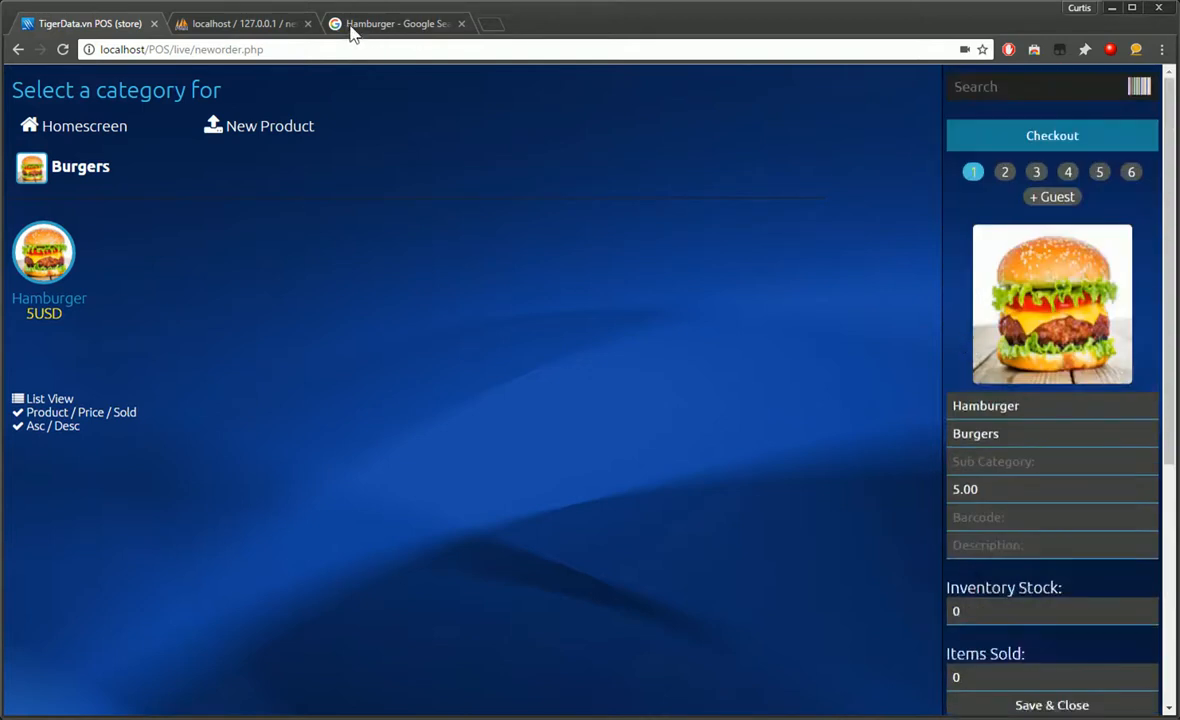
Step: Search Google Images for 'pepperoni pizza' and copy a pizza photo to the clipboard
{"action": "left_click", "coordinate": [394, 24]}
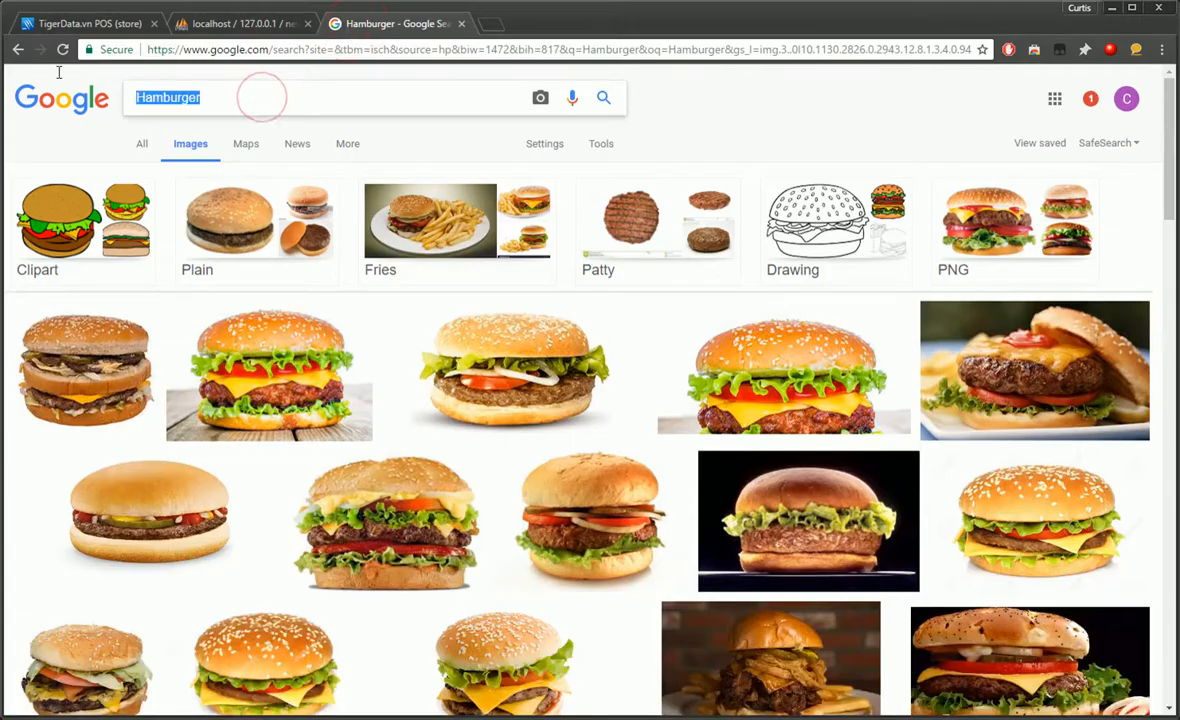
{"action": "type", "text": "Pepperoni"}
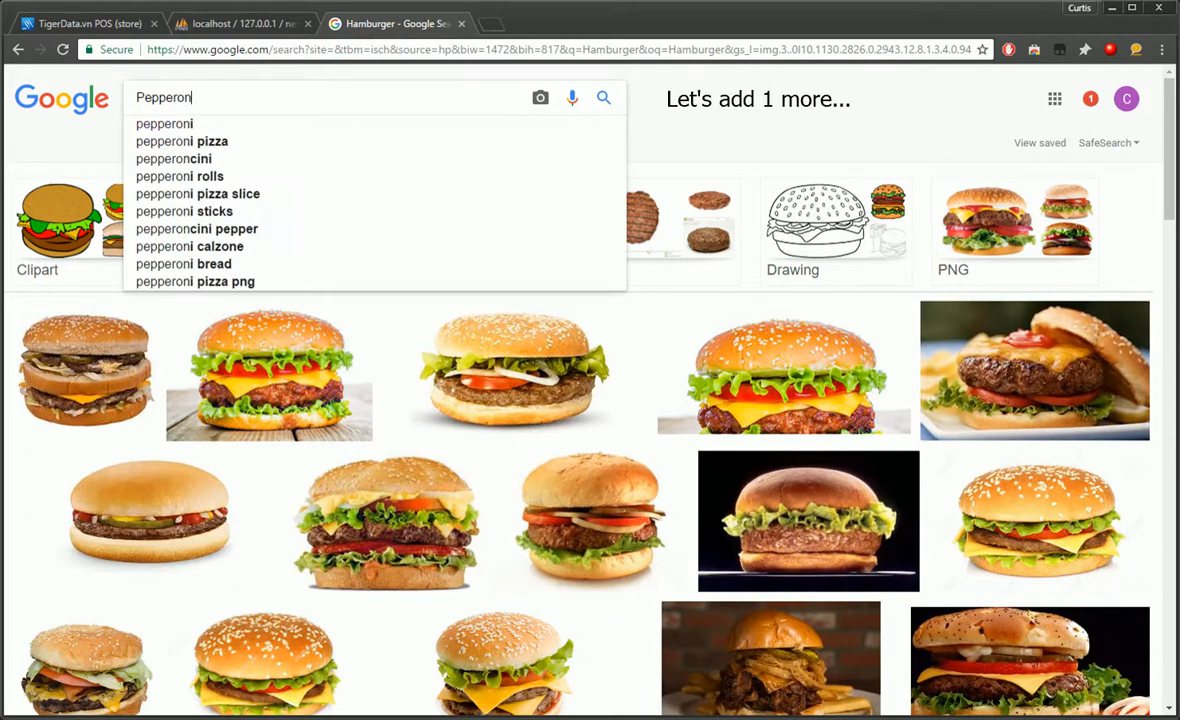
{"action": "left_click", "coordinate": [182, 140]}
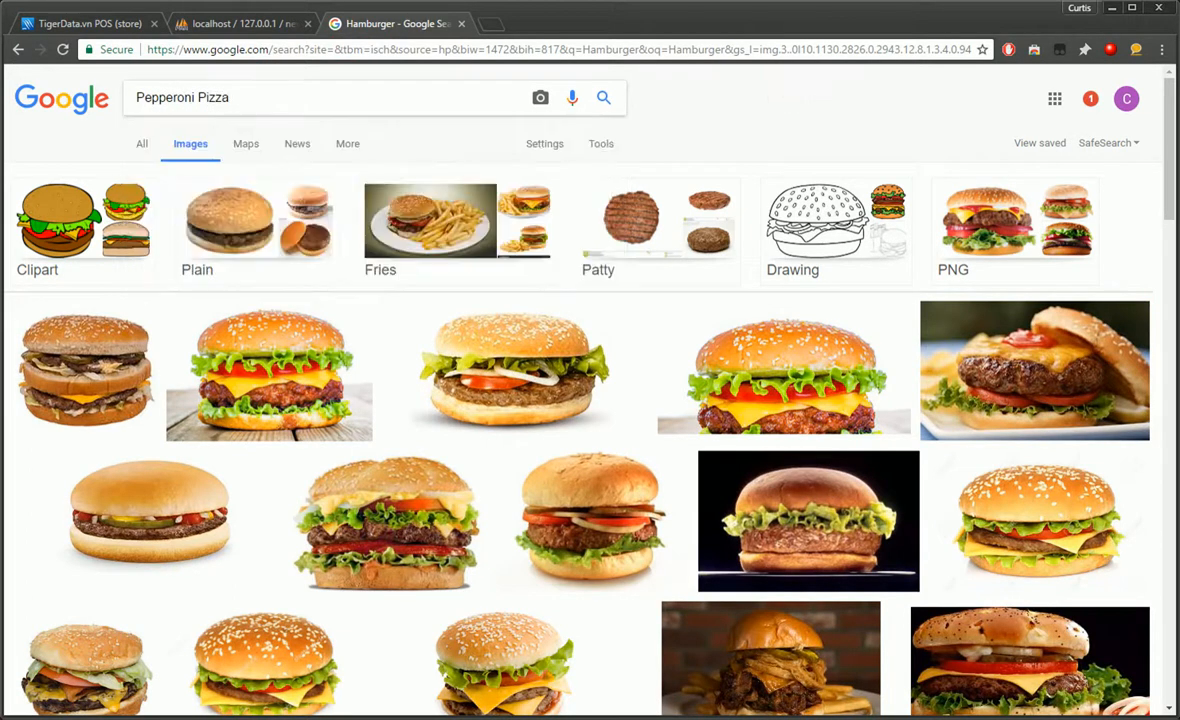
{"action": "right_click", "coordinate": [396, 368]}
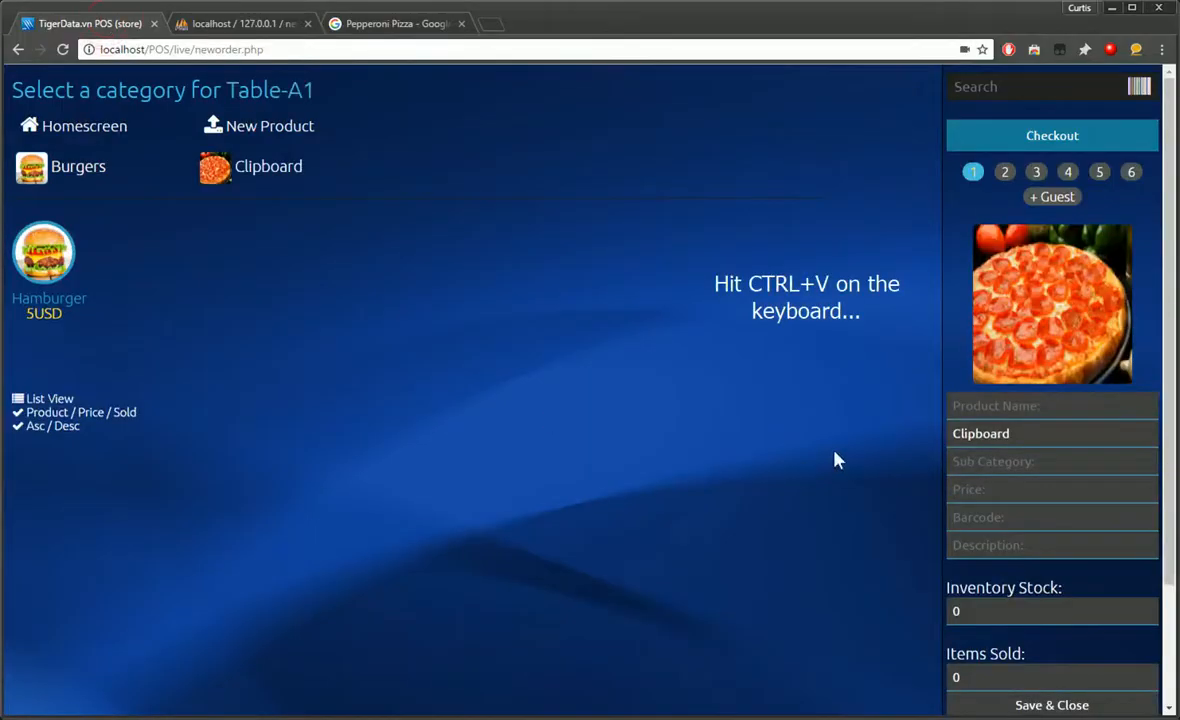
Step: Paste the pizza photo as a Pepperoni Pizza product in a new Pizza category priced 20.00
{"action": "type", "text": "Pel"}
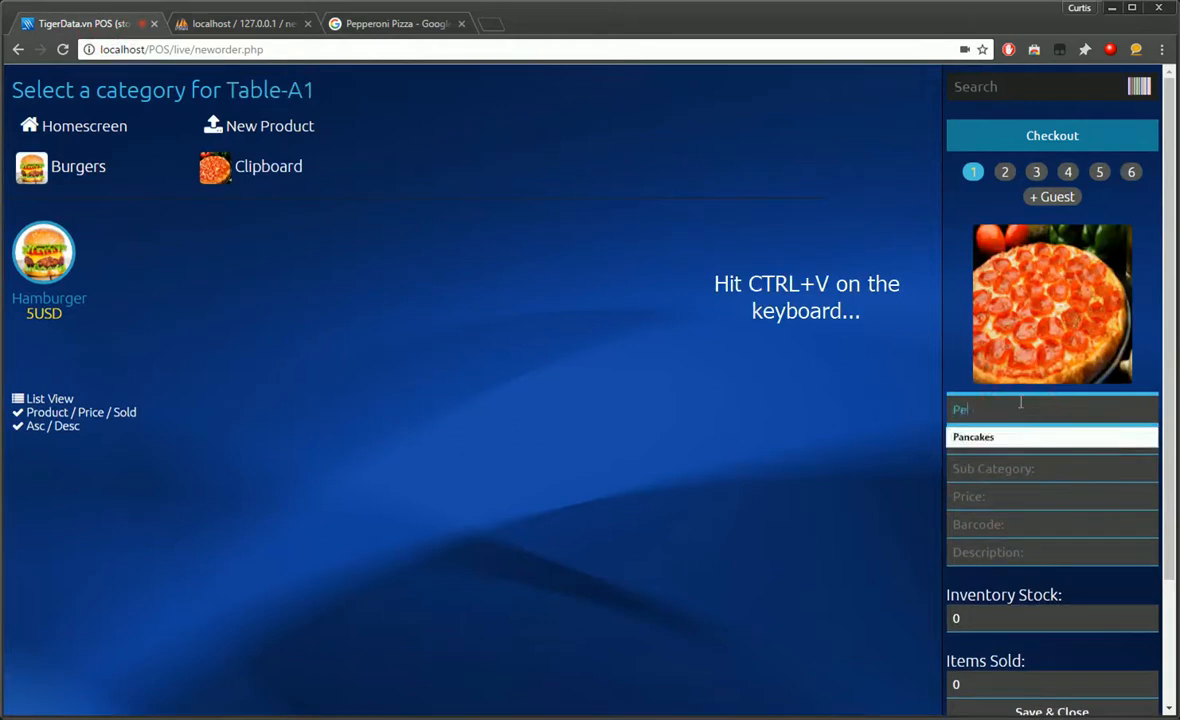
{"action": "key", "text": "ctrl+v"}
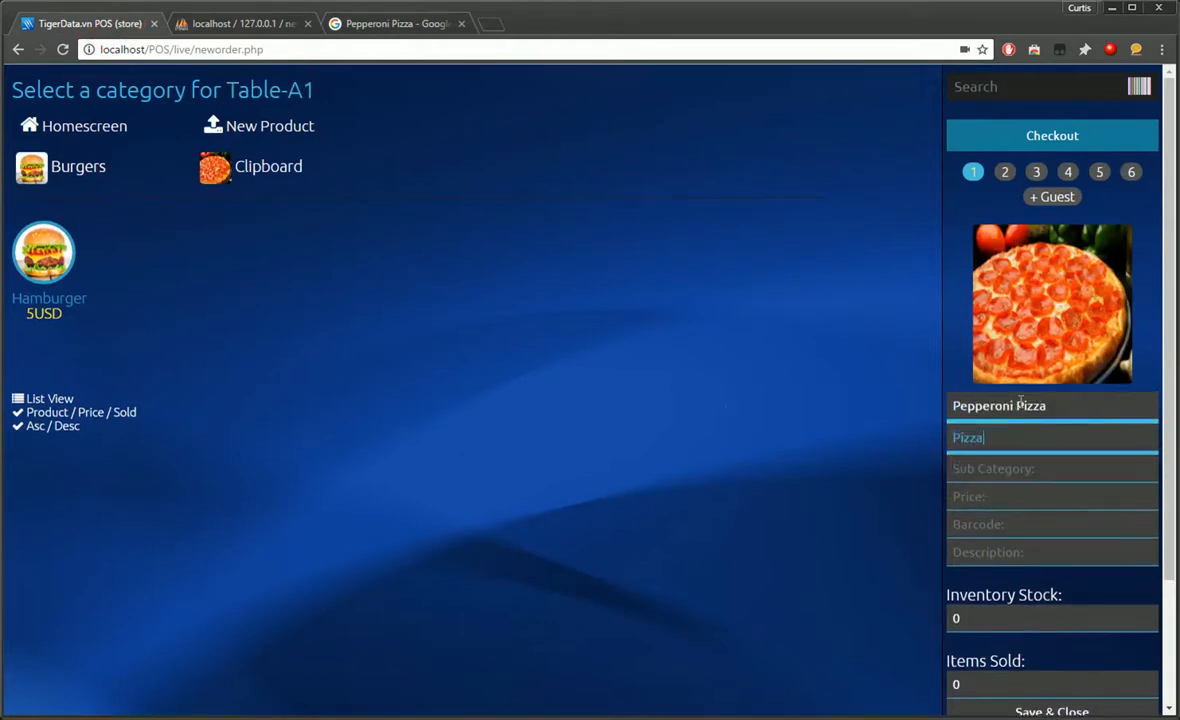
{"action": "type", "text": "20000"}
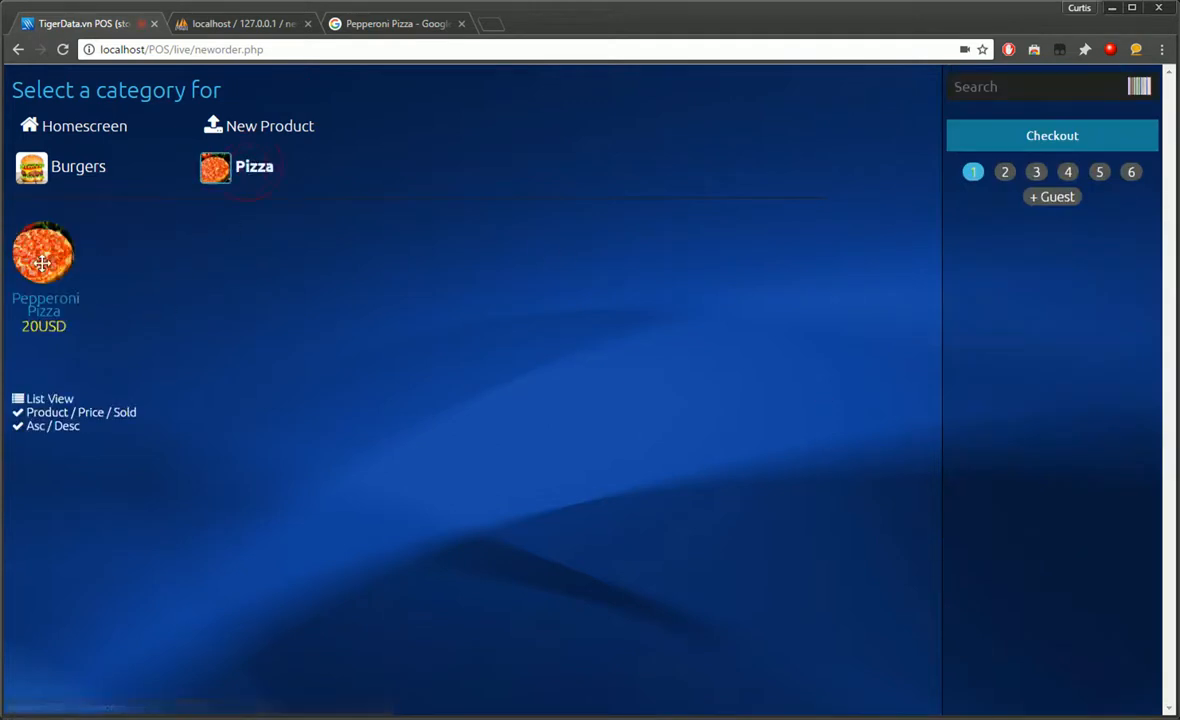
Step: Enable options on Pepperoni Pizza and add an 'Extra Cheese' option priced 2.35
{"action": "left_click", "coordinate": [44, 252]}
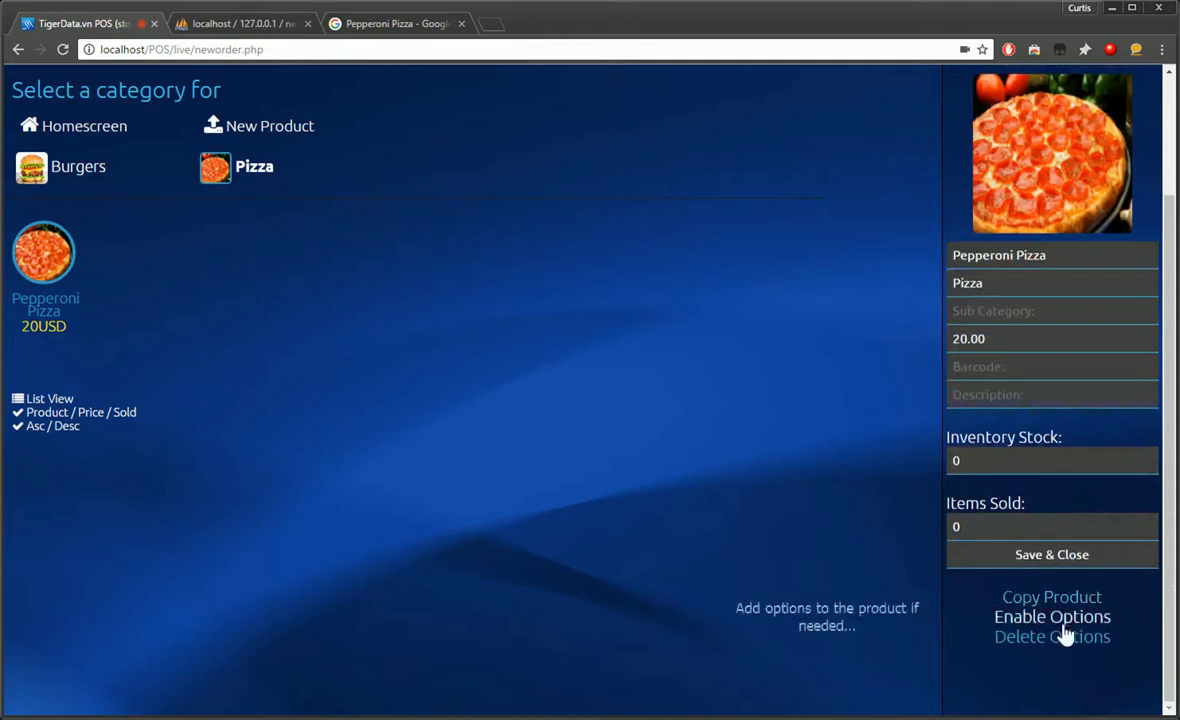
{"action": "left_click", "coordinate": [1052, 616]}
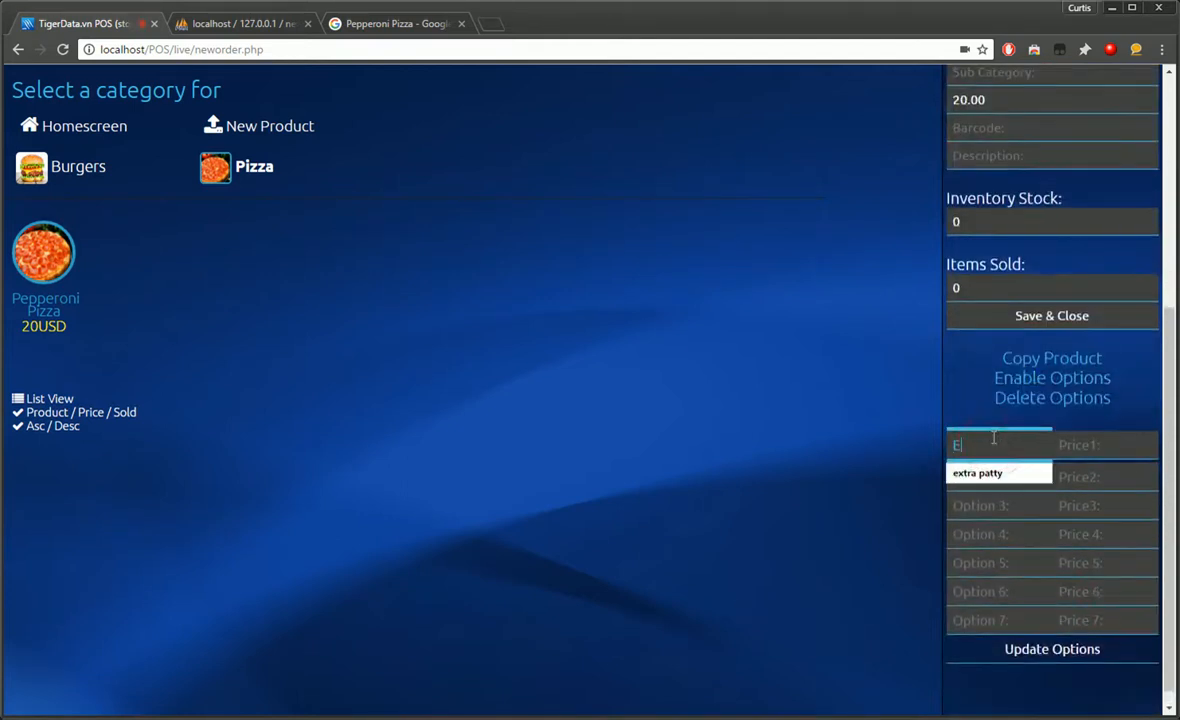
{"action": "type", "text": "Extra Cheese"}
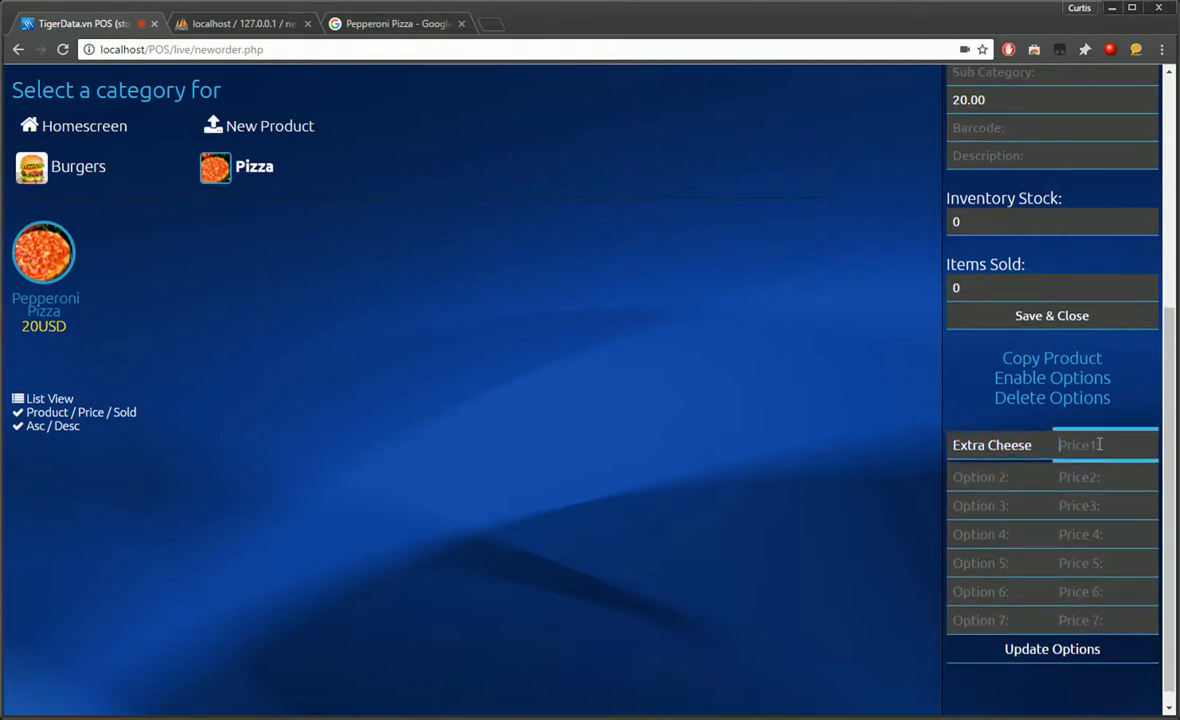
{"action": "type", "text": "2.3"}
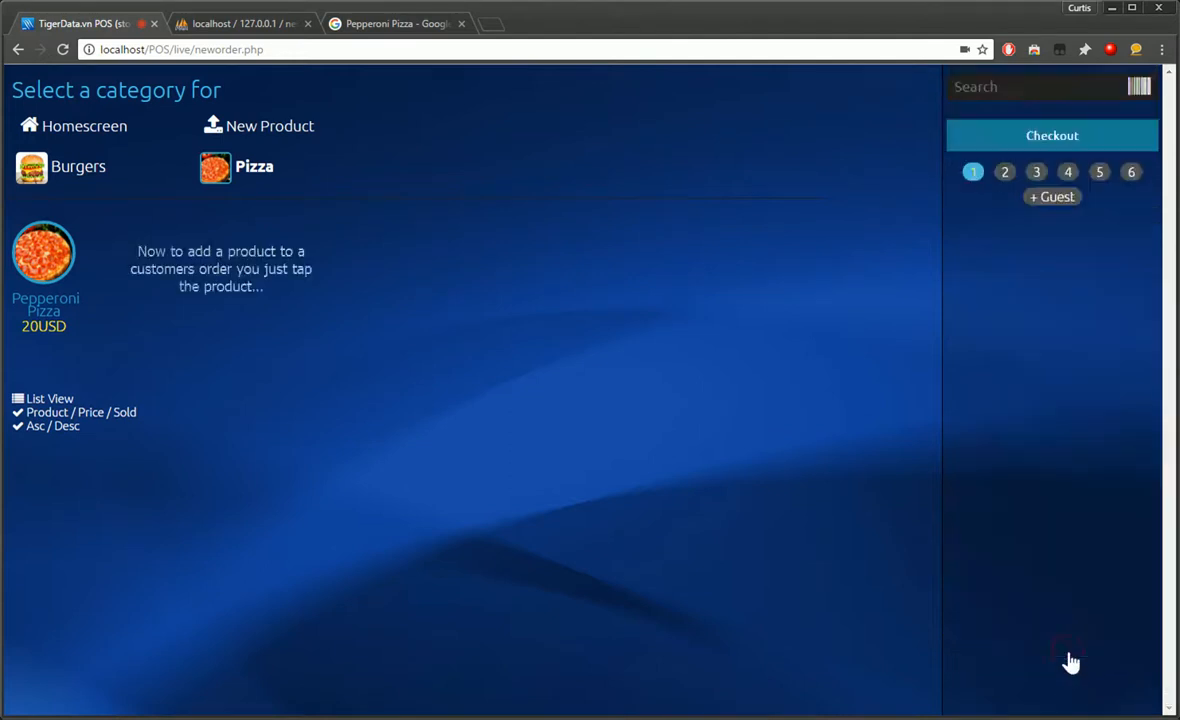
Step: Order a Pepperoni Pizza and a Hamburger with extra toppings for Table-A1, noting 'Finally' on the burger
{"action": "left_click", "coordinate": [44, 252]}
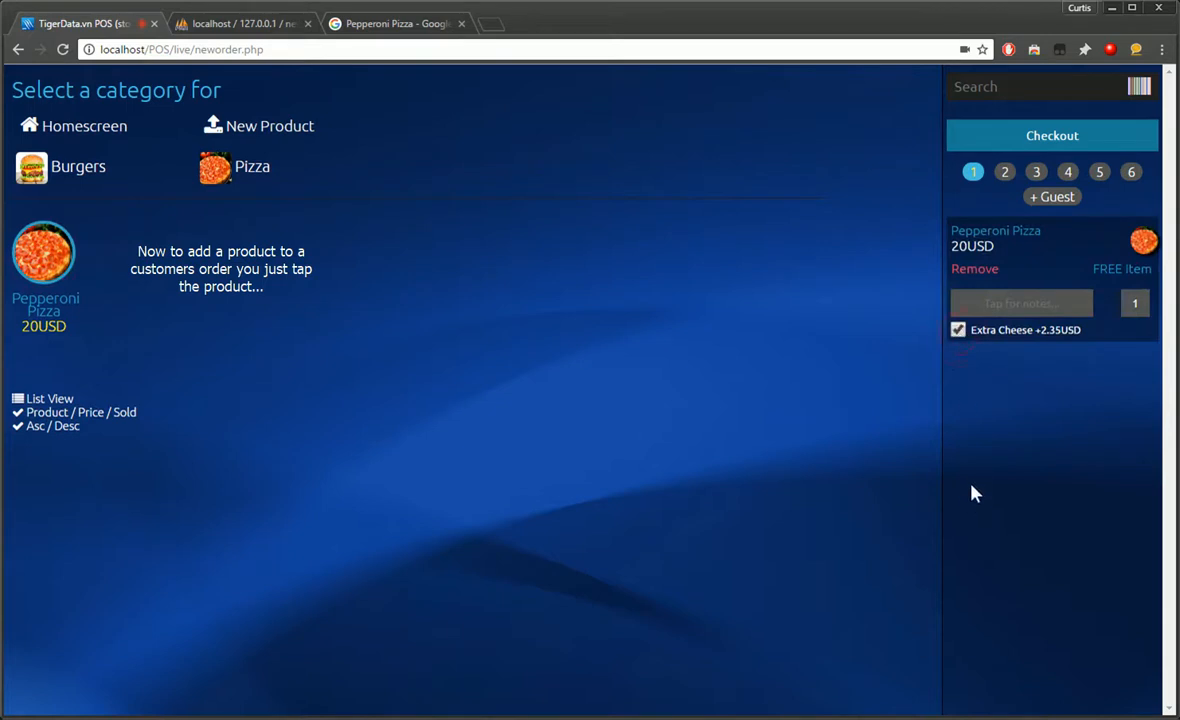
{"action": "left_click", "coordinate": [78, 166]}
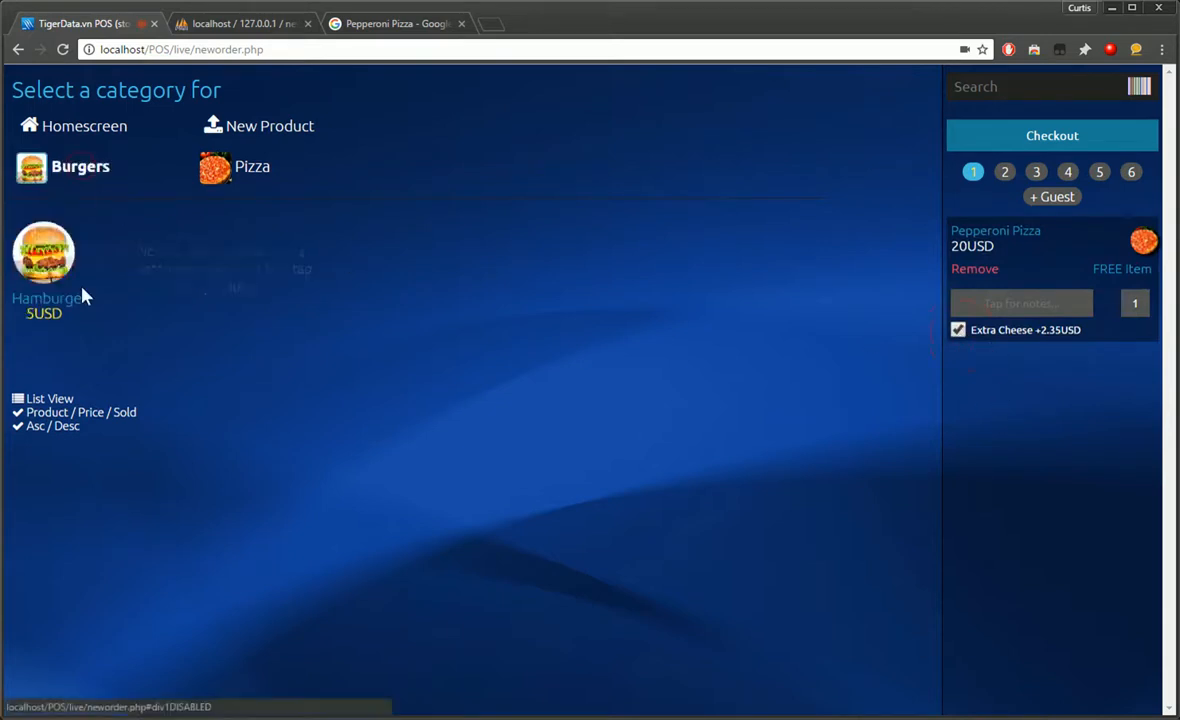
{"action": "left_click", "coordinate": [44, 264]}
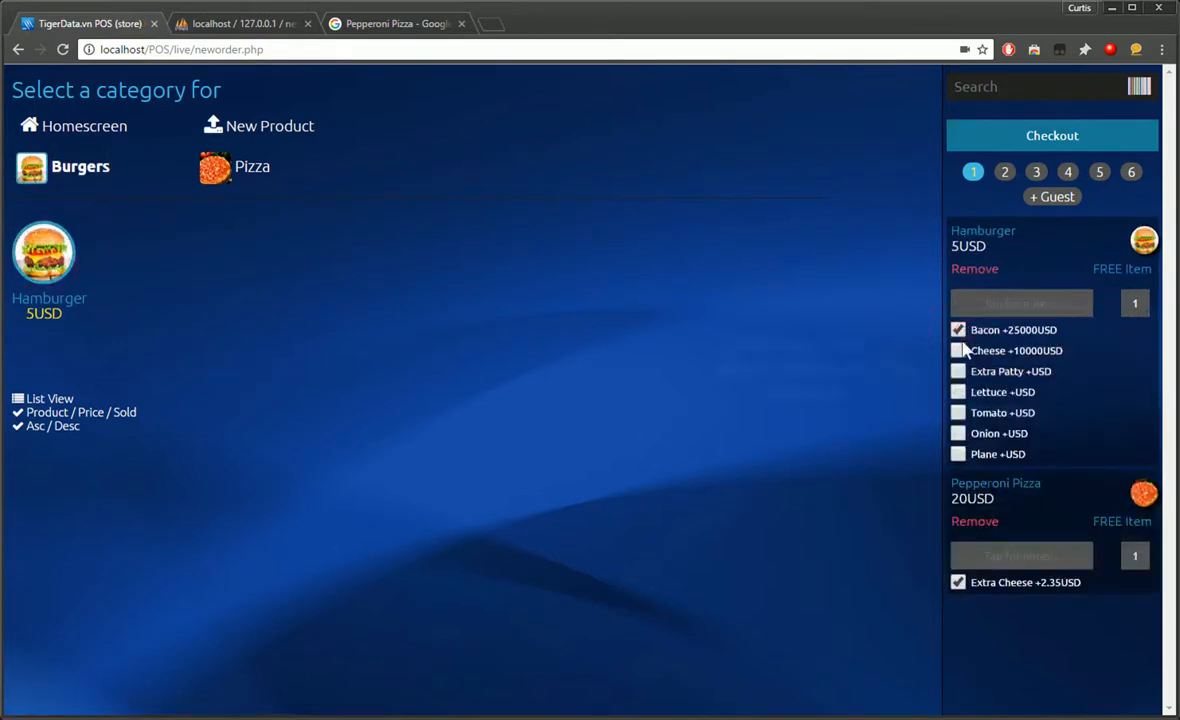
{"action": "left_click", "coordinate": [958, 350]}
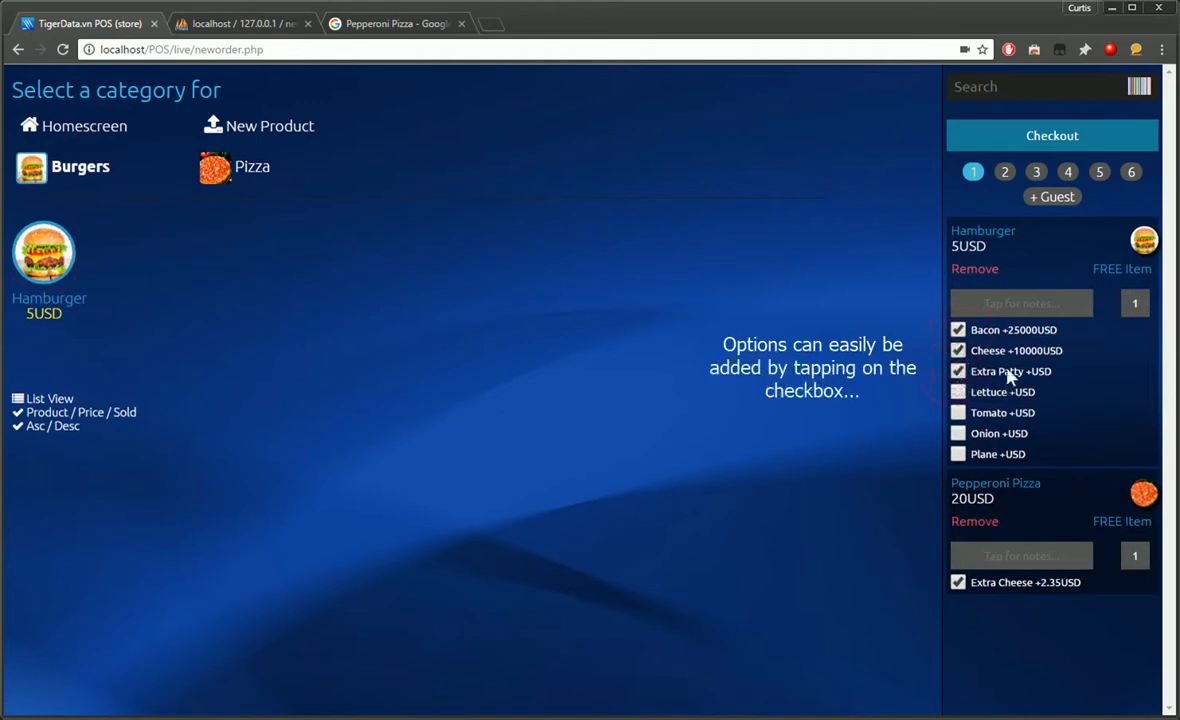
{"action": "left_click", "coordinate": [1020, 304]}
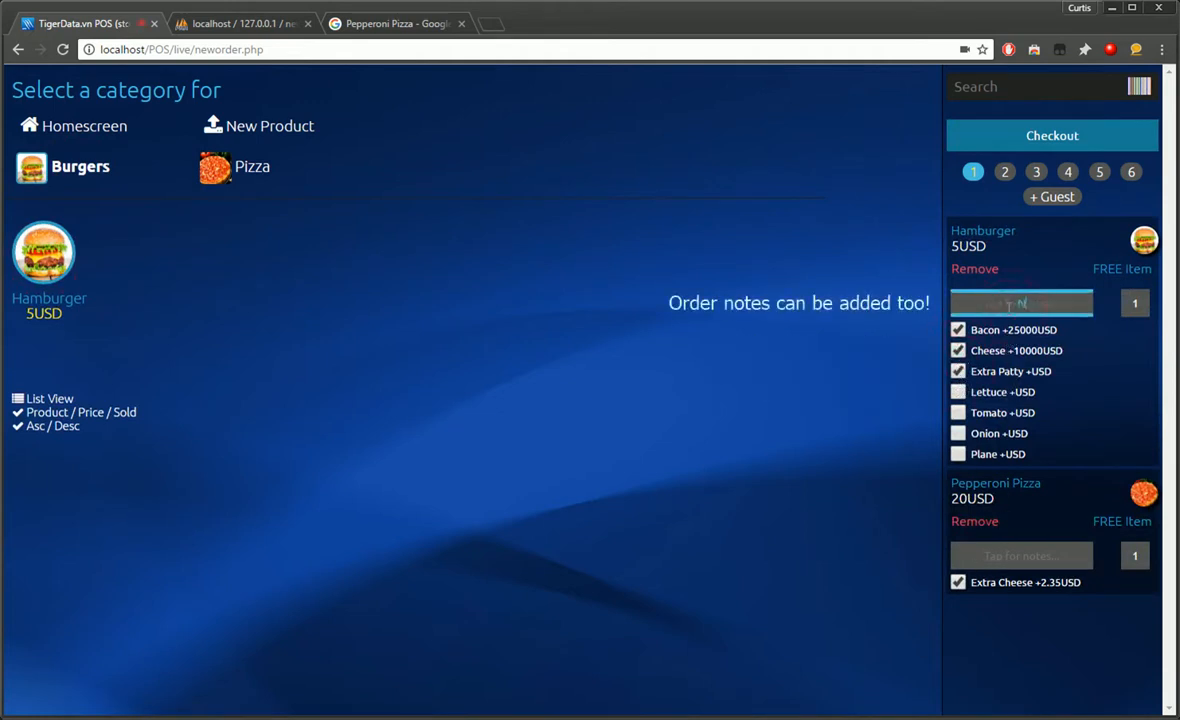
{"action": "type", "text": "Finally"}
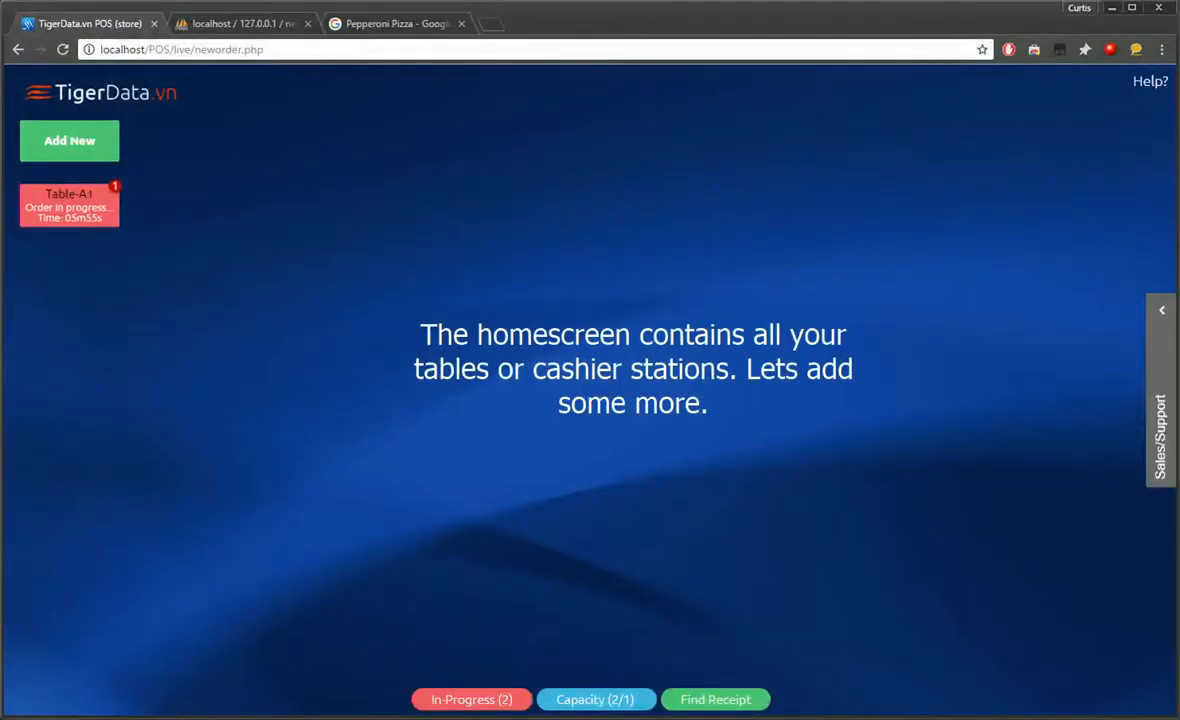
{"action": "mouse_move", "coordinate": [248, 386]}
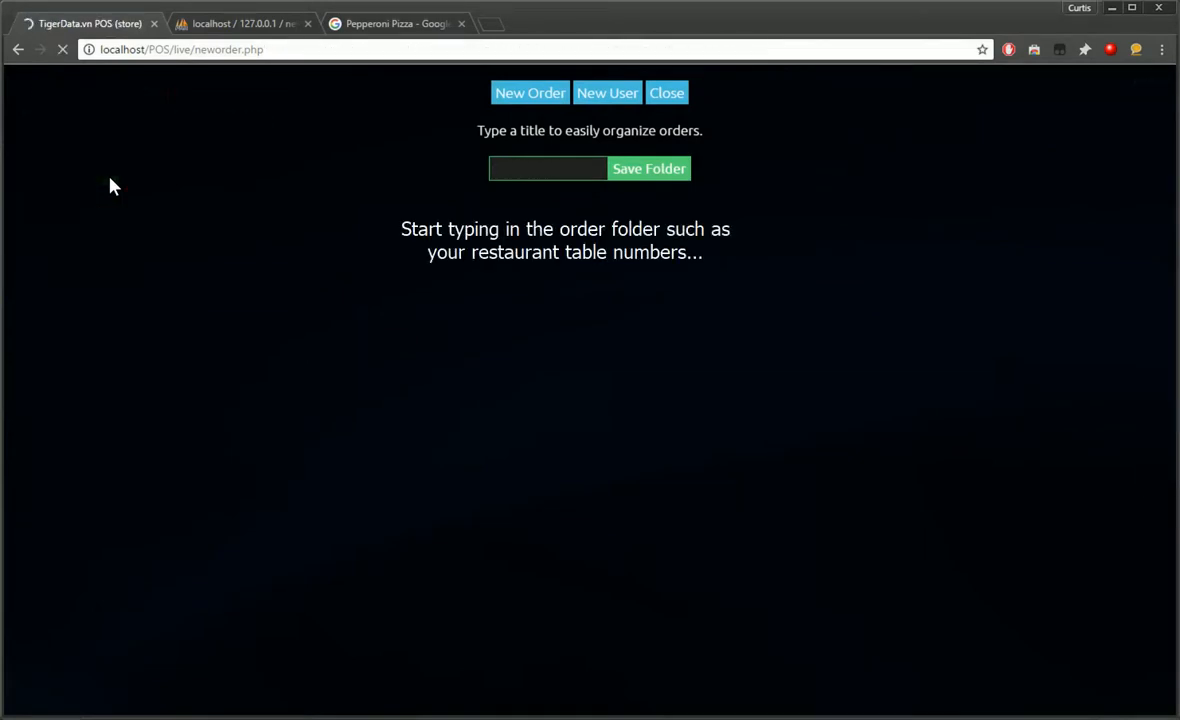
Step: Create the remaining tables through Table-A6, saving each name as a new folder
{"action": "type", "text": "Table A5"}
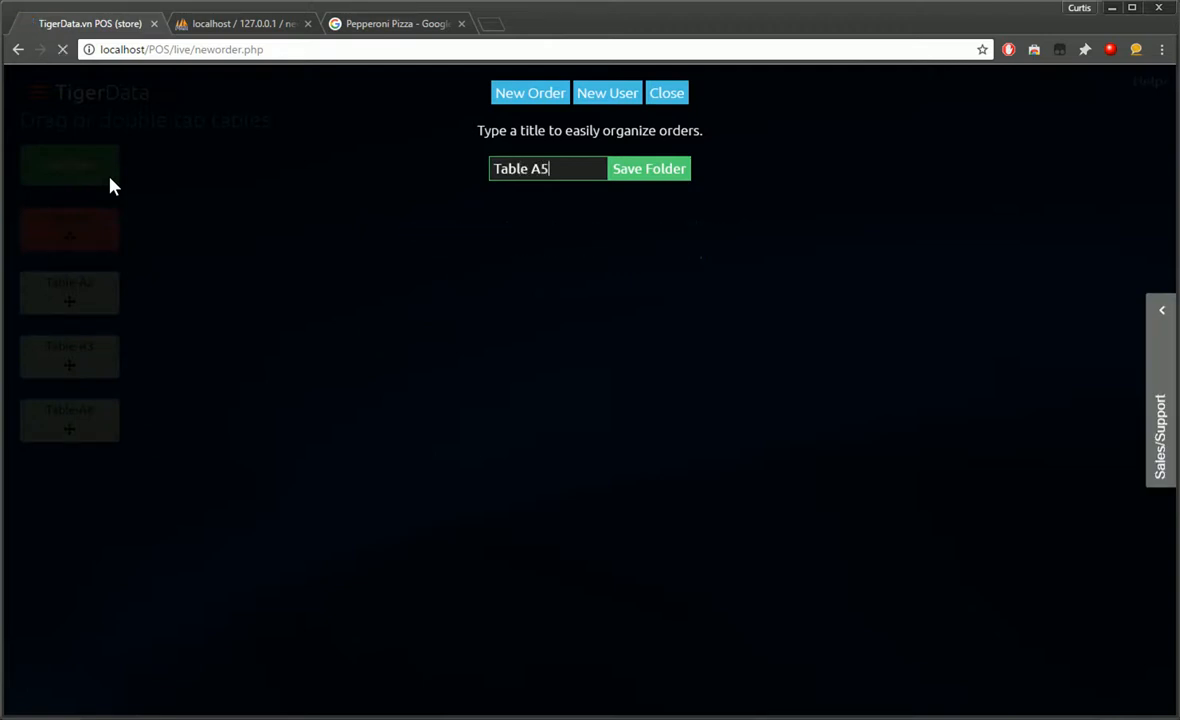
{"action": "key", "text": "Backspace"}
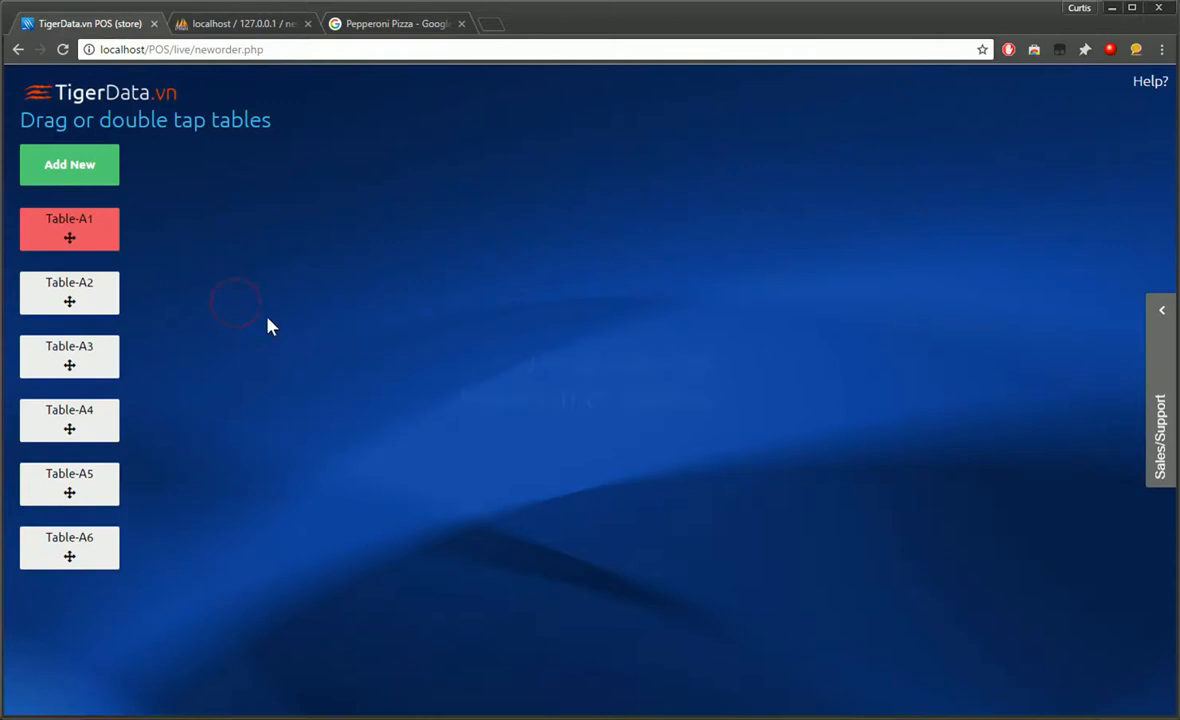
Step: Drag A2 and A3 beside Table-A1 and A4–A6 into a second row of three
{"action": "left_click_drag", "start_coordinate": [68, 292], "coordinate": [214, 212]}
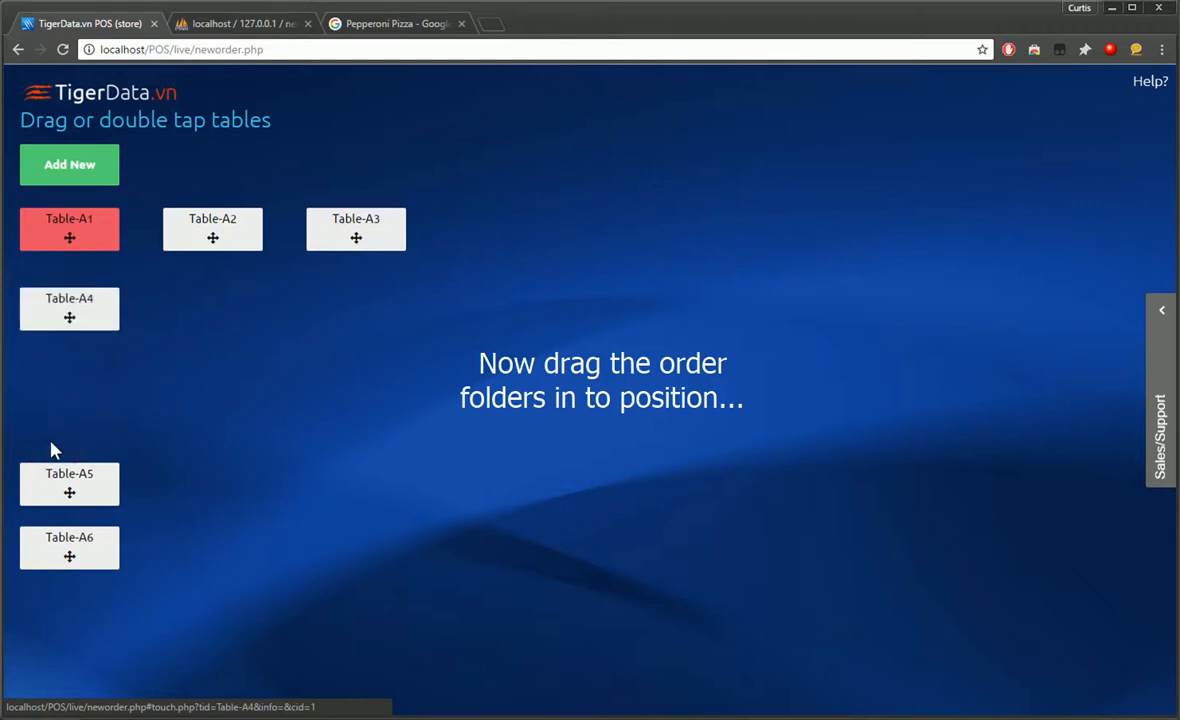
{"action": "left_click_drag", "start_coordinate": [68, 482], "coordinate": [212, 308]}
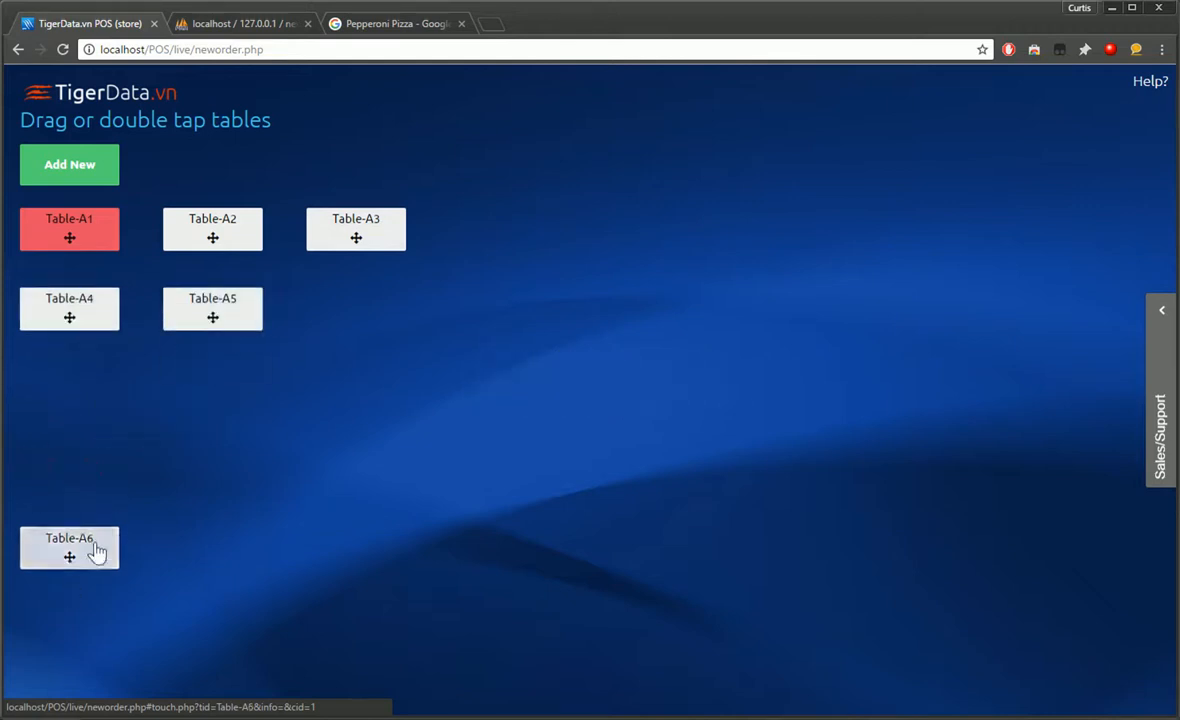
{"action": "left_click_drag", "start_coordinate": [70, 548], "coordinate": [356, 308]}
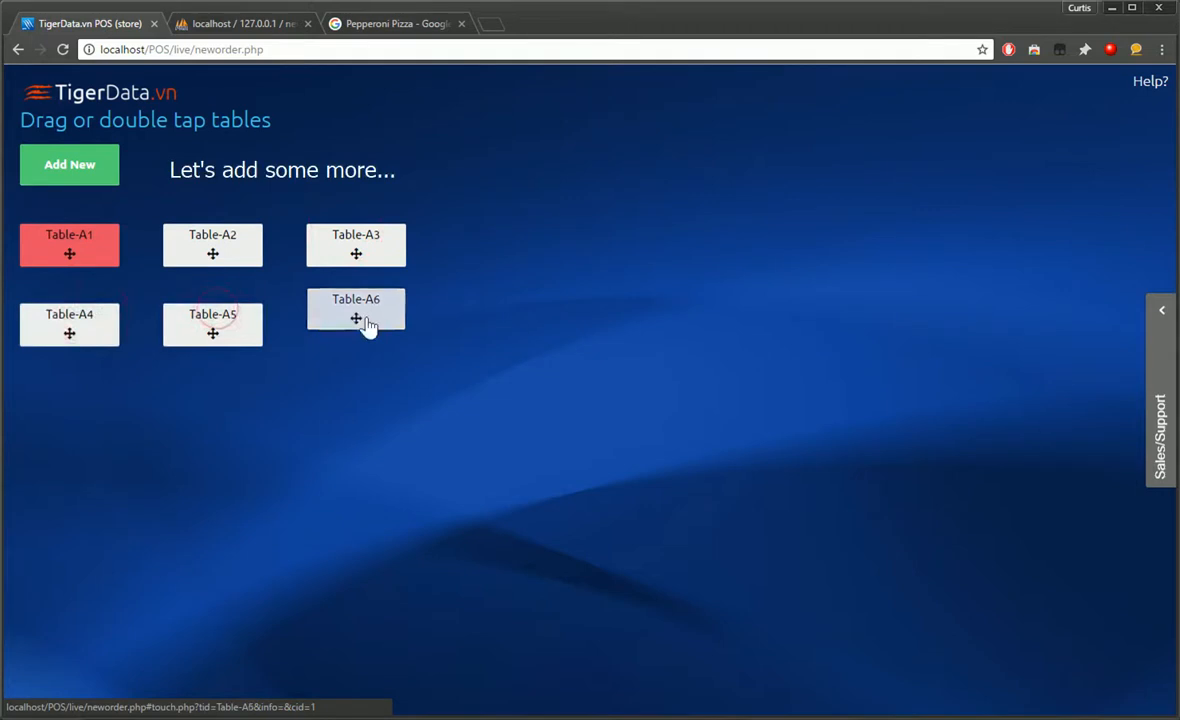
Step: Create bar seat folders Bar-1, Bar-2 and Bar-3 and arrange them as a third row
{"action": "double_click", "coordinate": [354, 316]}
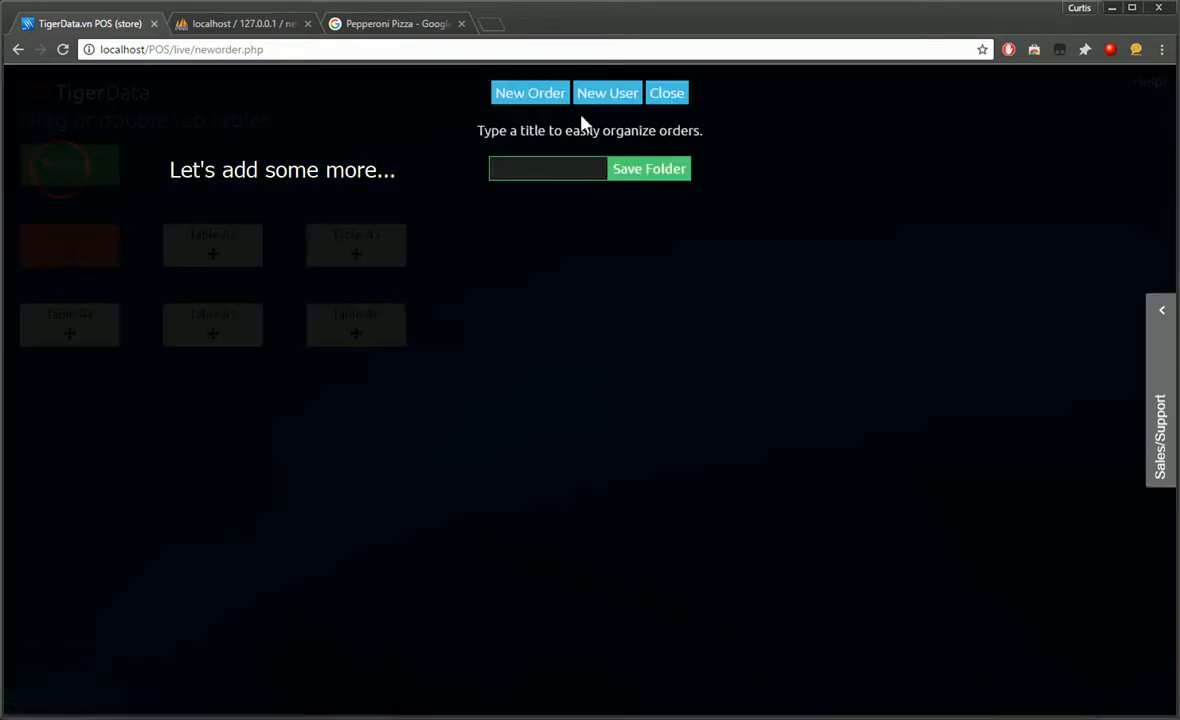
{"action": "type", "text": "Bar !"}
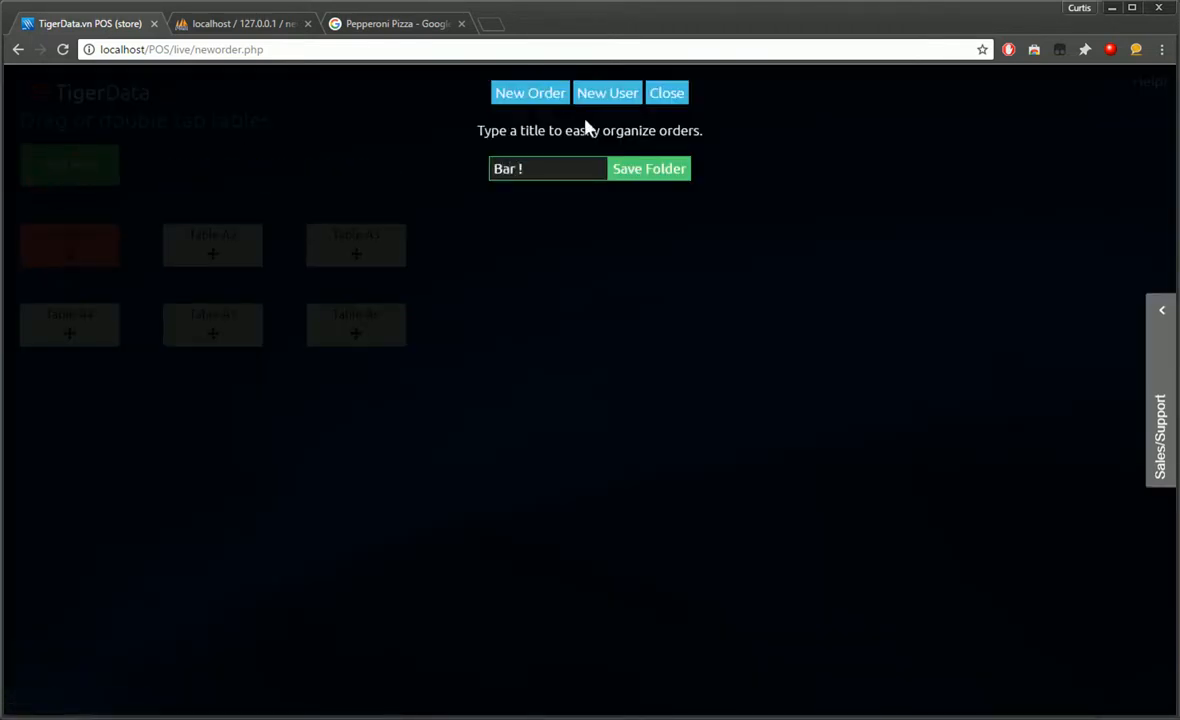
{"action": "type", "text": "Bae"}
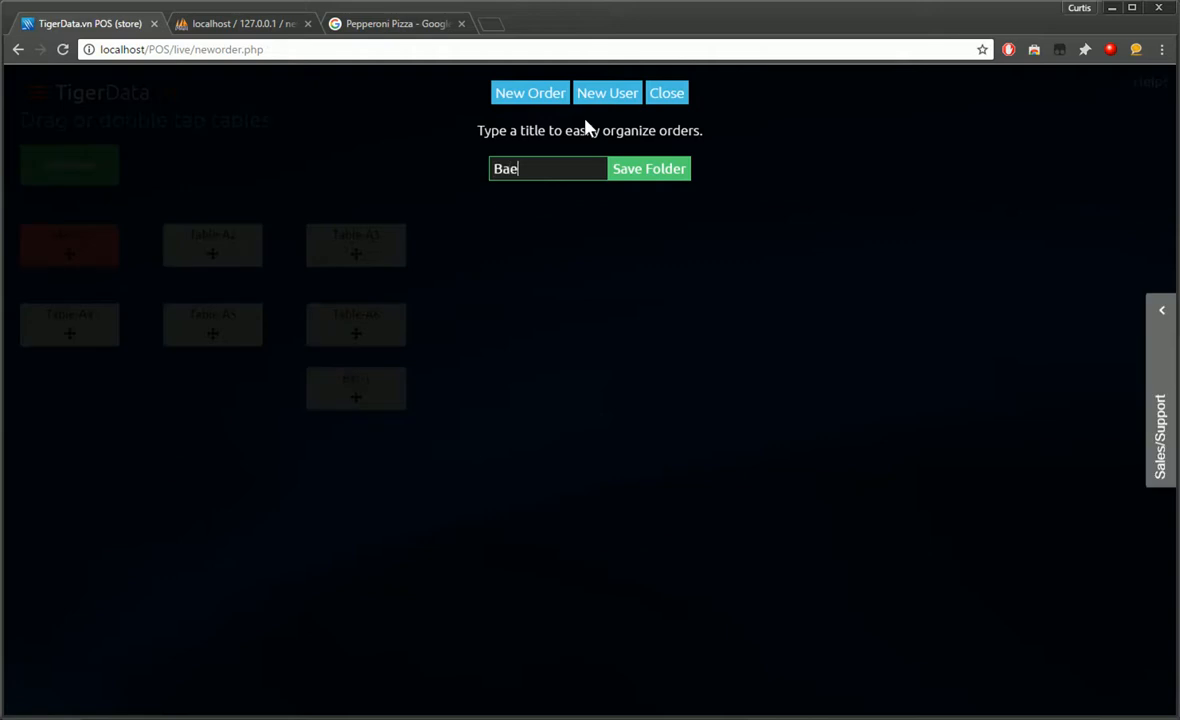
{"action": "left_click", "coordinate": [648, 168]}
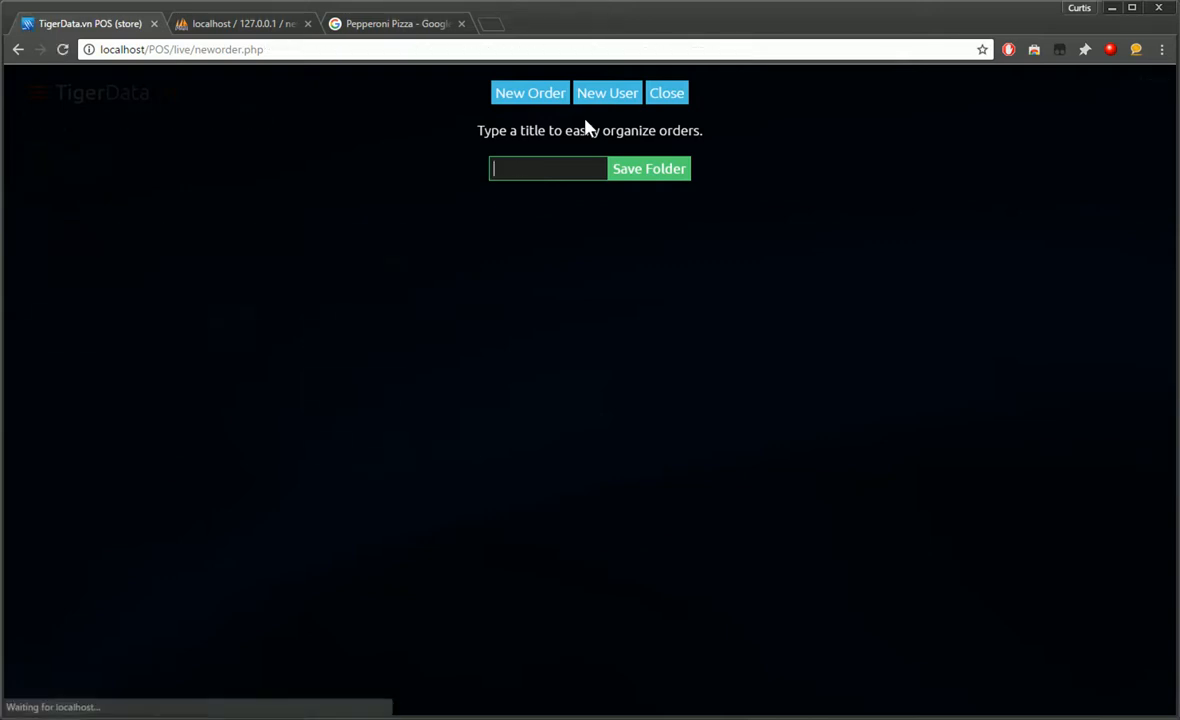
{"action": "type", "text": "Bar"}
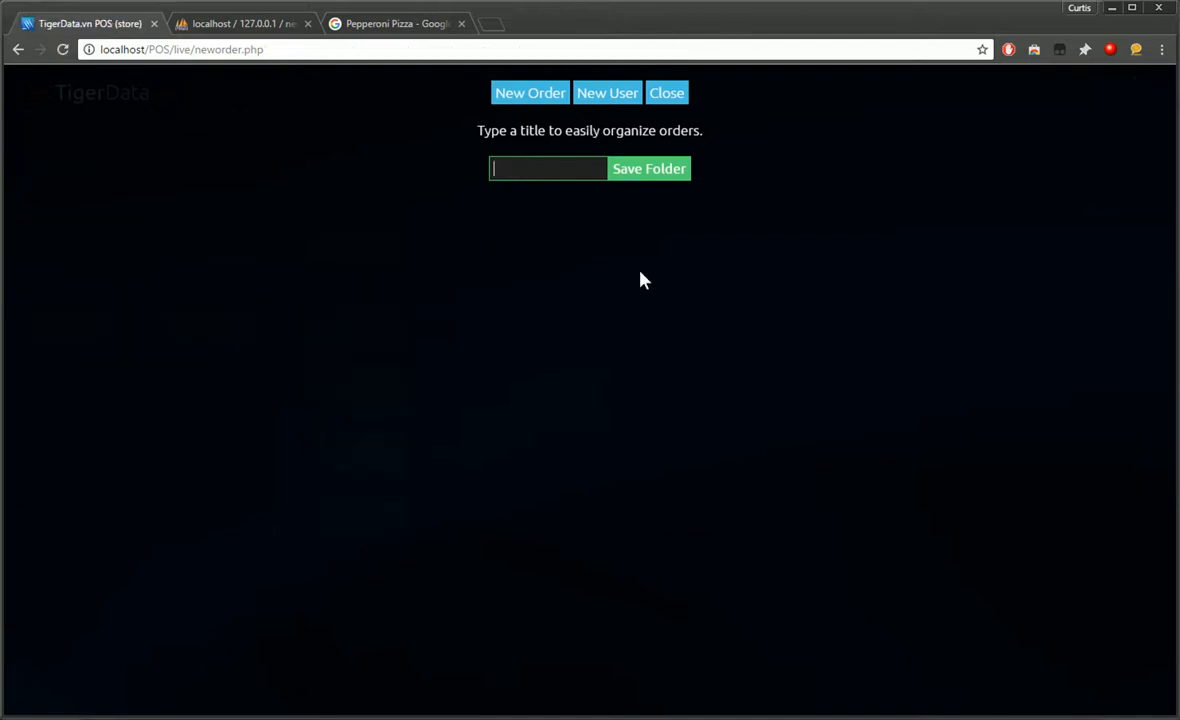
{"action": "left_click", "coordinate": [666, 92]}
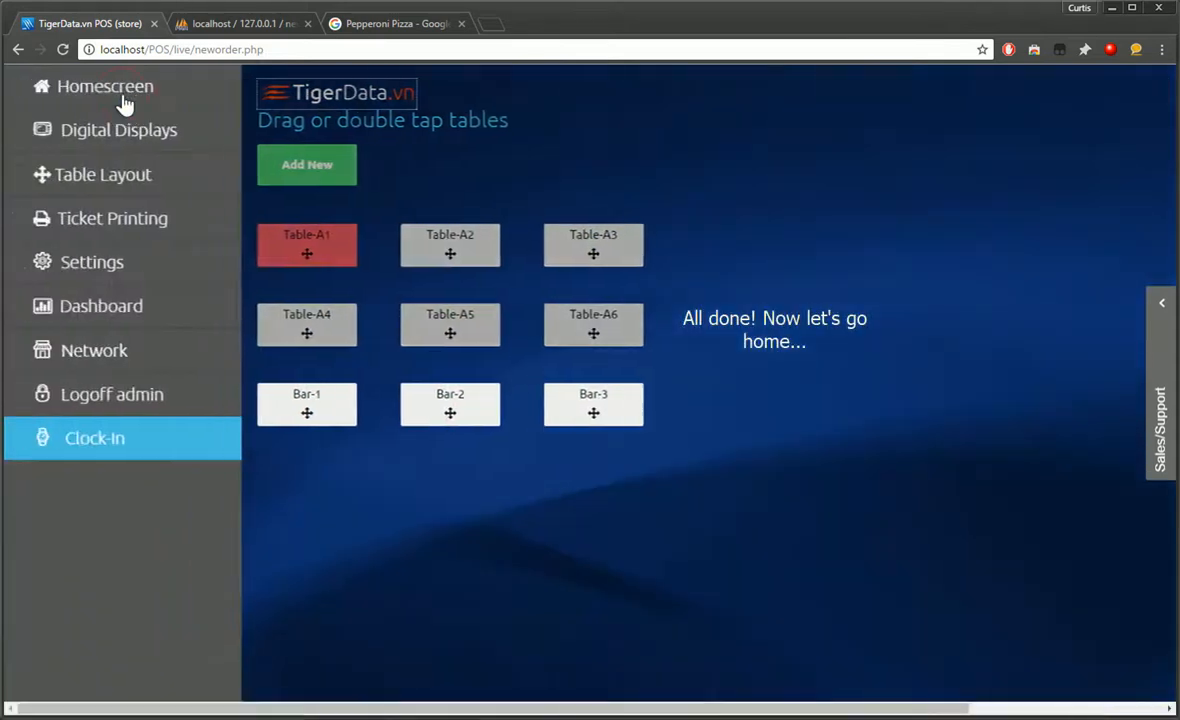
Step: Add two Hamburgers with Cheese and Bacon and a Pepperoni Pizza with Extra Cheese to Bar-3
{"action": "left_click", "coordinate": [104, 86]}
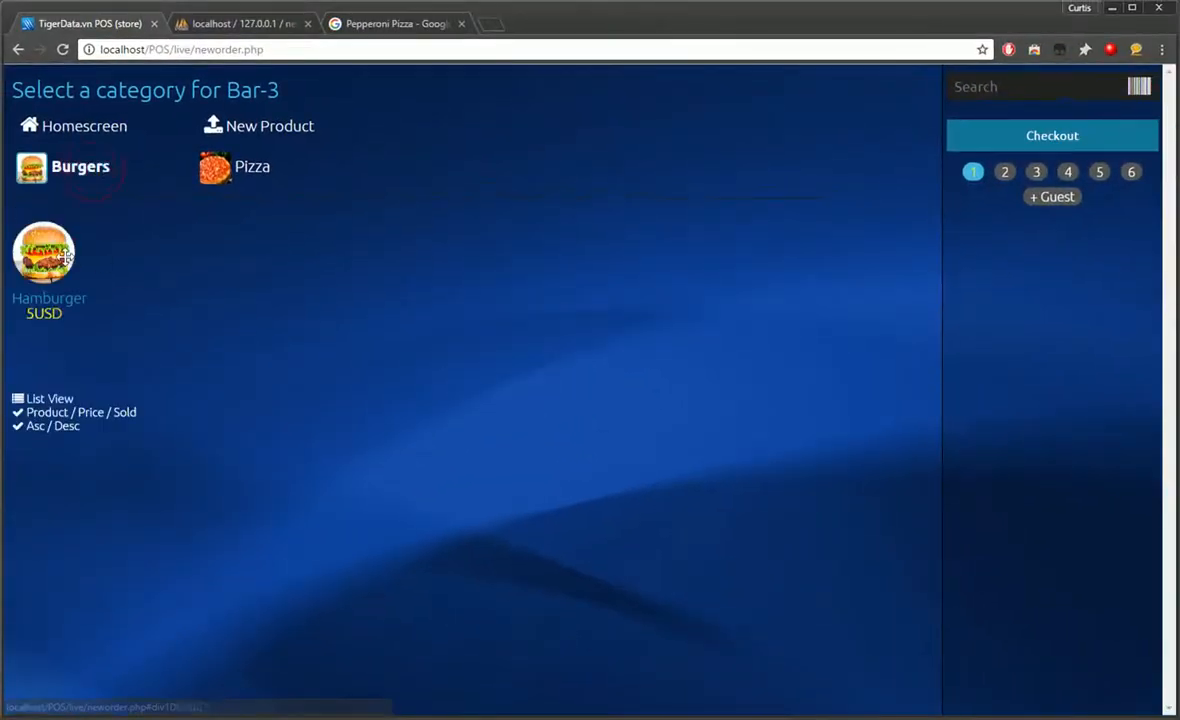
{"action": "left_click", "coordinate": [44, 252]}
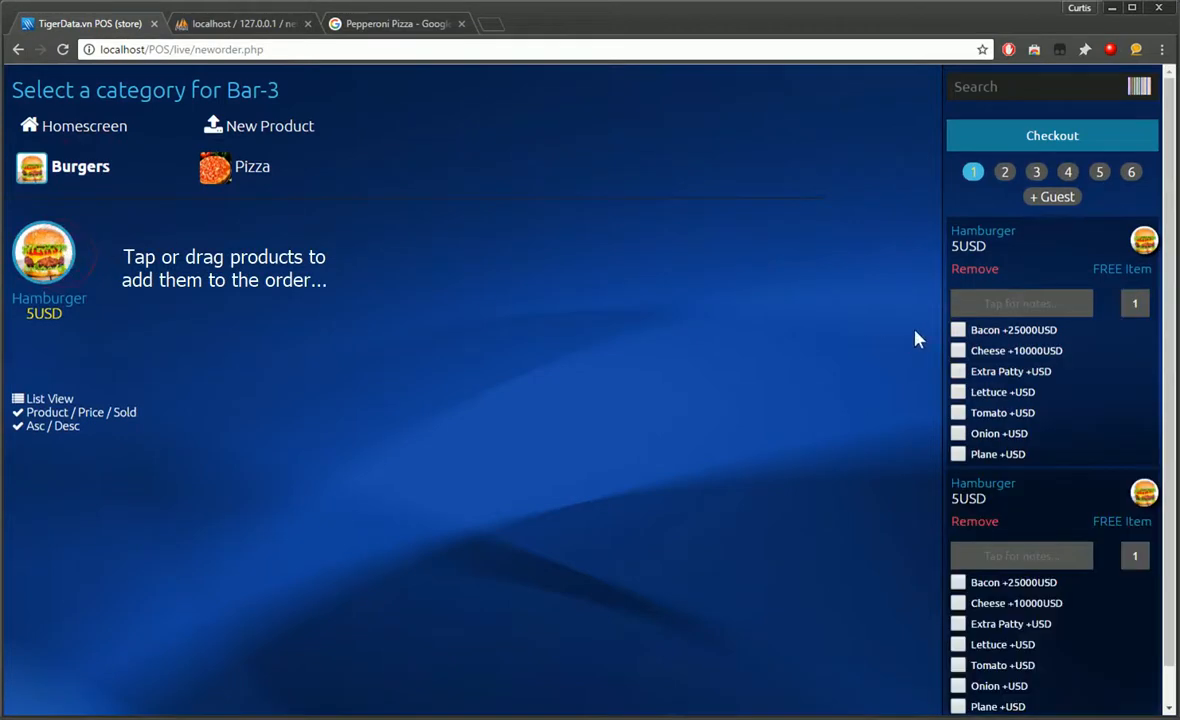
{"action": "left_click", "coordinate": [956, 310]}
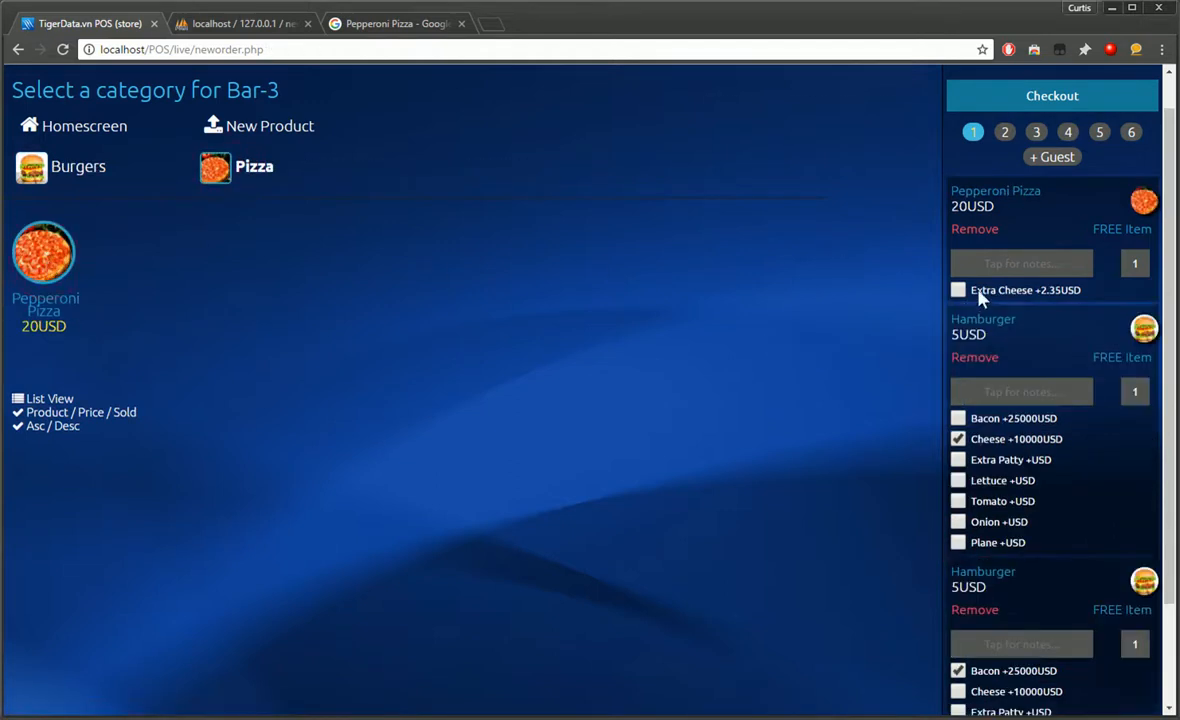
{"action": "left_click", "coordinate": [958, 290]}
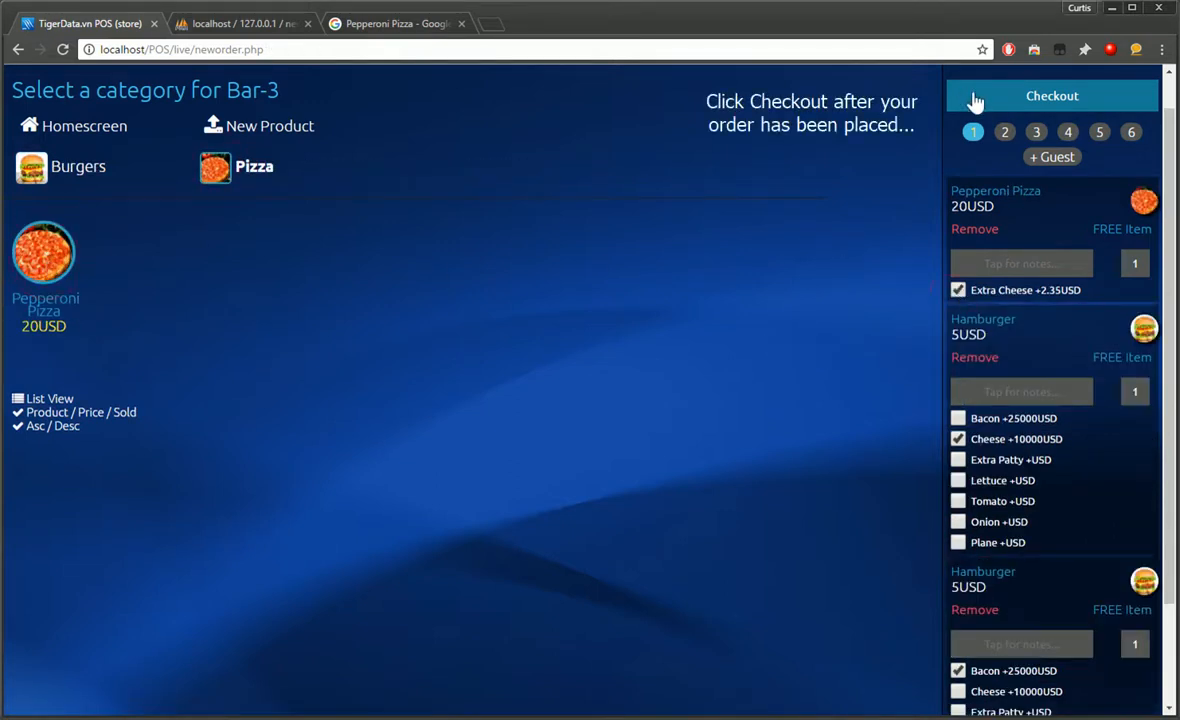
Step: Check out Bar-3's order with a hamburger price of 5000 and a 50% 'test' coupon discount
{"action": "left_click", "coordinate": [1052, 96]}
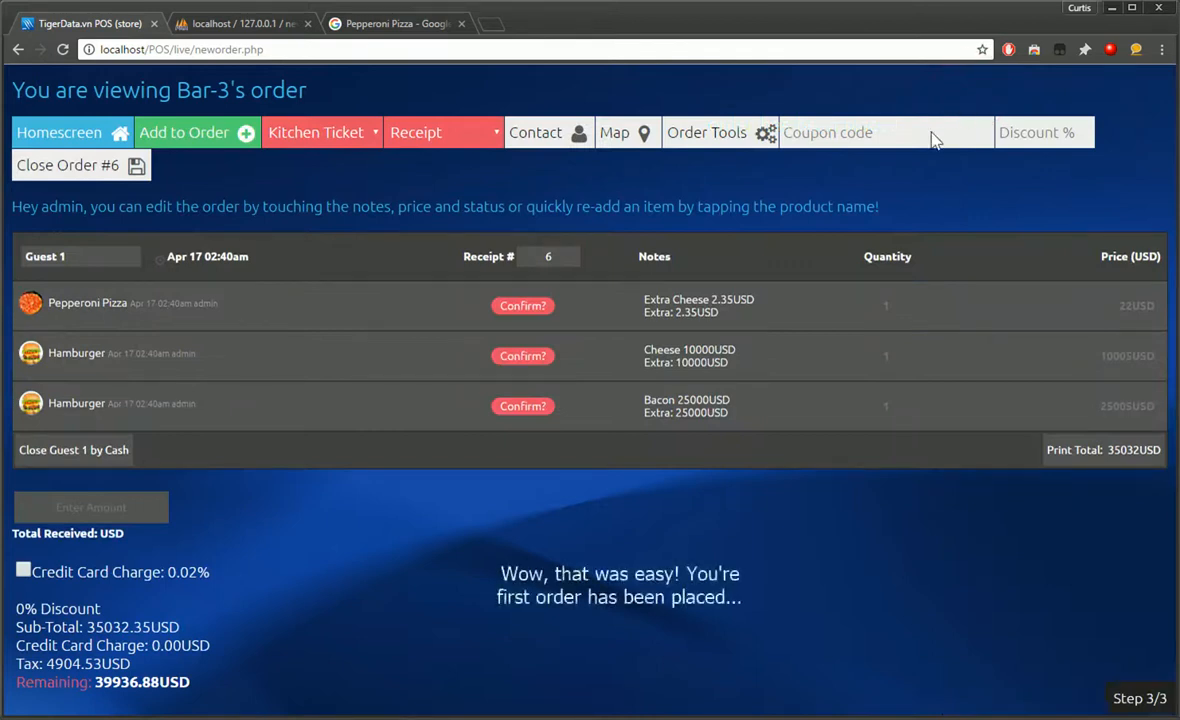
{"action": "mouse_move", "coordinate": [904, 180]}
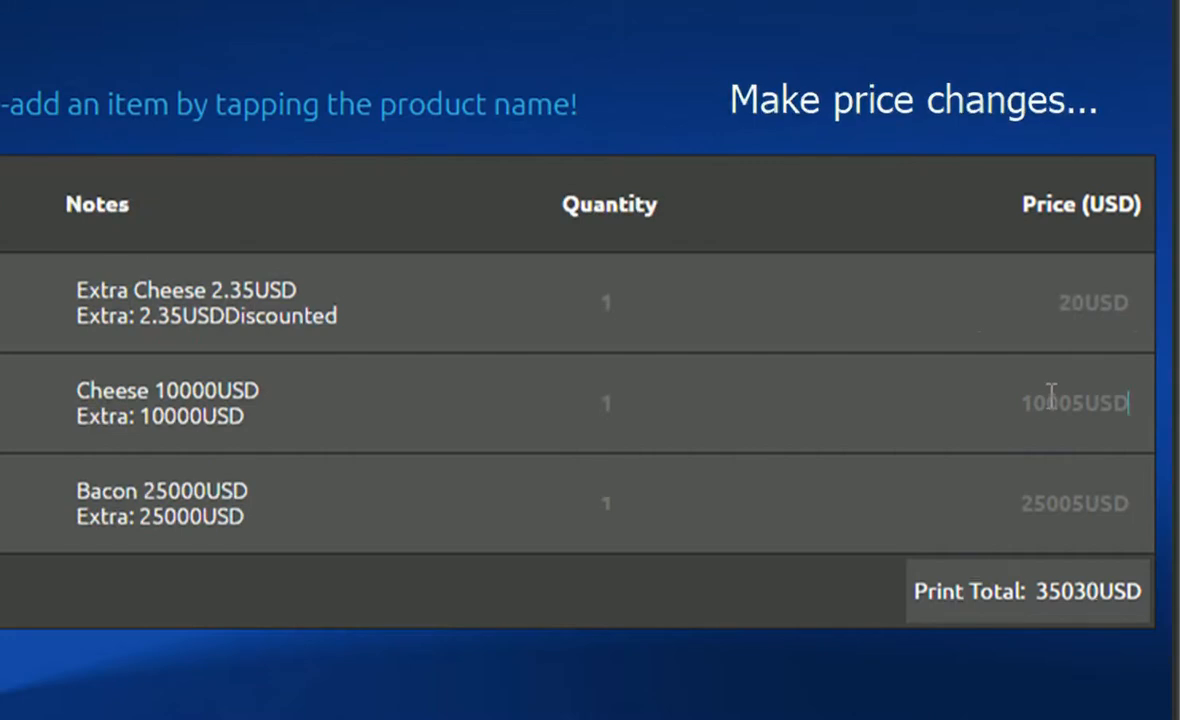
{"action": "type", "text": "5003"}
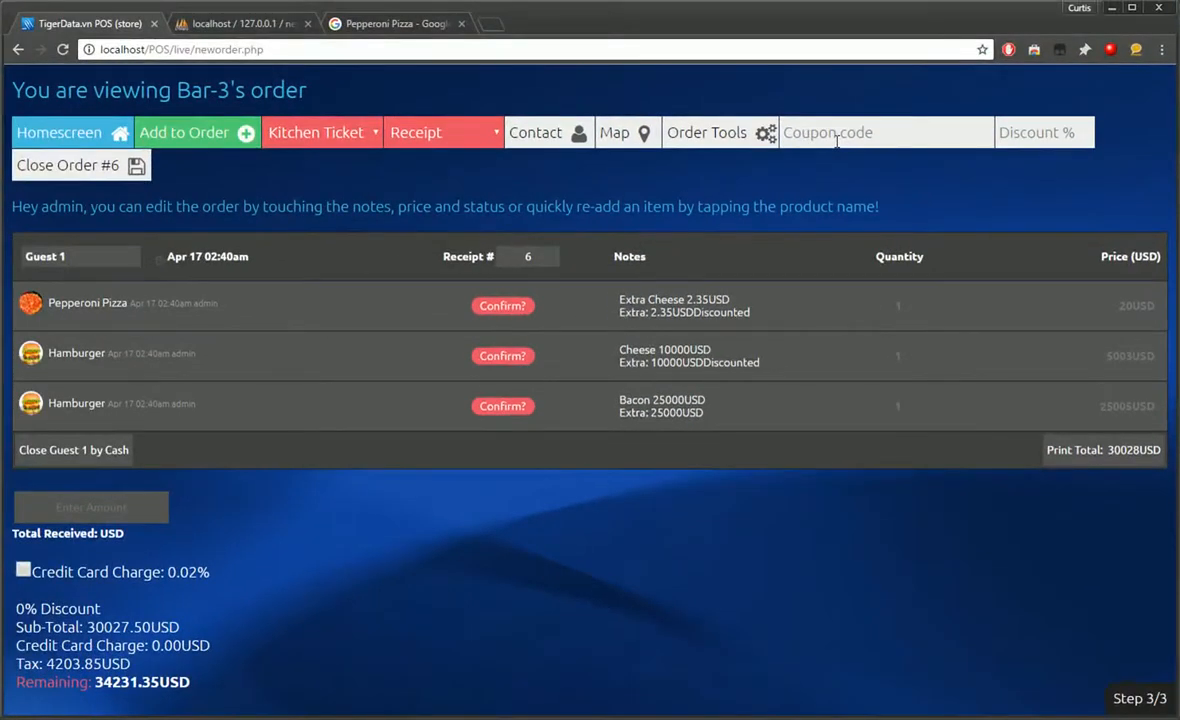
{"action": "type", "text": "test"}
{"action": "type", "text": "50"}
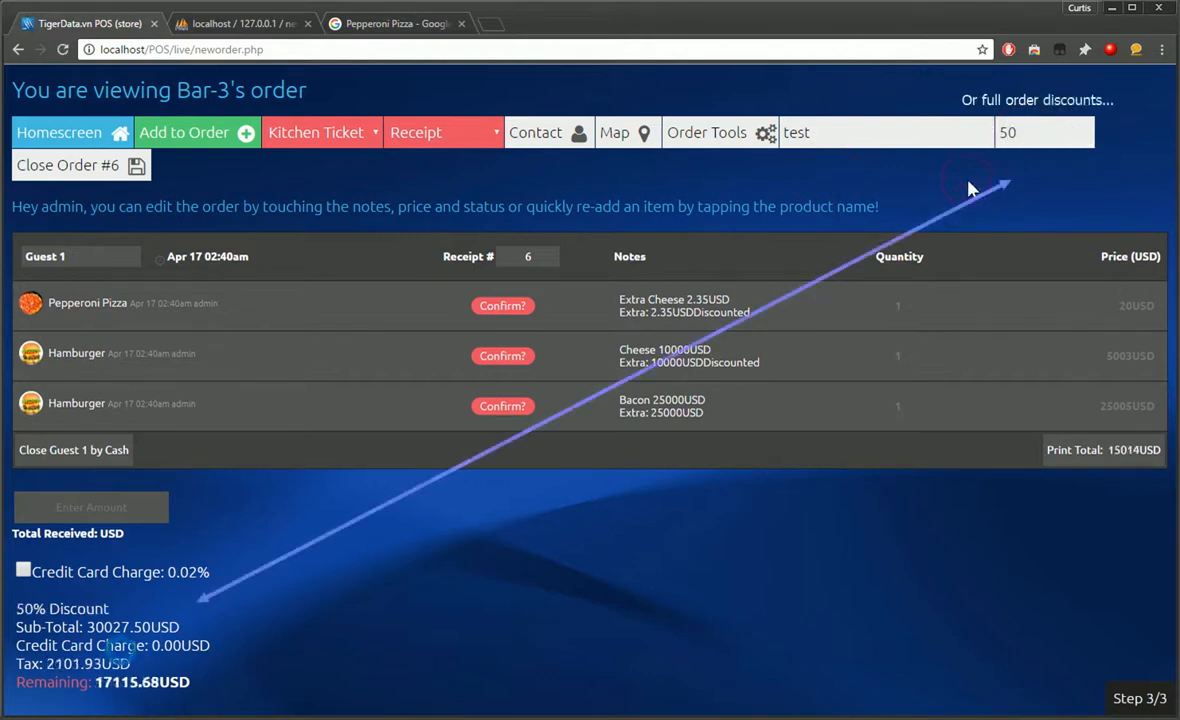
Step: Send Bar-3's order to the kitchen and close Order #6
{"action": "left_click", "coordinate": [316, 132]}
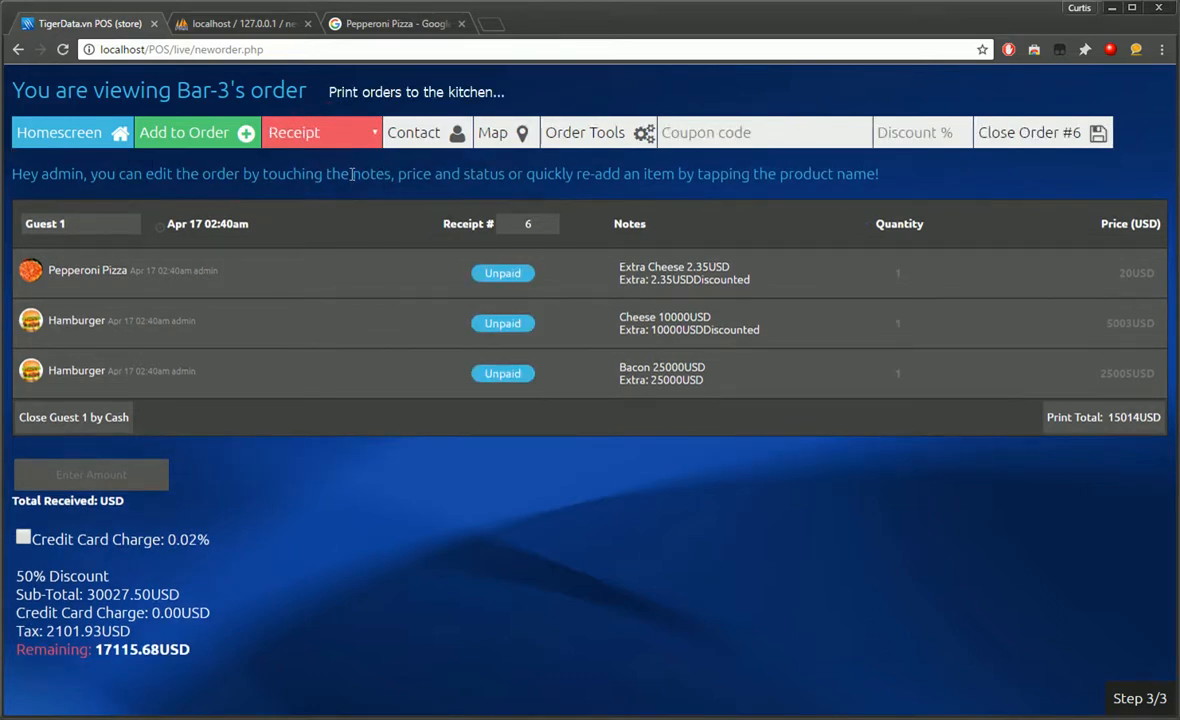
{"action": "left_click", "coordinate": [316, 132]}
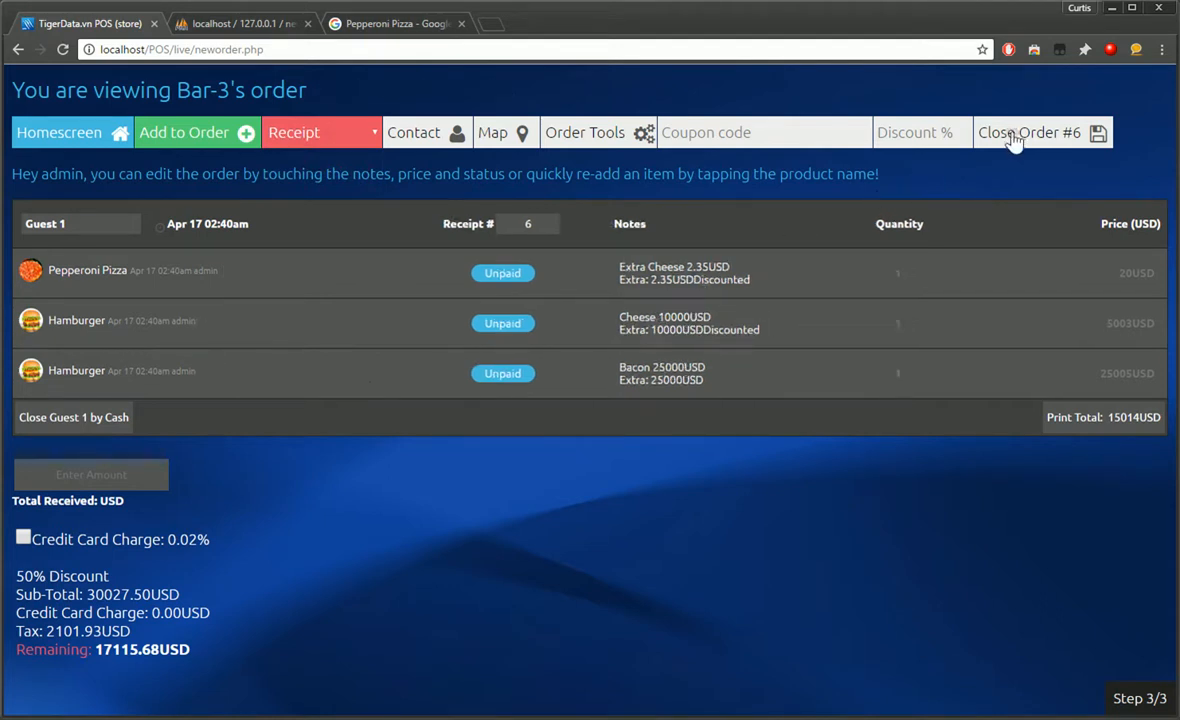
{"action": "left_click", "coordinate": [1028, 132]}
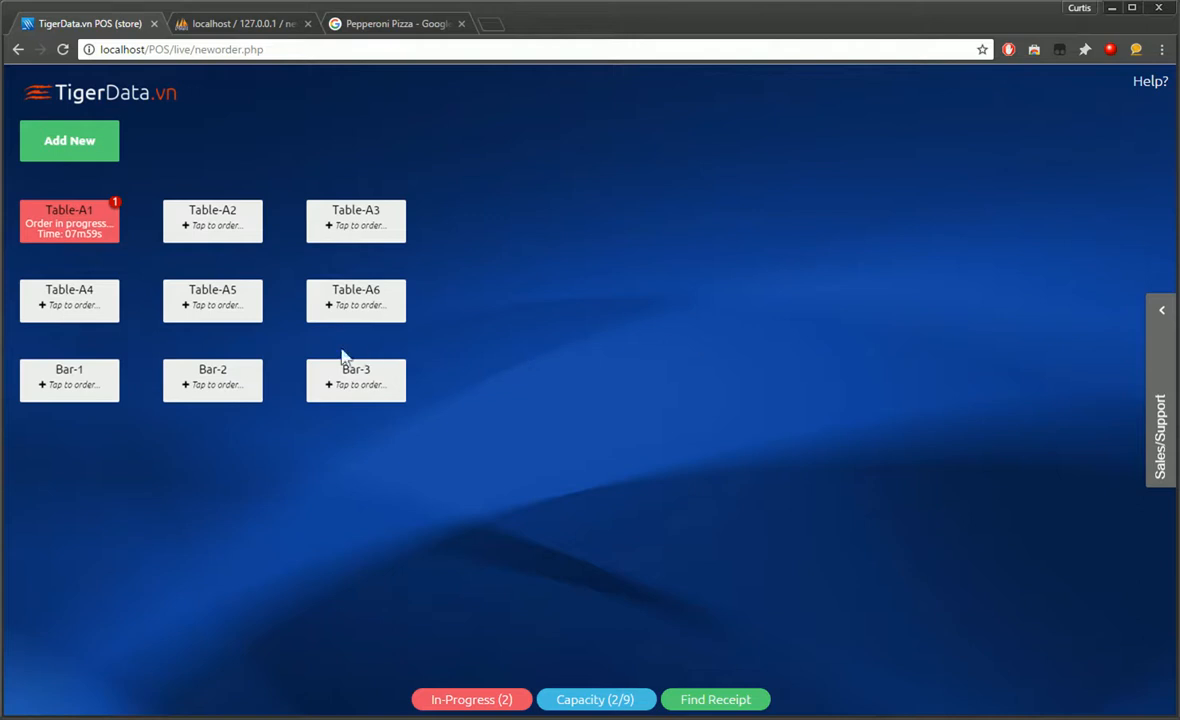
Step: Order hamburgers for Table-A5 and check the order out
{"action": "left_click", "coordinate": [212, 300]}
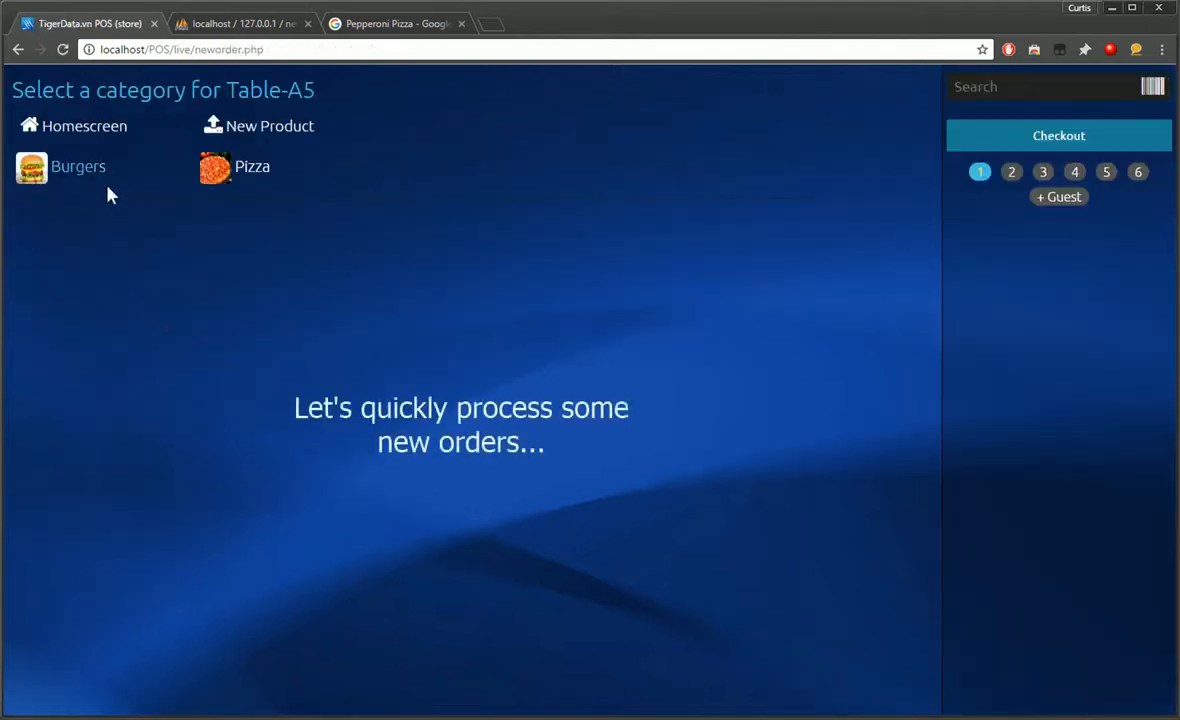
{"action": "left_click", "coordinate": [64, 166]}
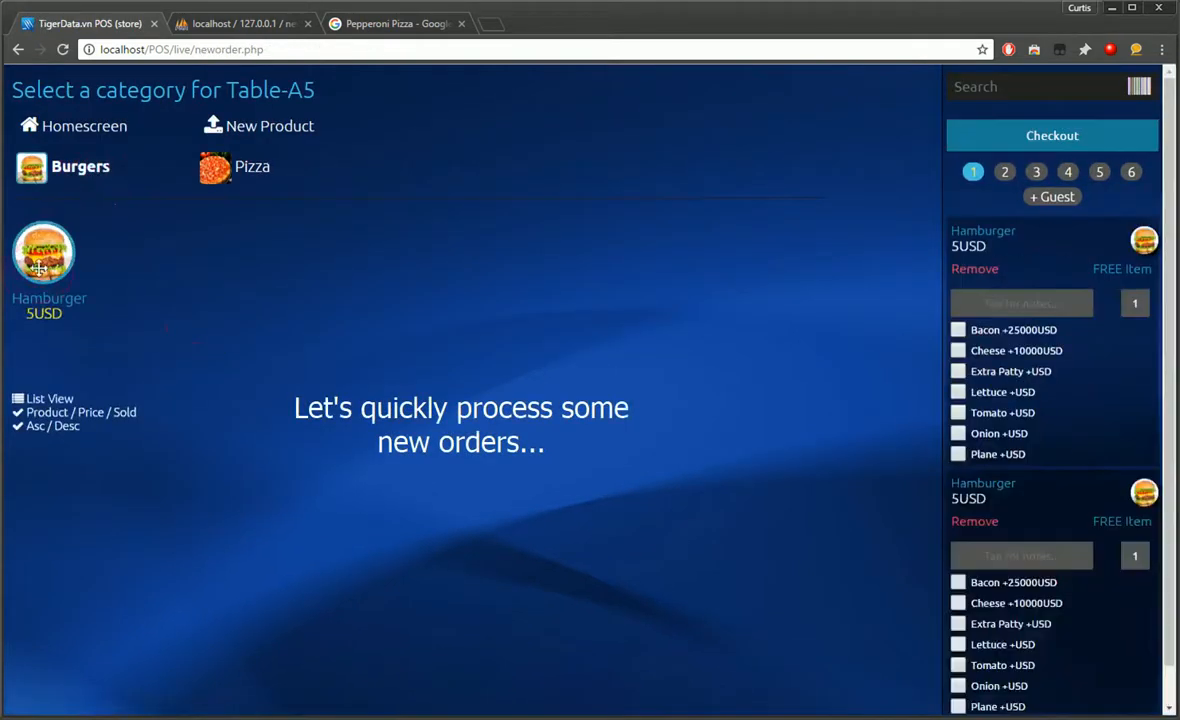
{"action": "left_click", "coordinate": [84, 124]}
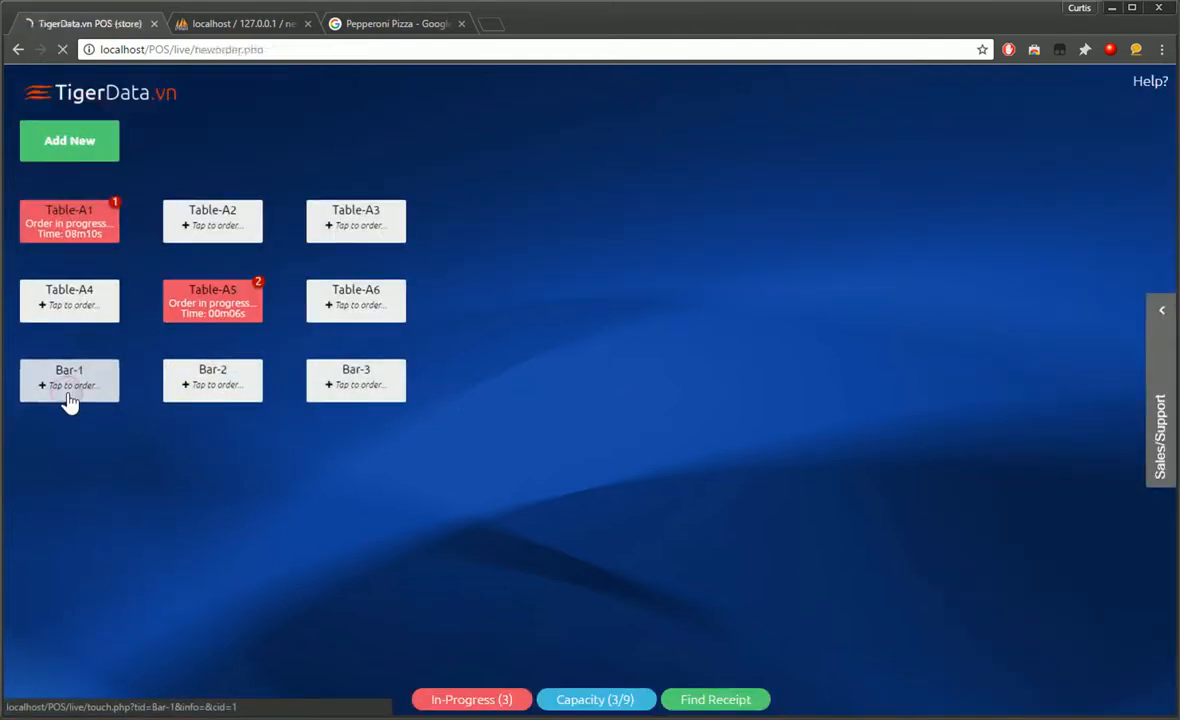
Step: Order a Pepperoni Pizza for Bar-1, then begin Table-A3's order with two Pepperoni Pizzas
{"action": "left_click", "coordinate": [68, 380]}
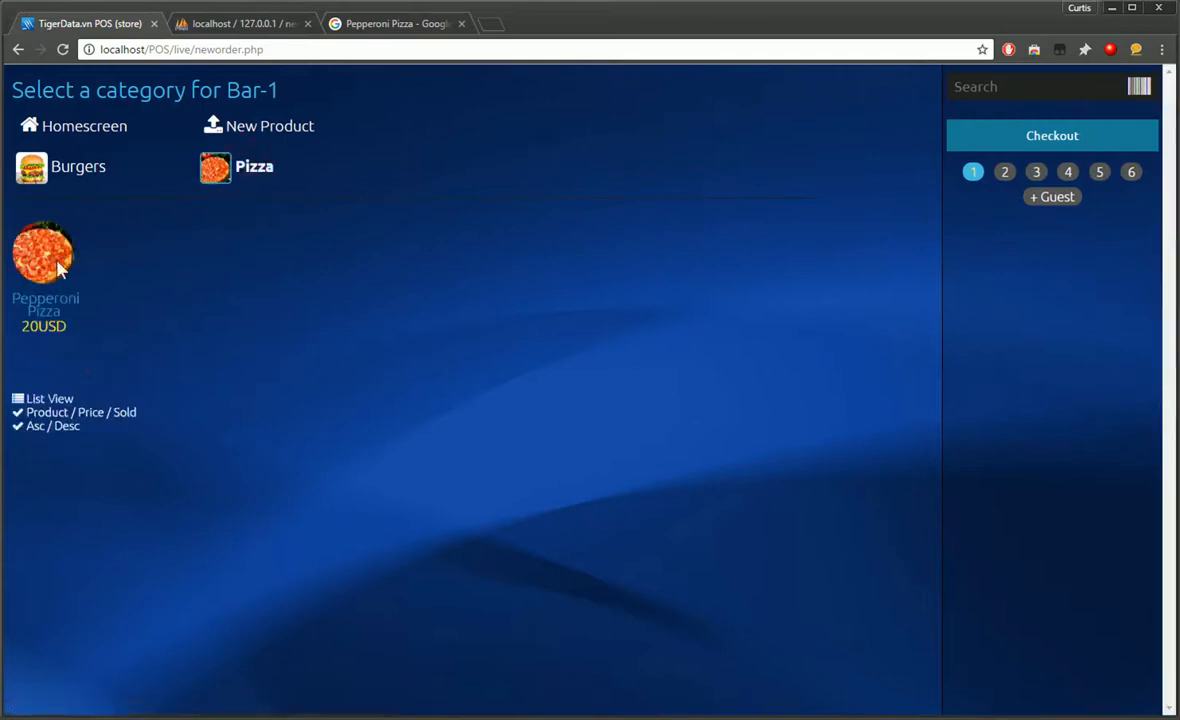
{"action": "left_click", "coordinate": [44, 252]}
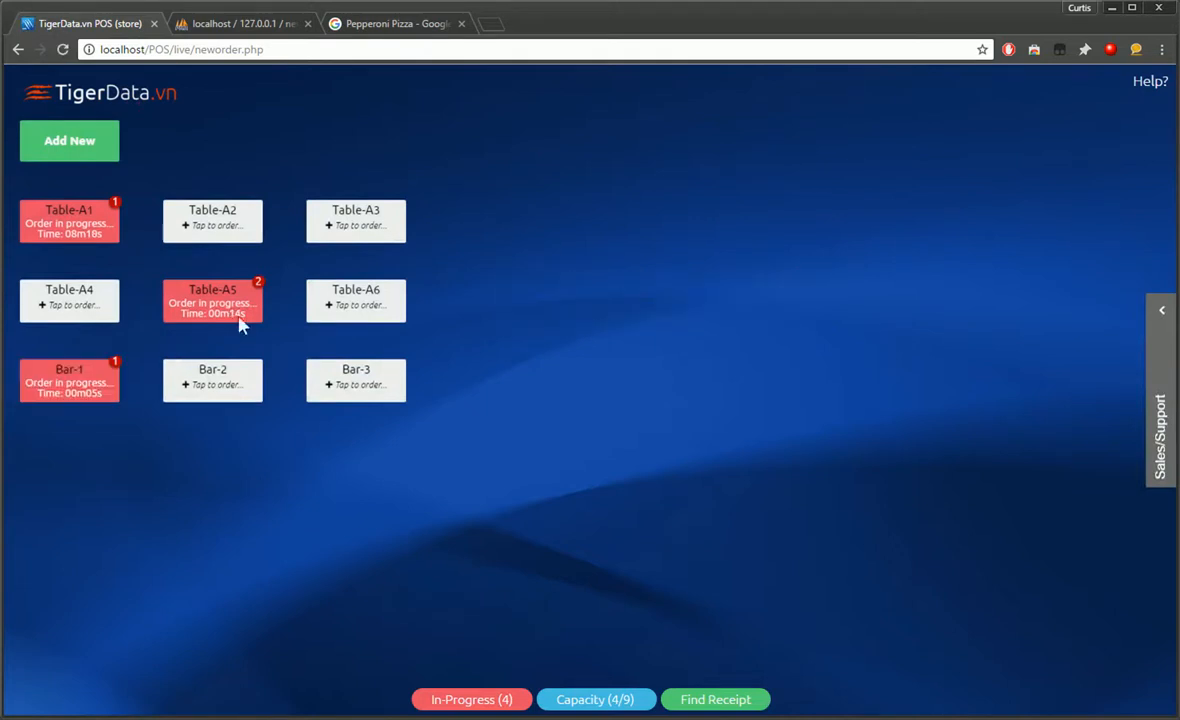
{"action": "left_click", "coordinate": [354, 220]}
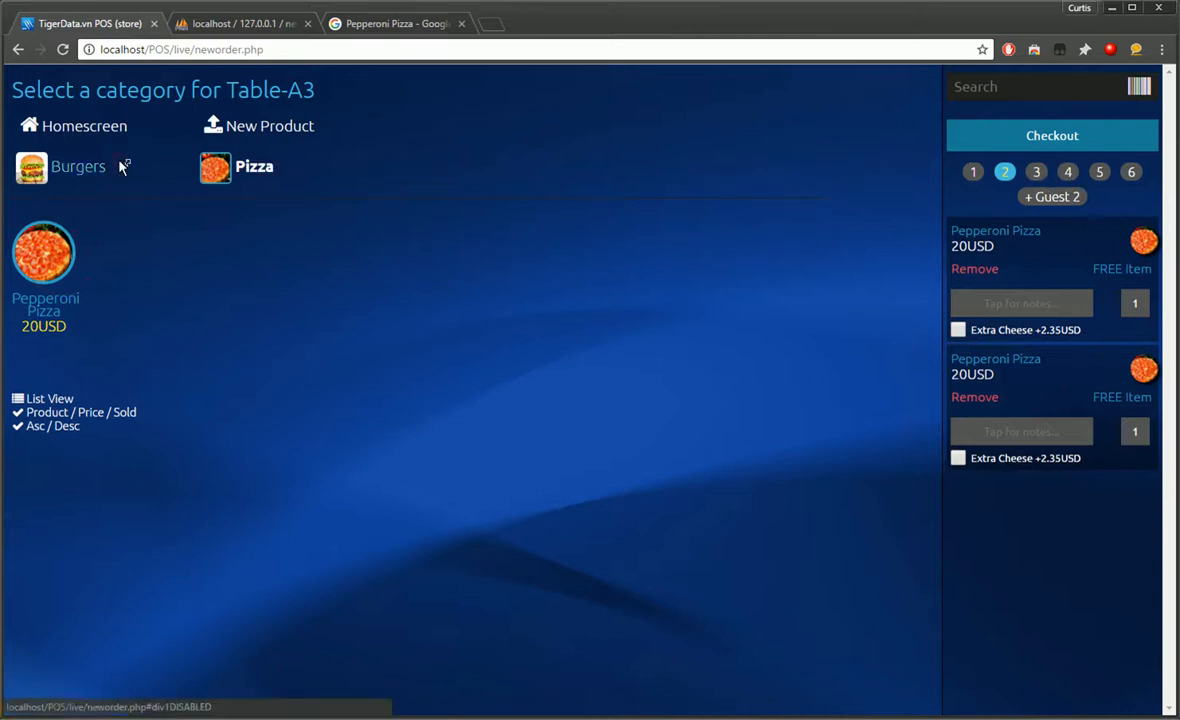
Step: Add a Hamburger and Pepperoni Pizzas for guest 3 on Table-A3 and check out, totaling 96.90 USD
{"action": "left_click", "coordinate": [78, 166]}
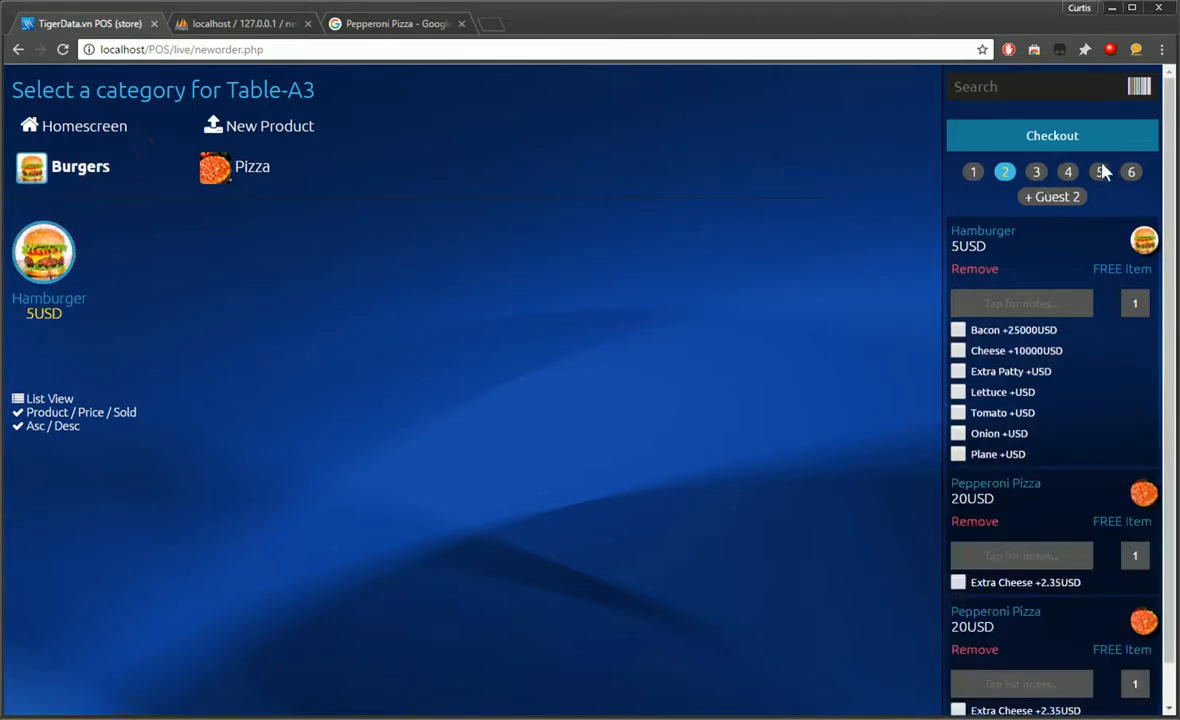
{"action": "left_click", "coordinate": [1036, 172]}
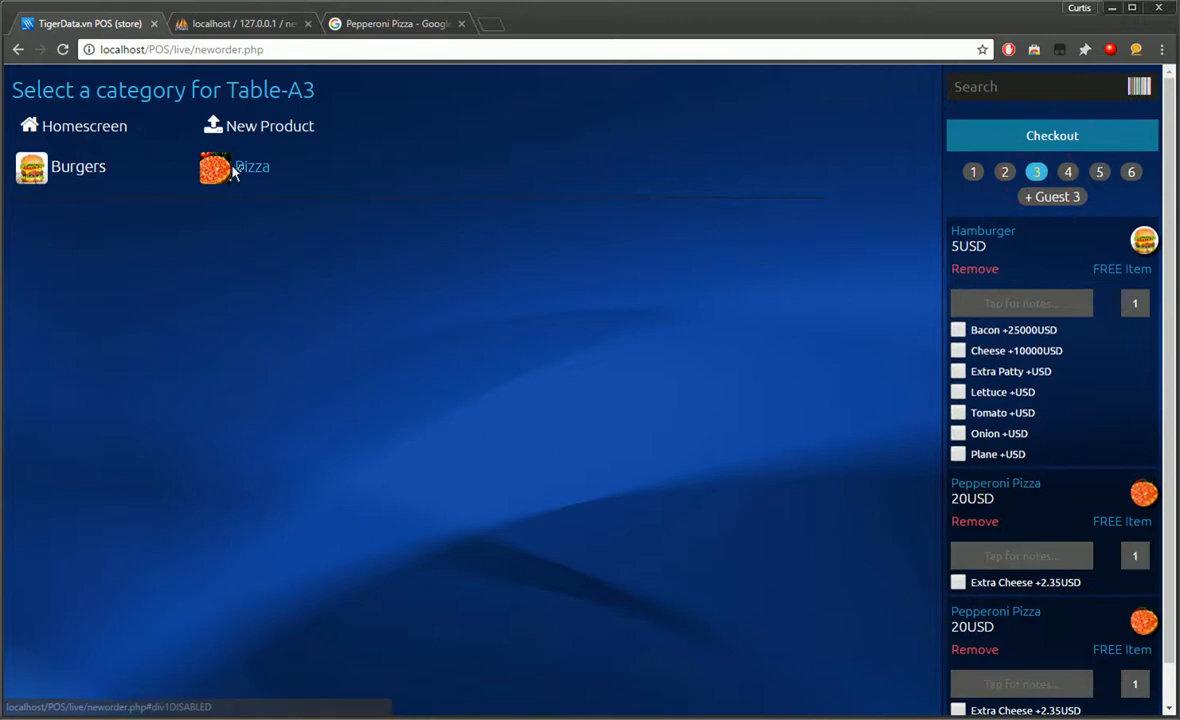
{"action": "left_click", "coordinate": [216, 168]}
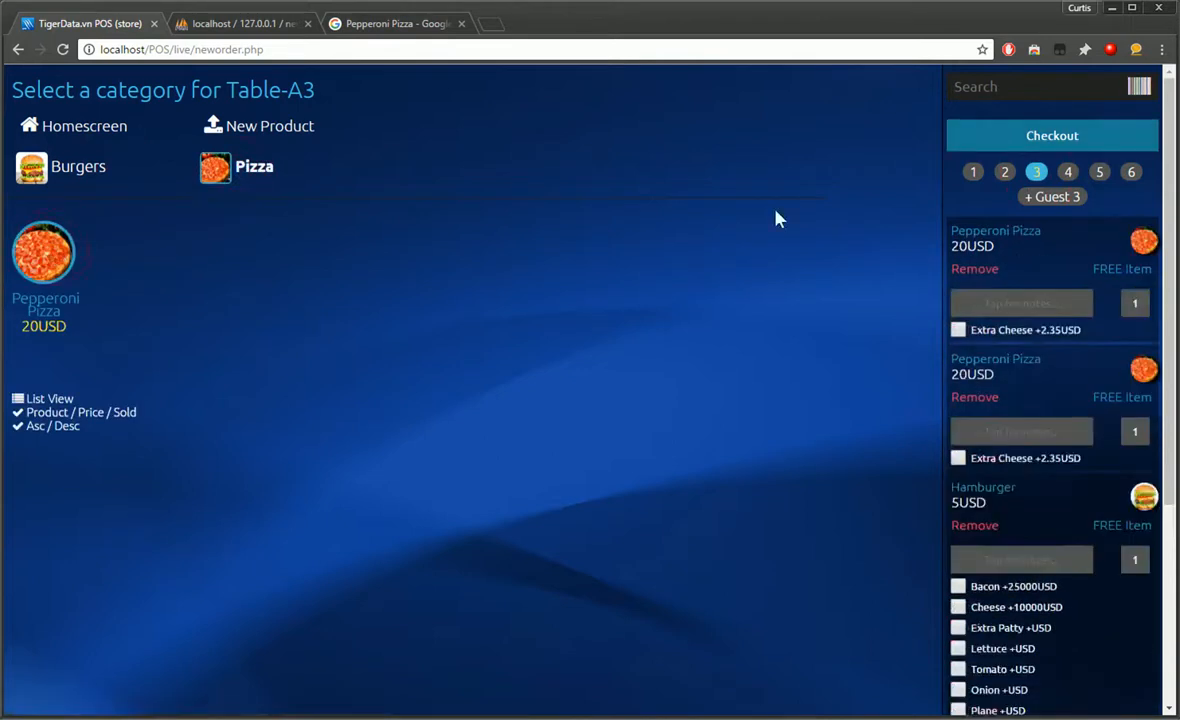
{"action": "left_click", "coordinate": [1052, 136]}
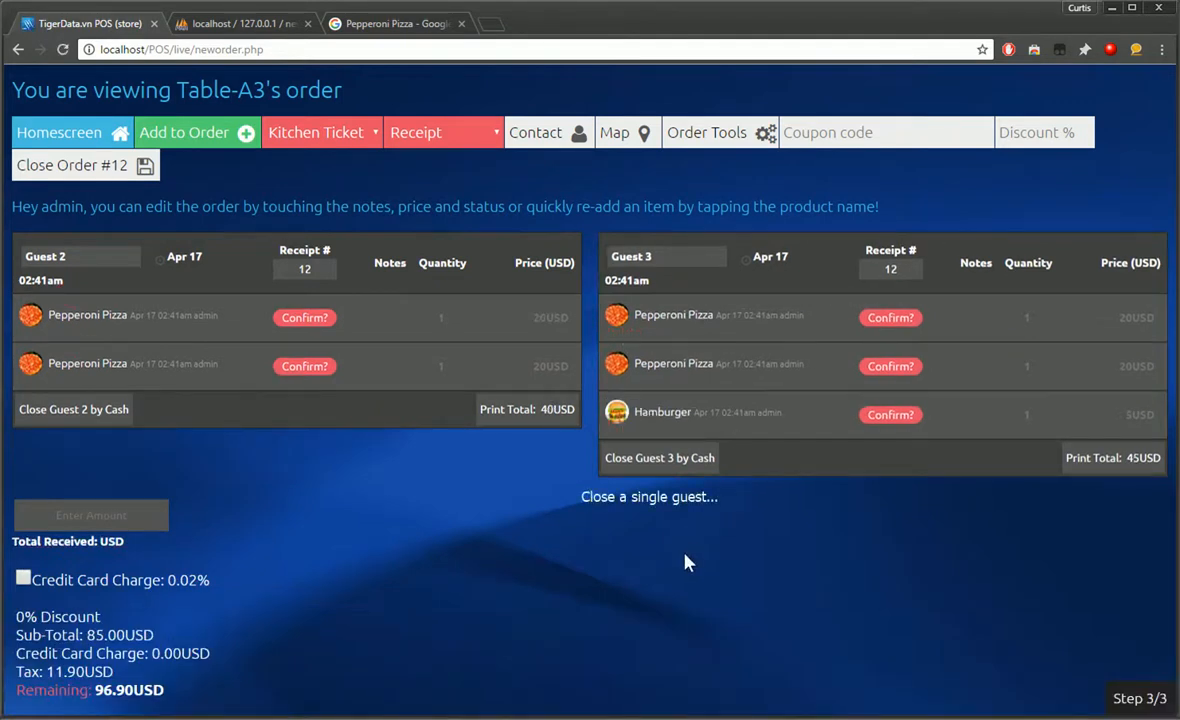
{"action": "mouse_move", "coordinate": [628, 470]}
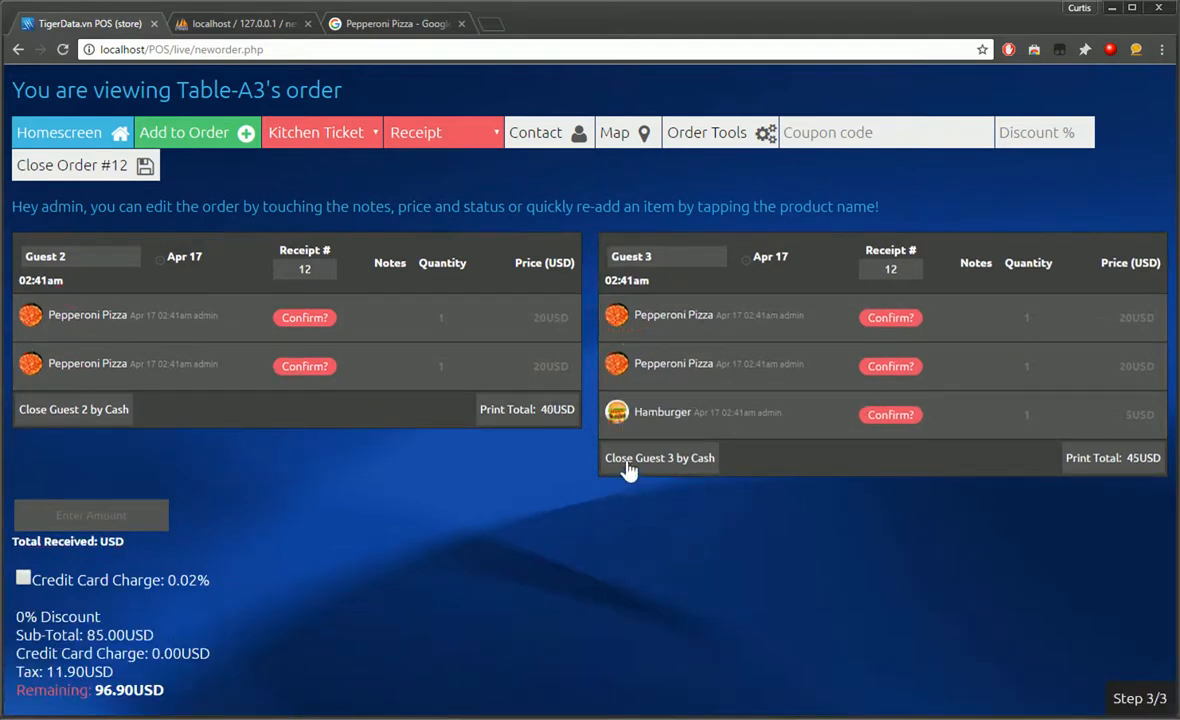
Step: Close guest 3 and guest 2 of Table-A3 by cash and return to the table map
{"action": "left_click", "coordinate": [660, 456]}
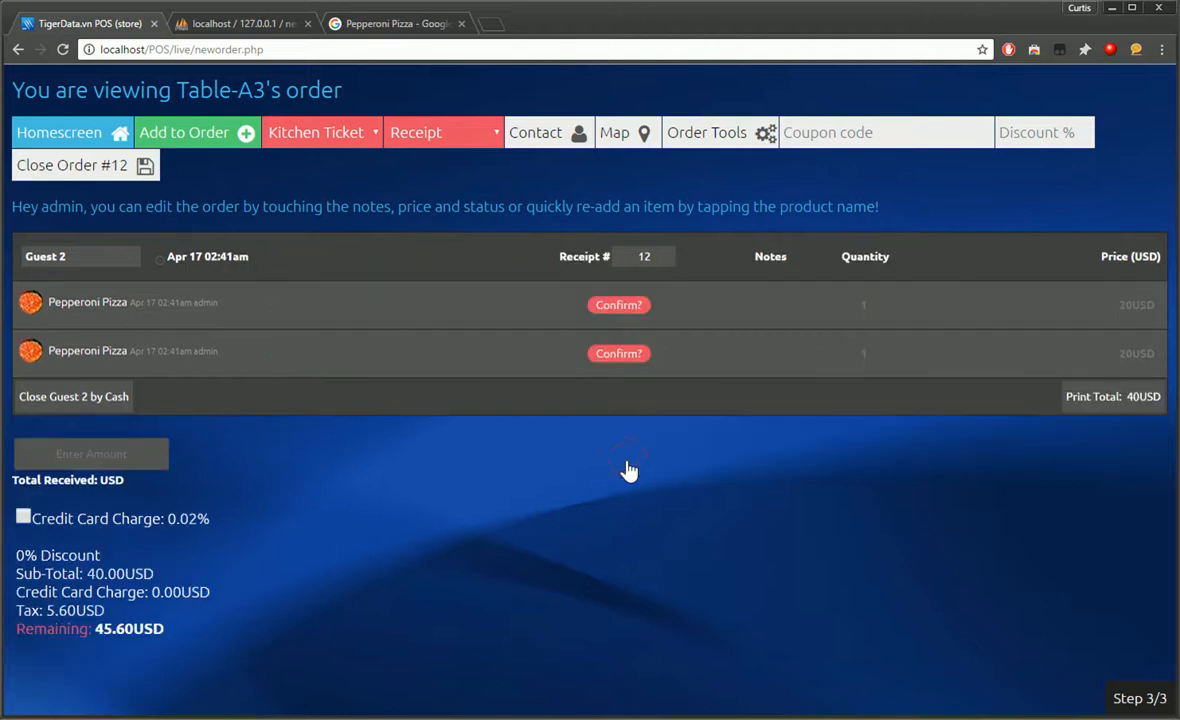
{"action": "left_click", "coordinate": [72, 396]}
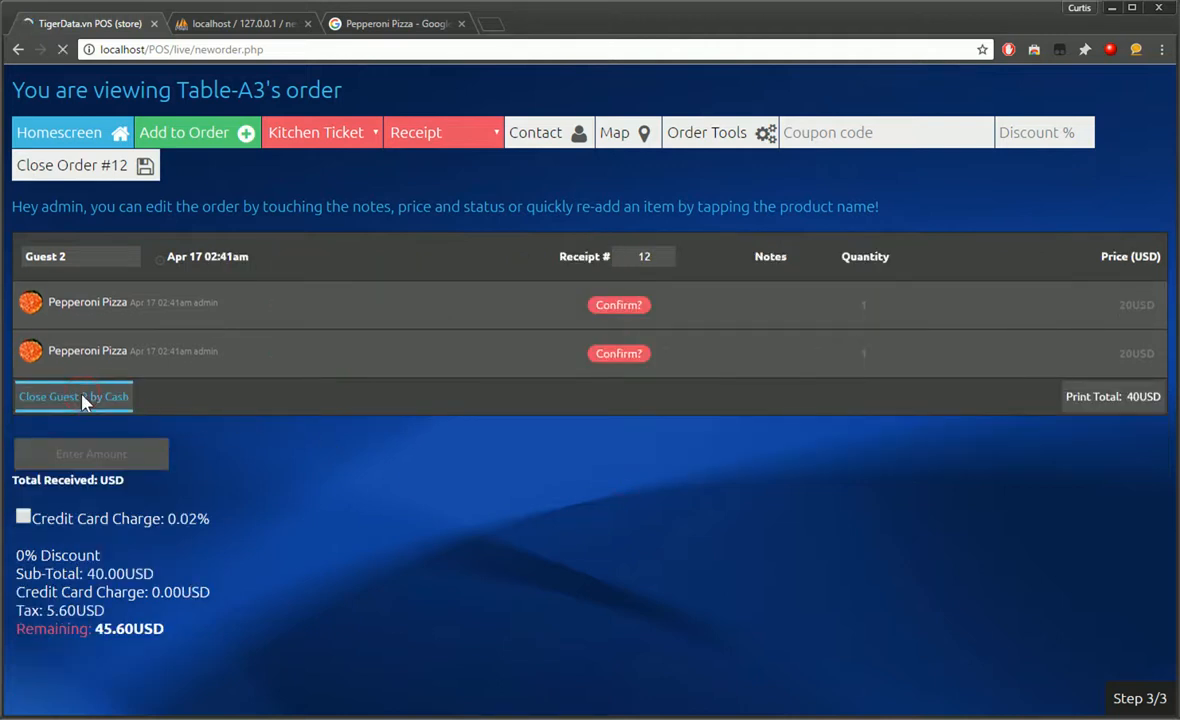
{"action": "left_click", "coordinate": [58, 132]}
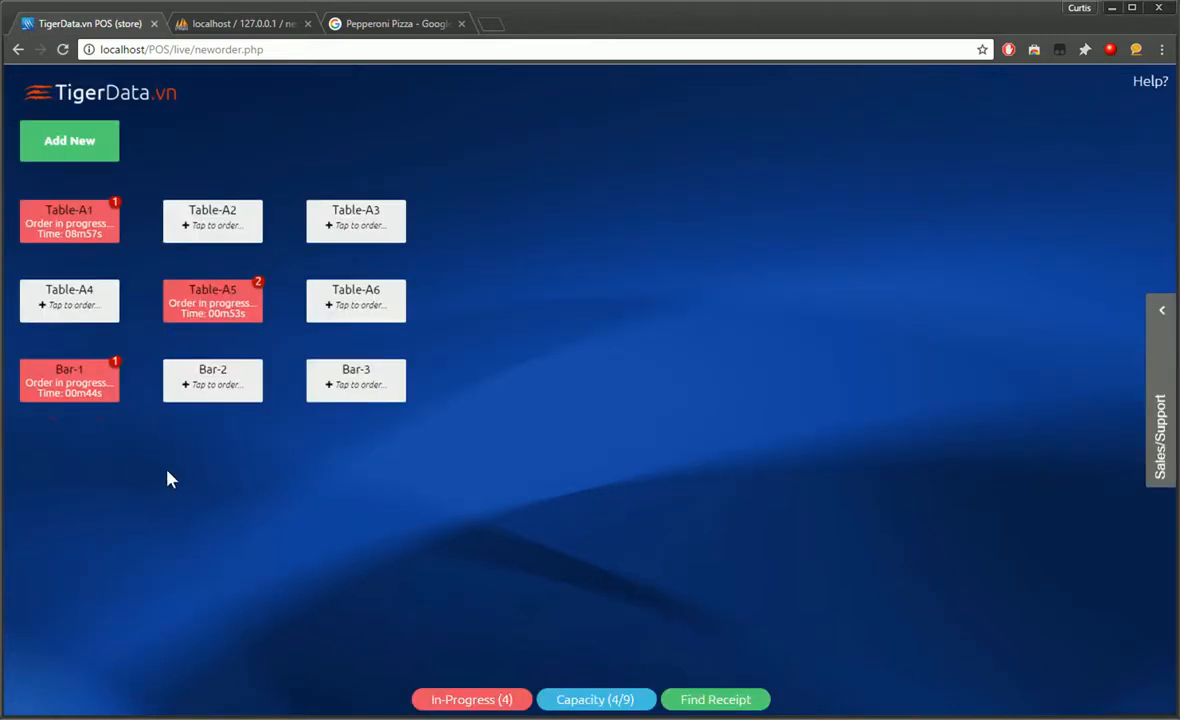